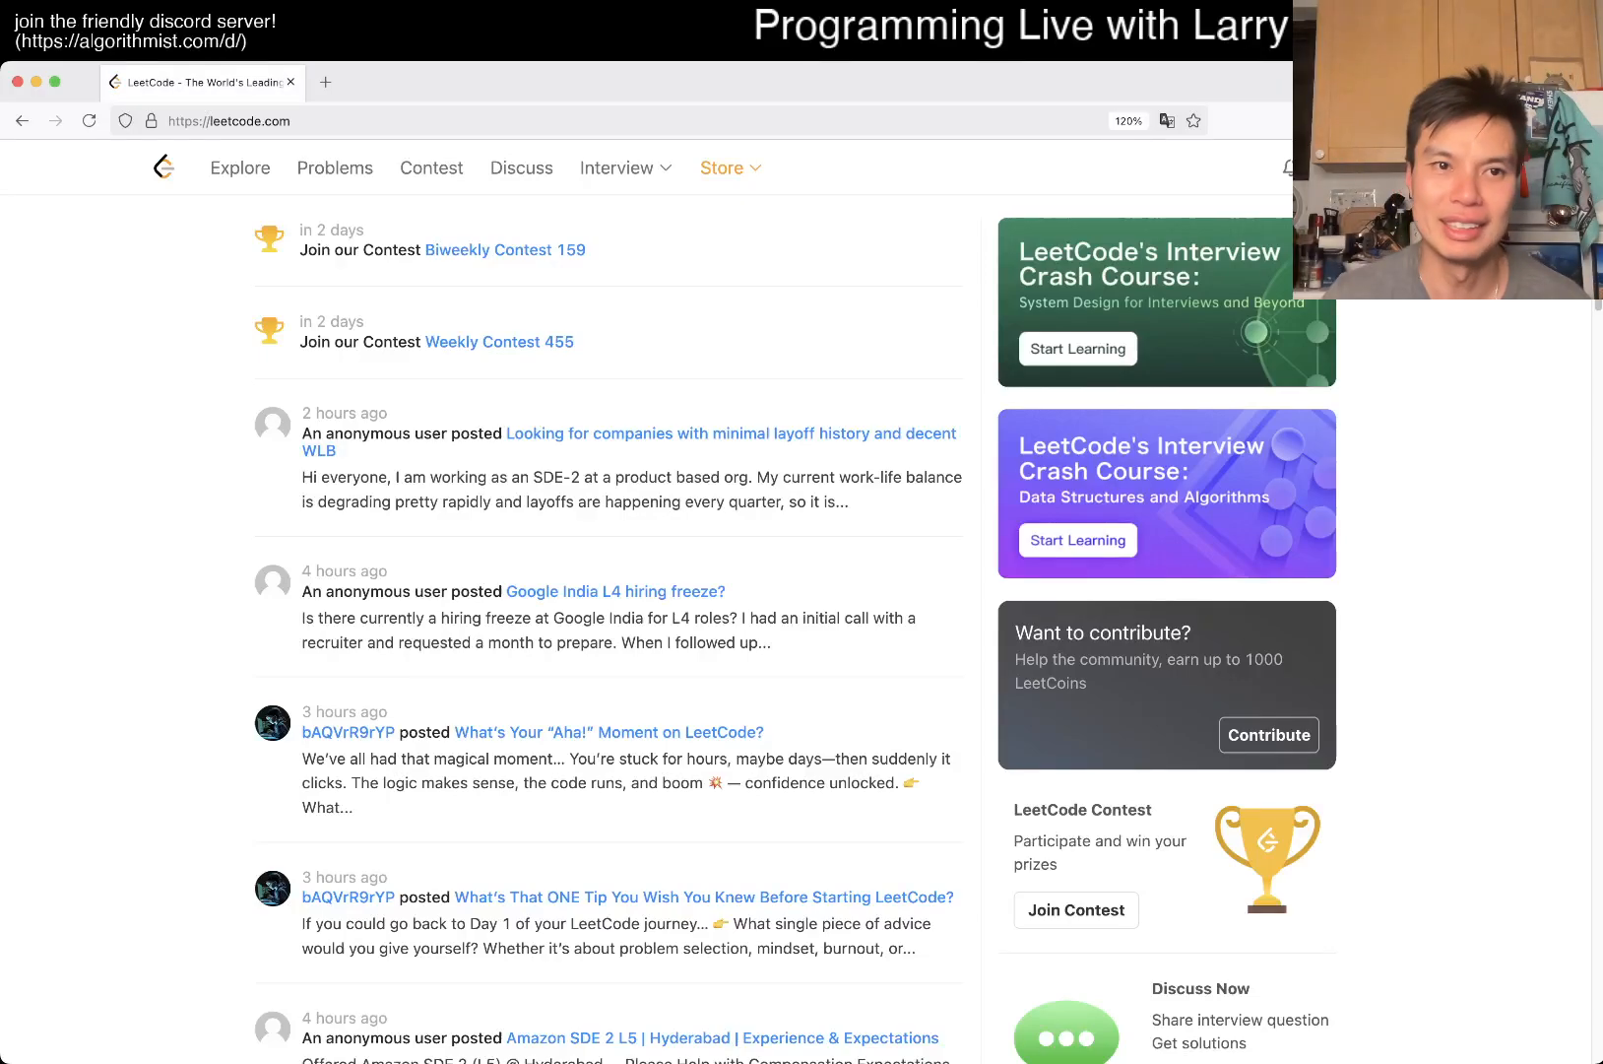
- Open the Problems list from the top navigation of the community feed
click(335, 167)
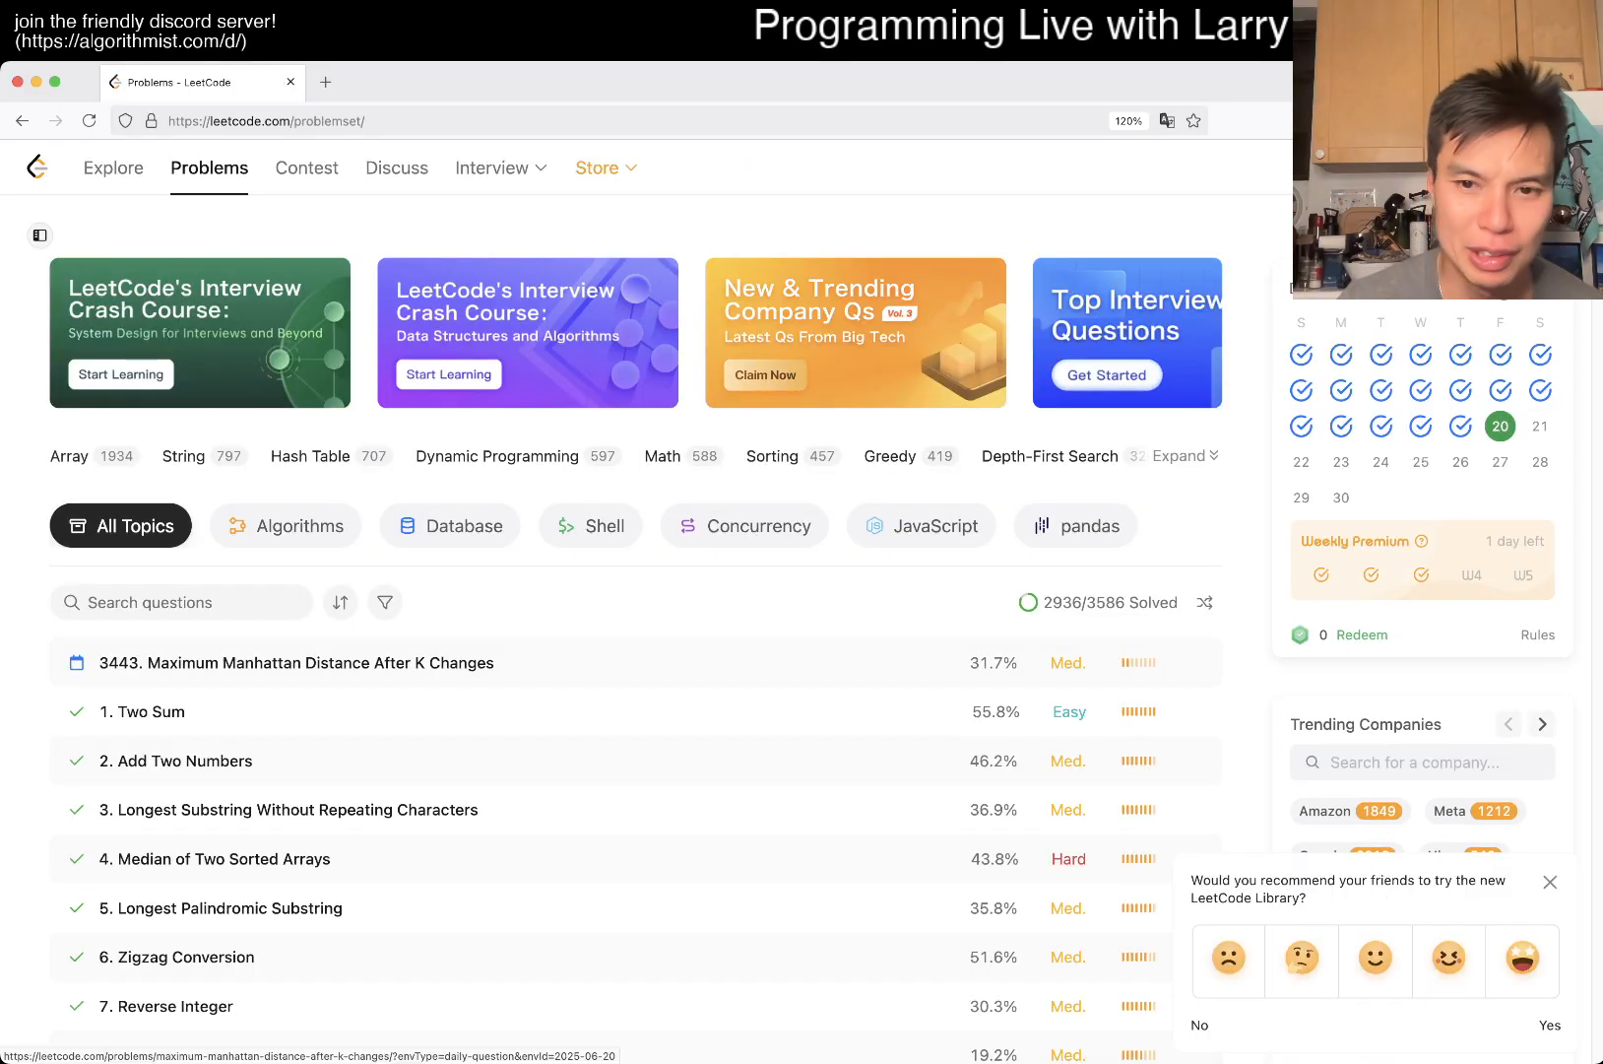
- Open daily problem 3443, Maximum Manhattan Distance After K Changes, in Python3
click(299, 662)
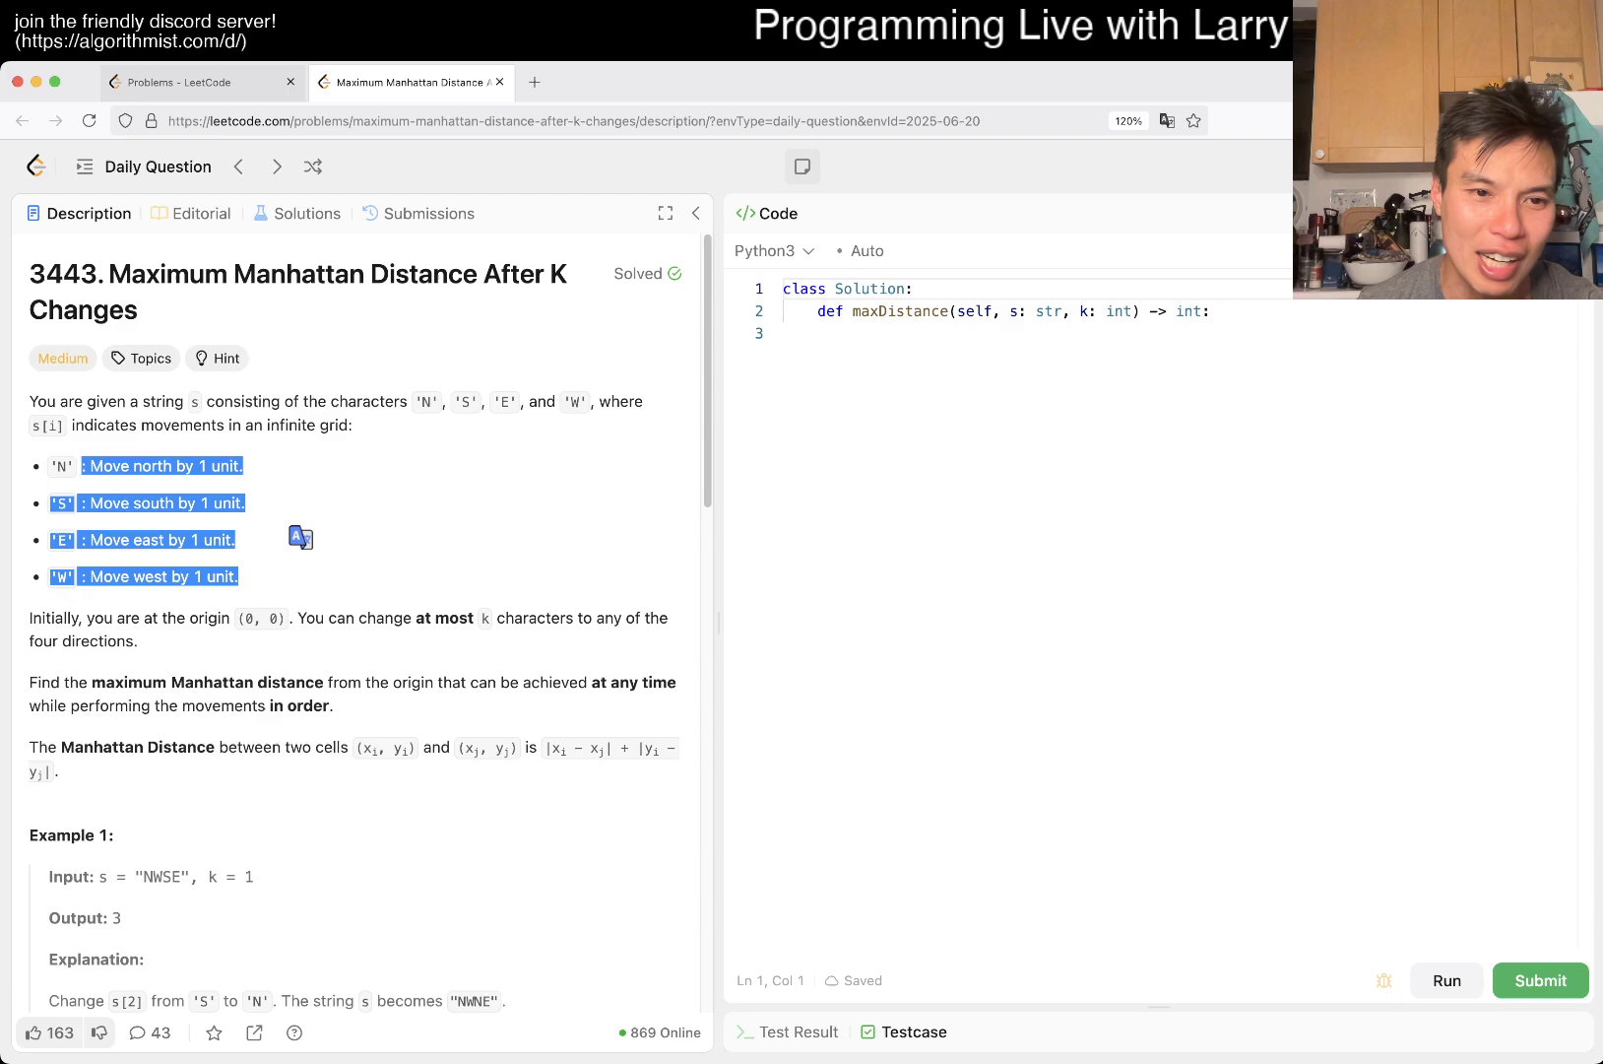
scroll(down, 3)
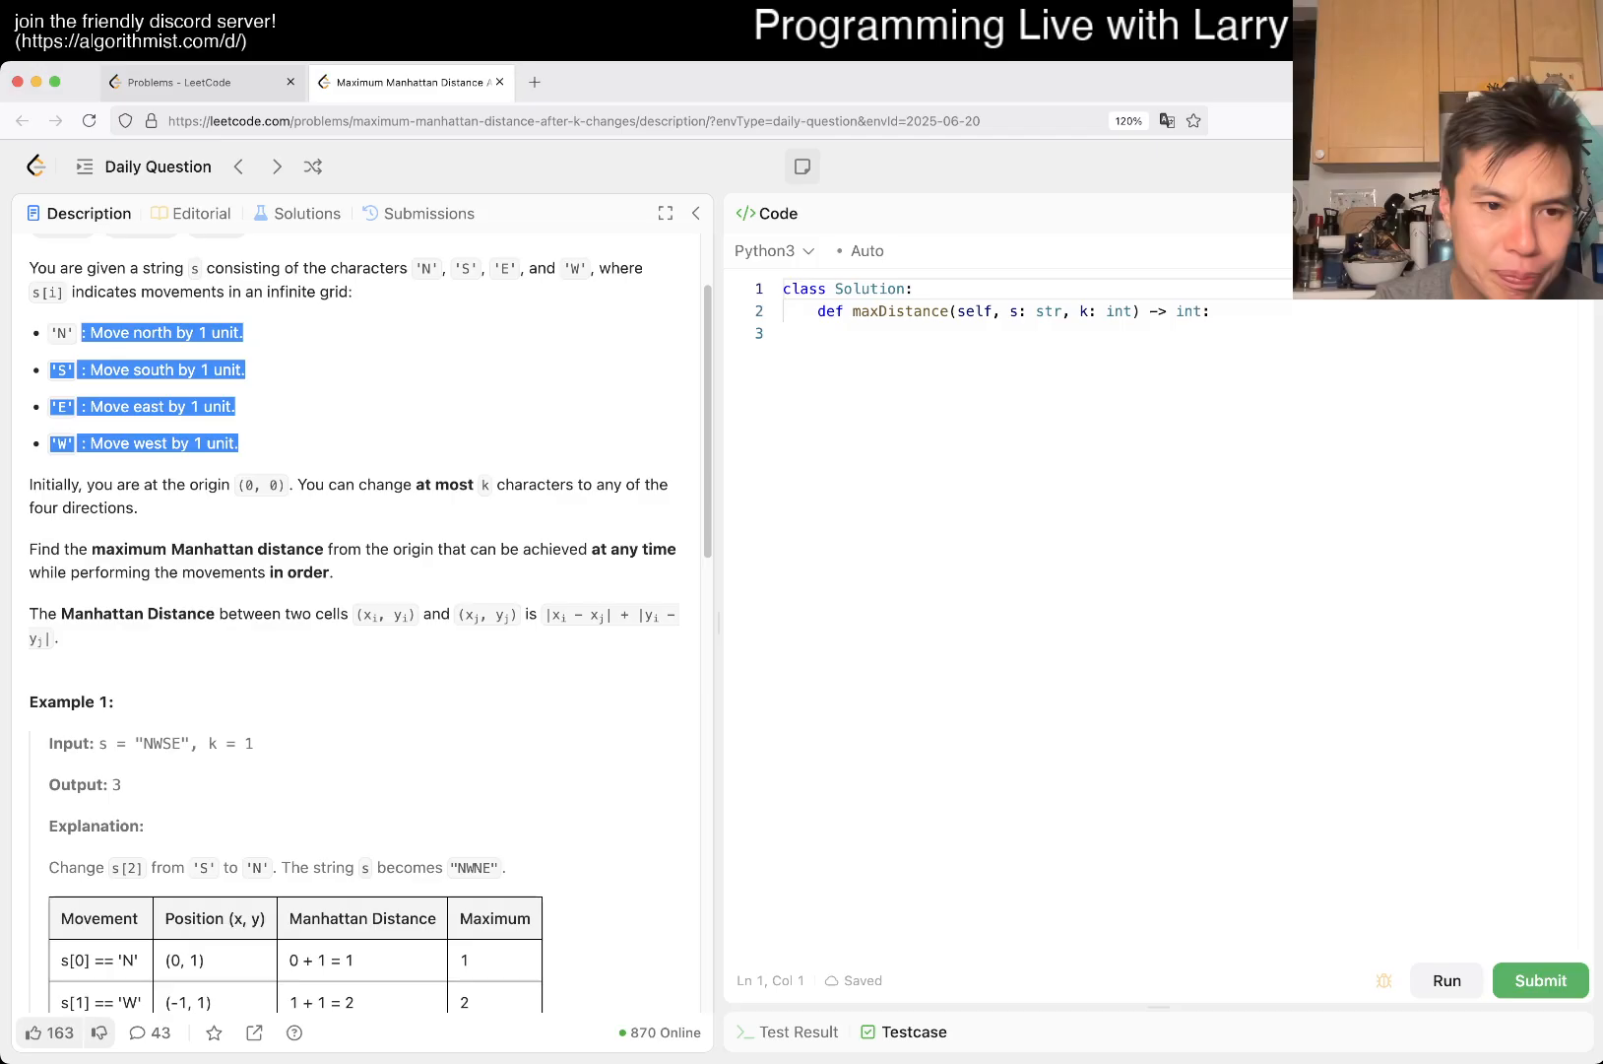
scroll(up, 3)
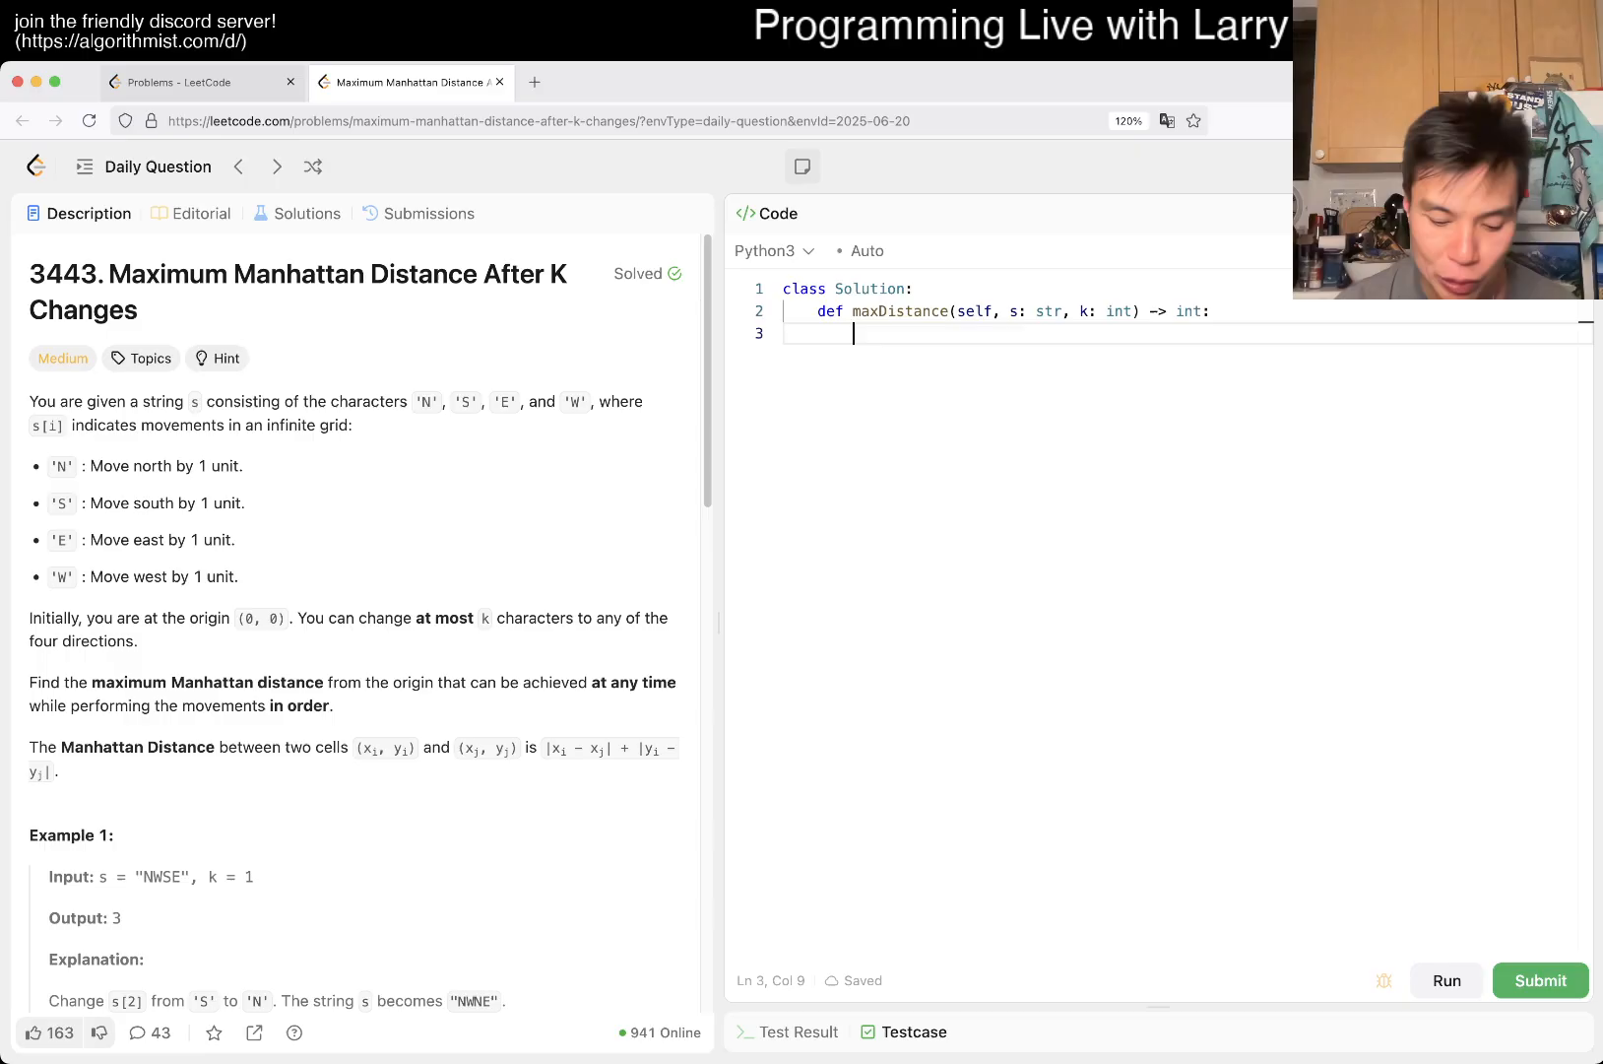
- Add N = len(s) and a four-tuple direction list commented # E, # S, # W, # N
text(N = len)
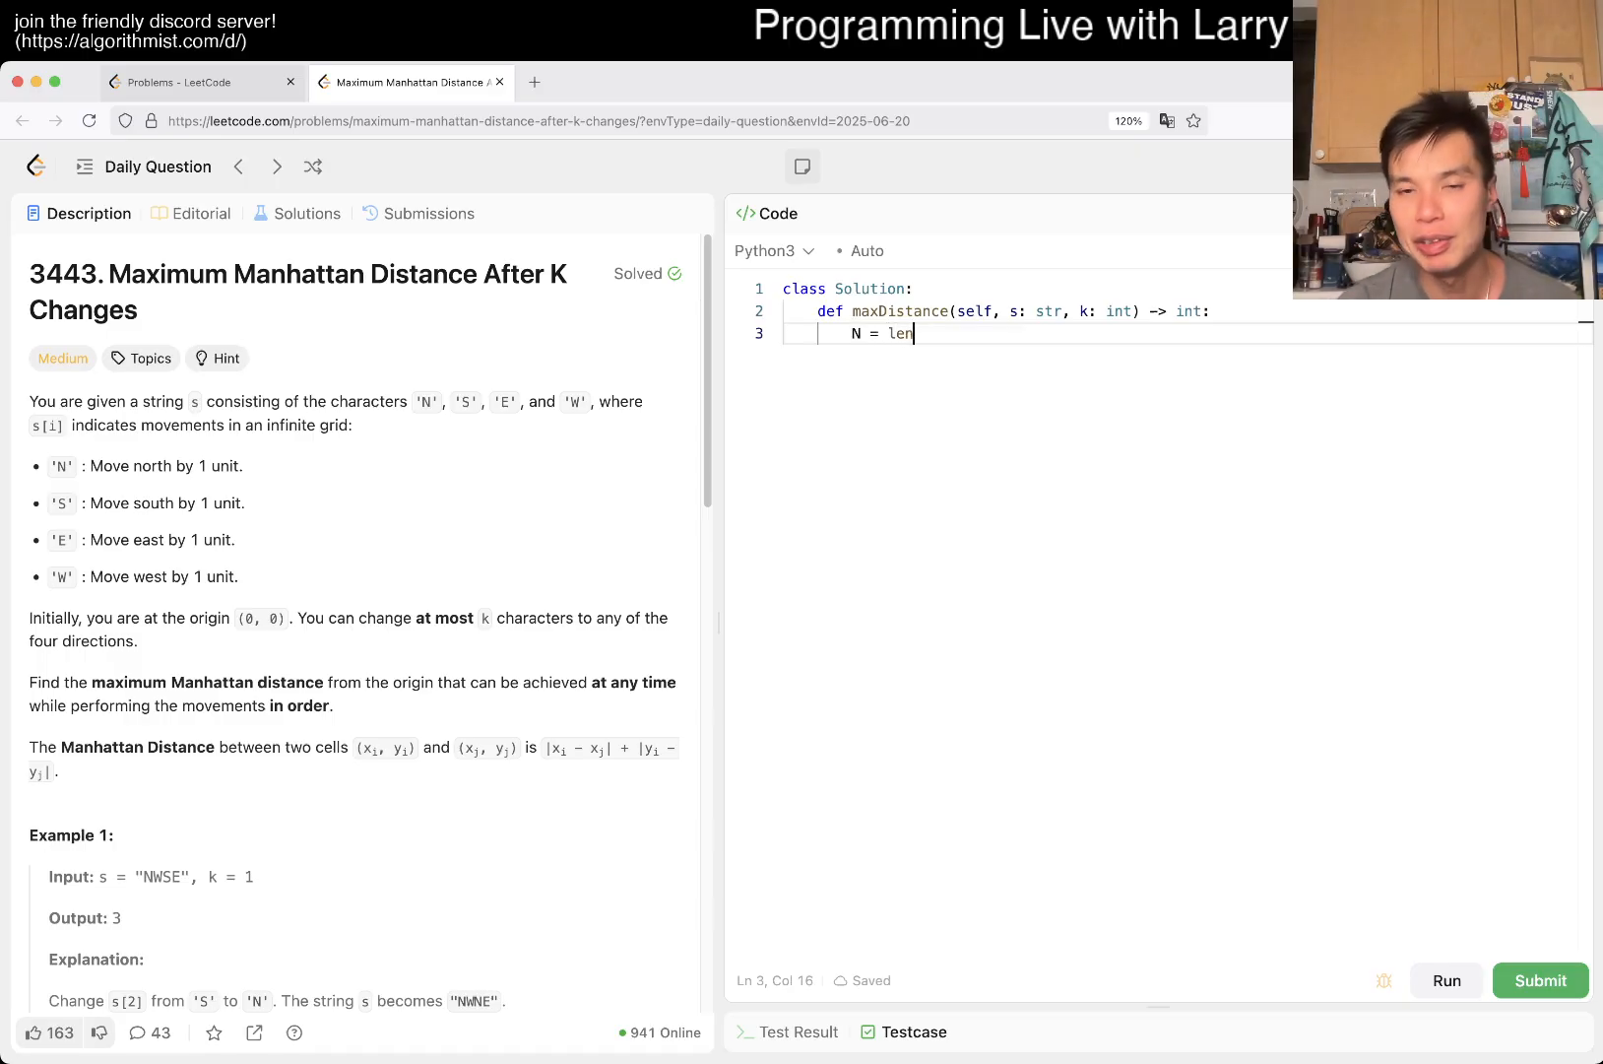
text((s))
text(directions = [)
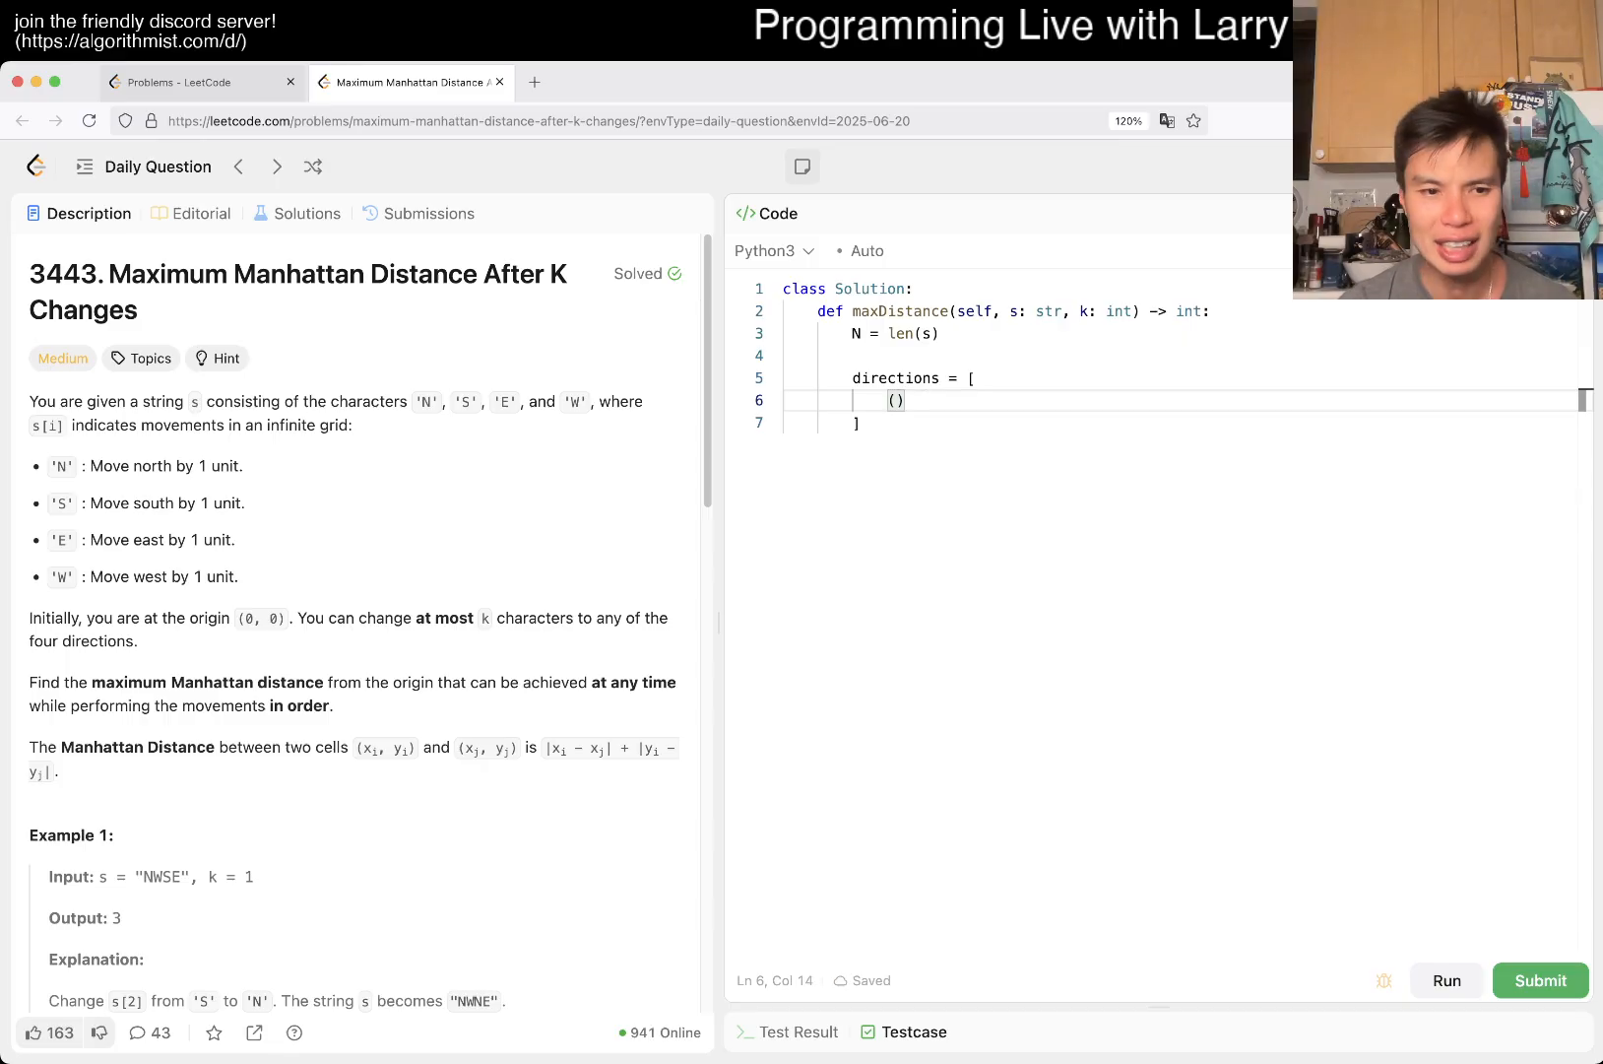
text(1,)
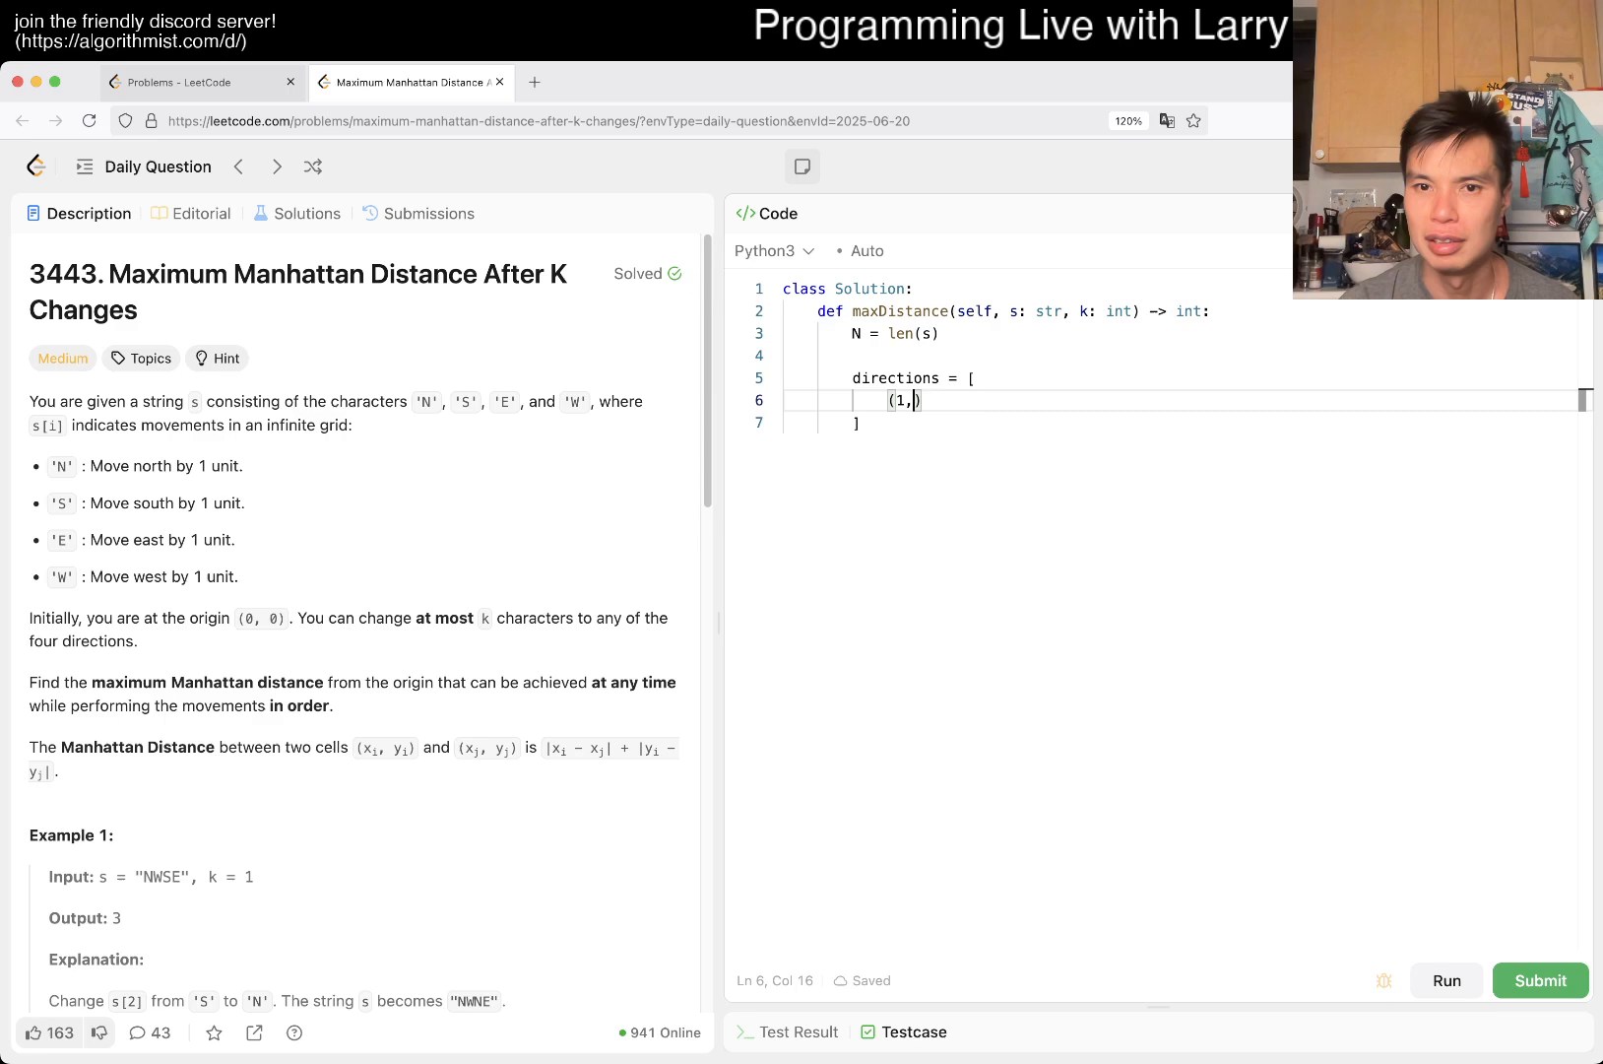
text(0),)
text(()
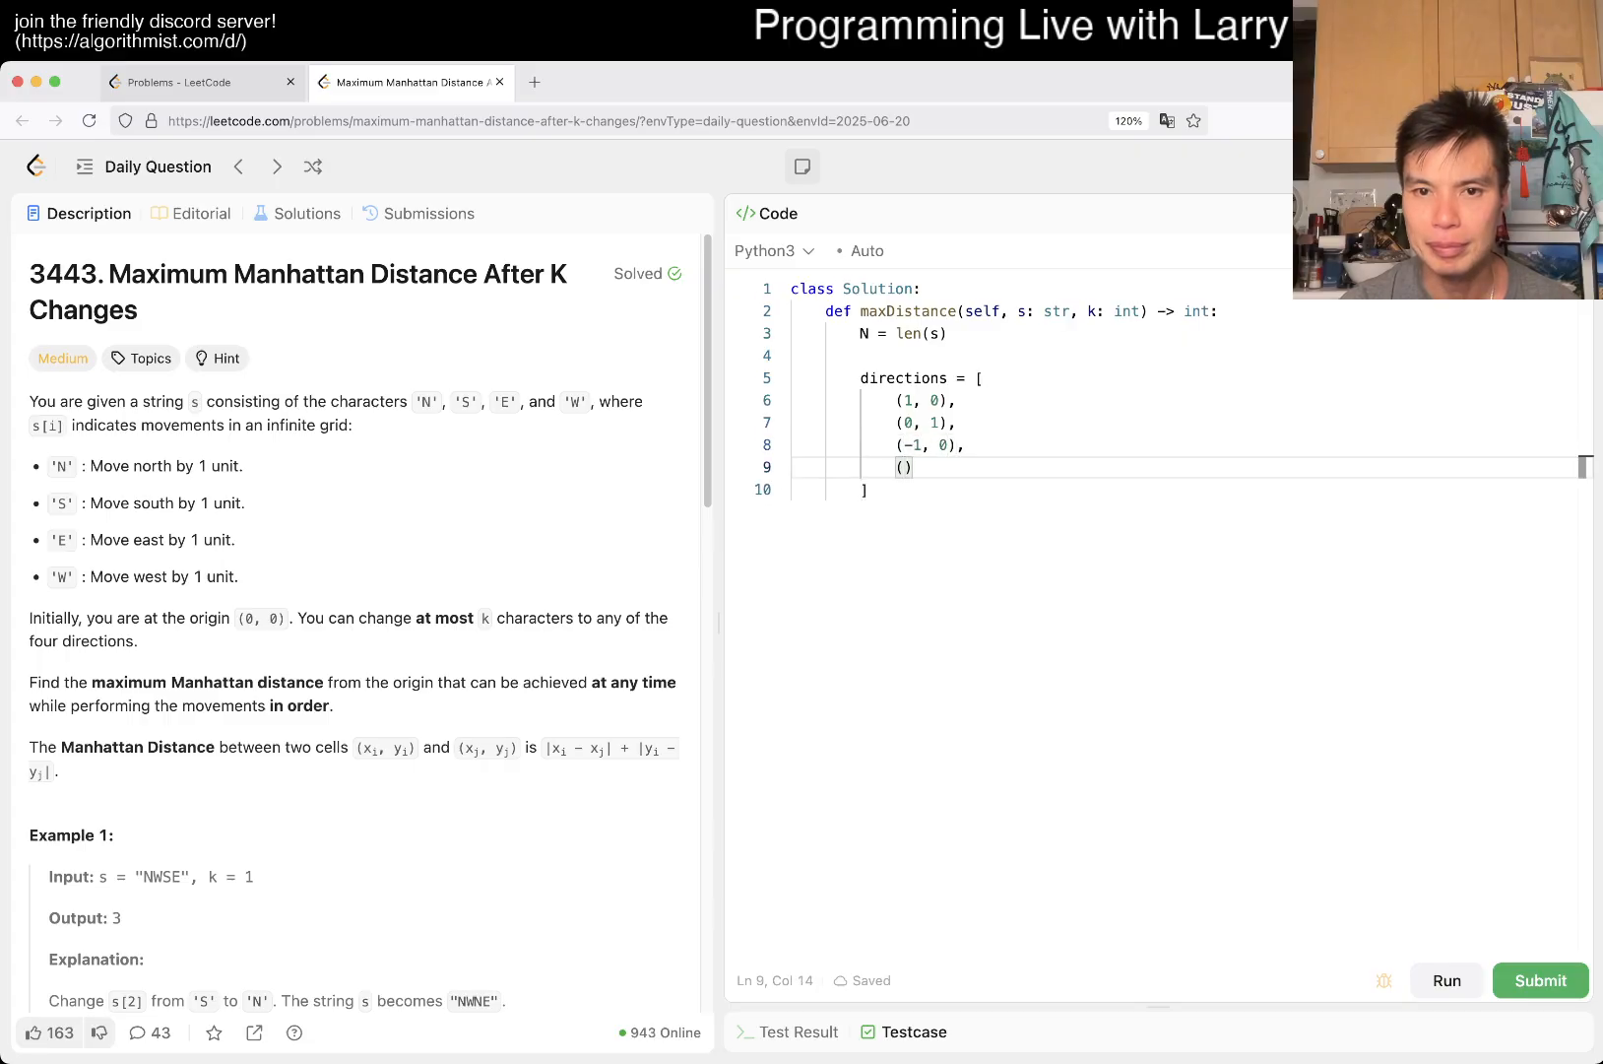
text(0, -1),)
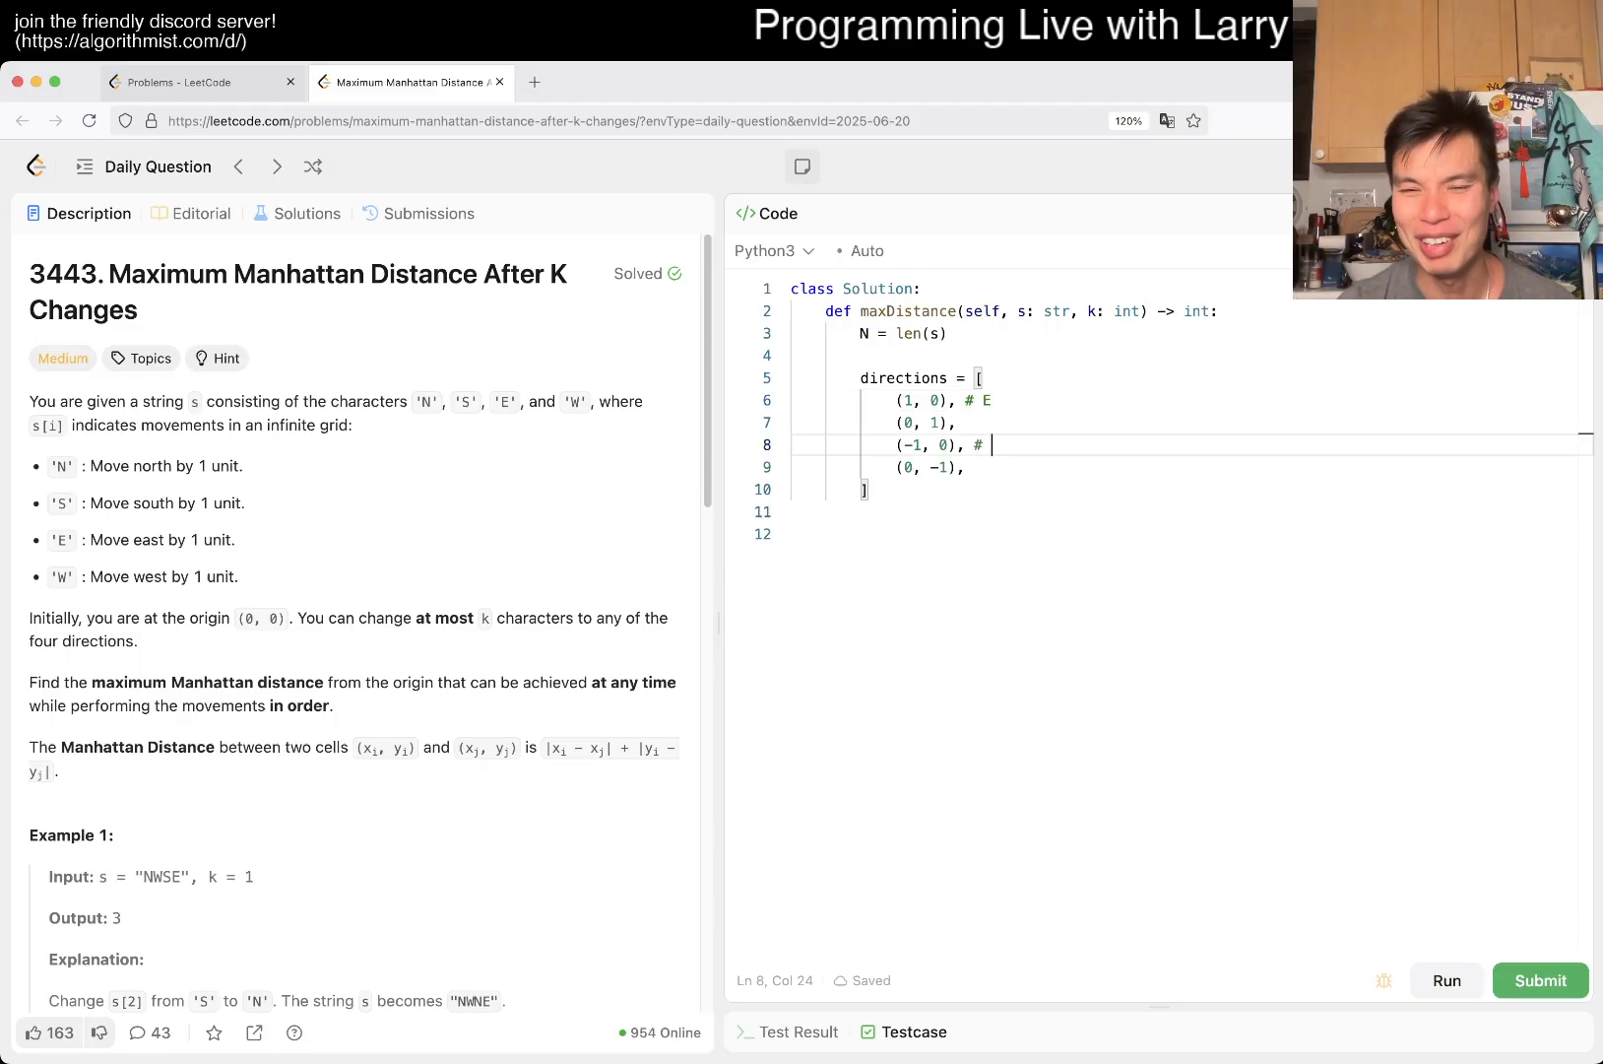
text(W)
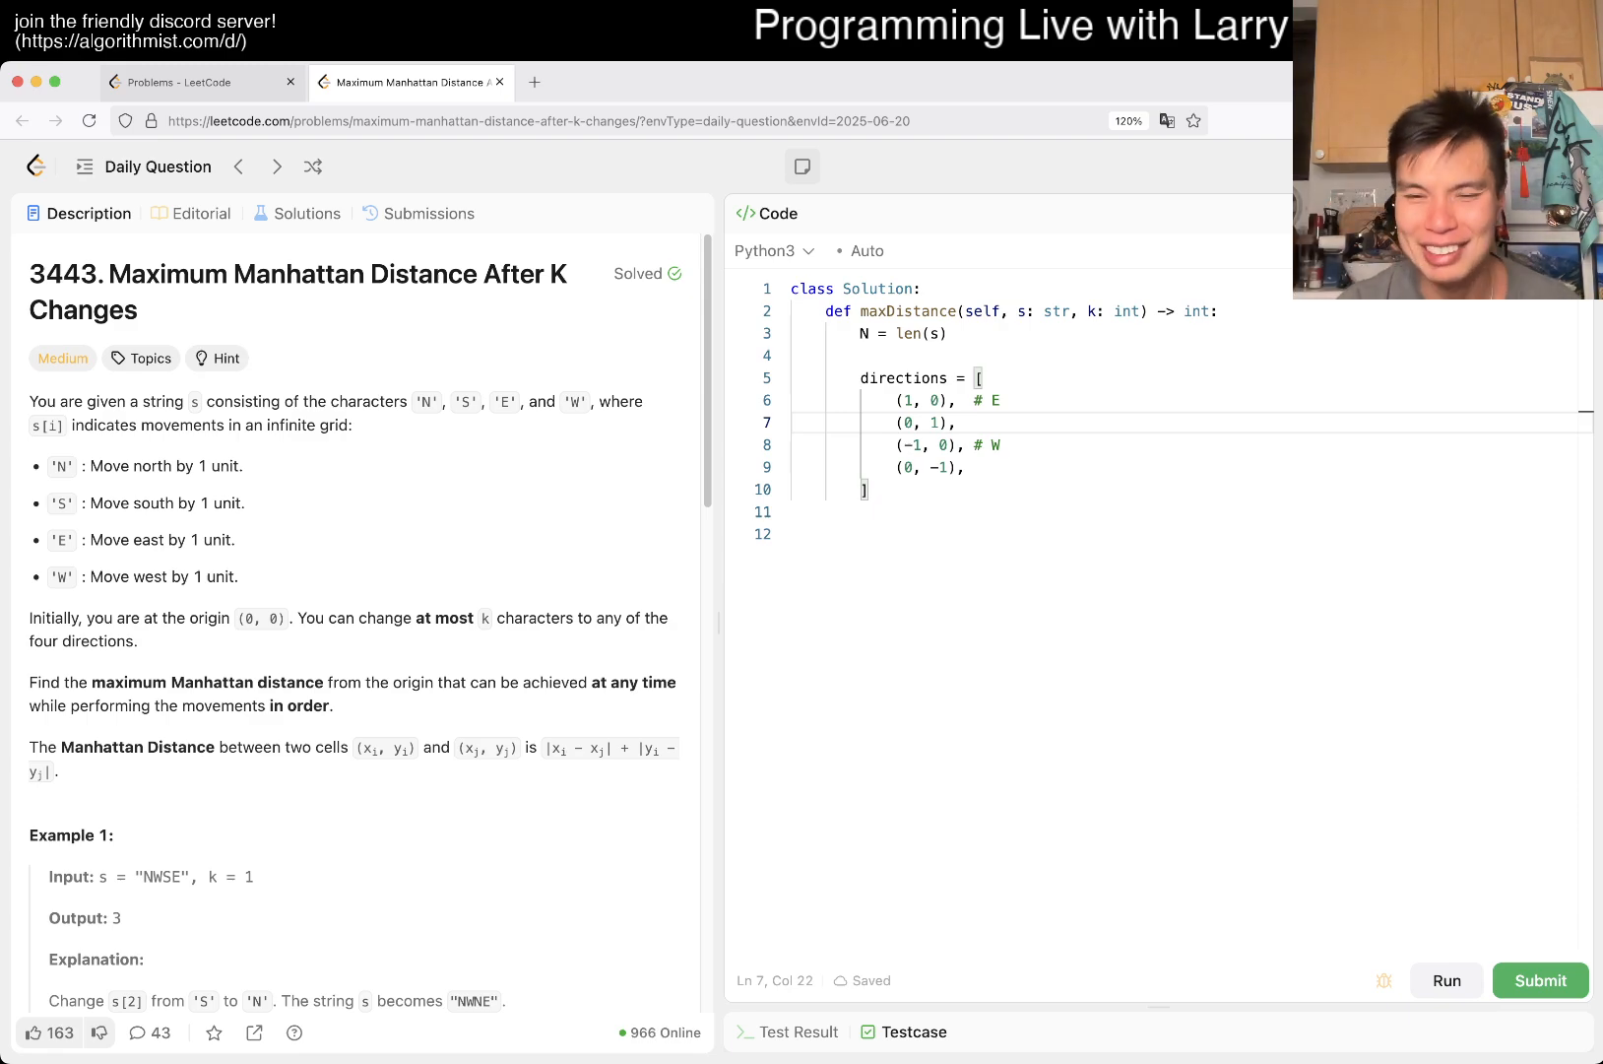
text(# S)
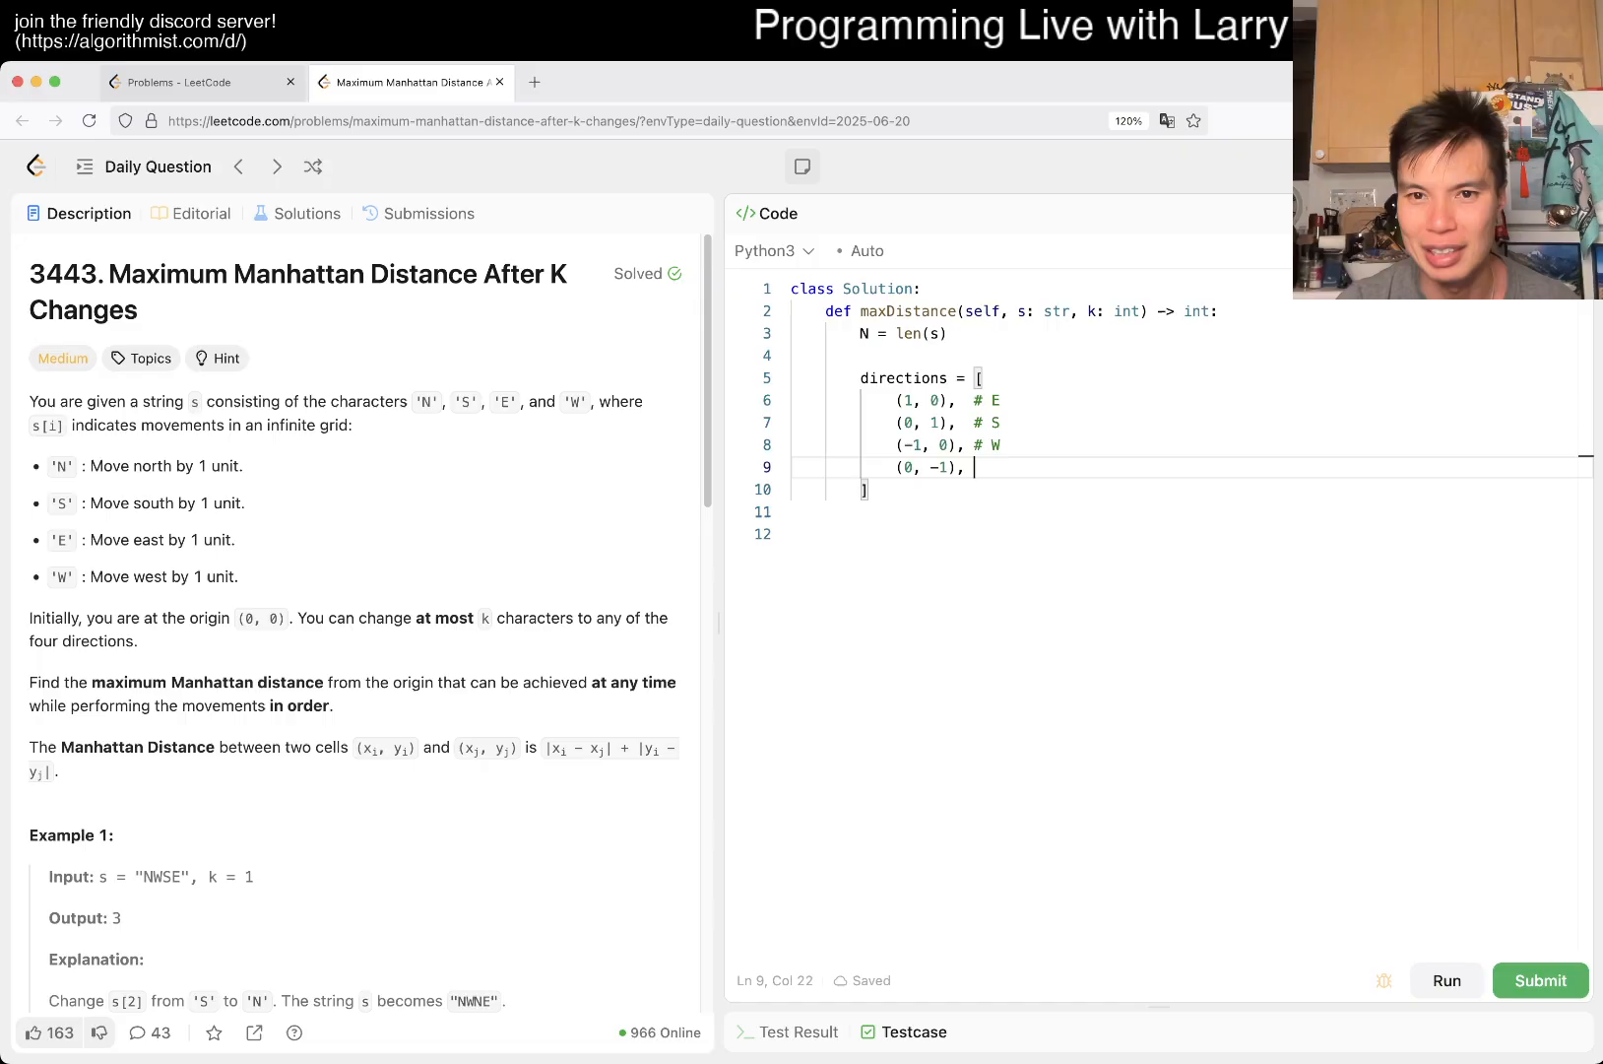
text(# N)
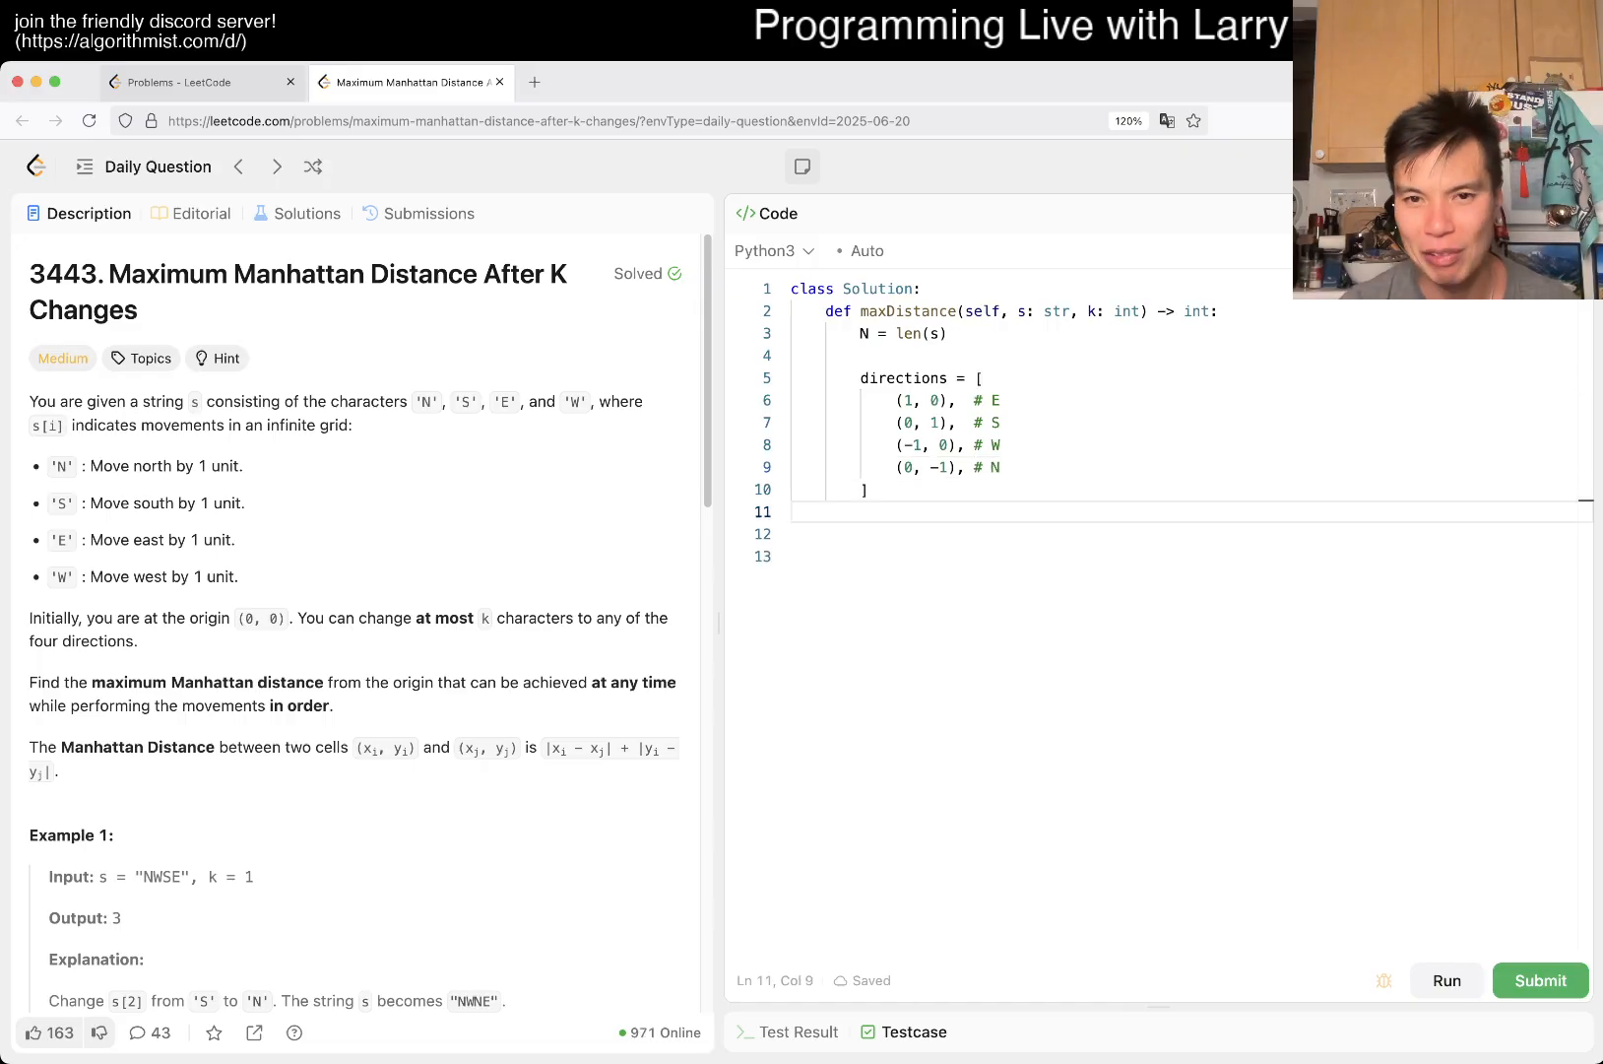
- Add ds = "ESWN" and counts = [0] * 4
text(d)
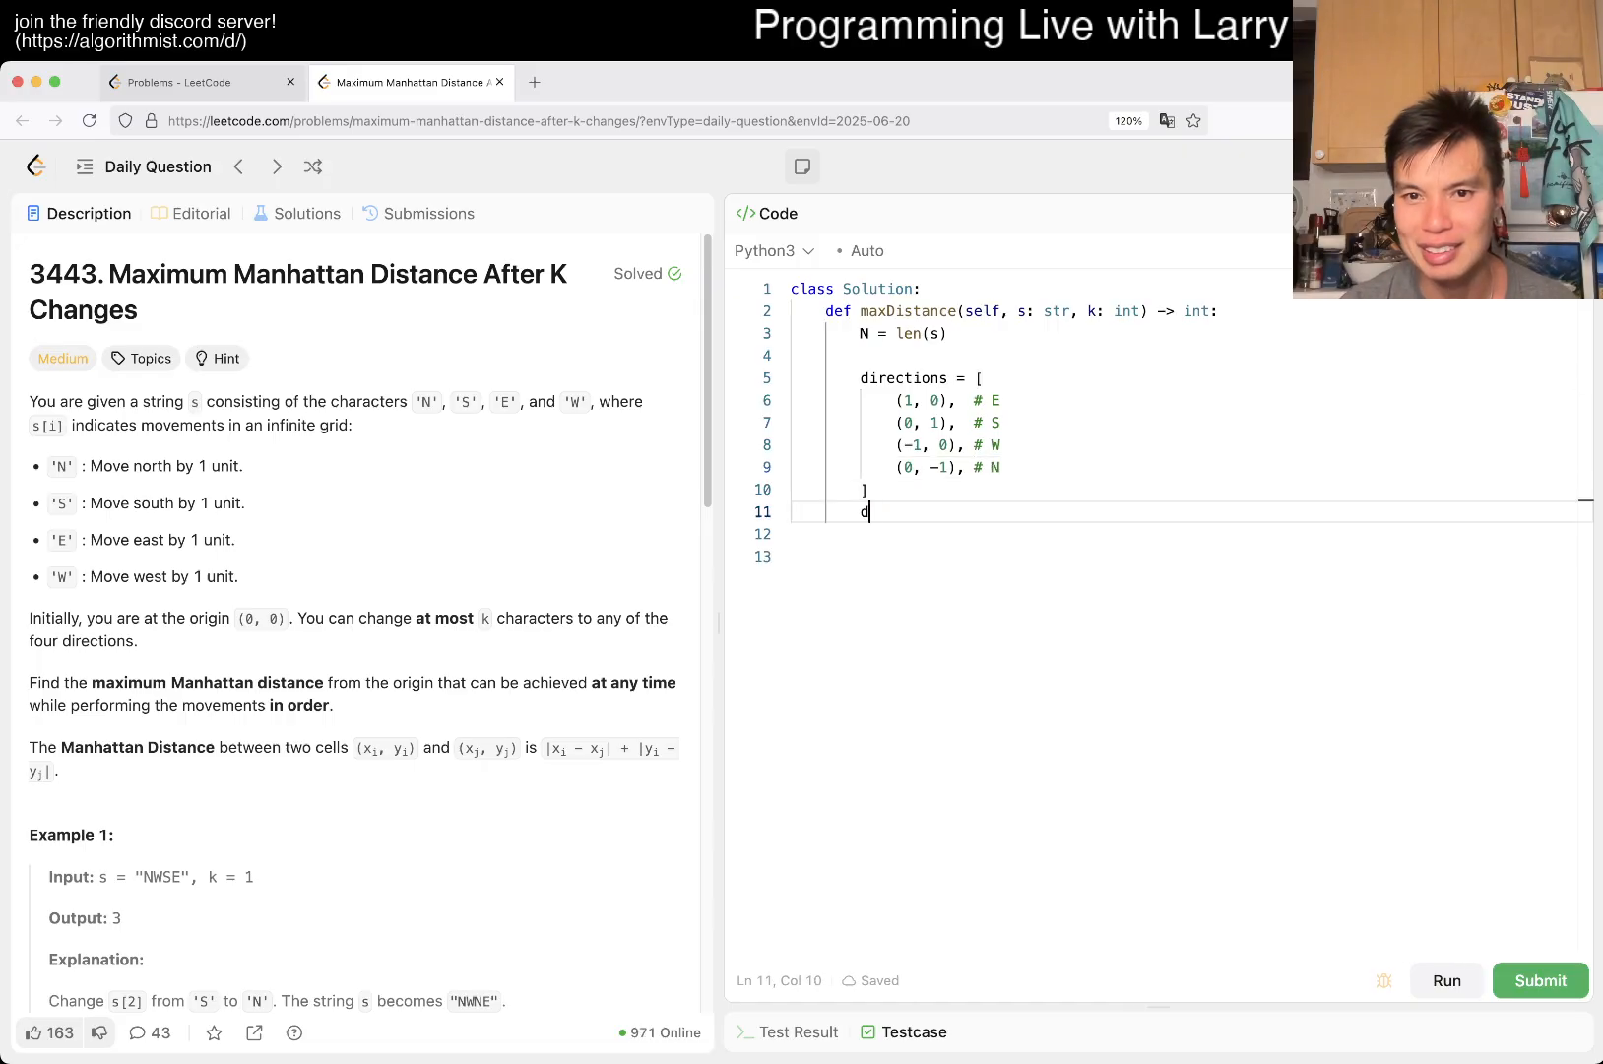
text(s = ")
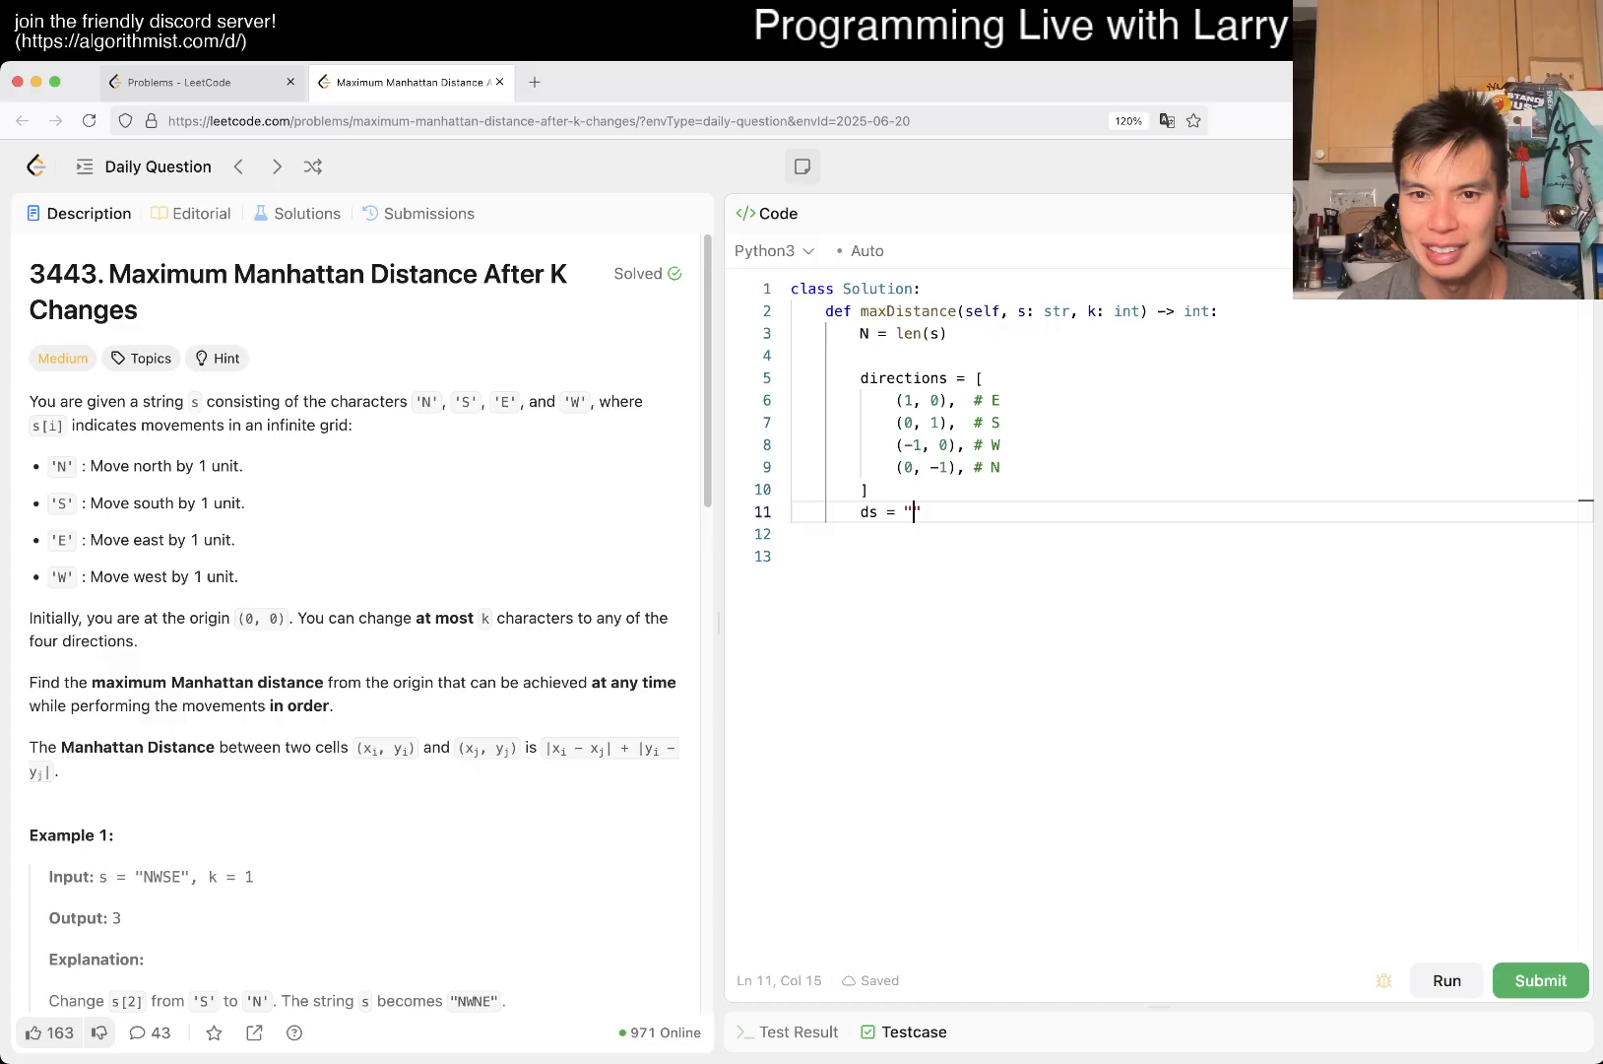
text(ESWN)
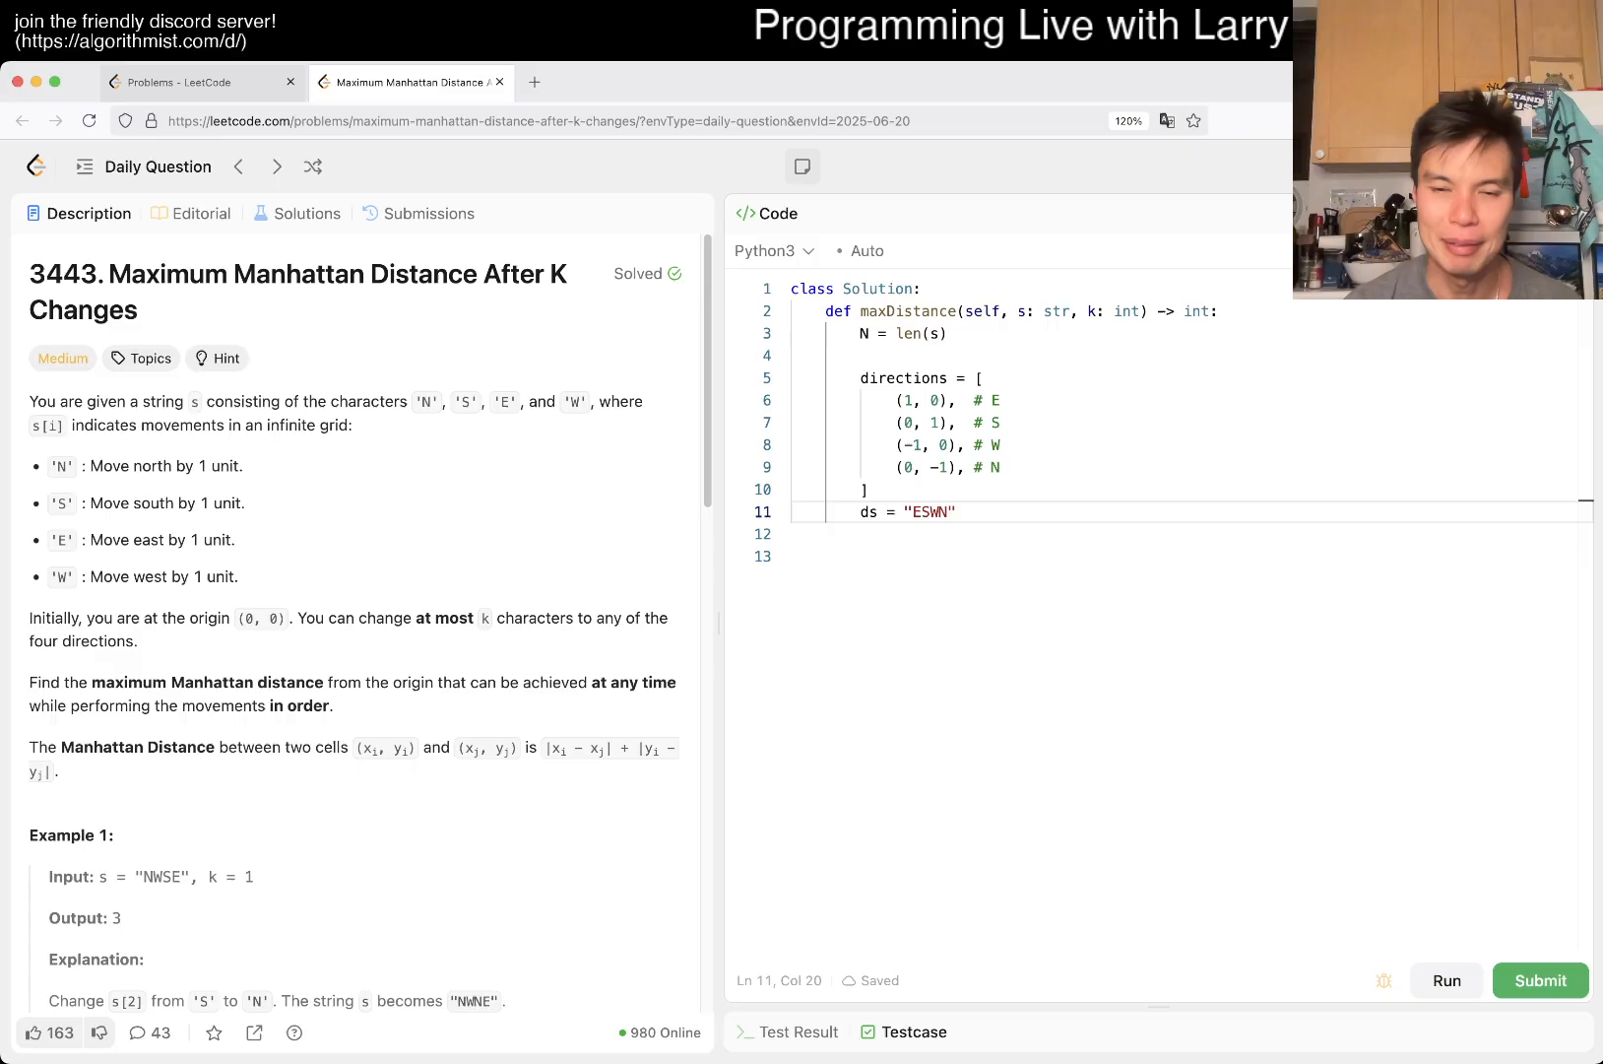
text(counts = [])
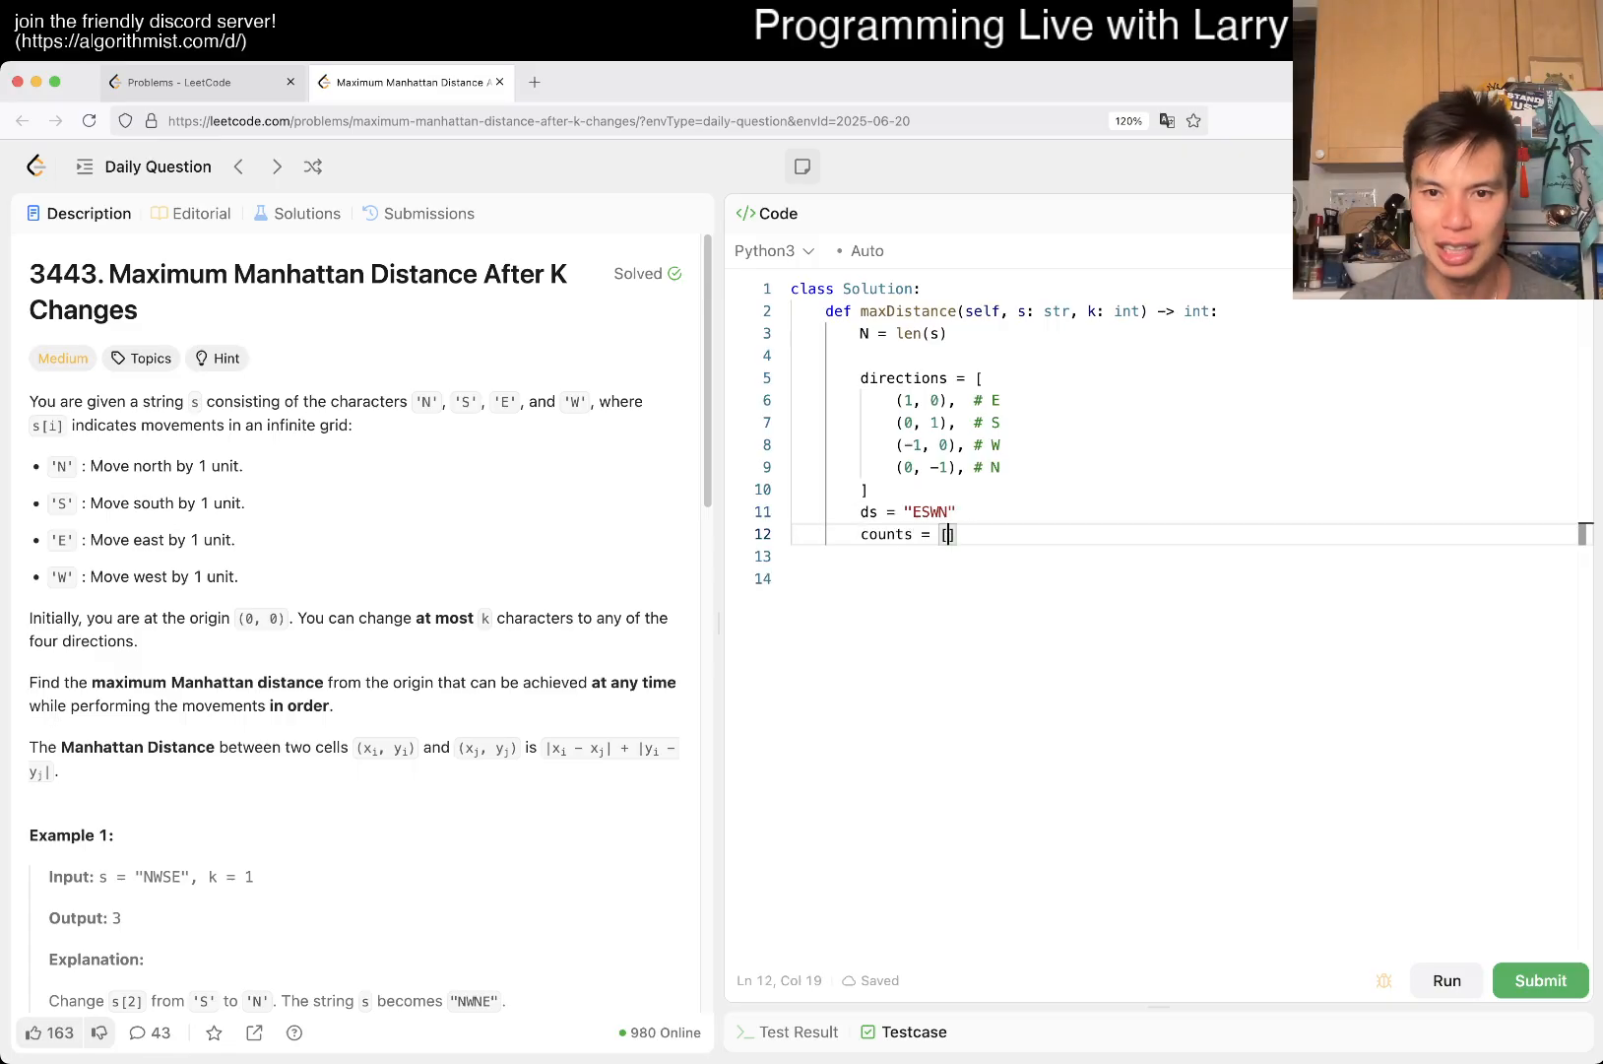
text(0] * 4)
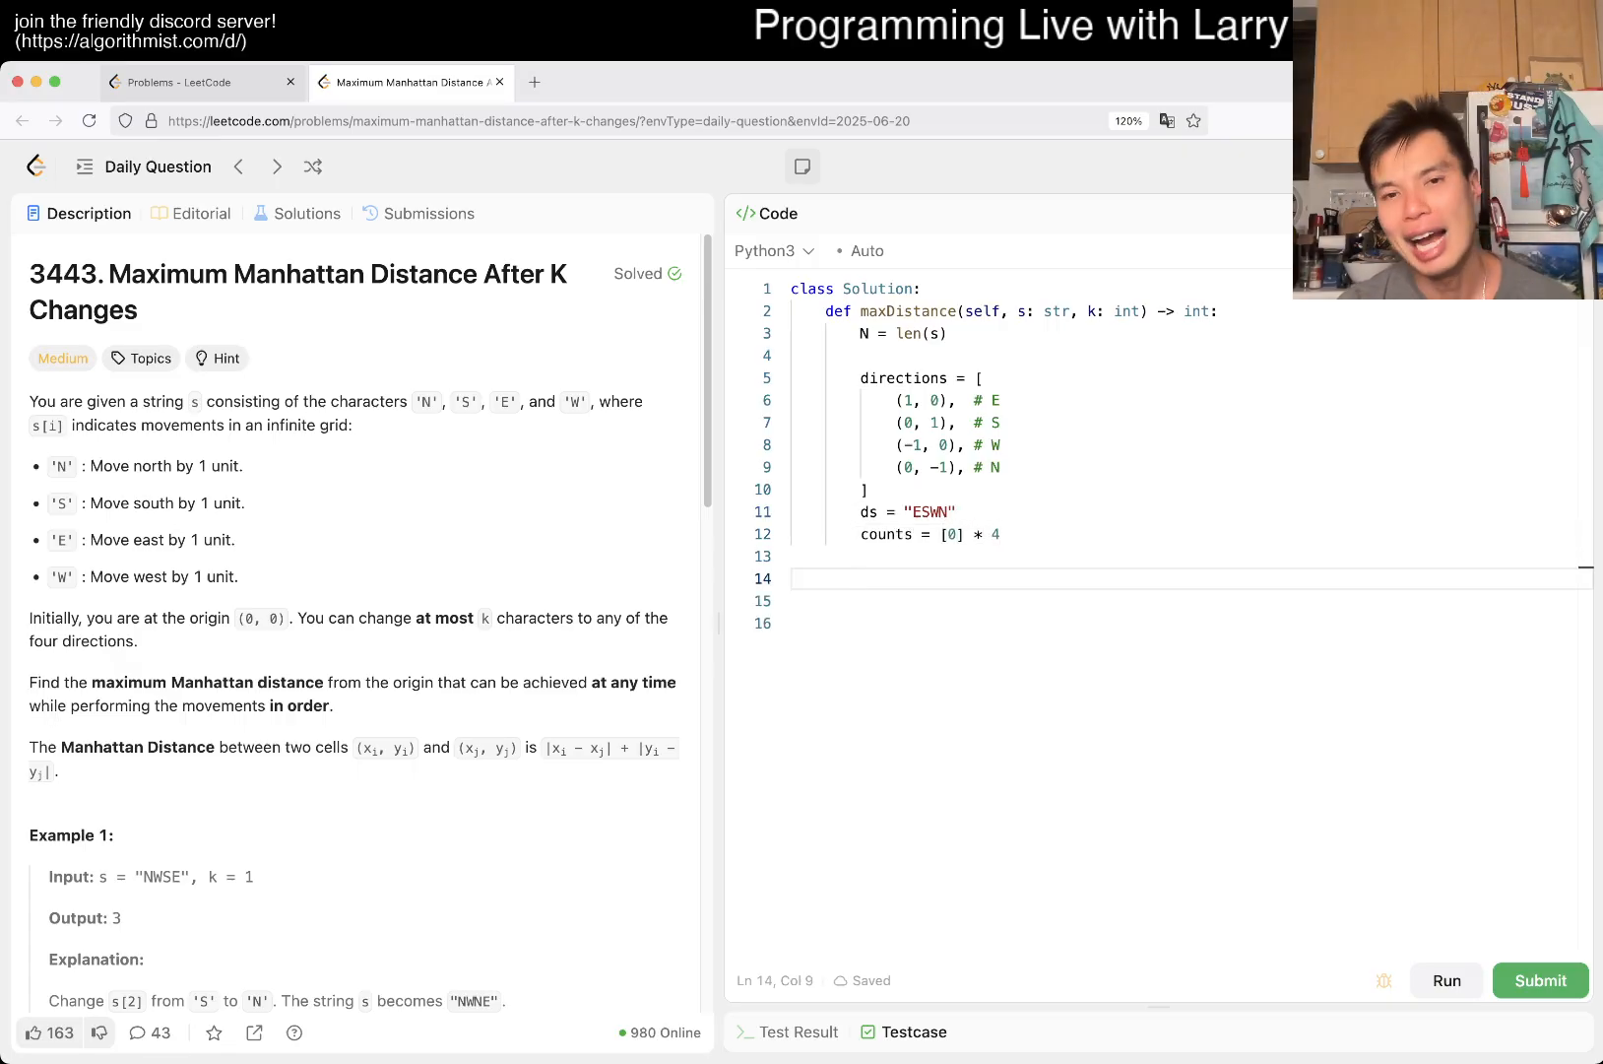
- Loop over s with d = ds.index(c) and counts[d] += 1
text(for c in s)
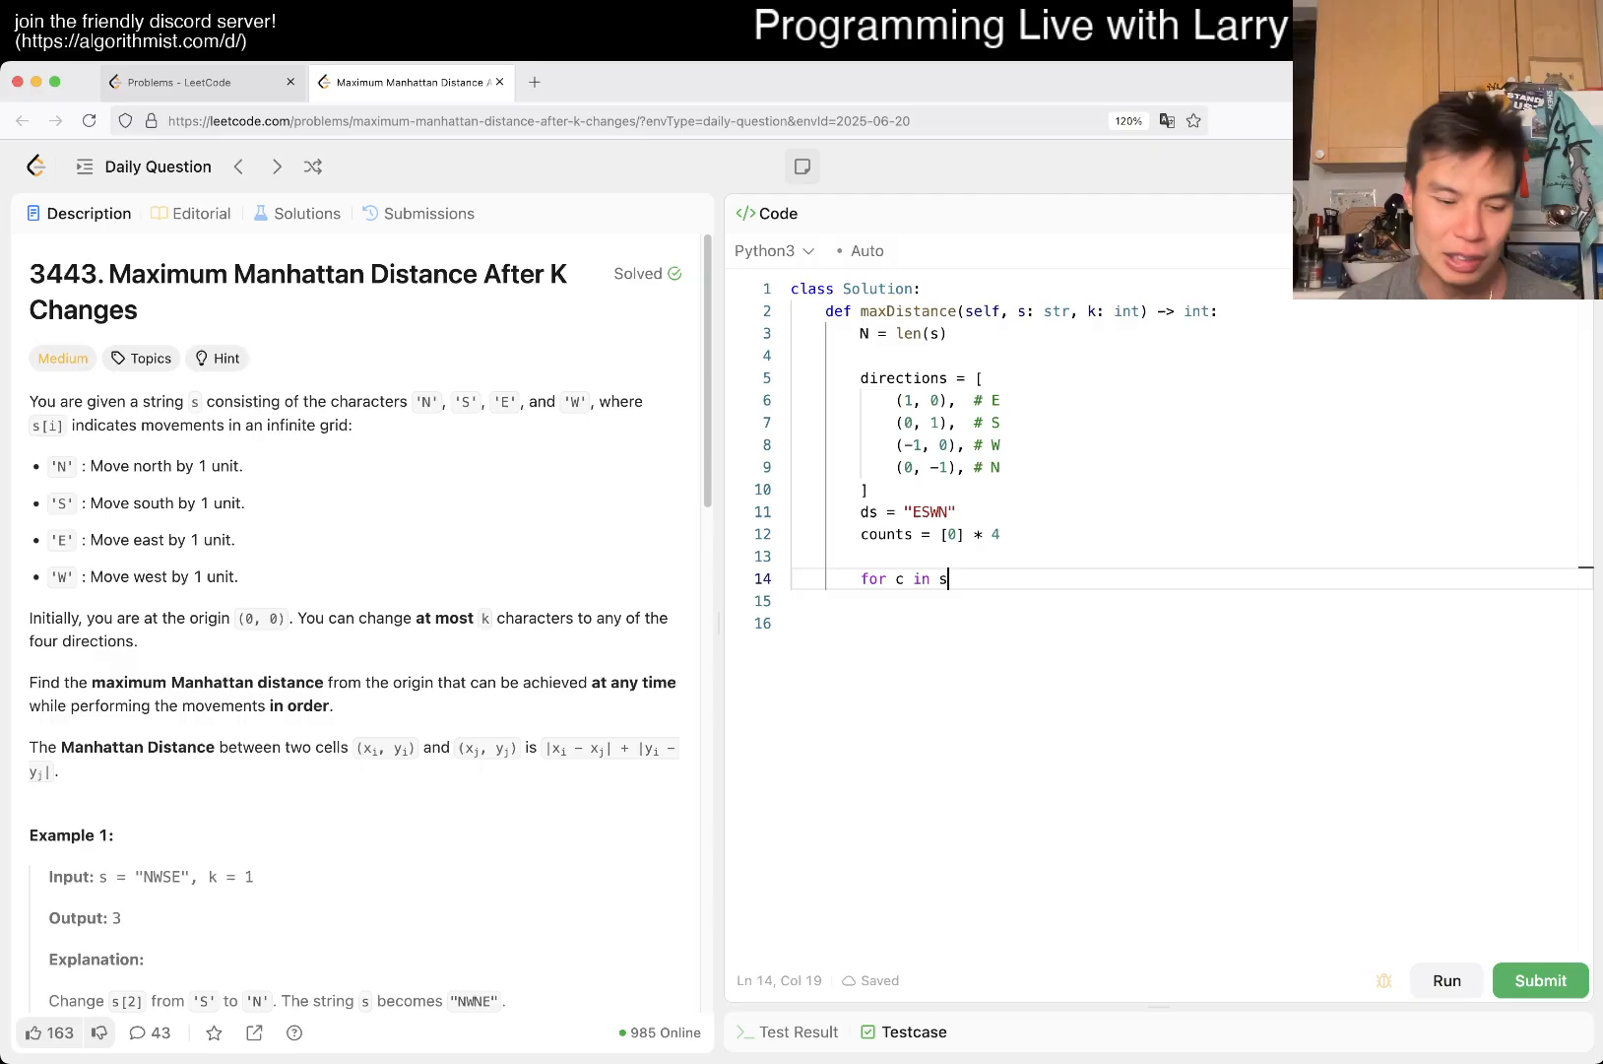
text(:)
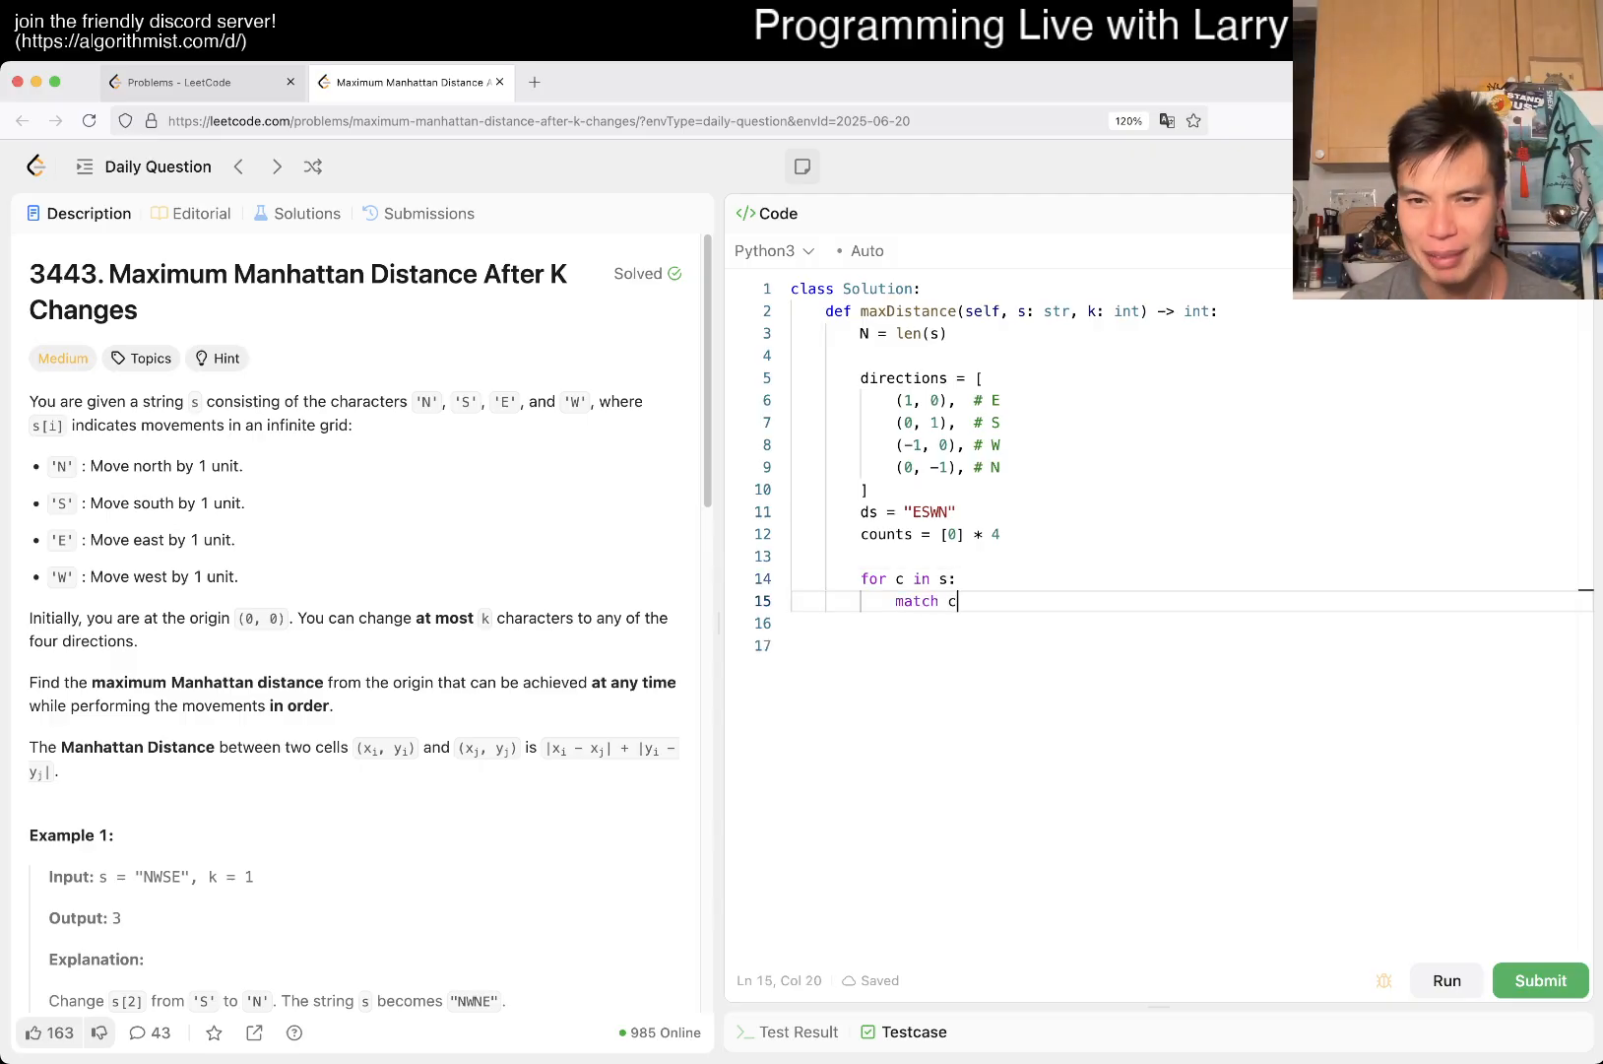
text(:)
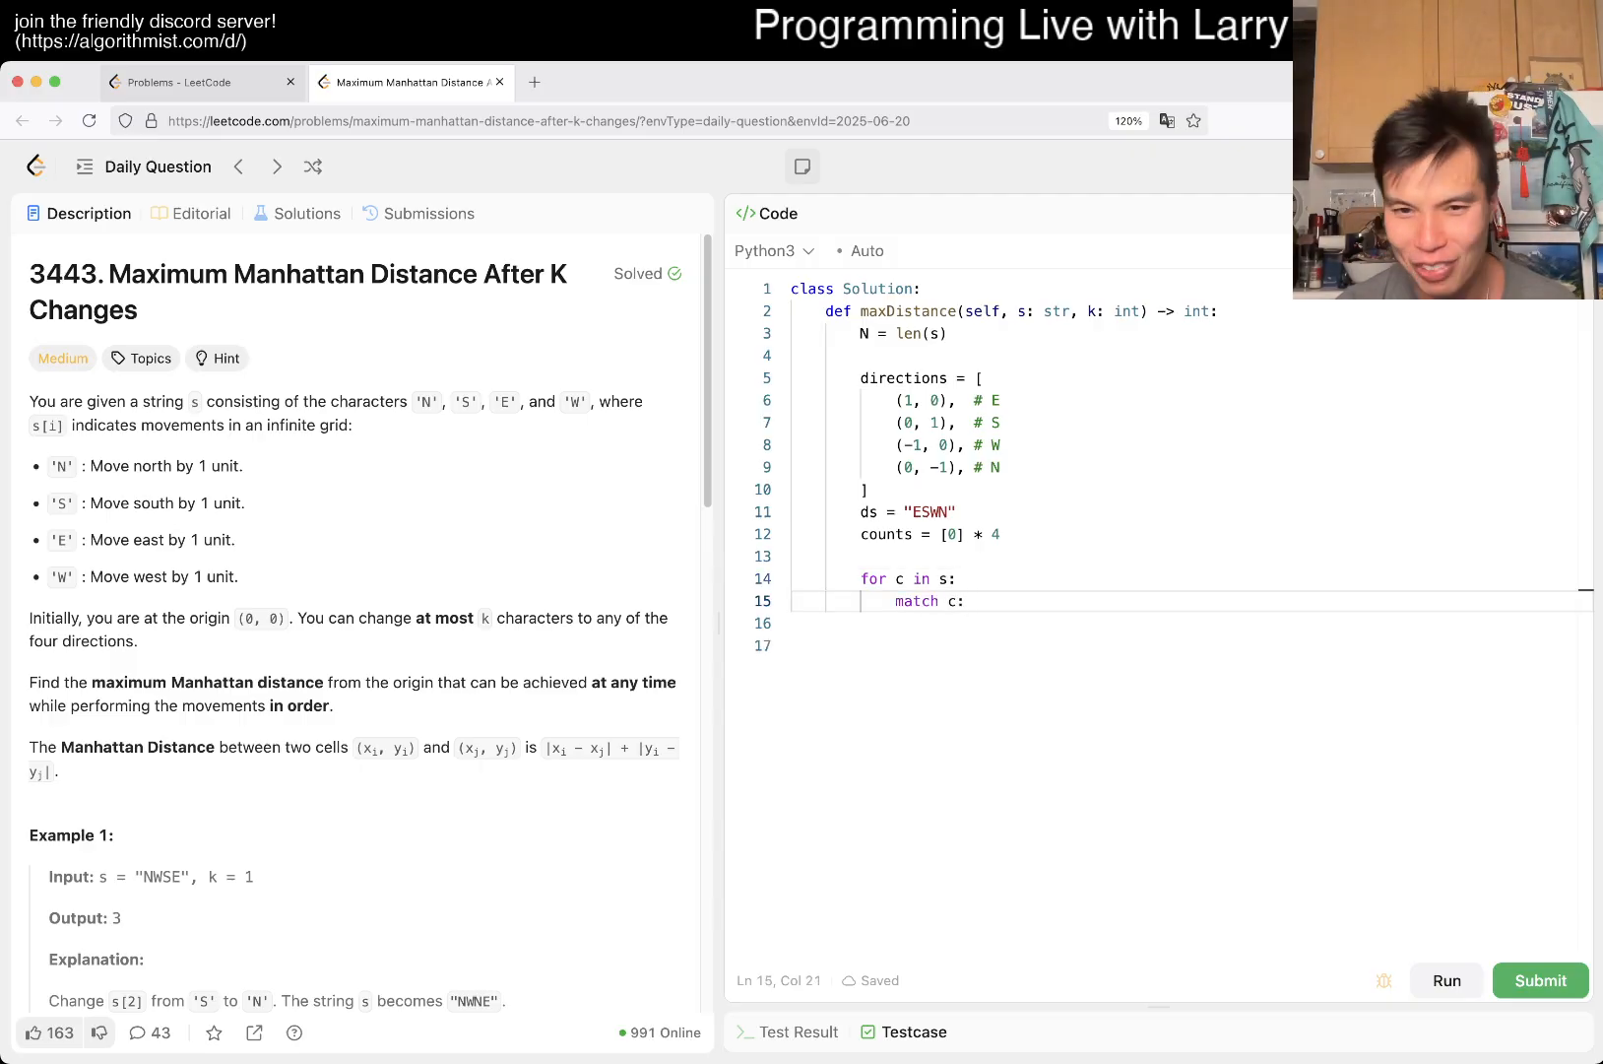
text(c)
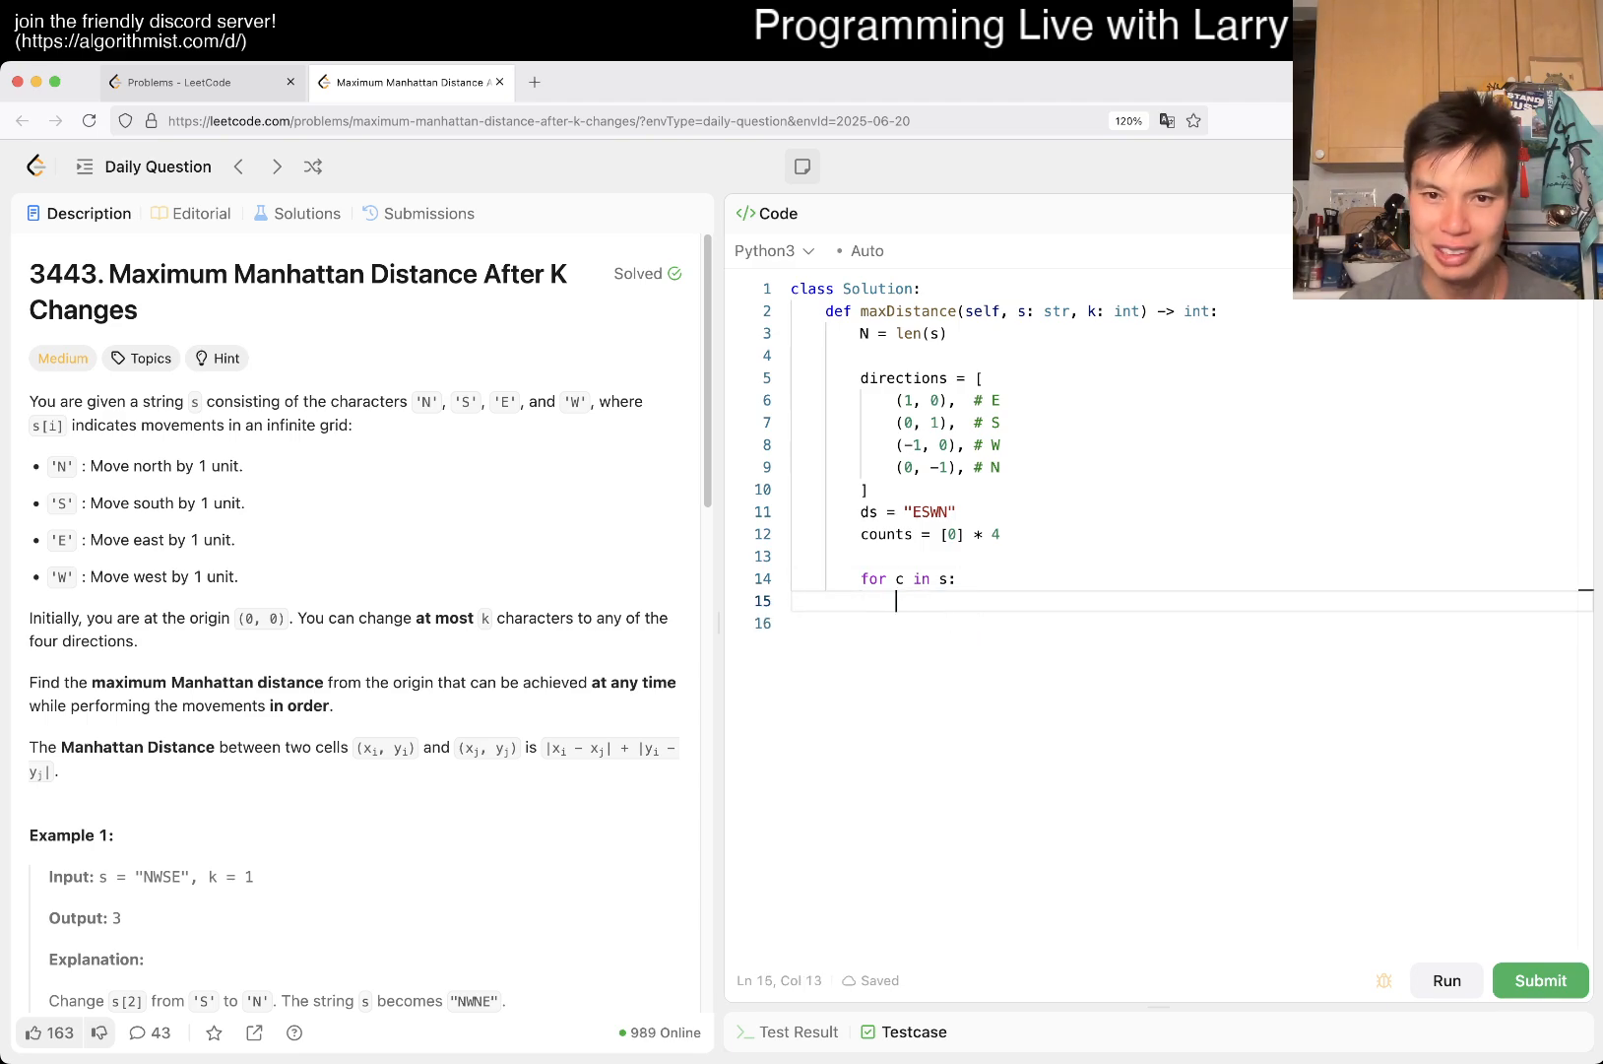
text(ds.inde)
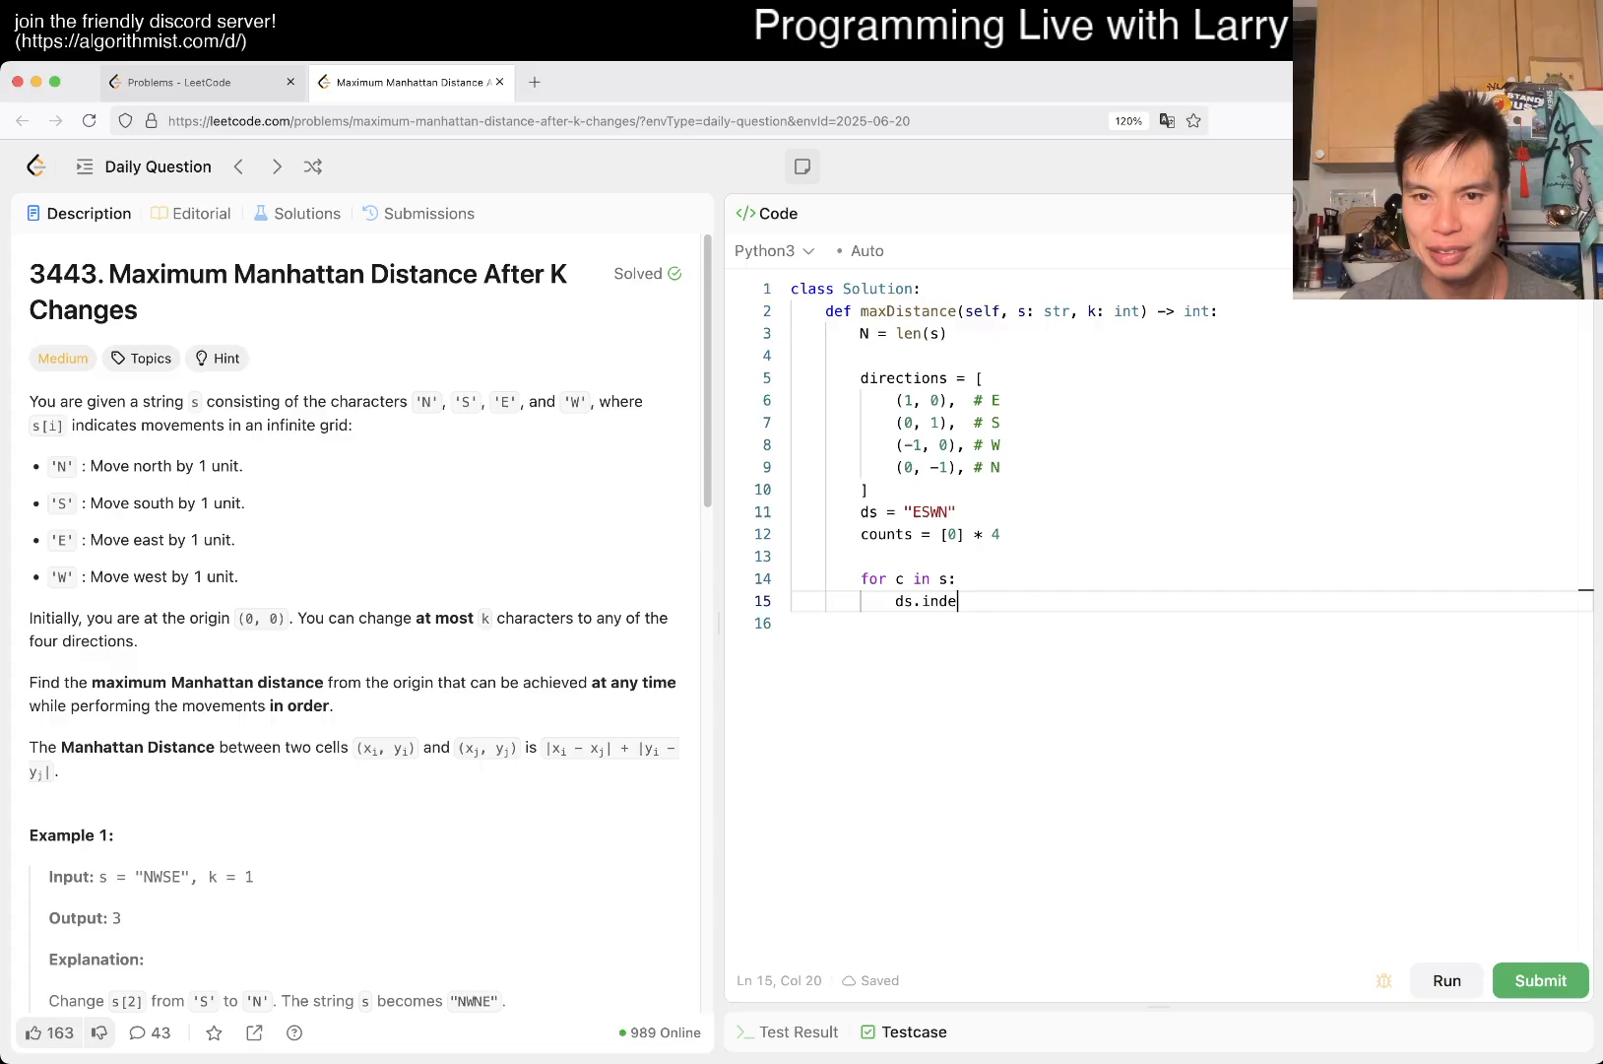
text(x(c))
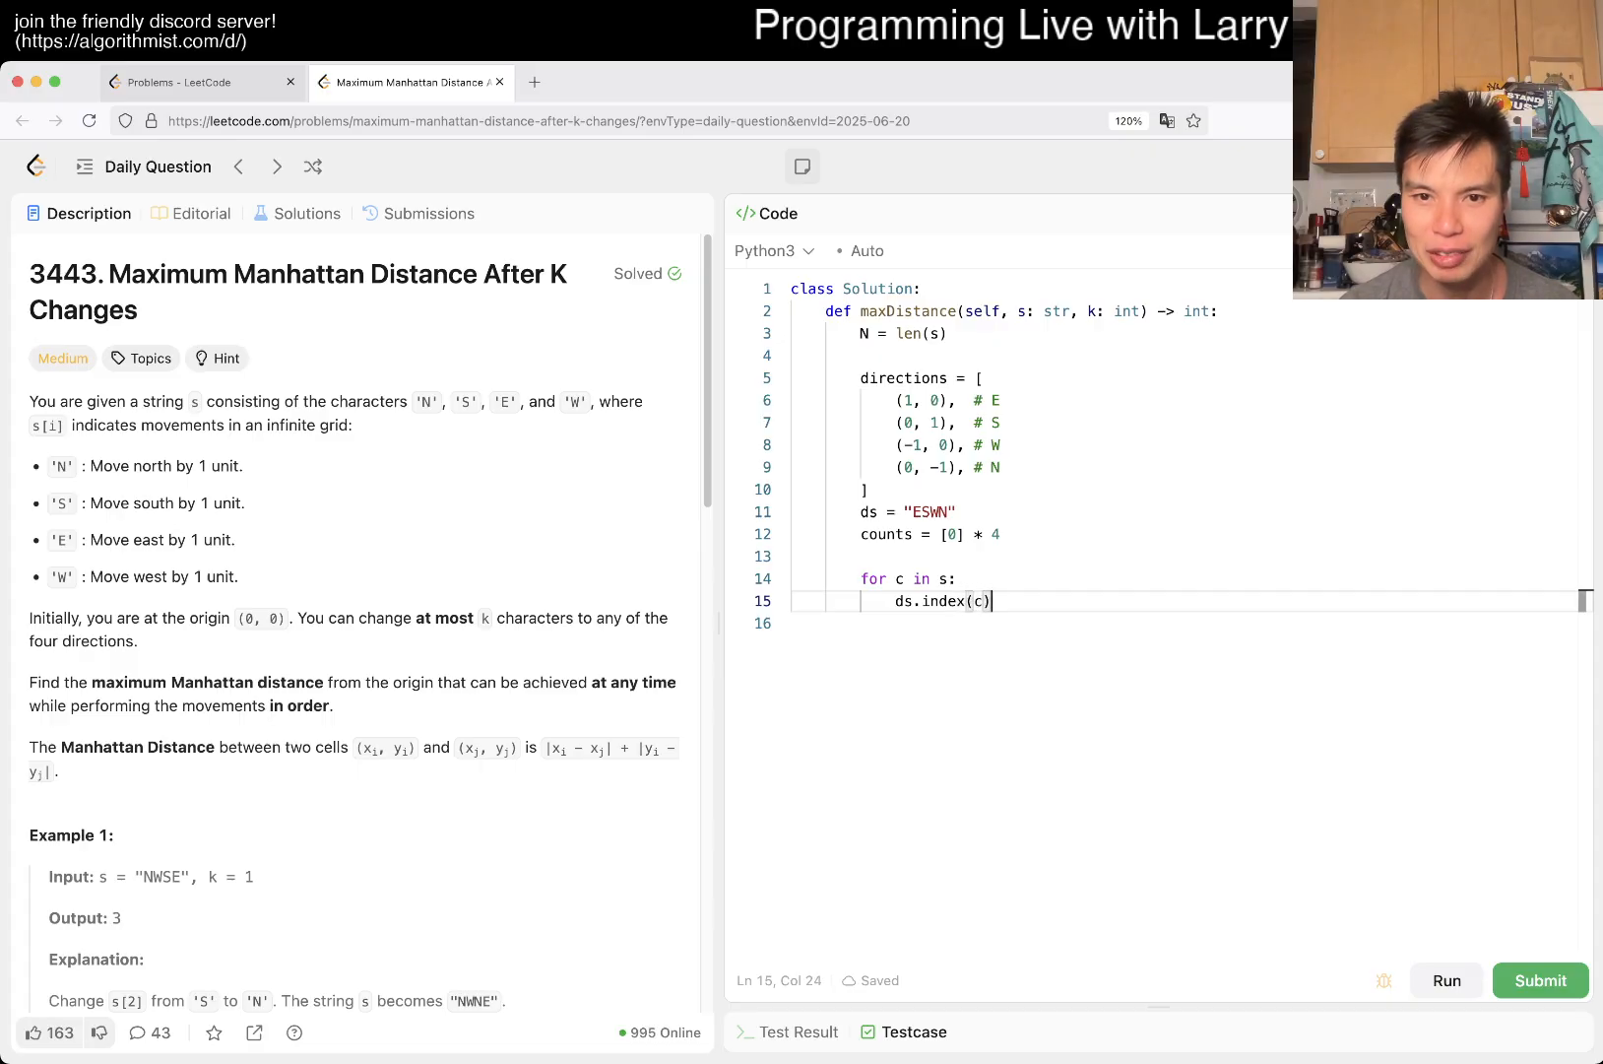
click(868, 488)
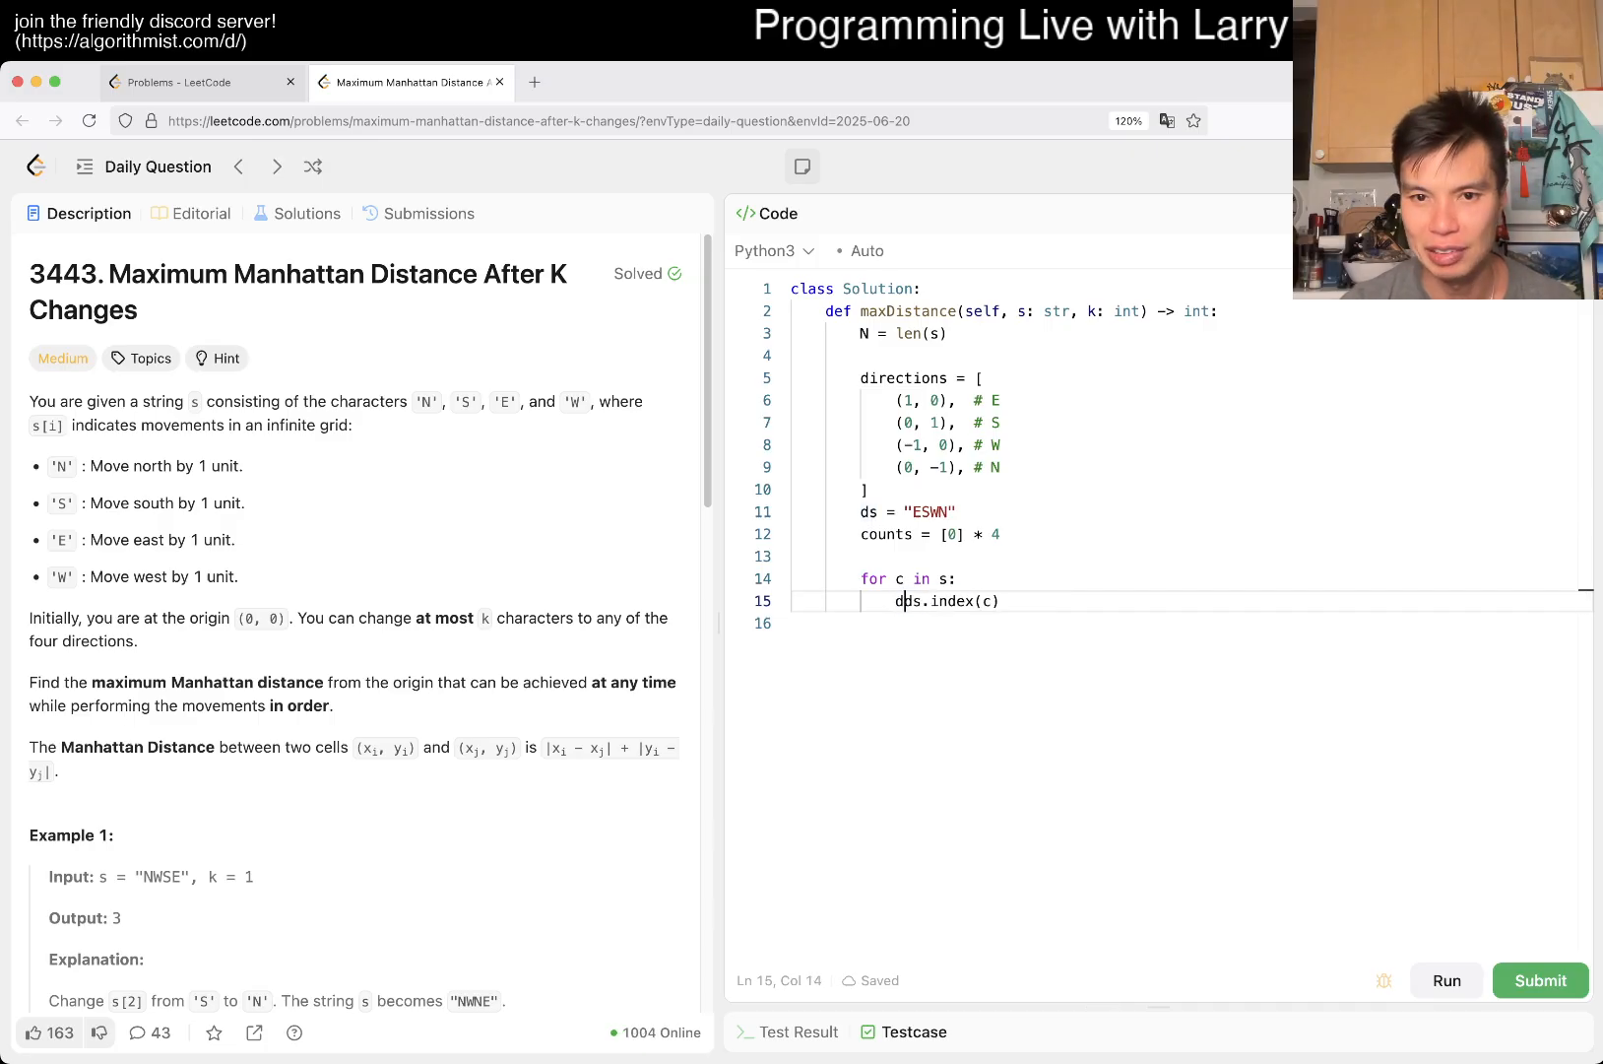
text(d = ds.index(c))
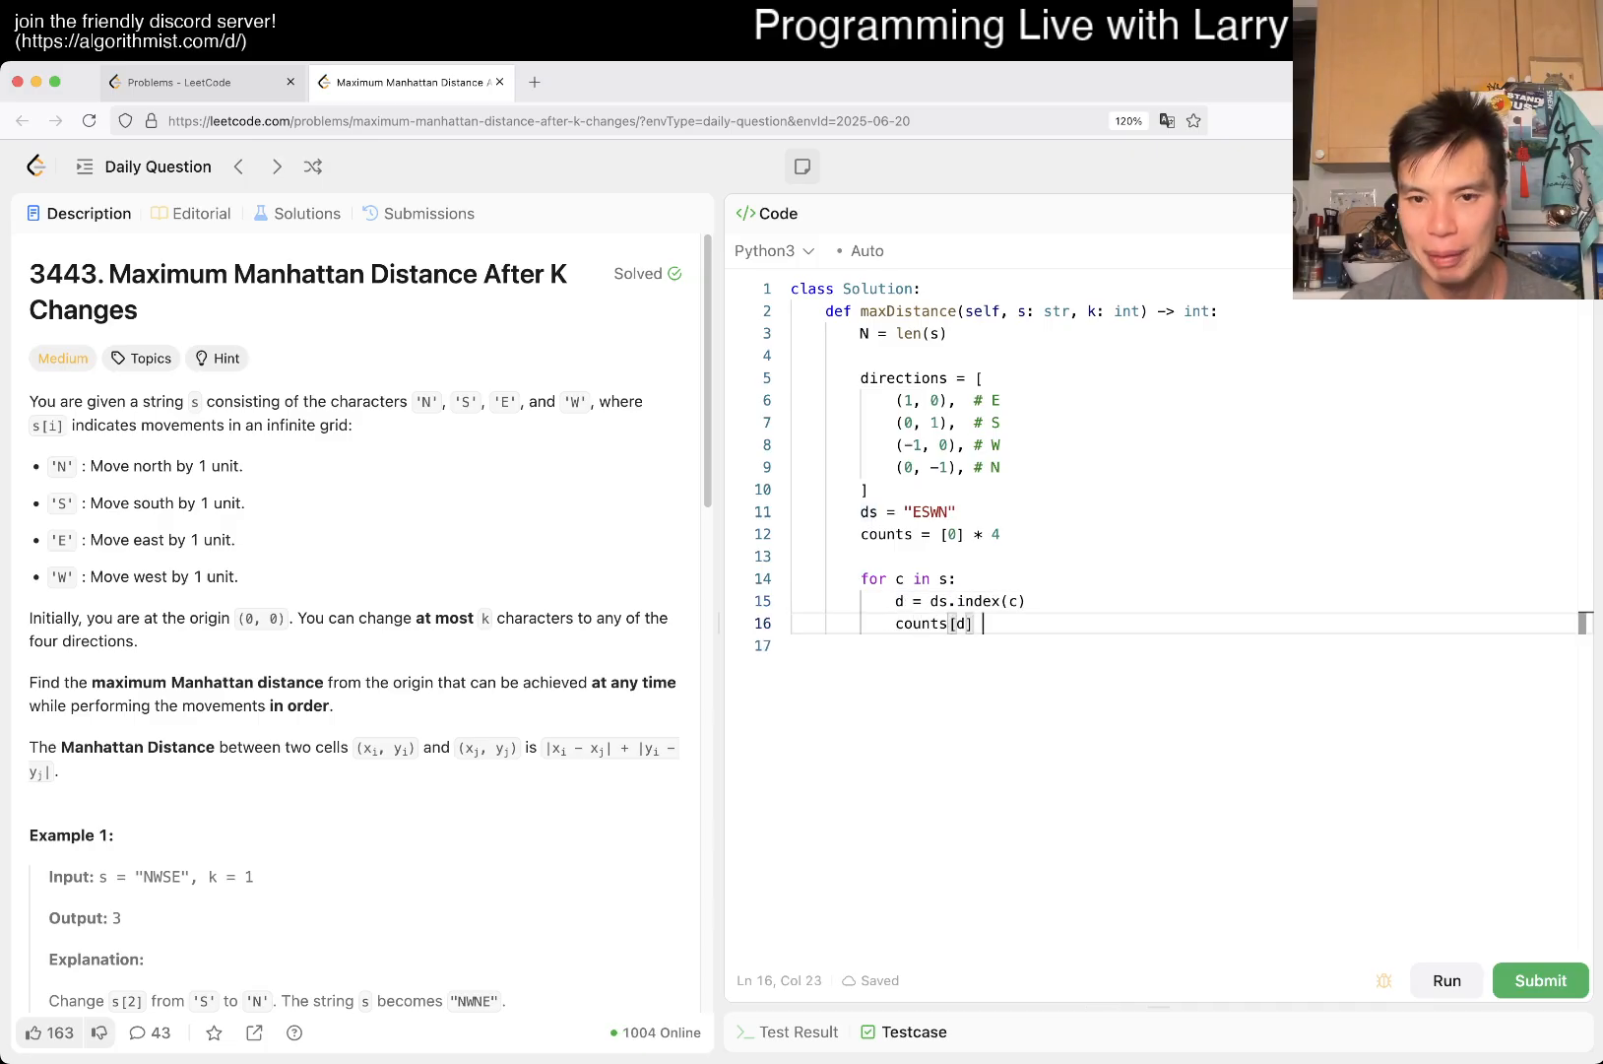
text(+= 1)
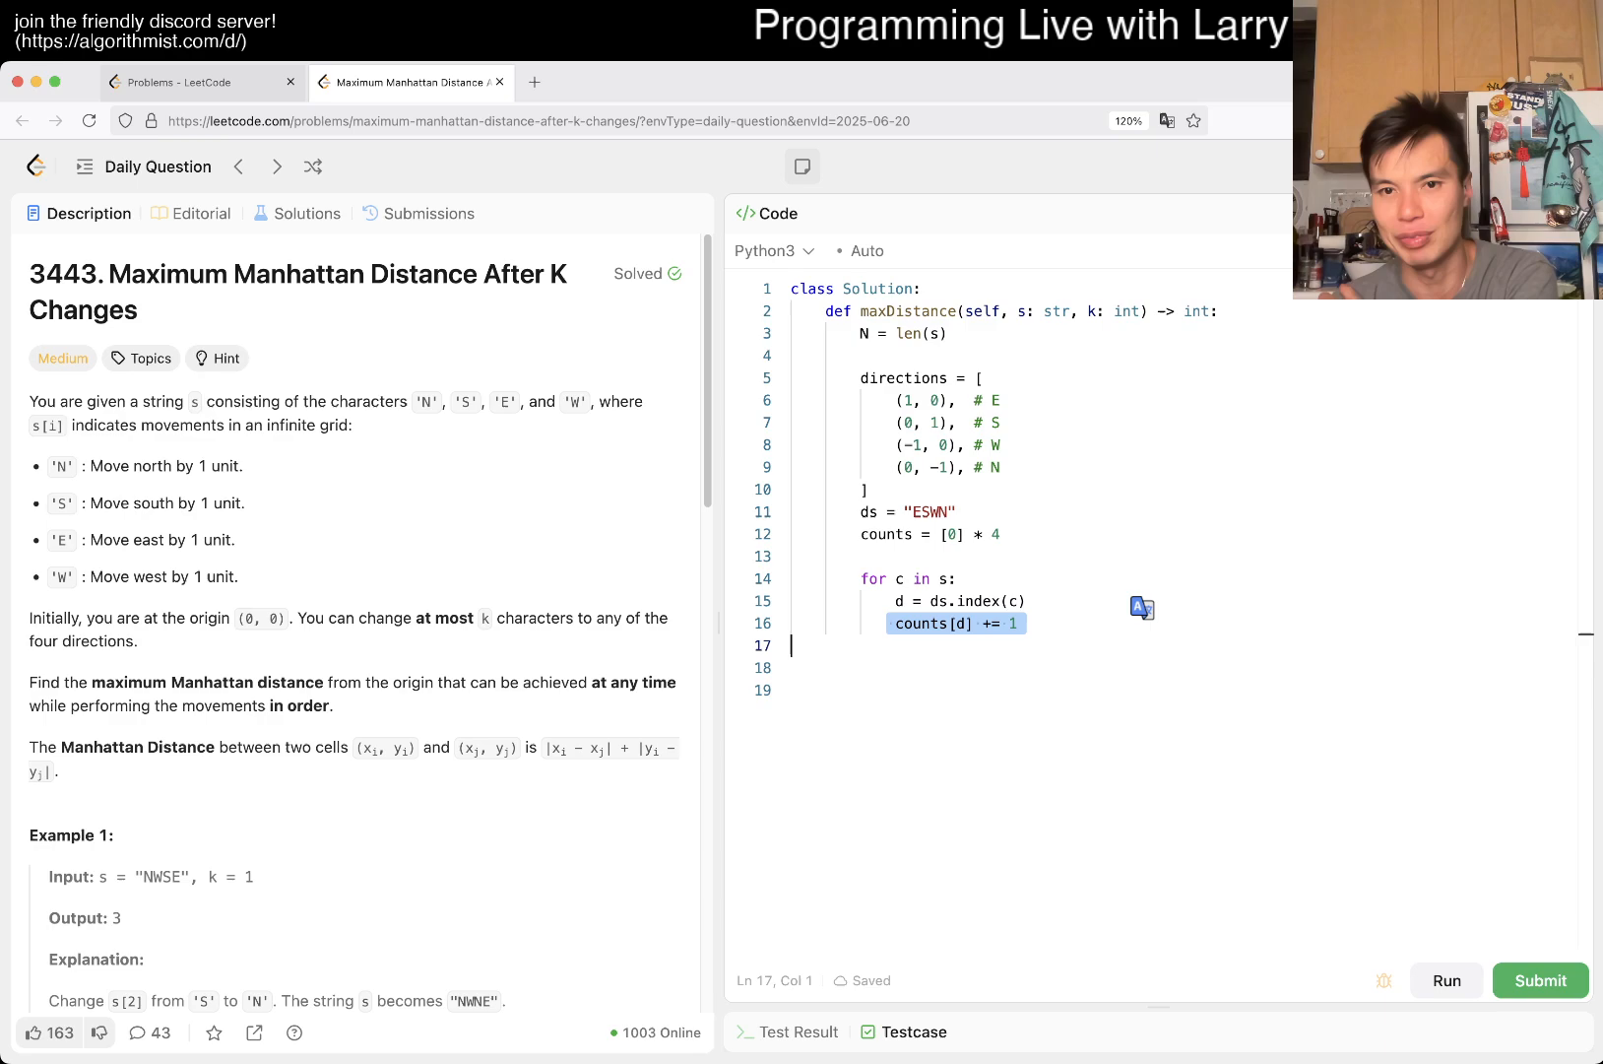
click(996, 399)
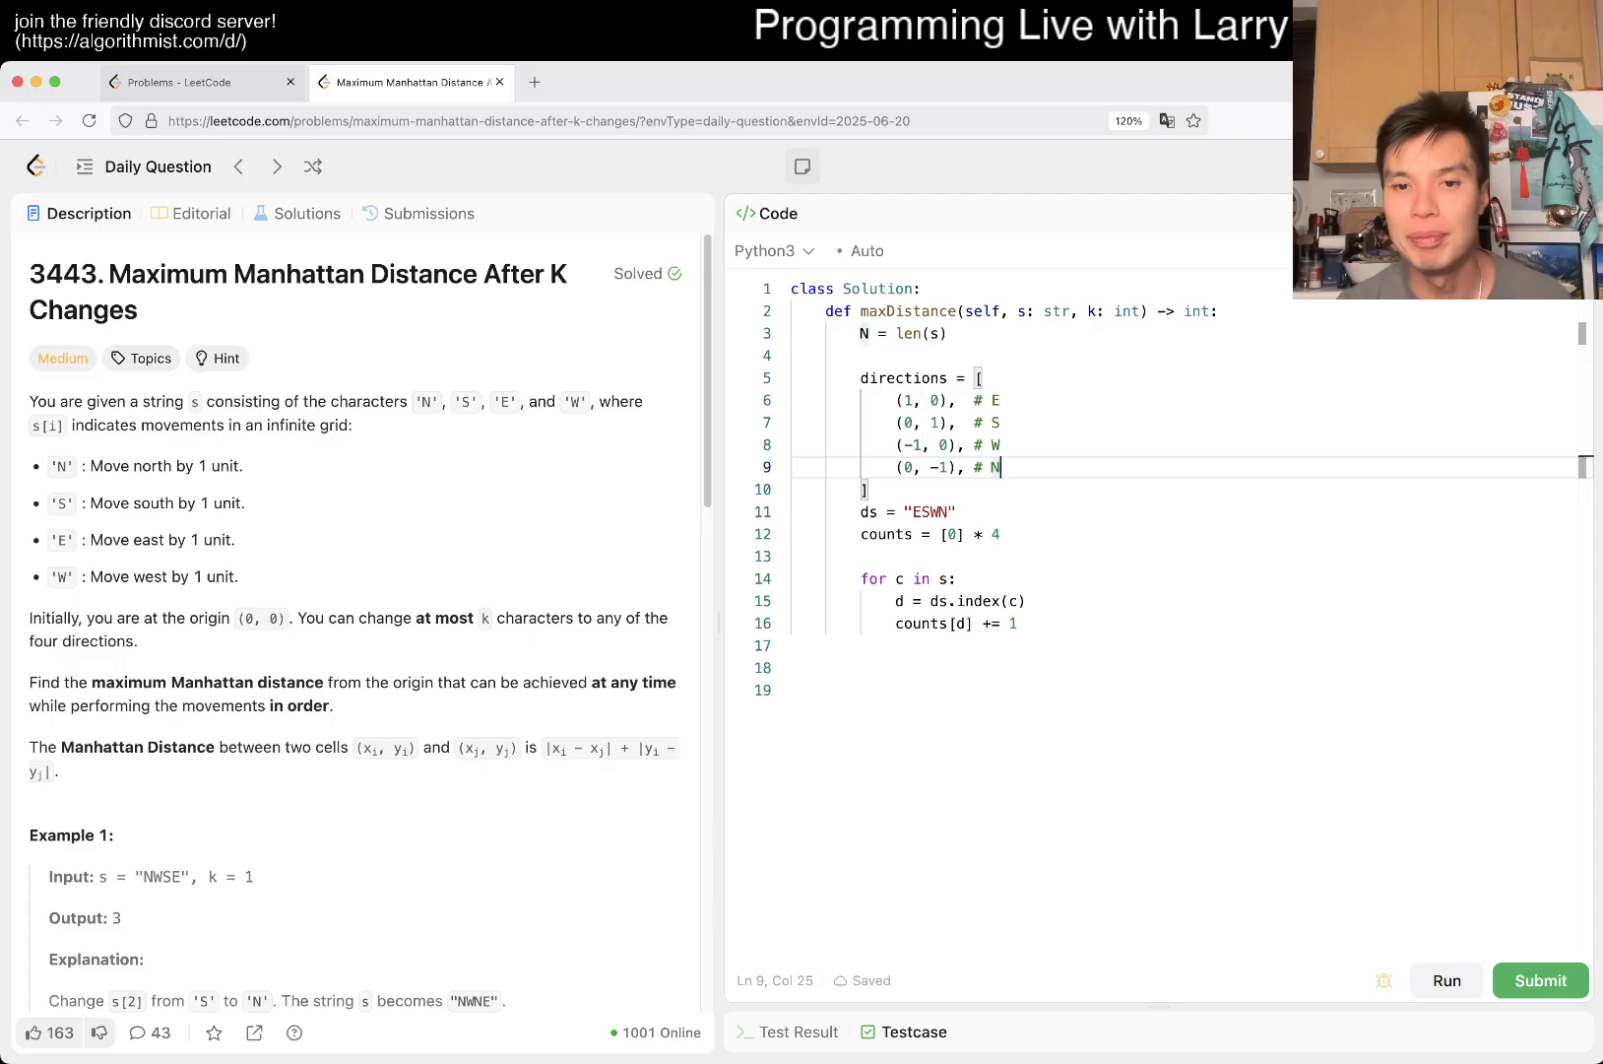
- Add best = 0, update it with abs(counts[0]-counts[2]) + abs(counts[1]-counts[3]), return best
click(1003, 534)
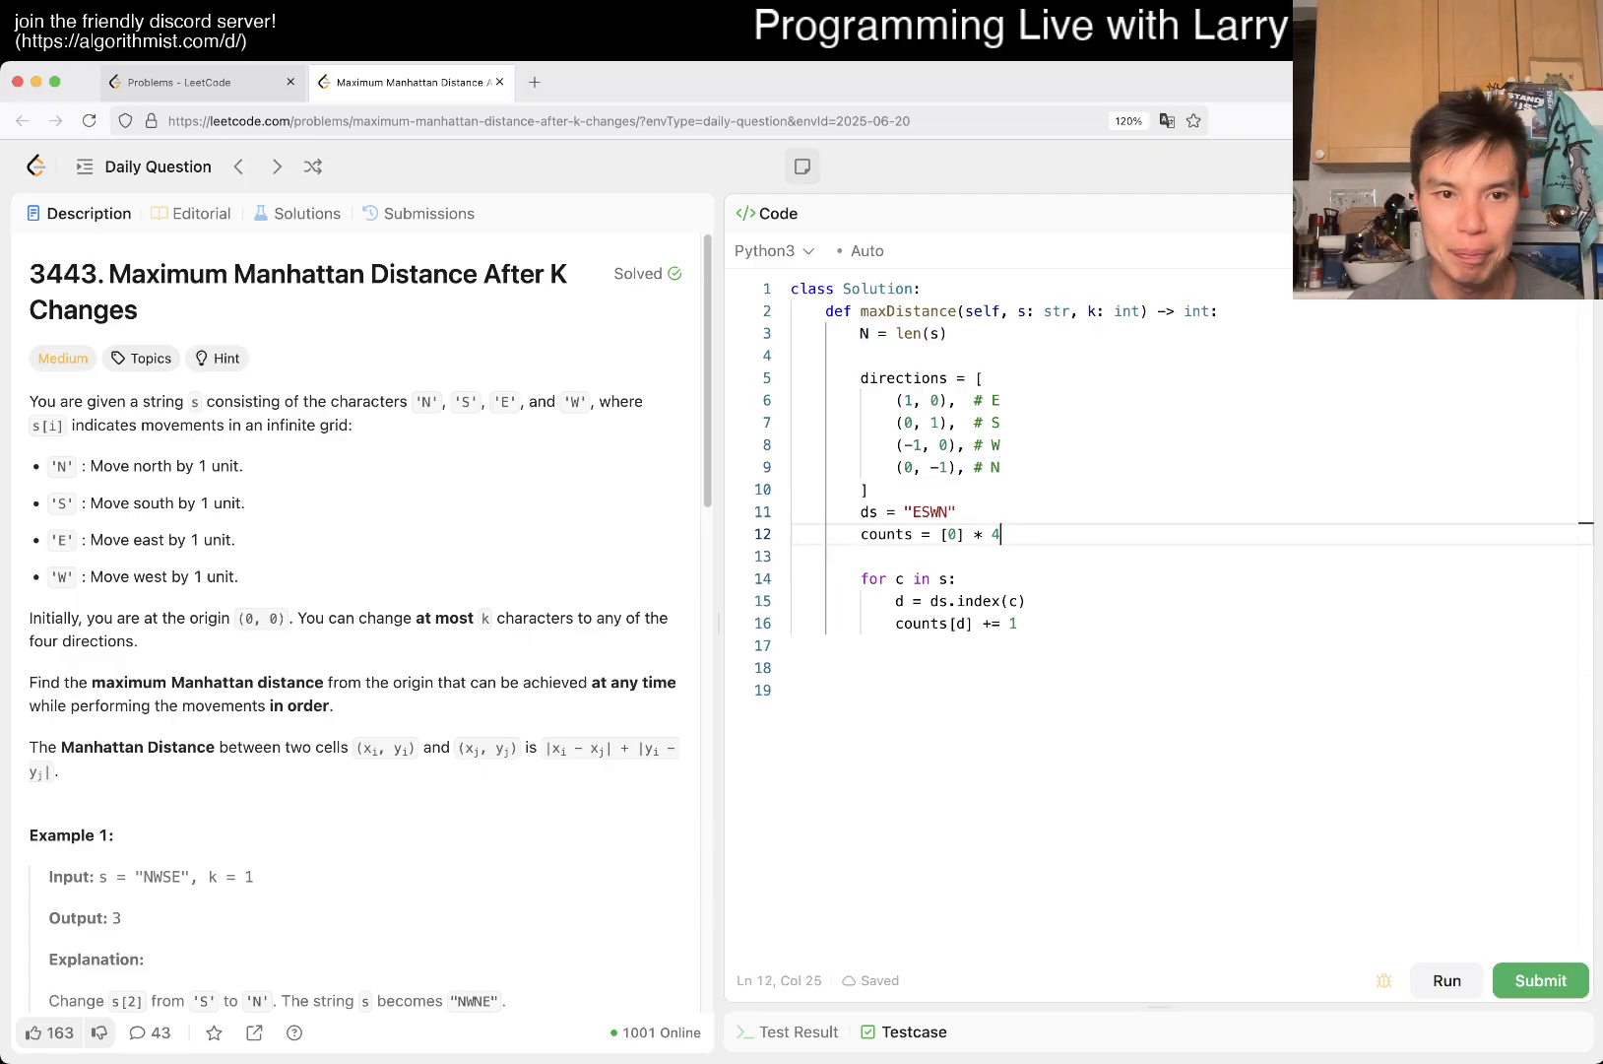
text(best = 0)
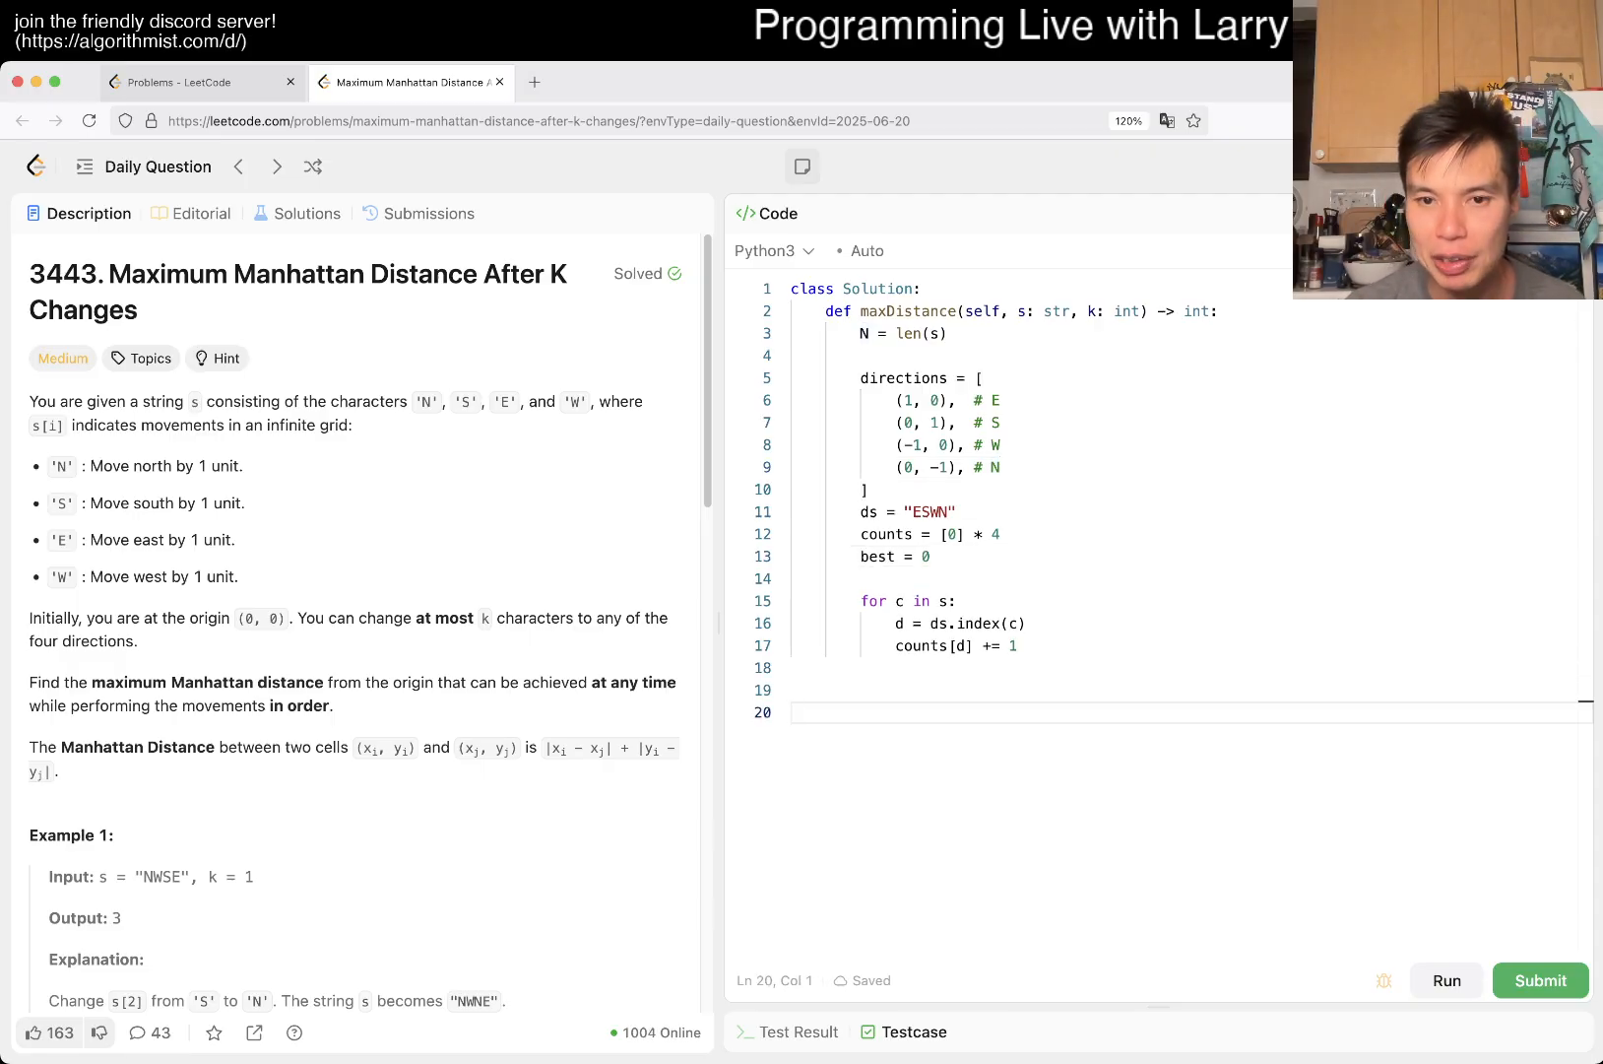
text(best =)
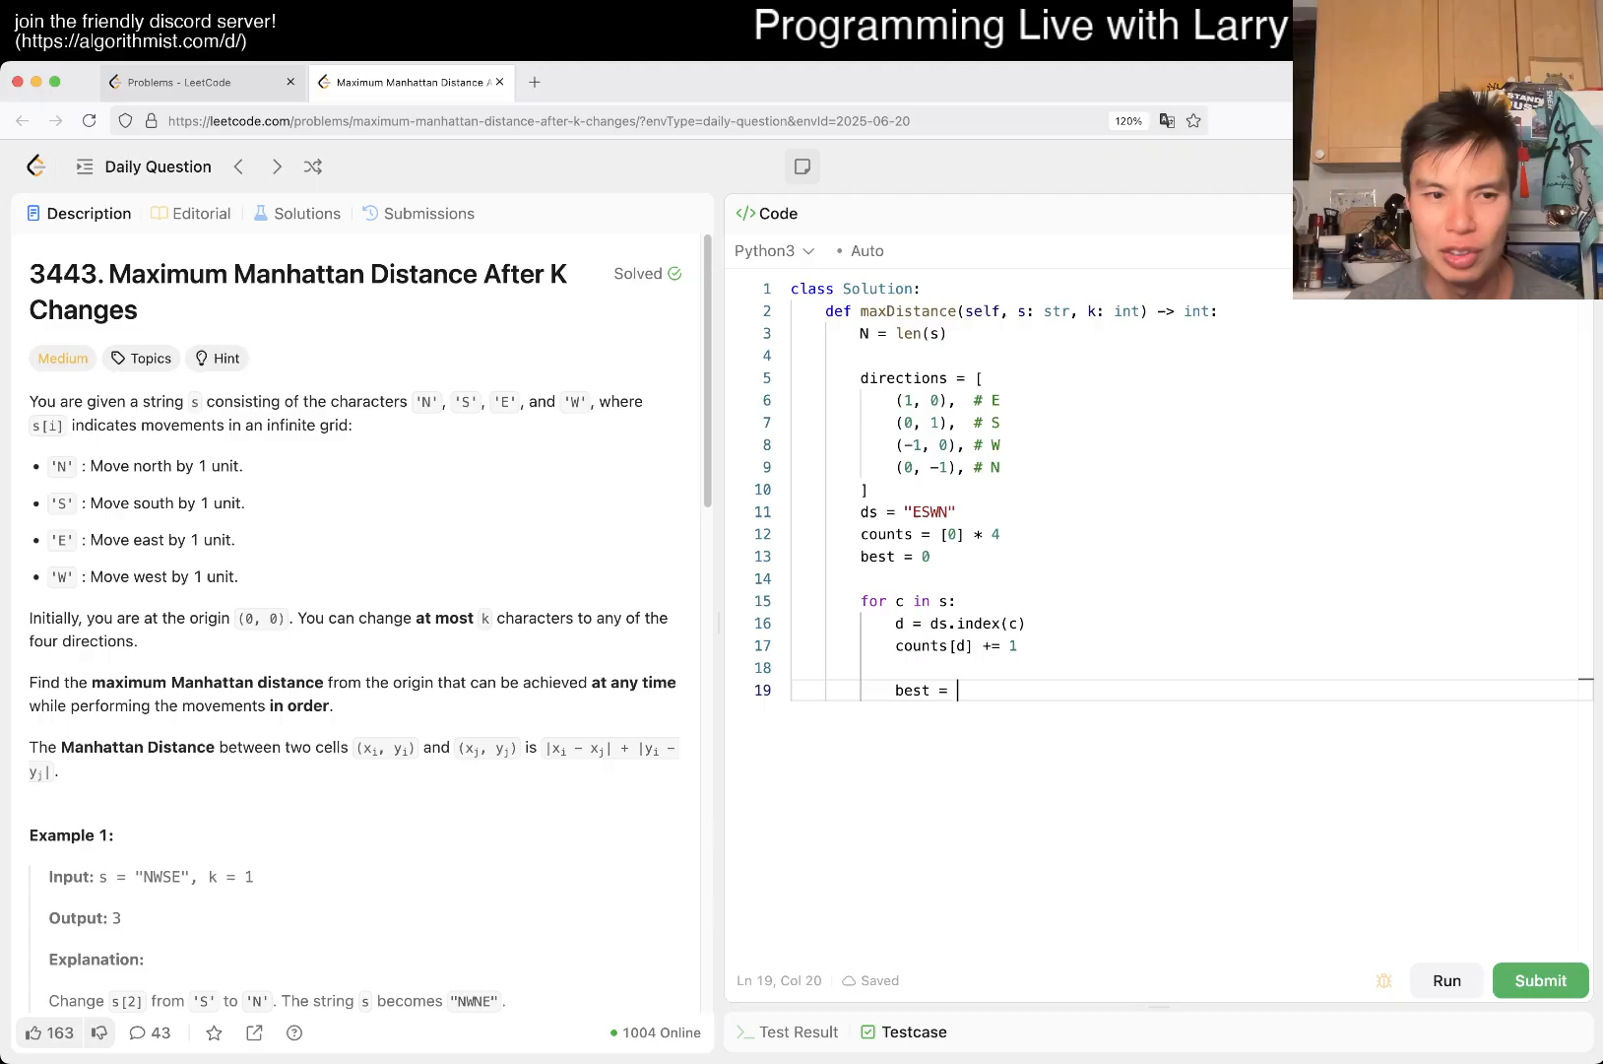
text(max(best)
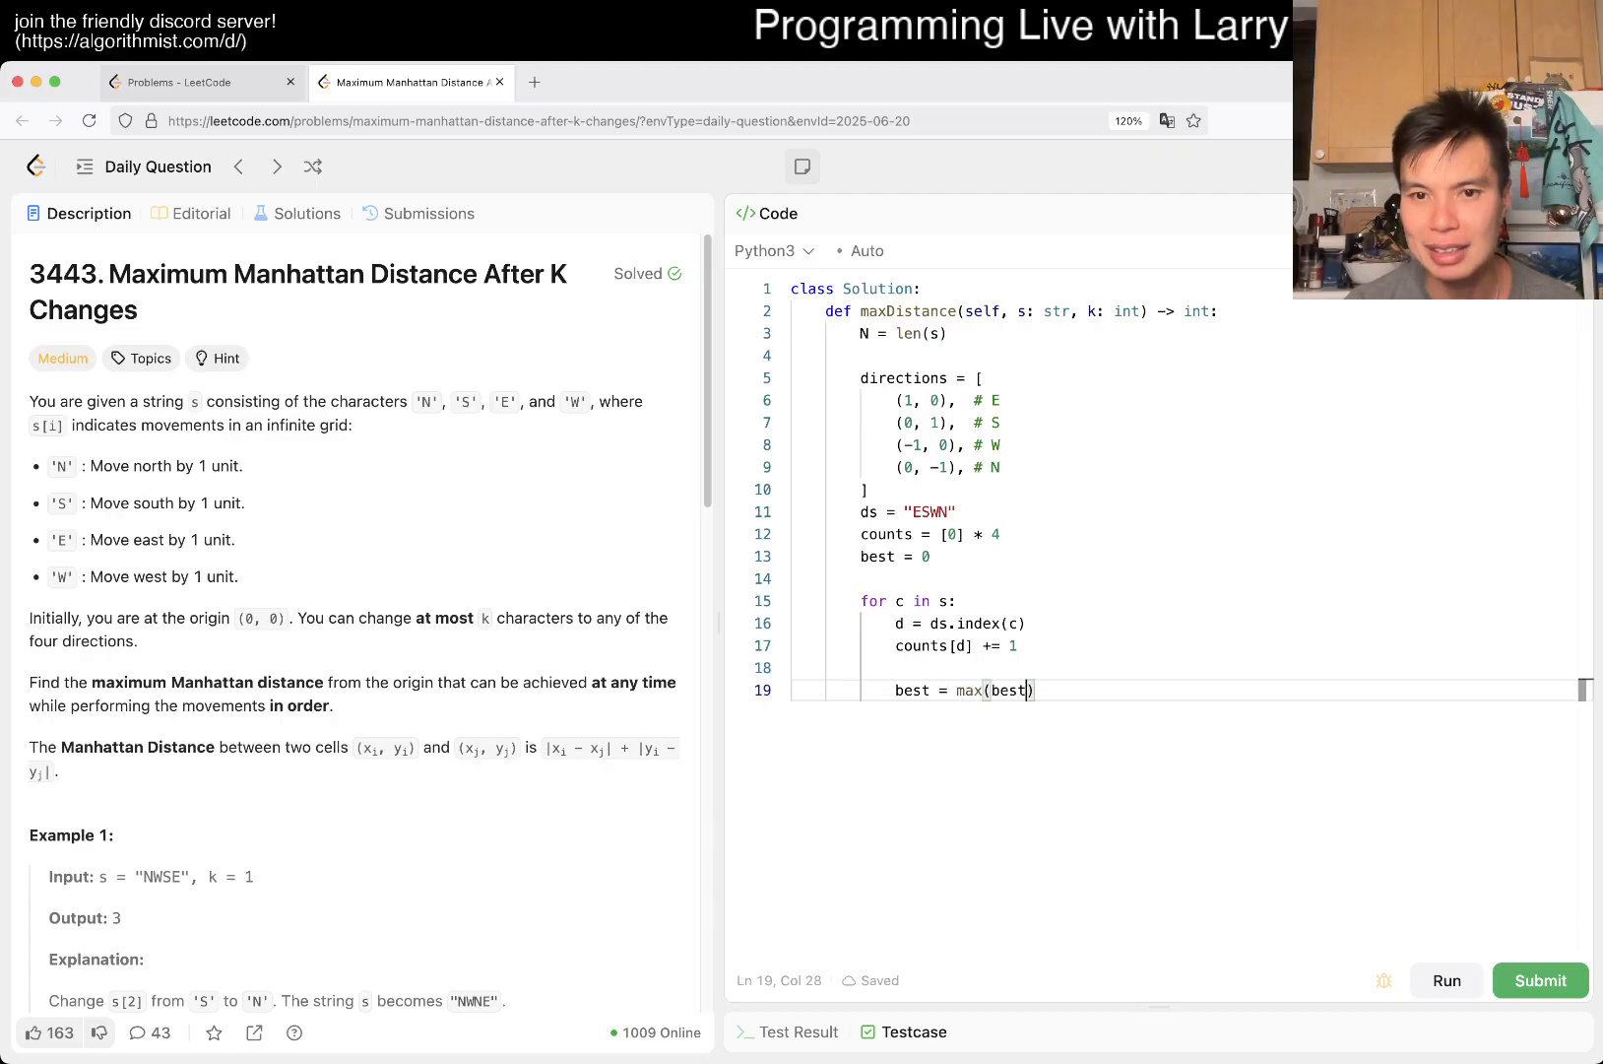
text(, counts[])
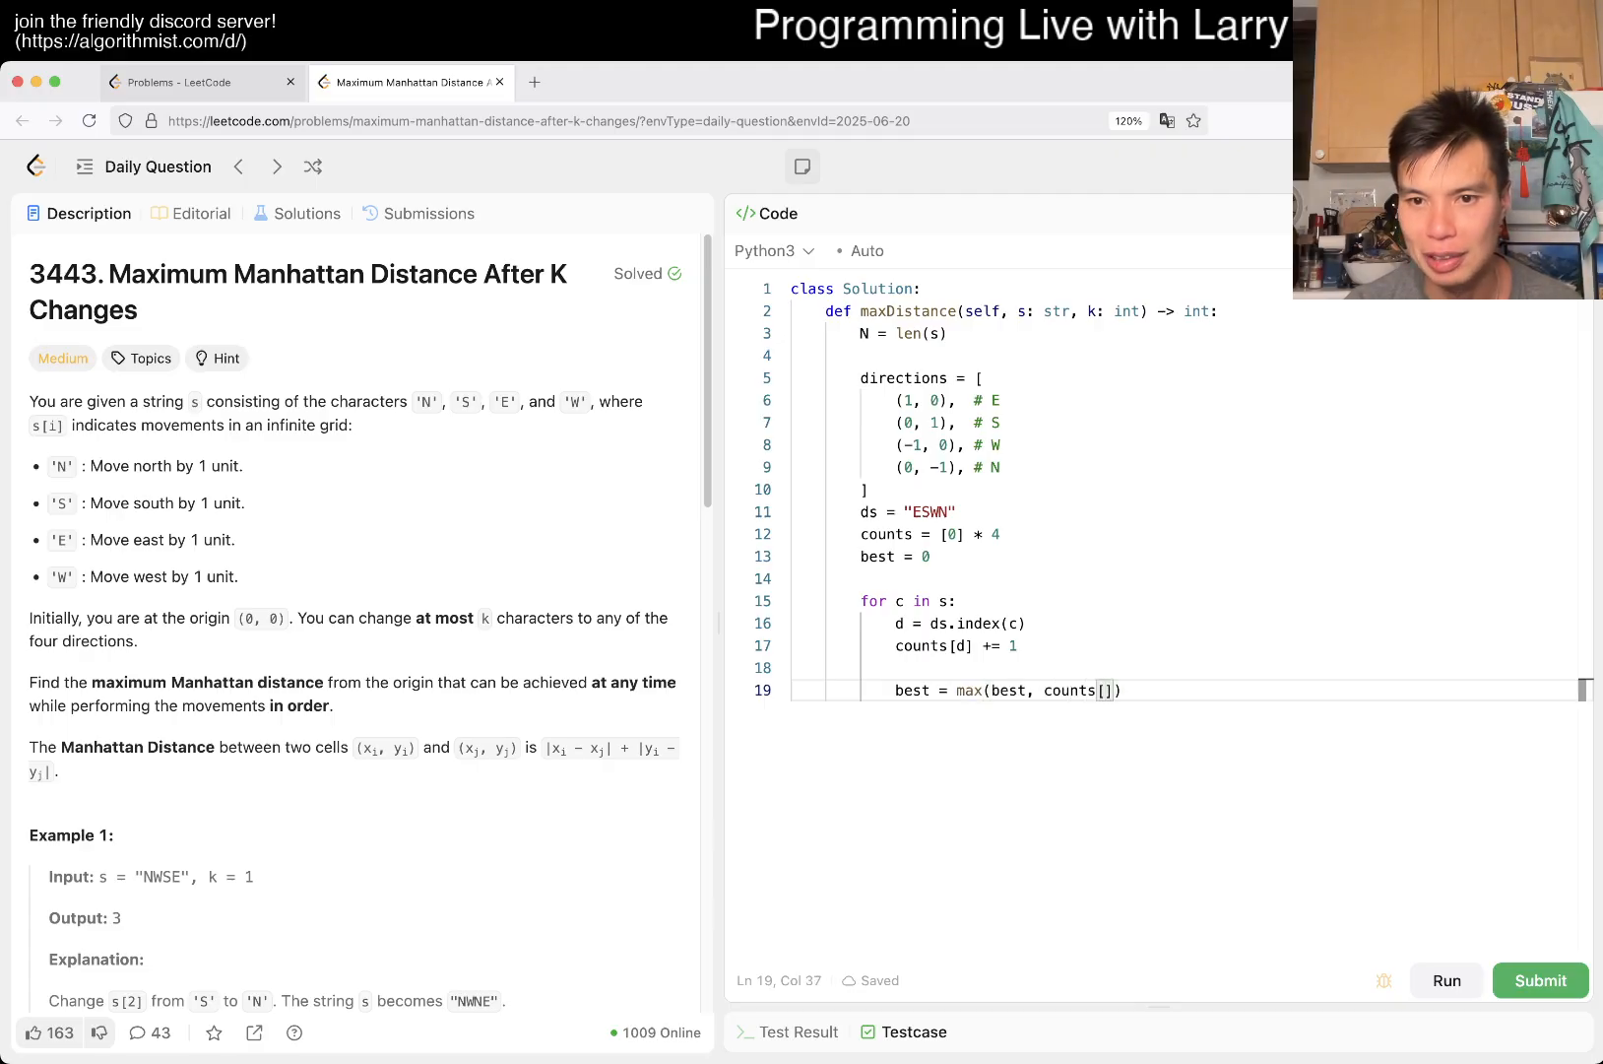
text(0)
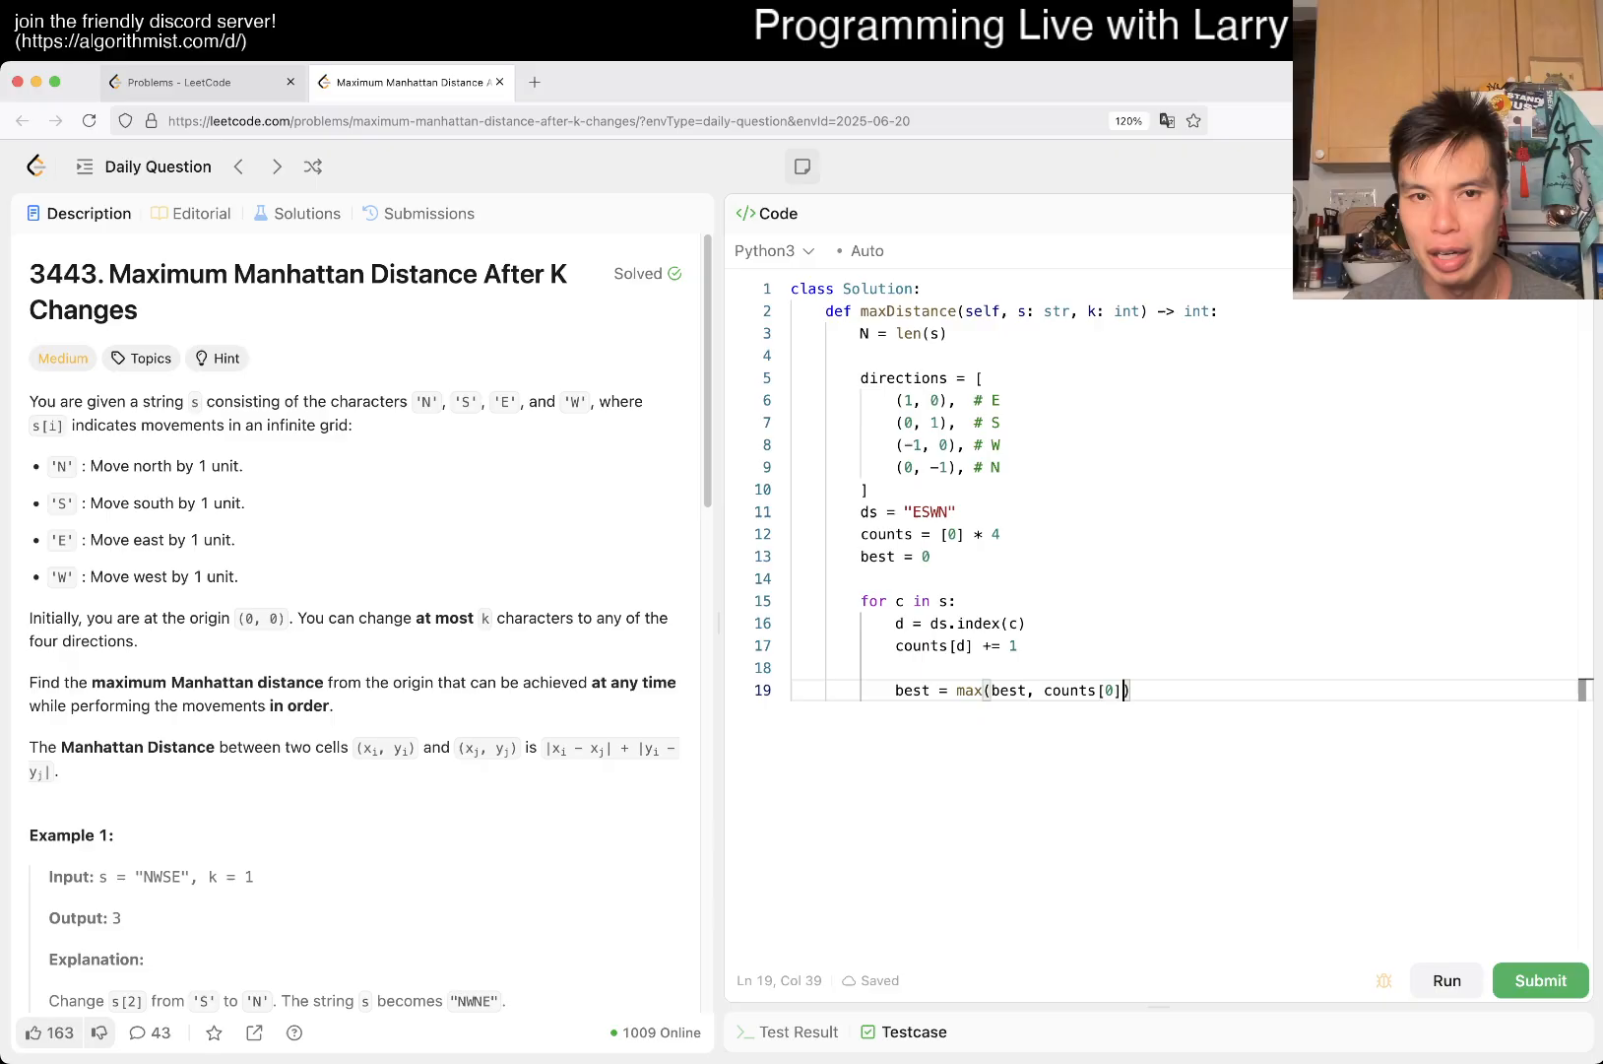
text(- counts[2)
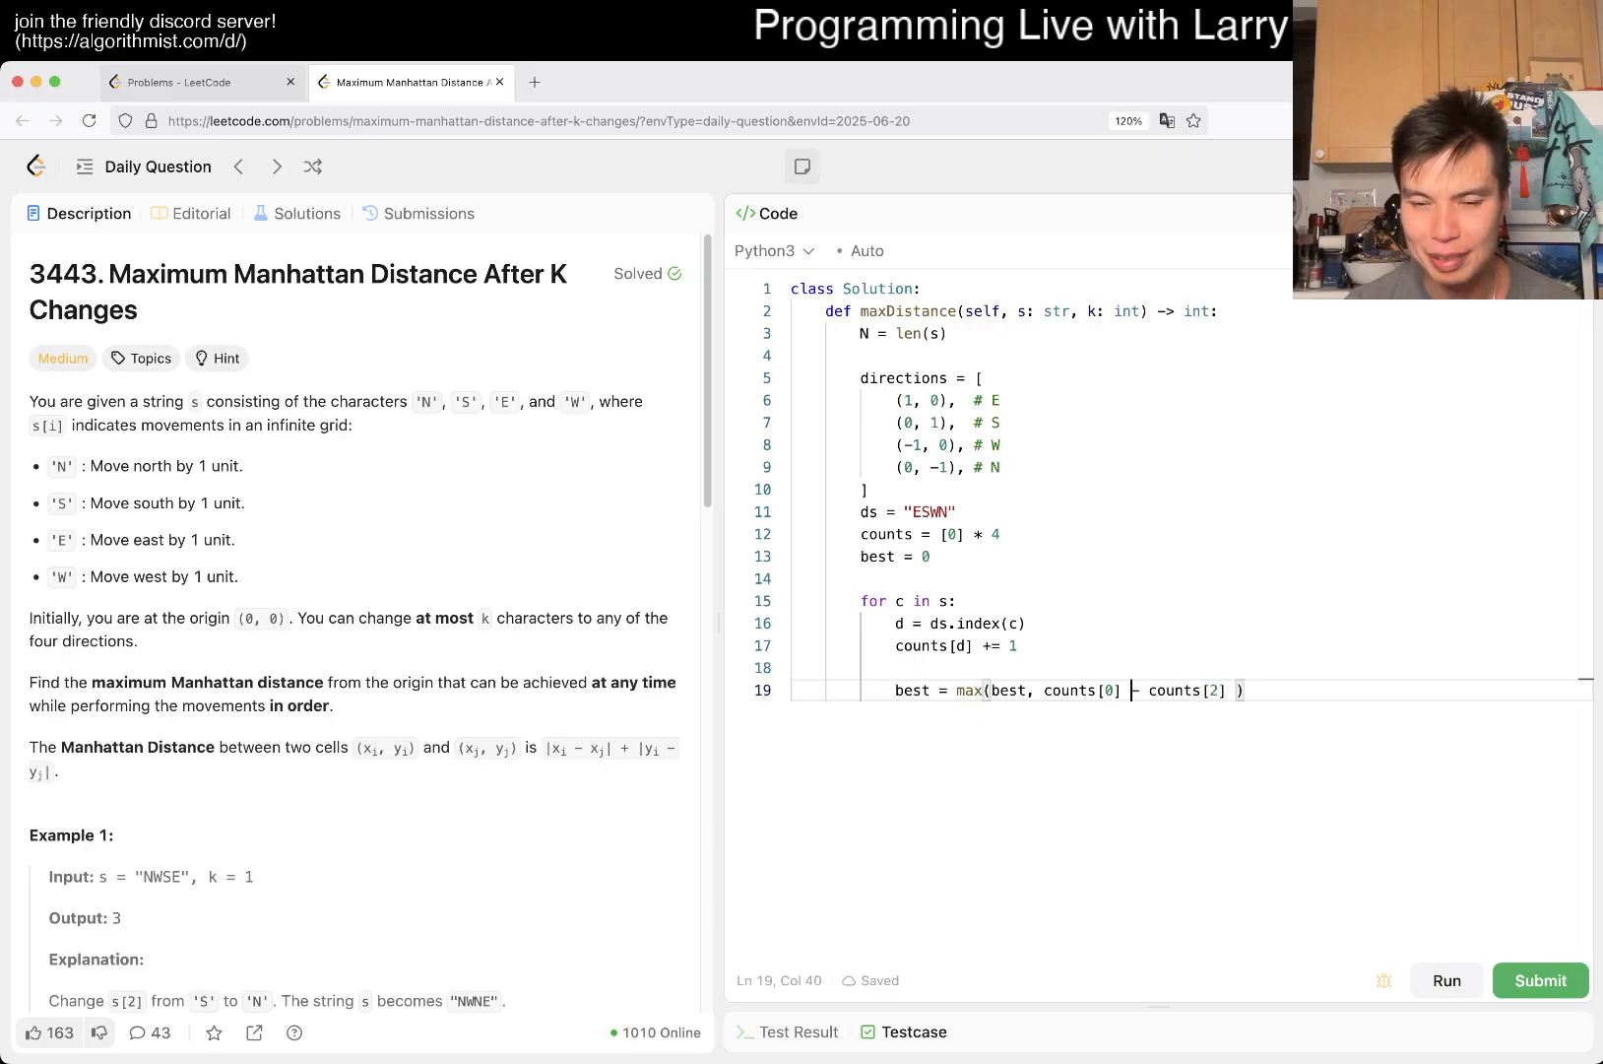
text(abs(counts[0] - counts[2]))
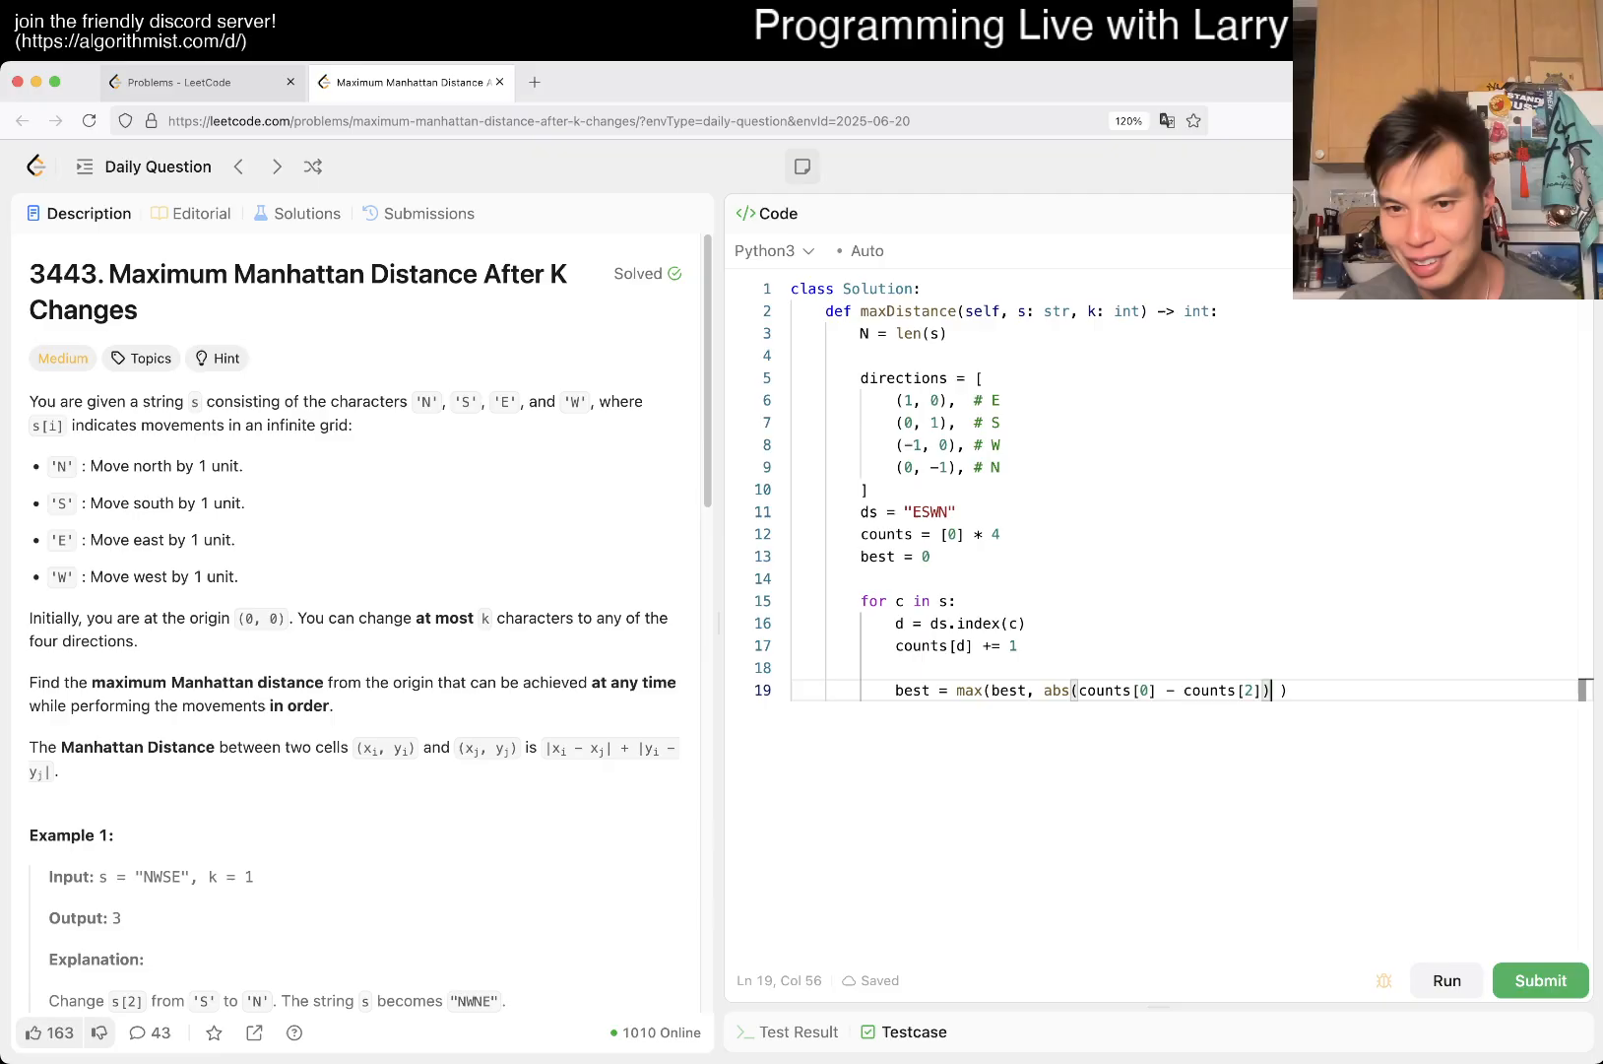
text(+ abs(counts[)
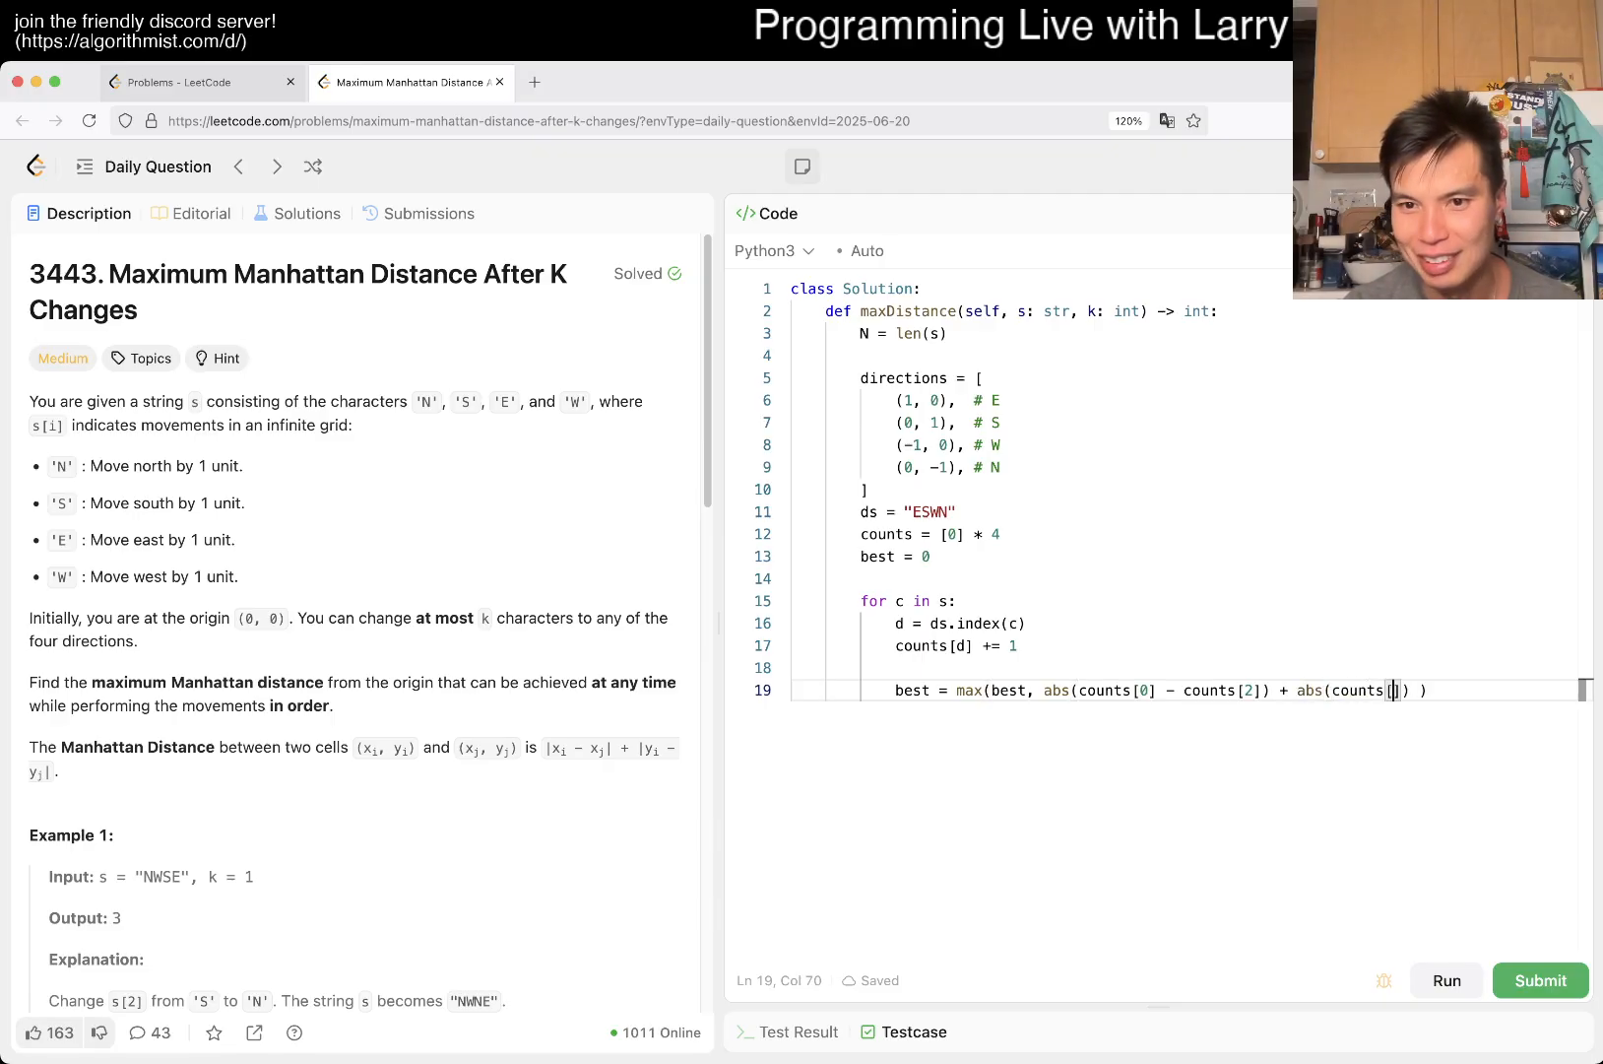
text(1] - counts[3])
text(r)
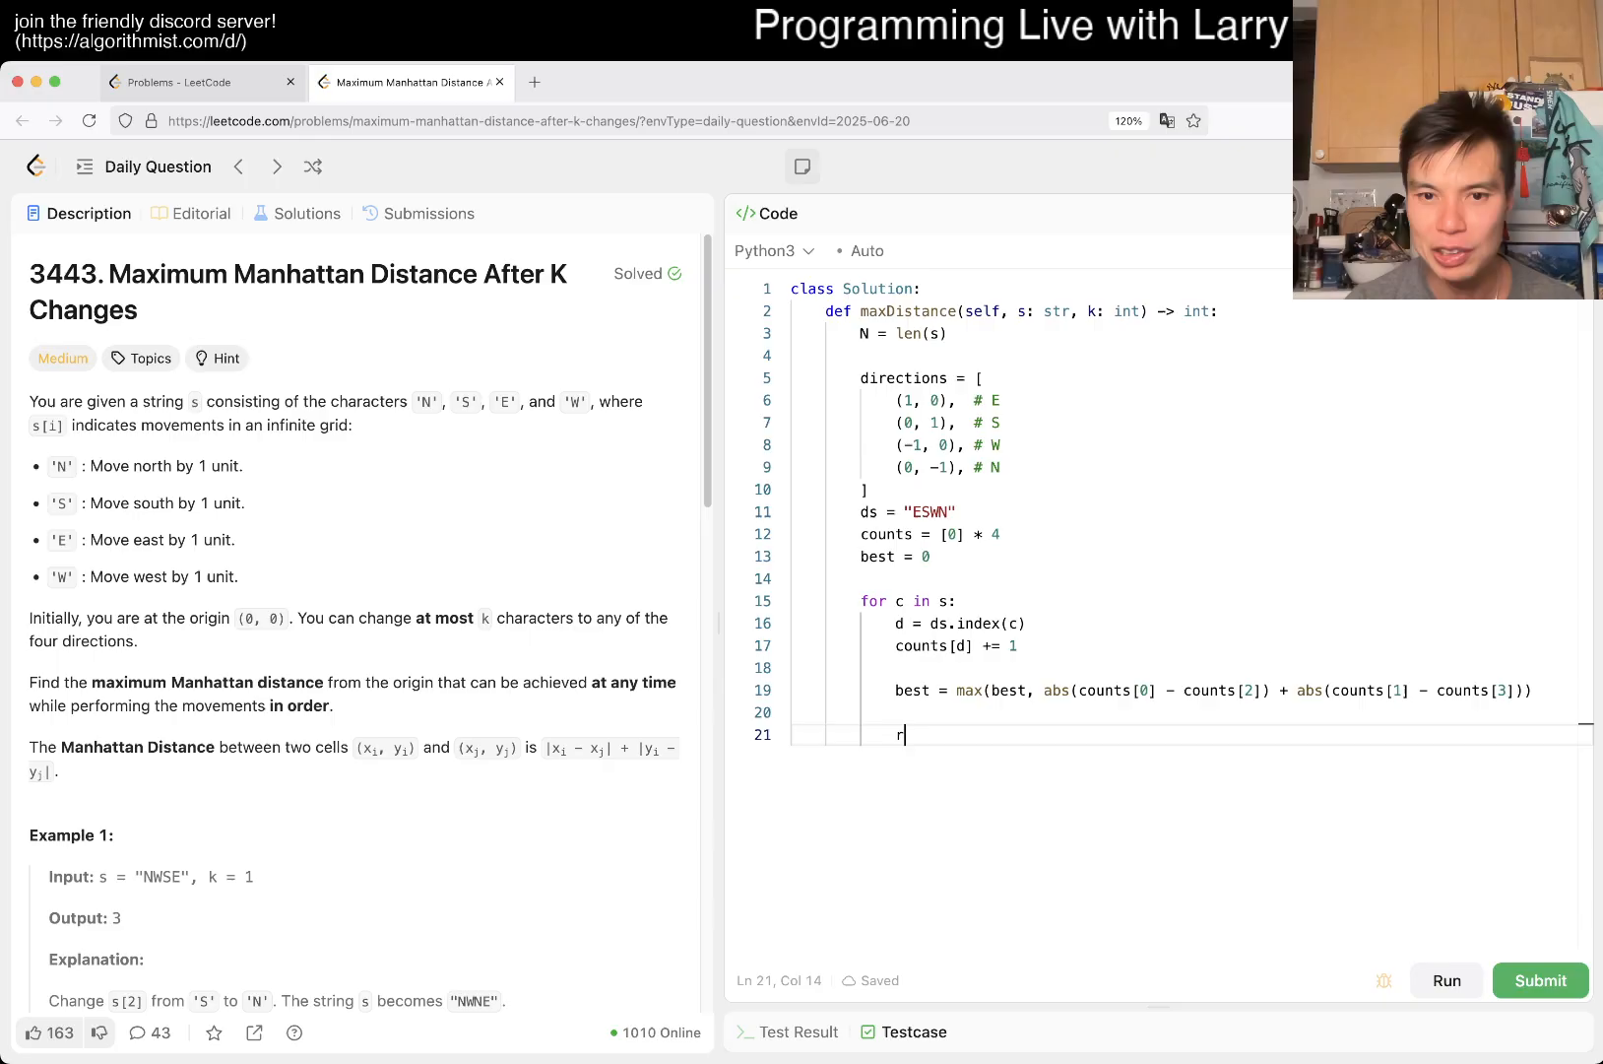
text(eturn best)
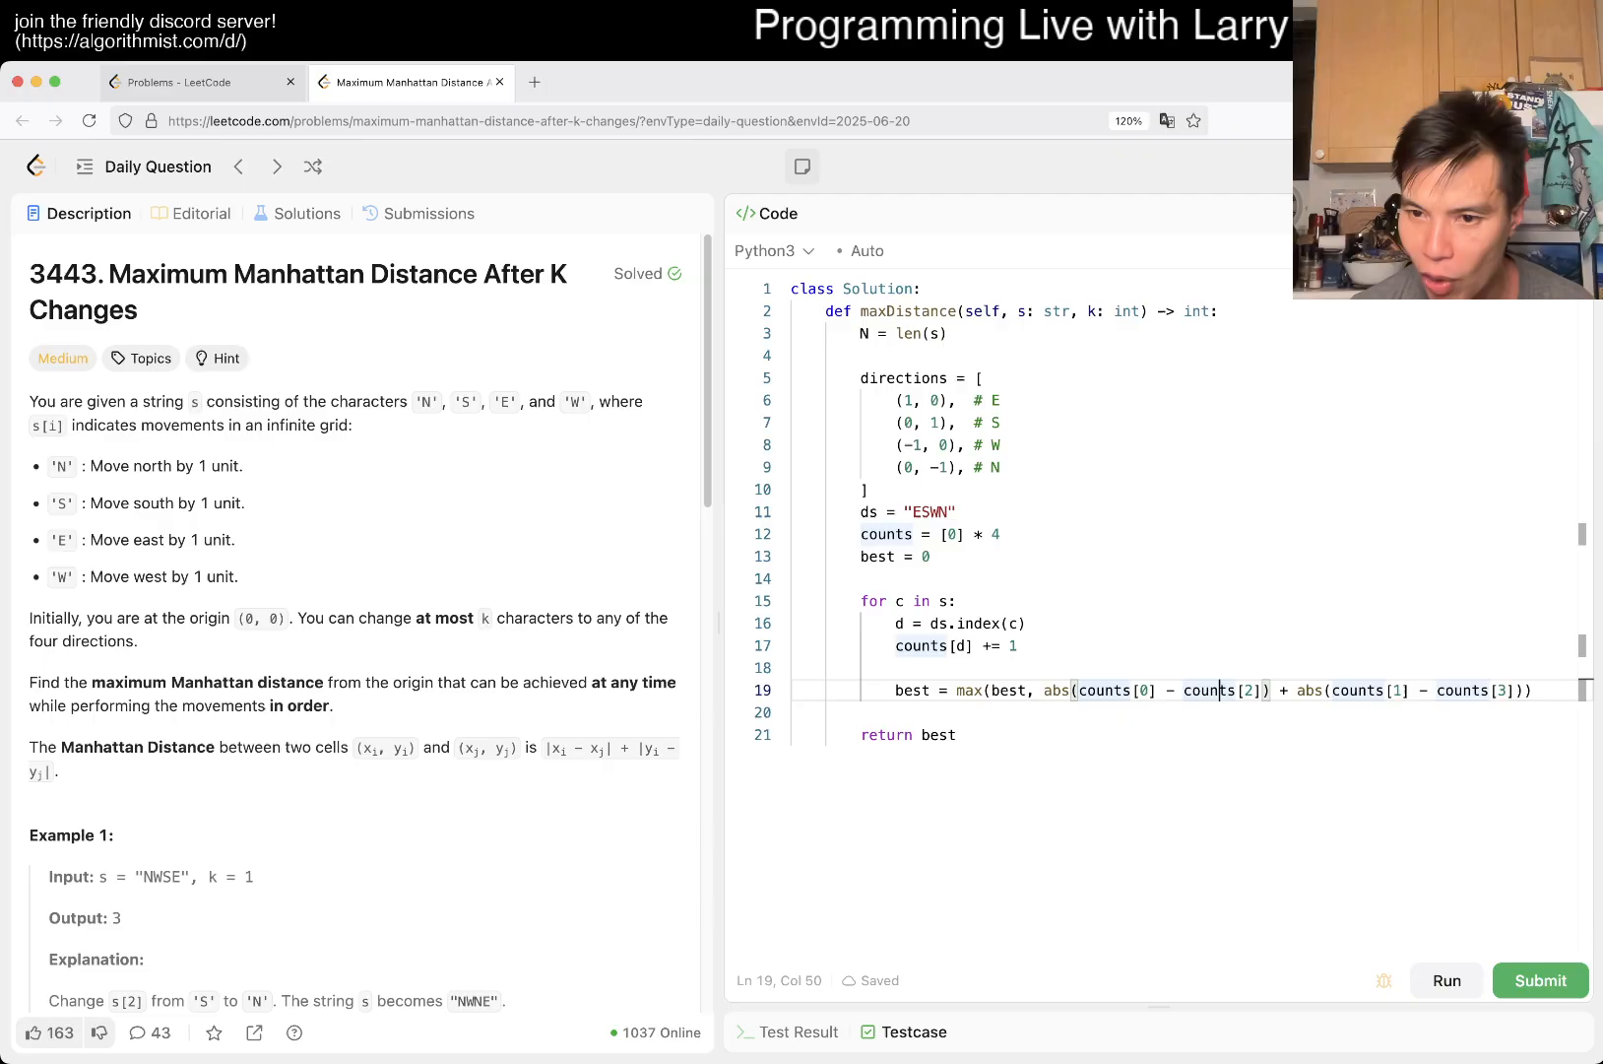
double_click(1212, 691)
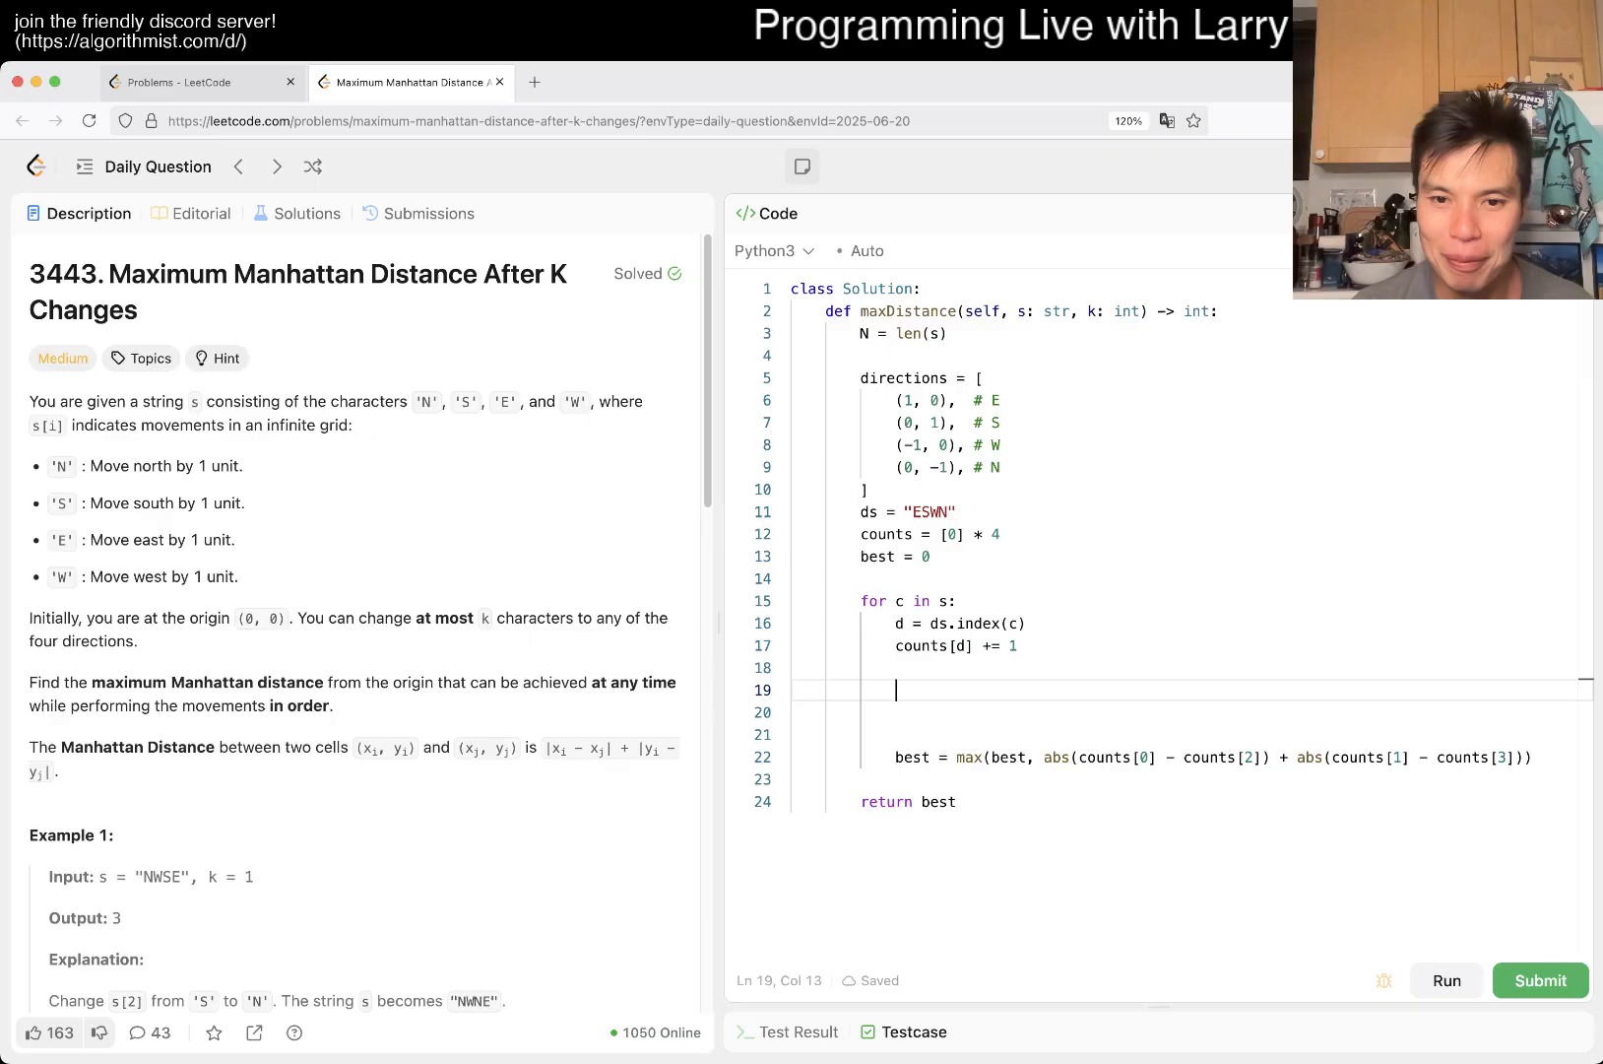
- Insert mxx = max(counts[0], counts[2]), mnx = min(counts[0], counts[2]) and ck = k
text(mxx =)
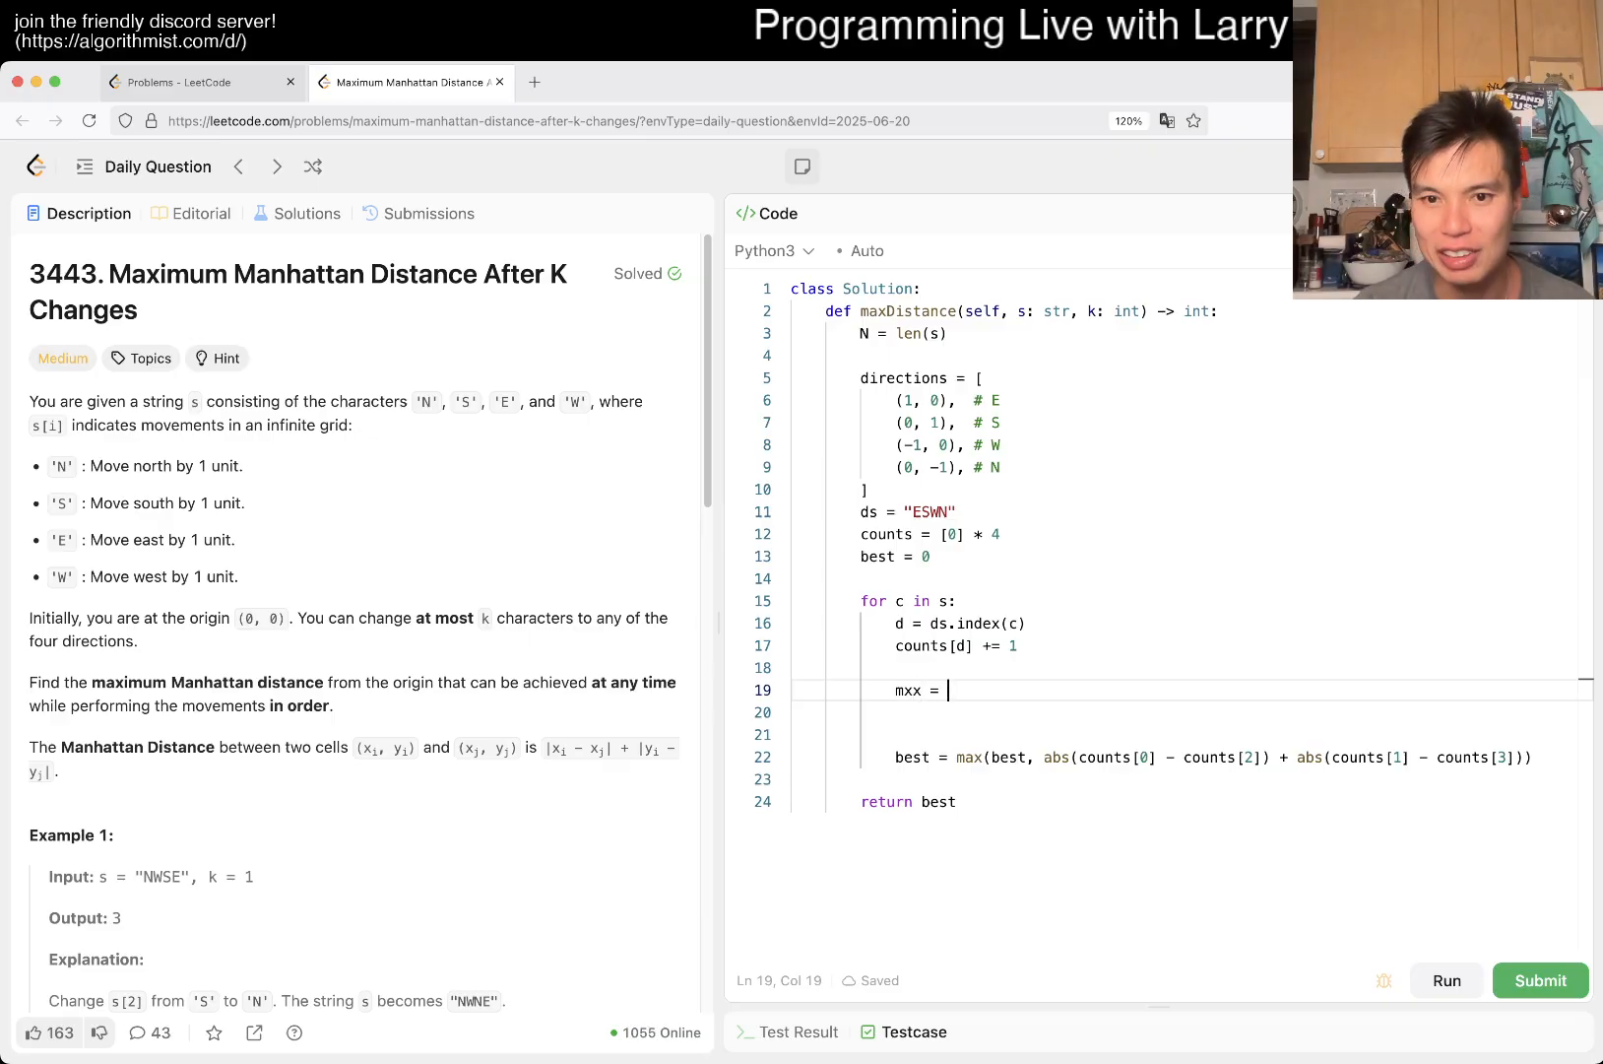
text(max(counts[0], counts[2)
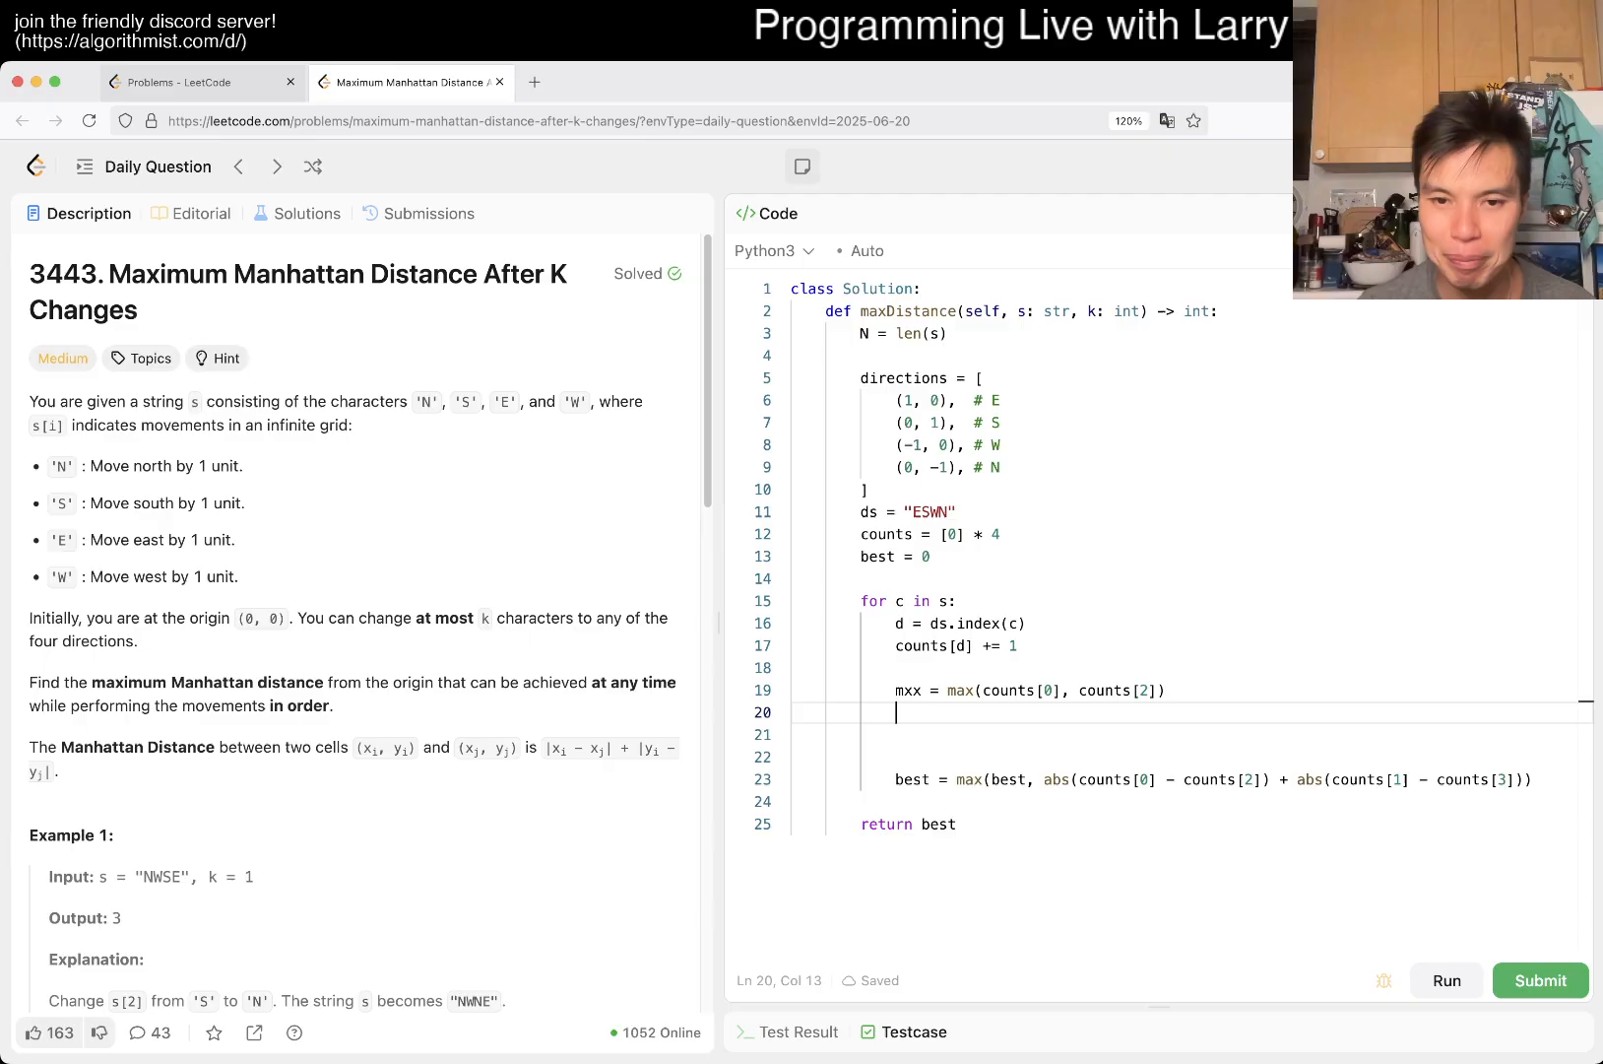
text(mnx =)
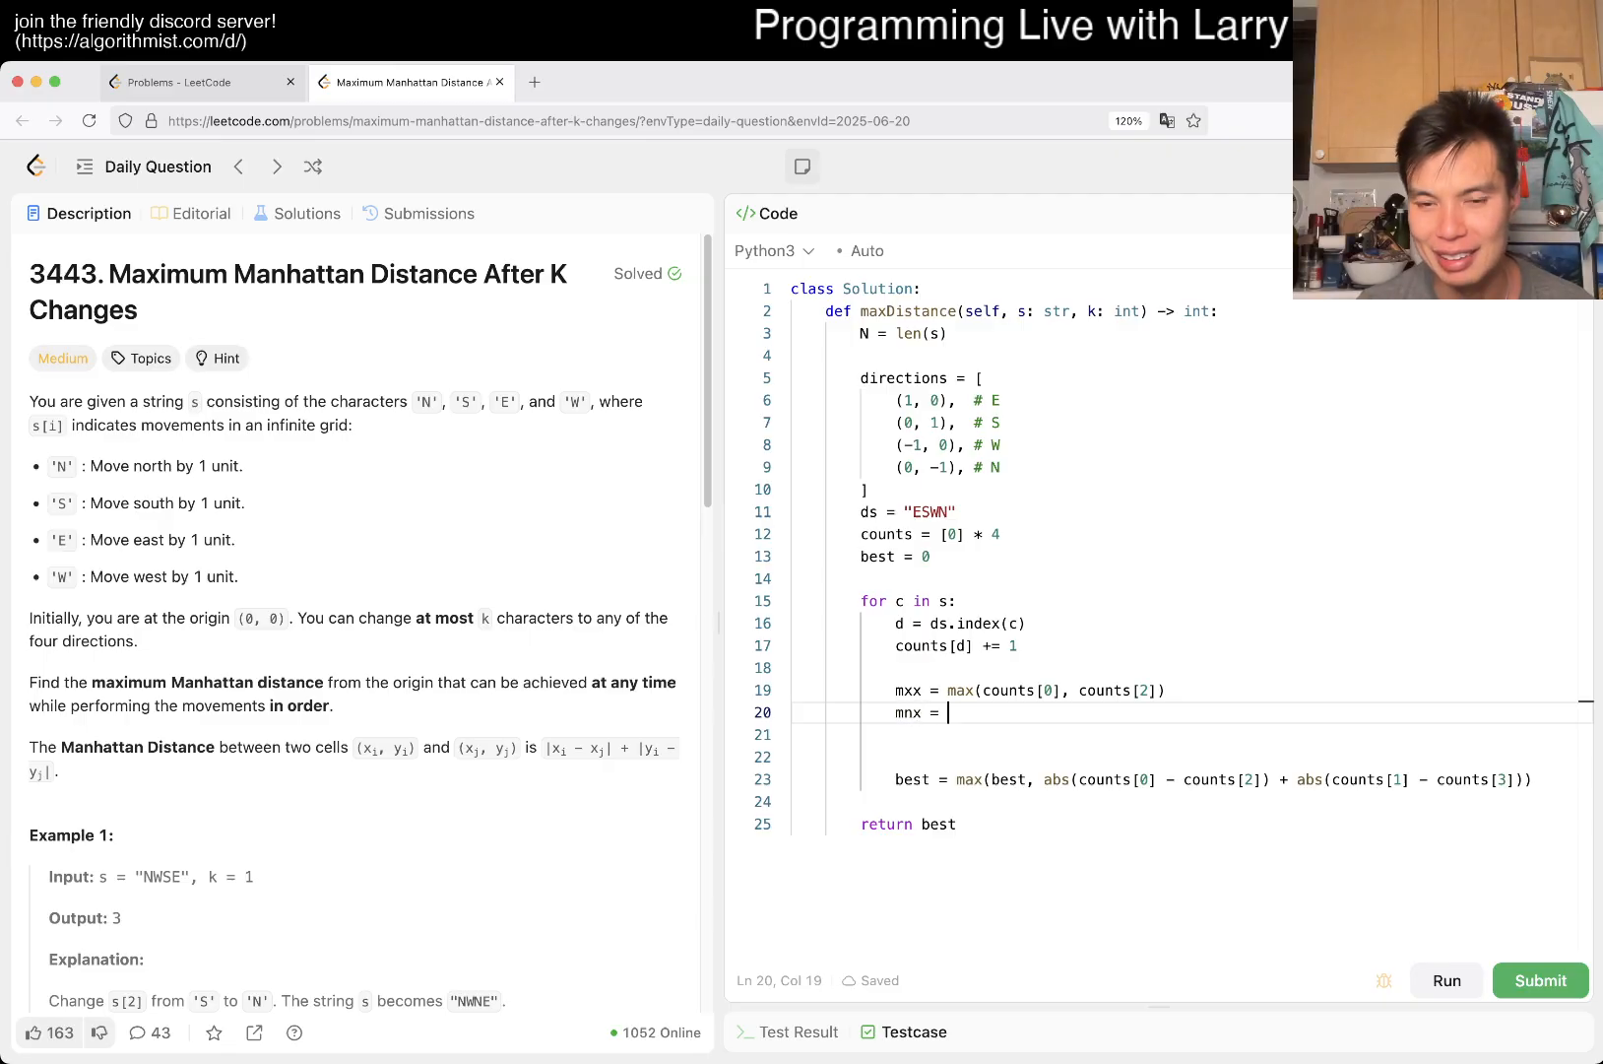
text(min(counts[0], counts[2)
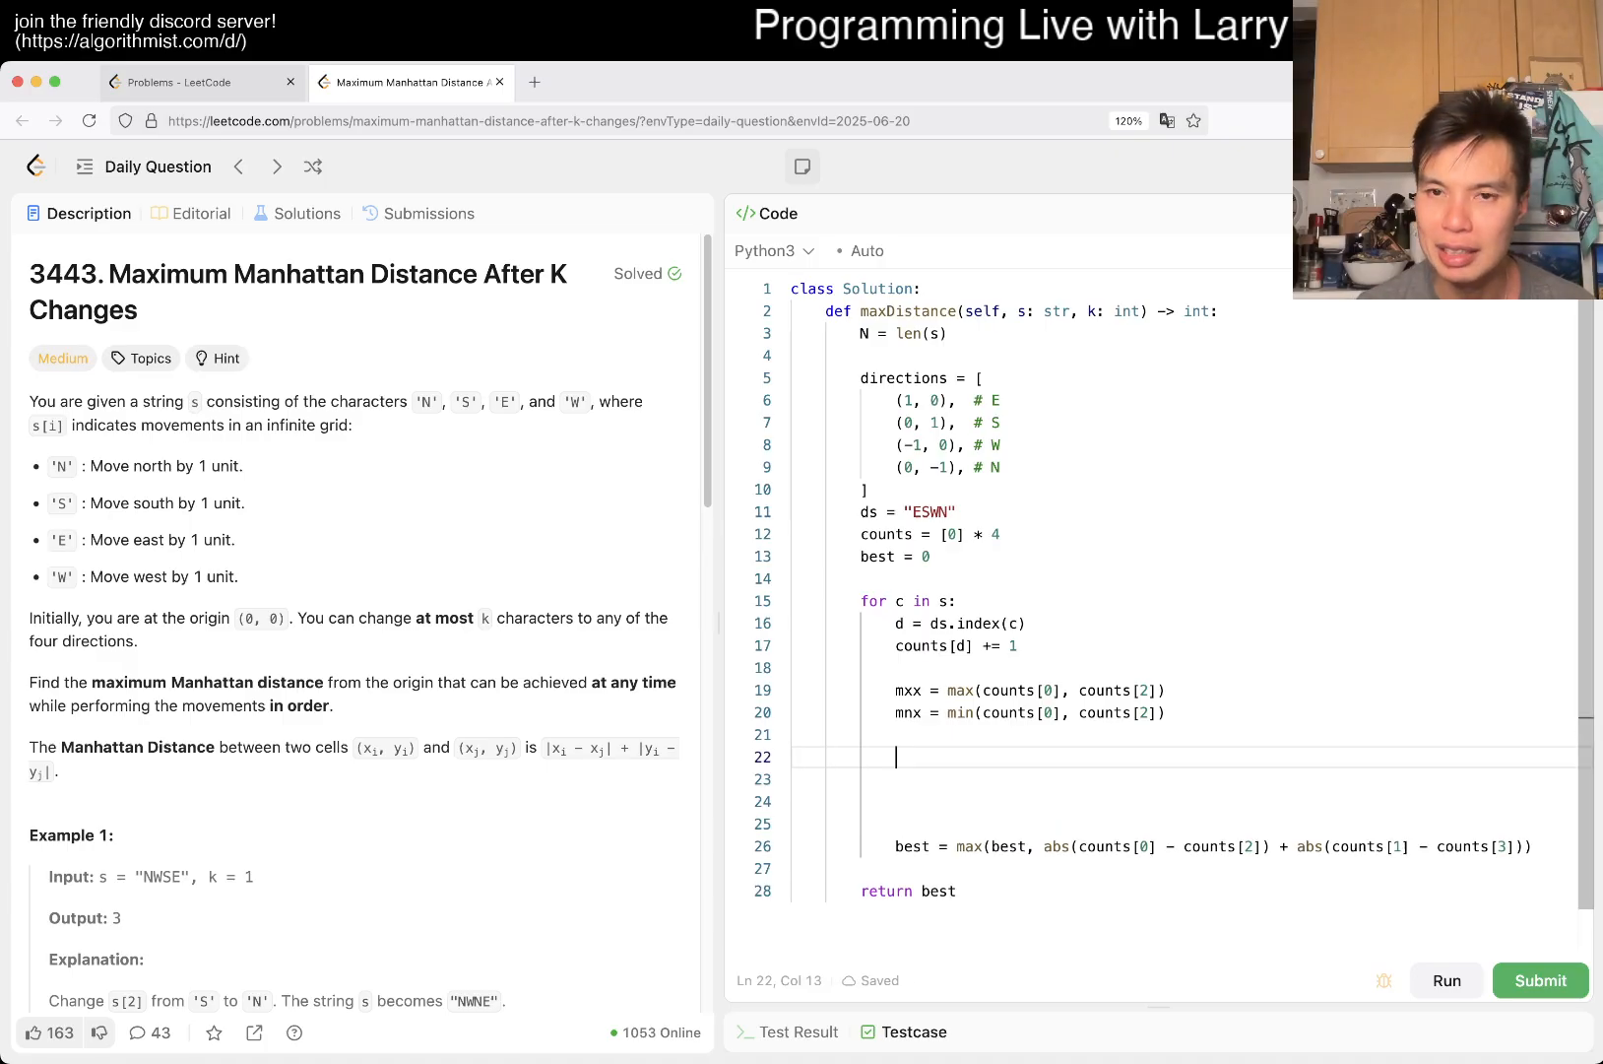
text(ck =)
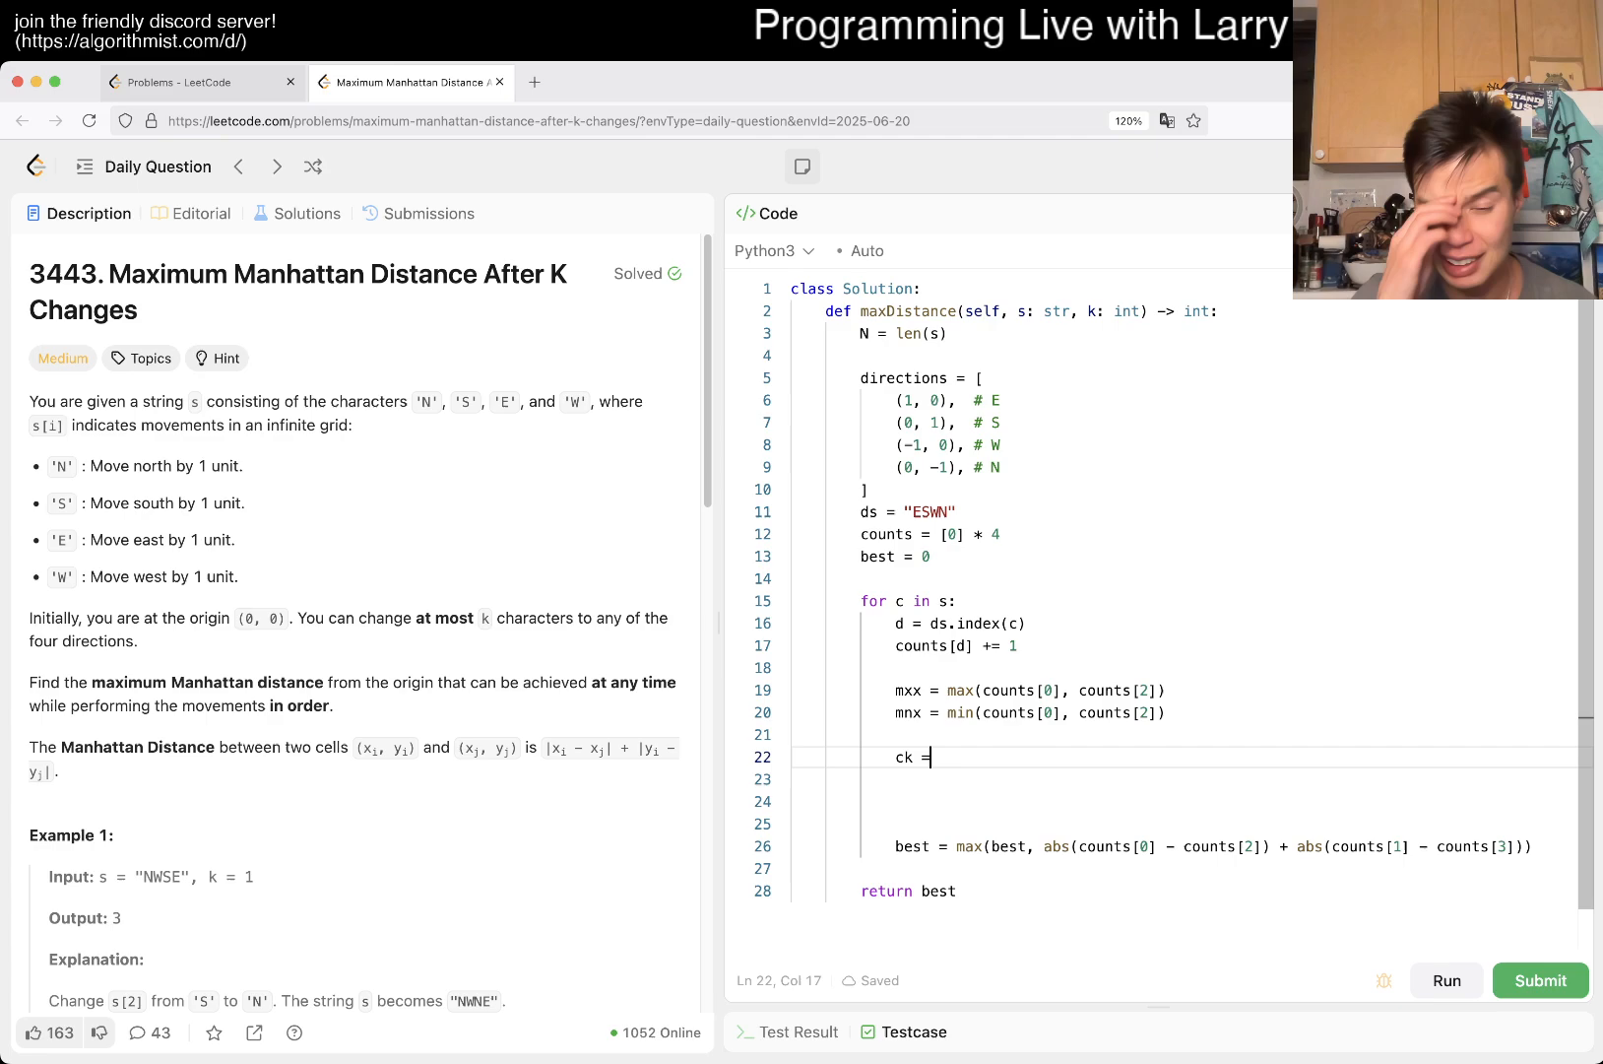
text(k)
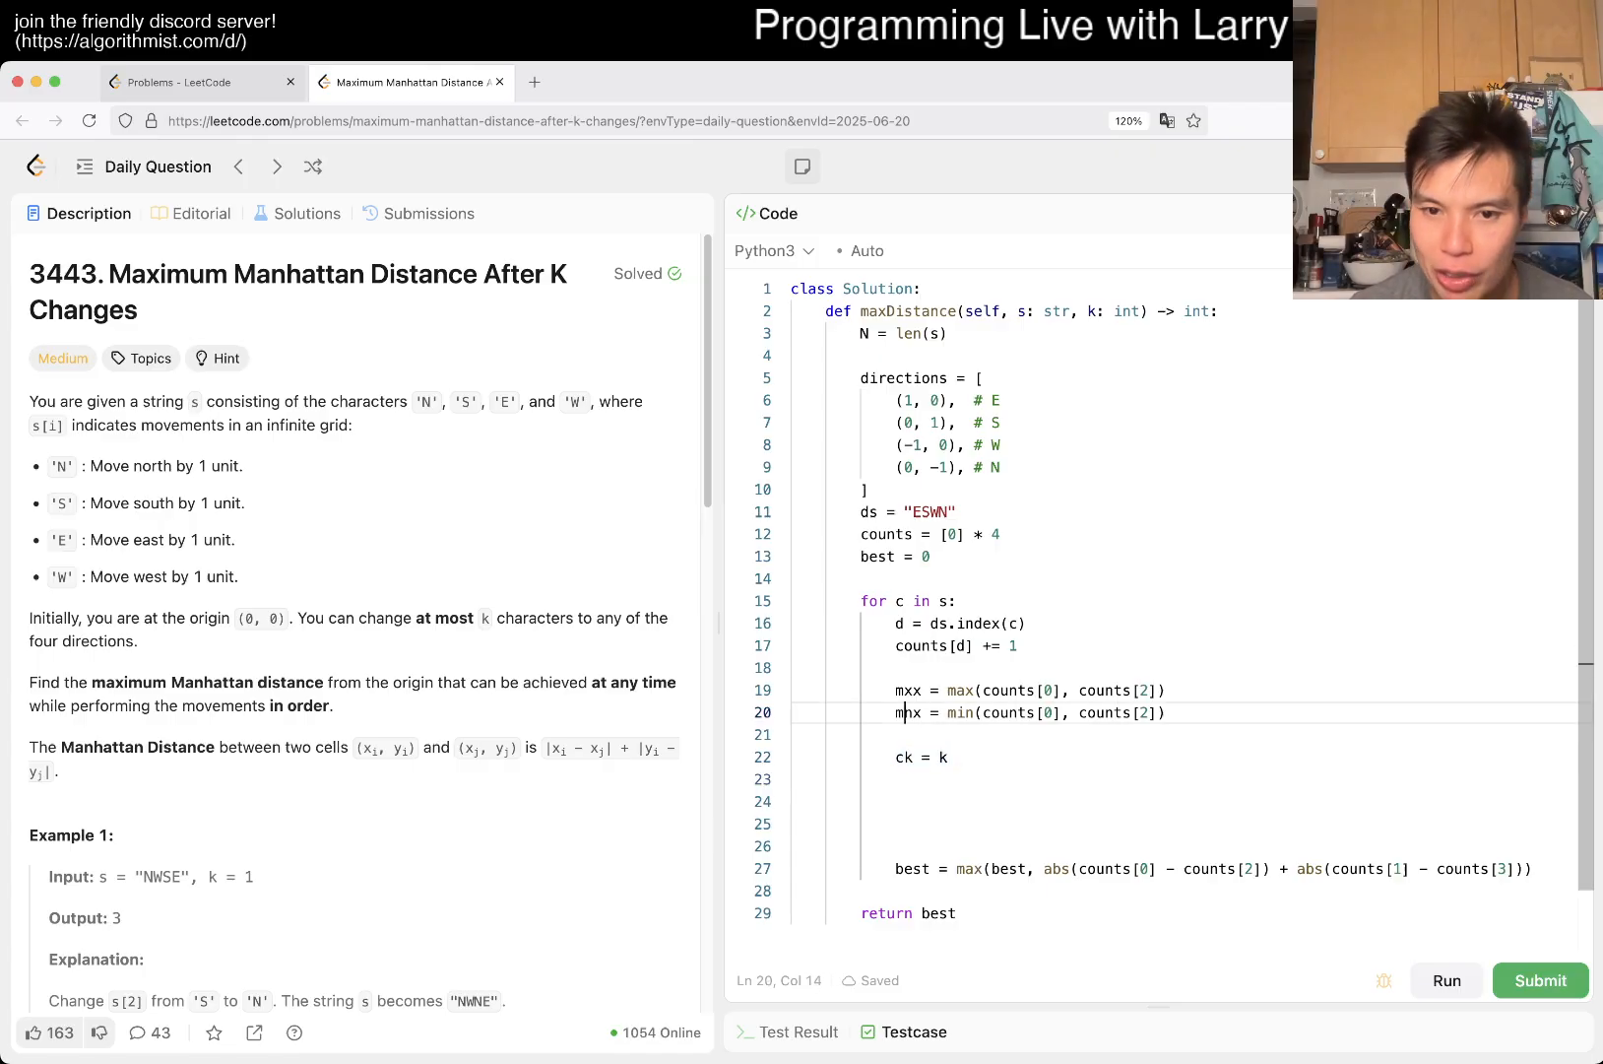
click(920, 779)
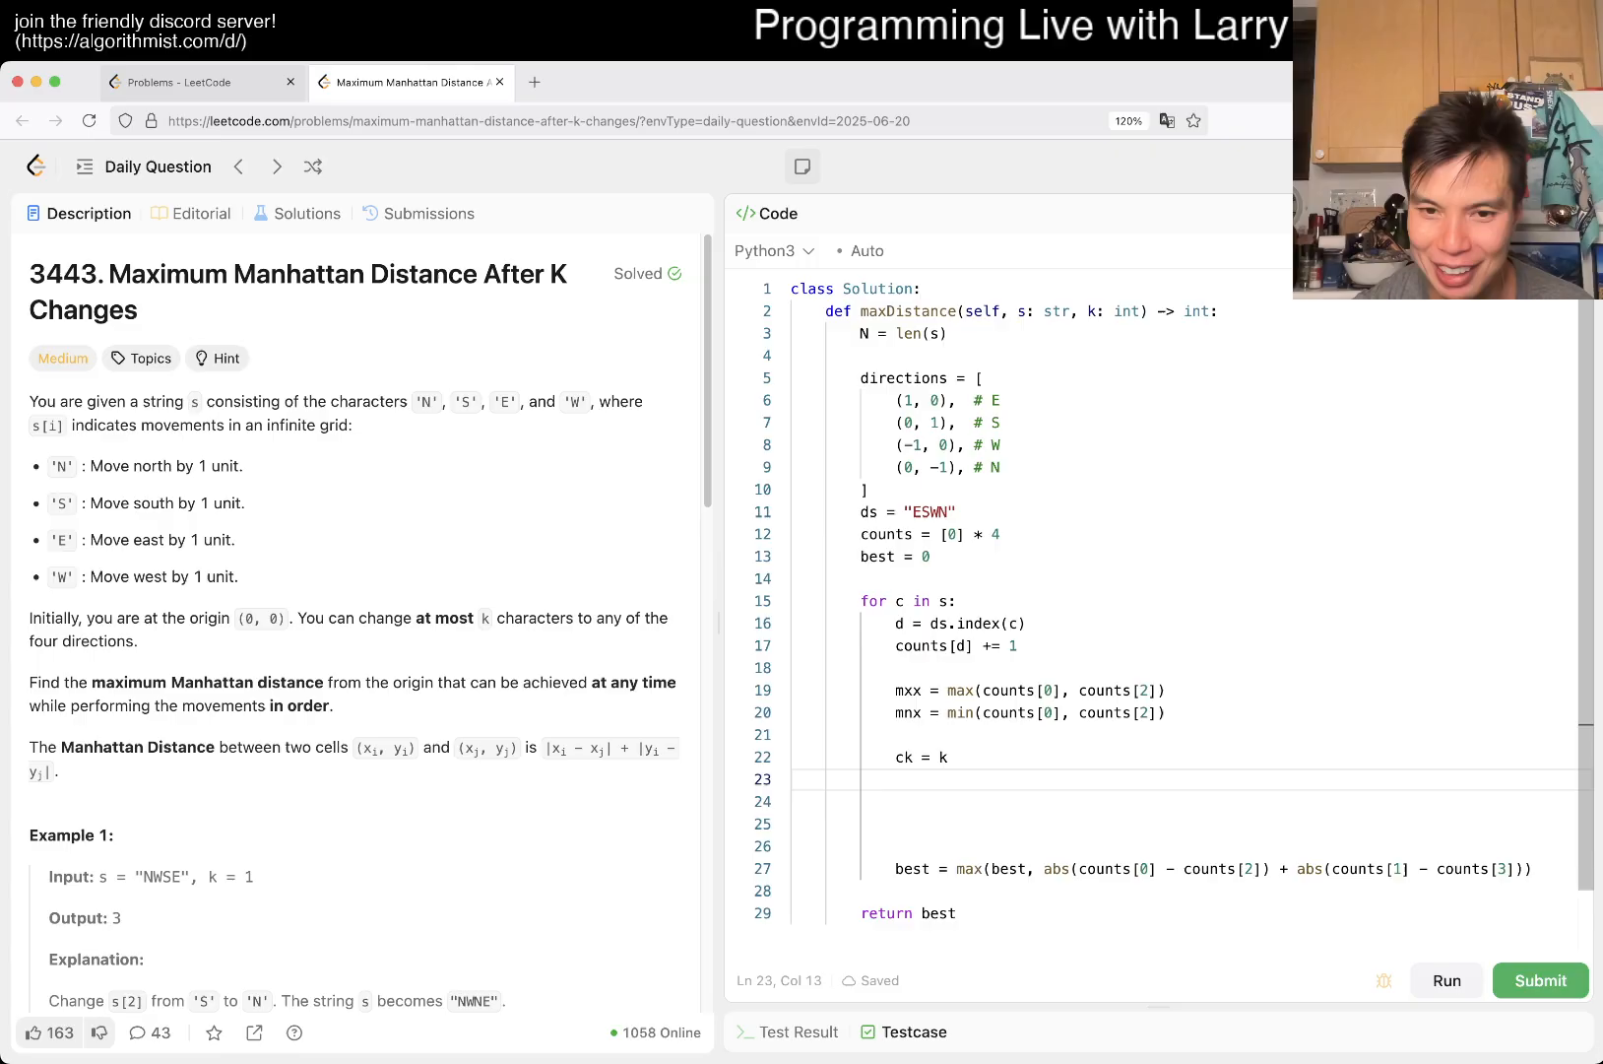
- Compute used from mnx and ck, subtract it from mnx and ck, and add it to mxx
text(mnx)
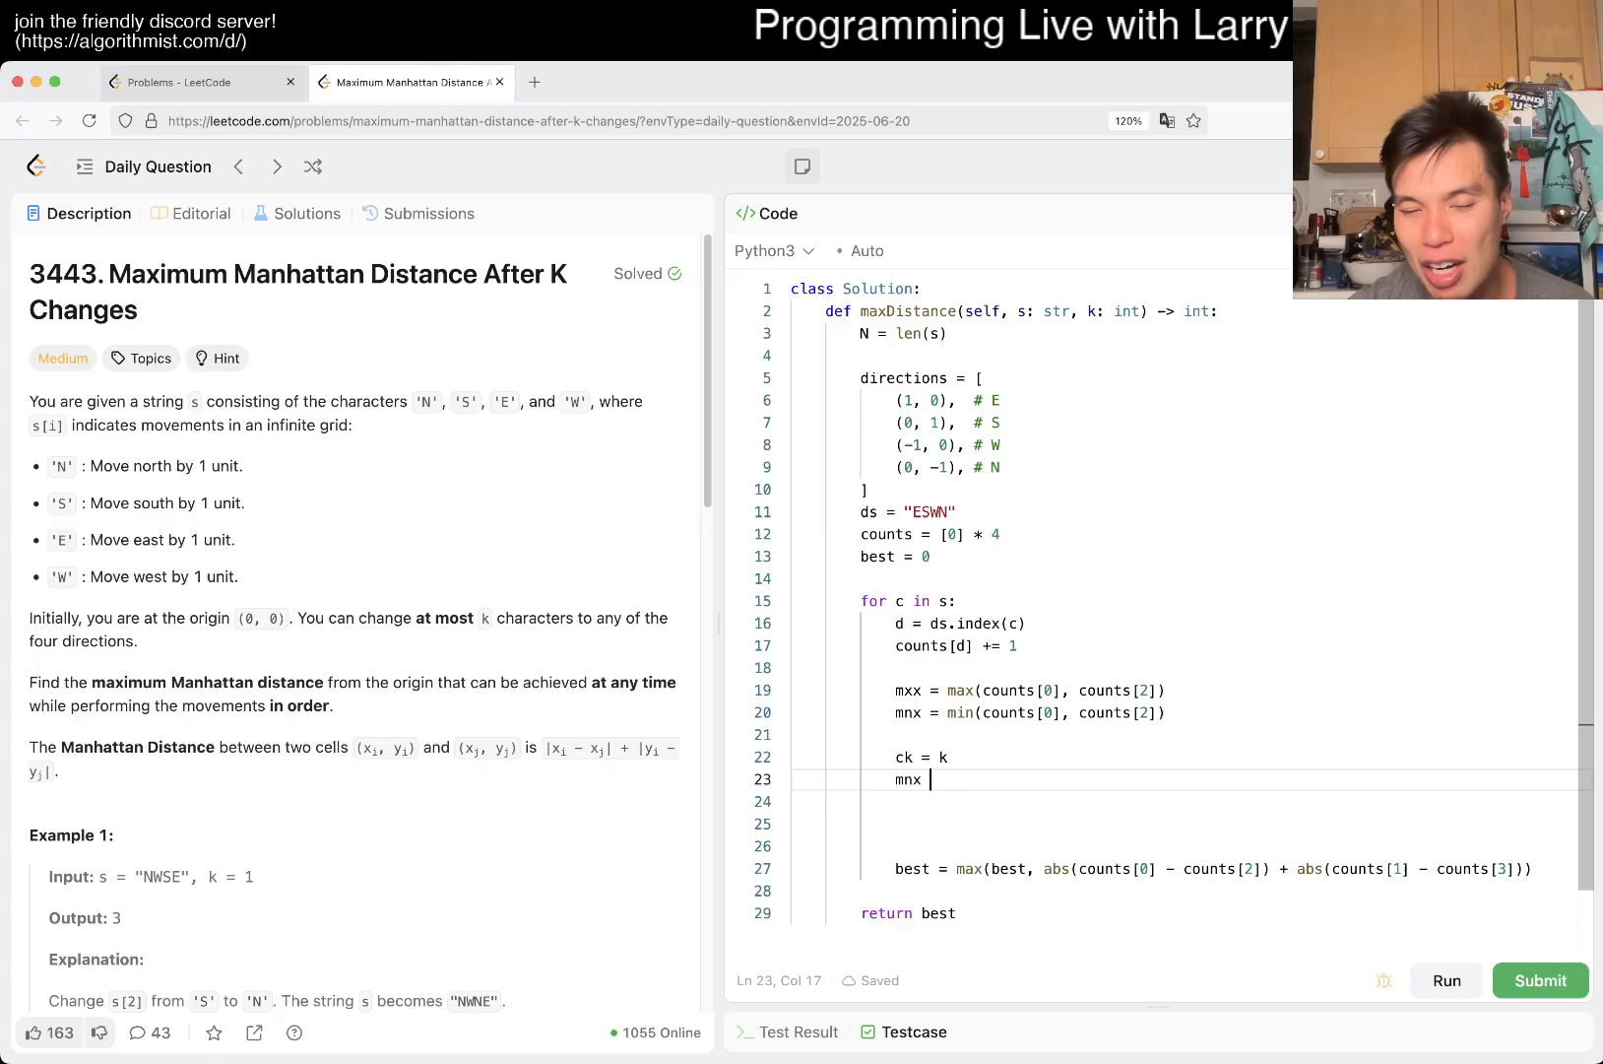
text(-)
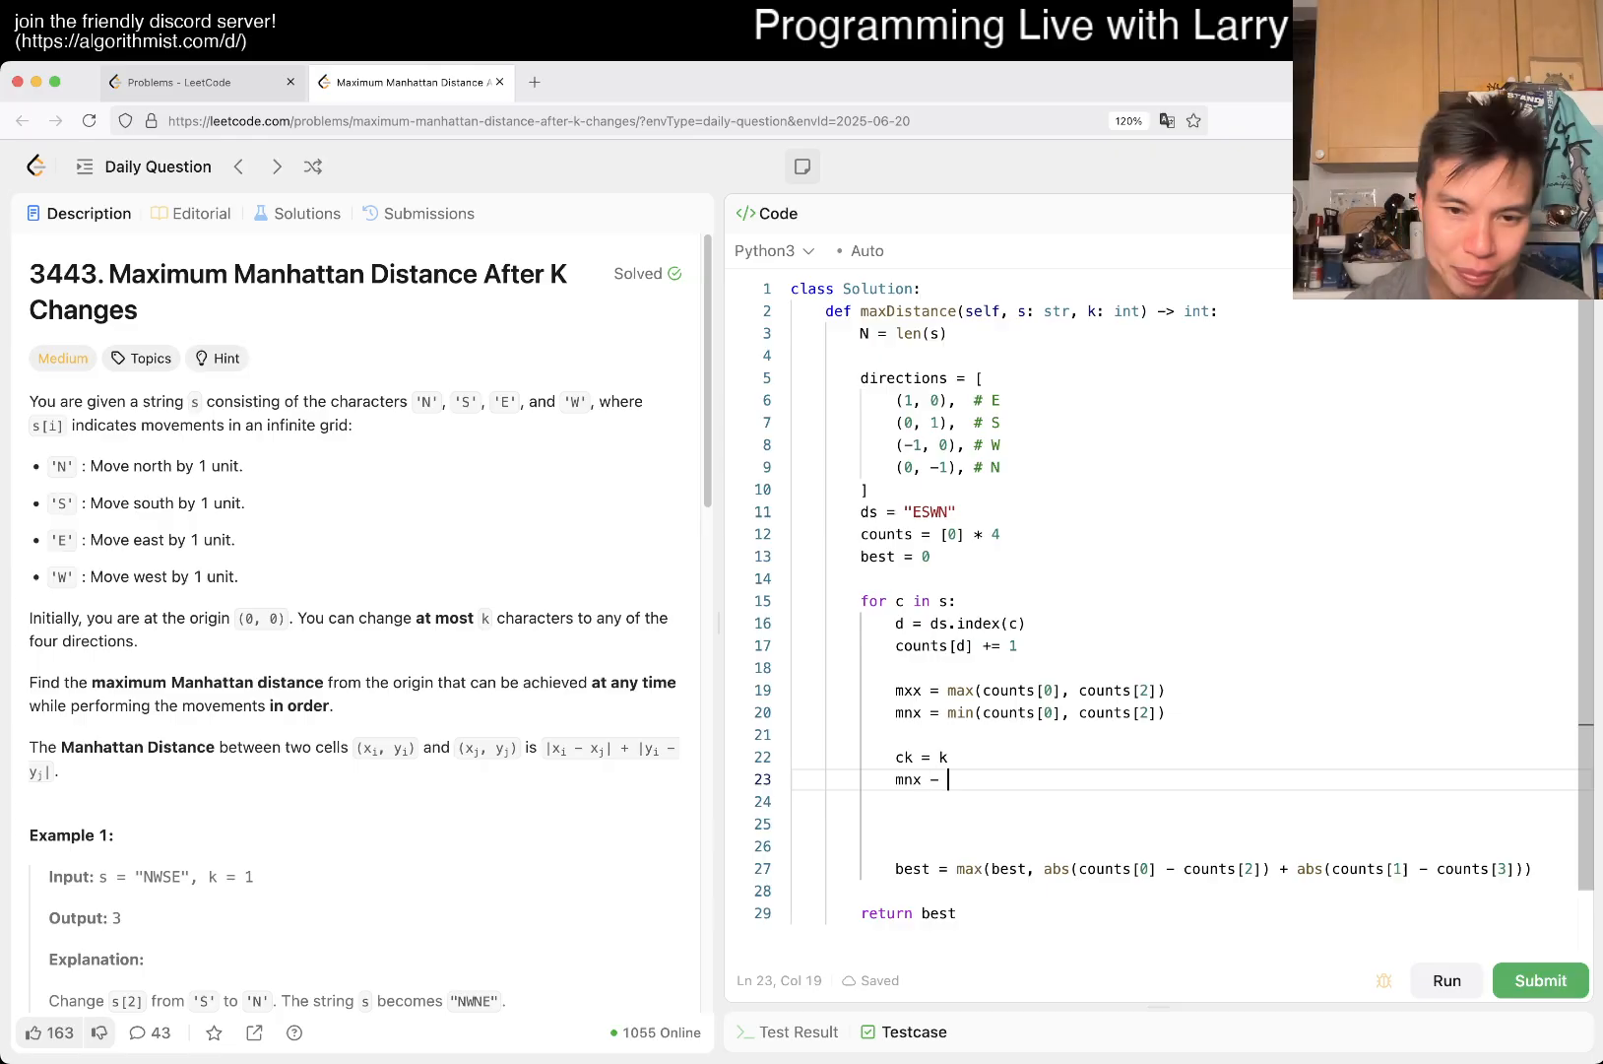
text(ck)
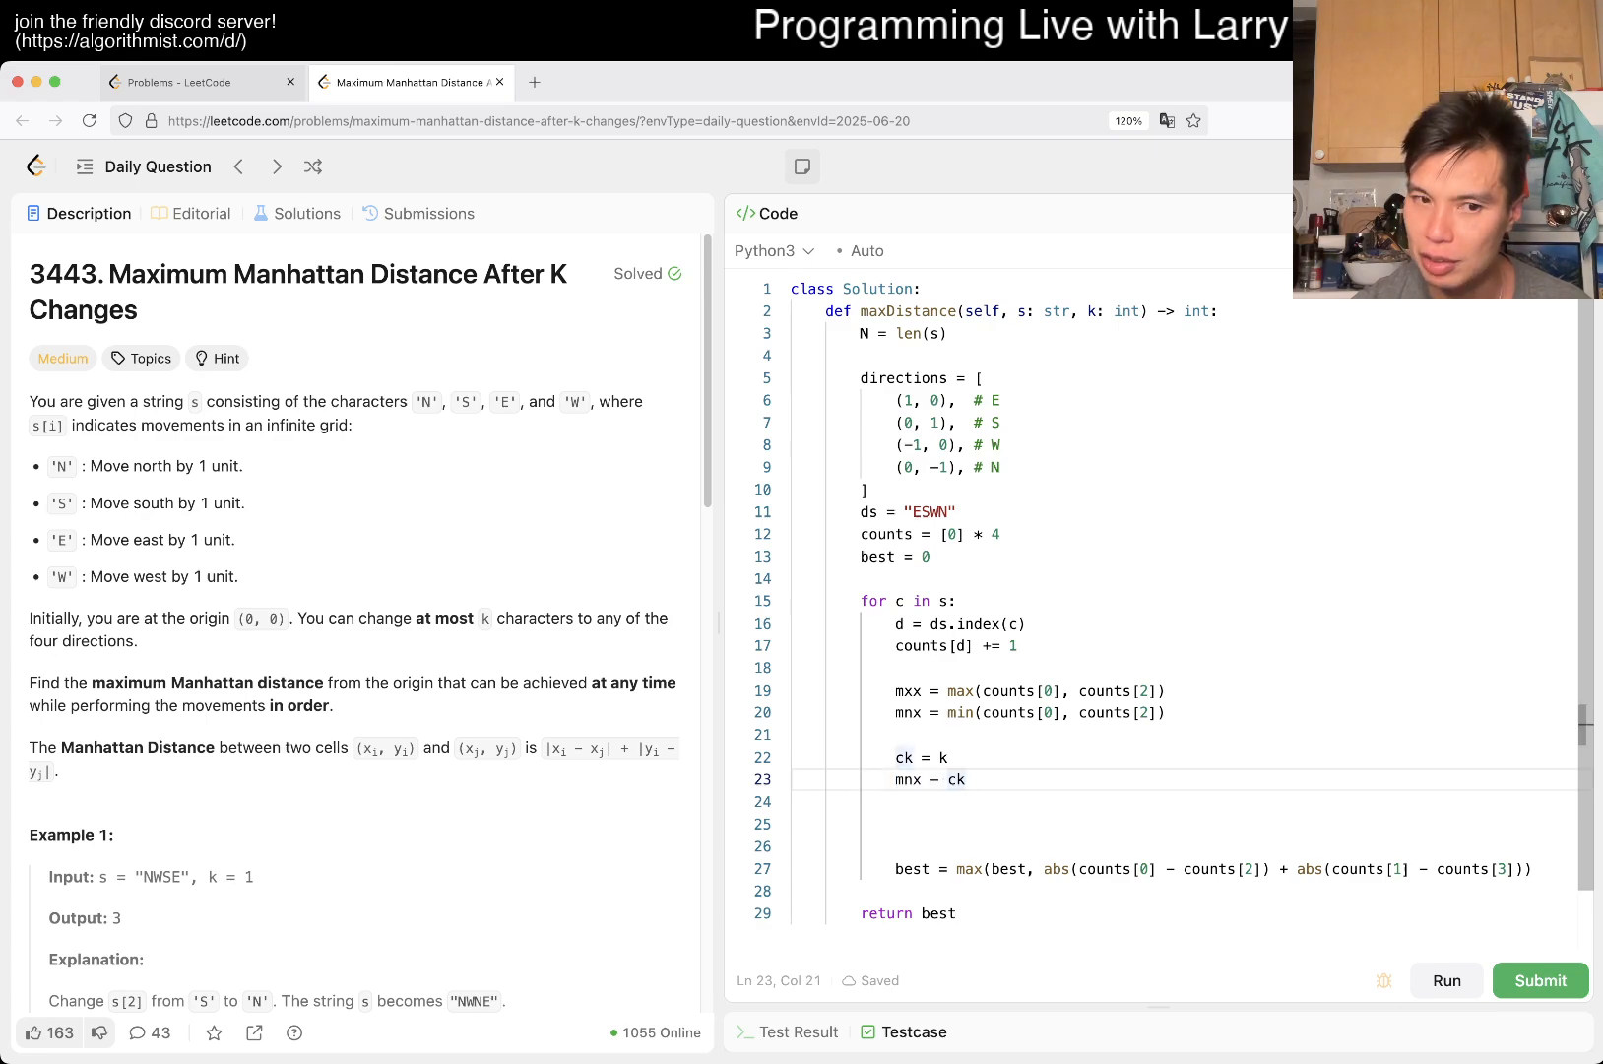
text(used =)
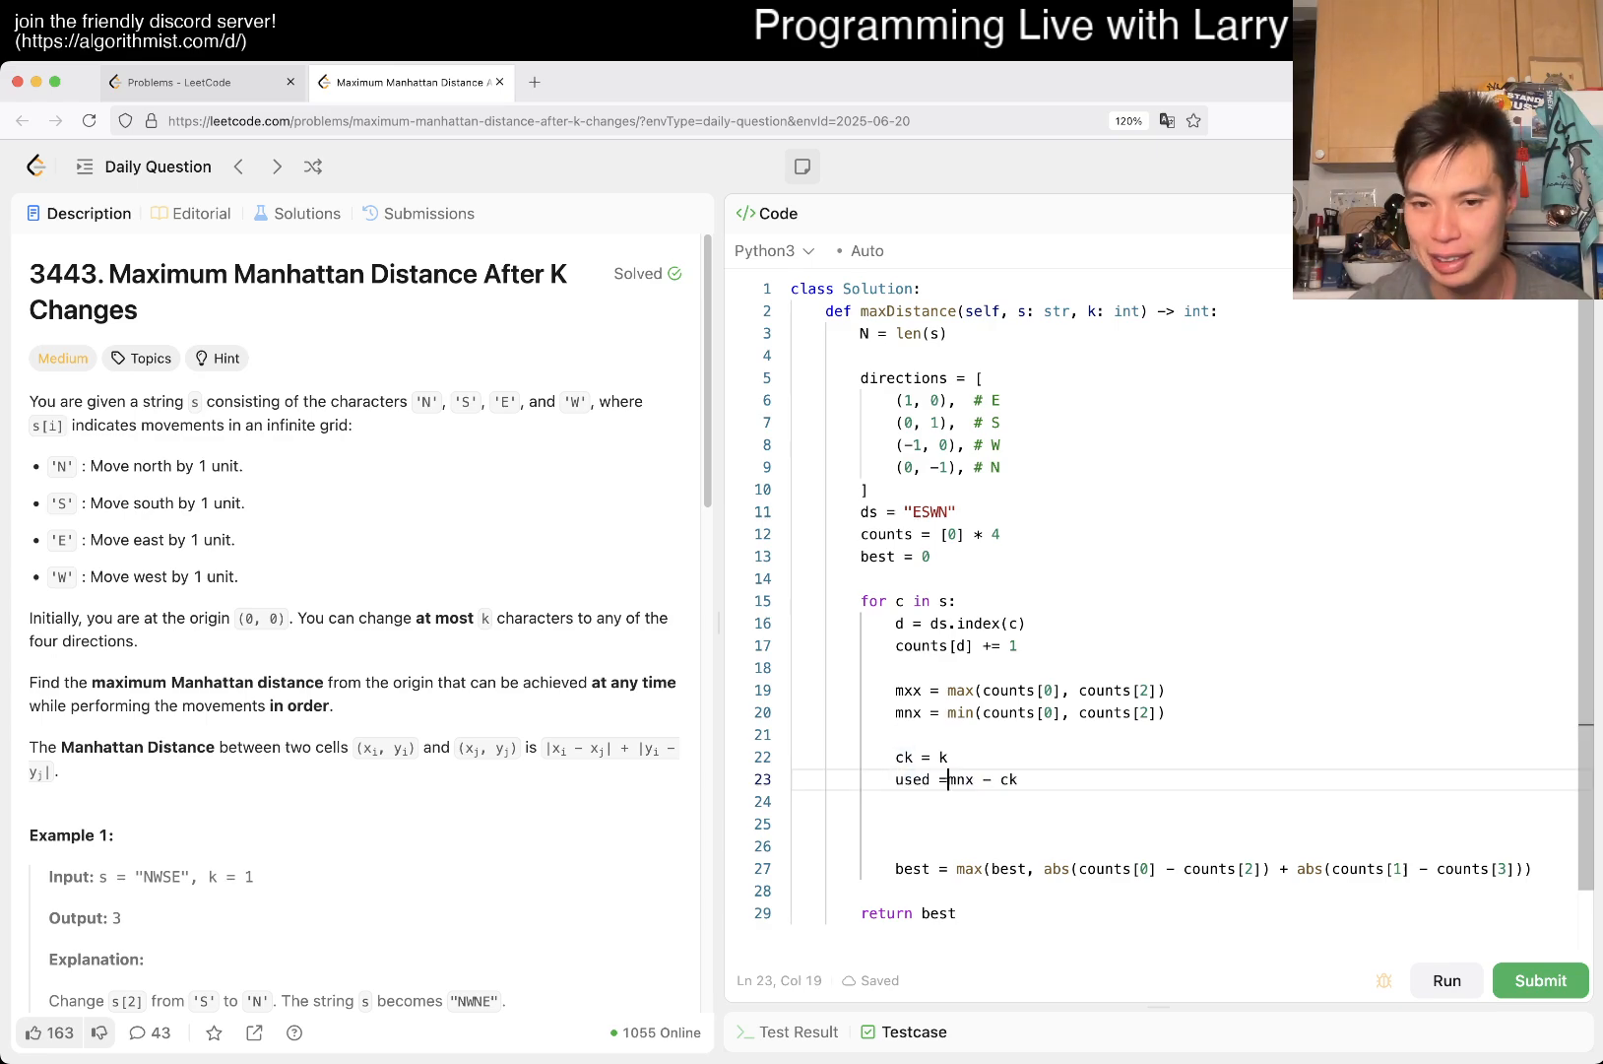
text(max)
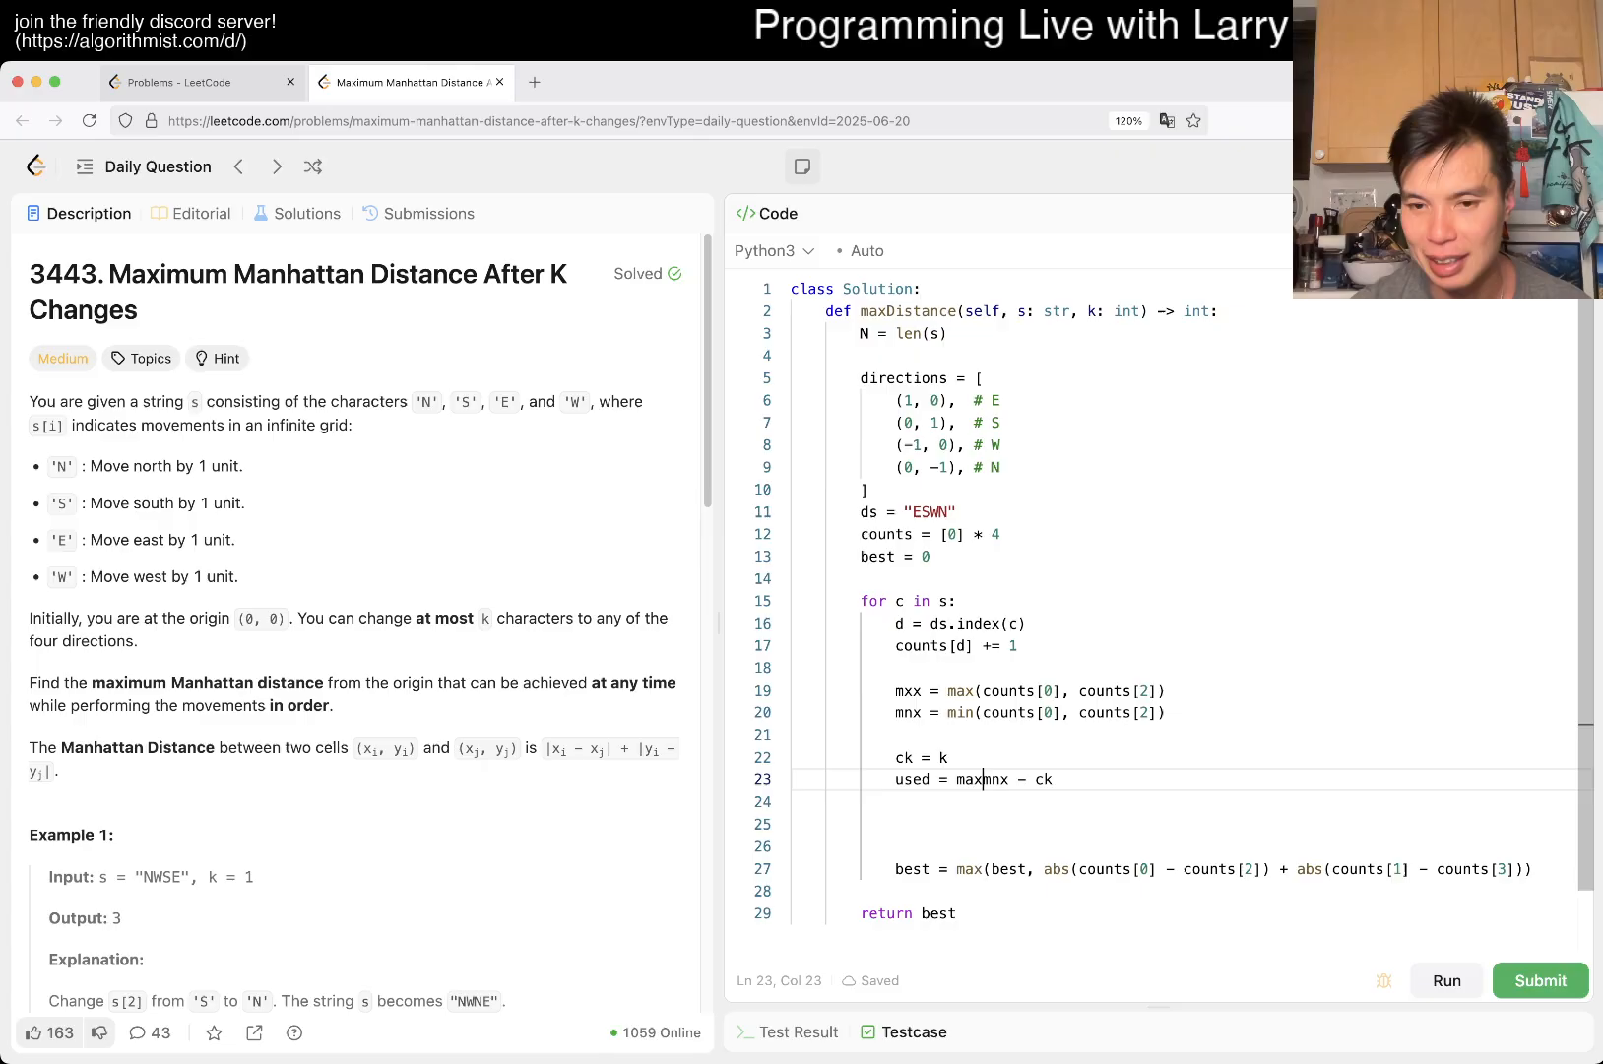
text((mnx - ck, 0))
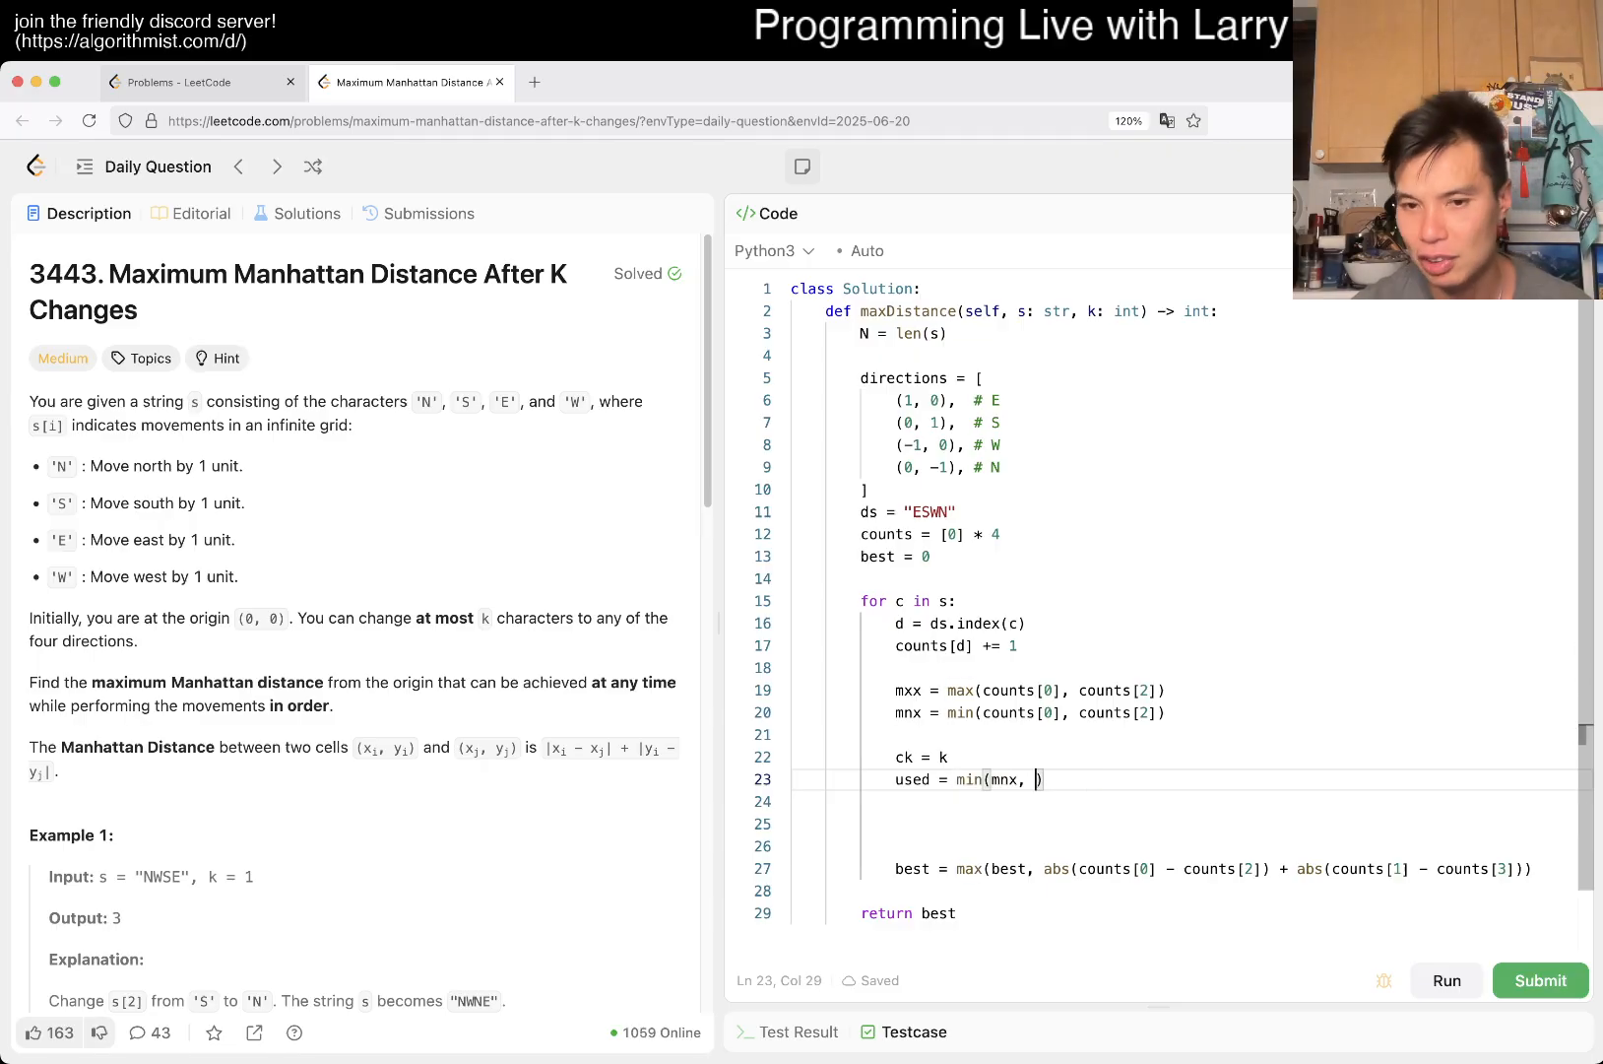
text(ck))
click(1190, 800)
text(mnx -=)
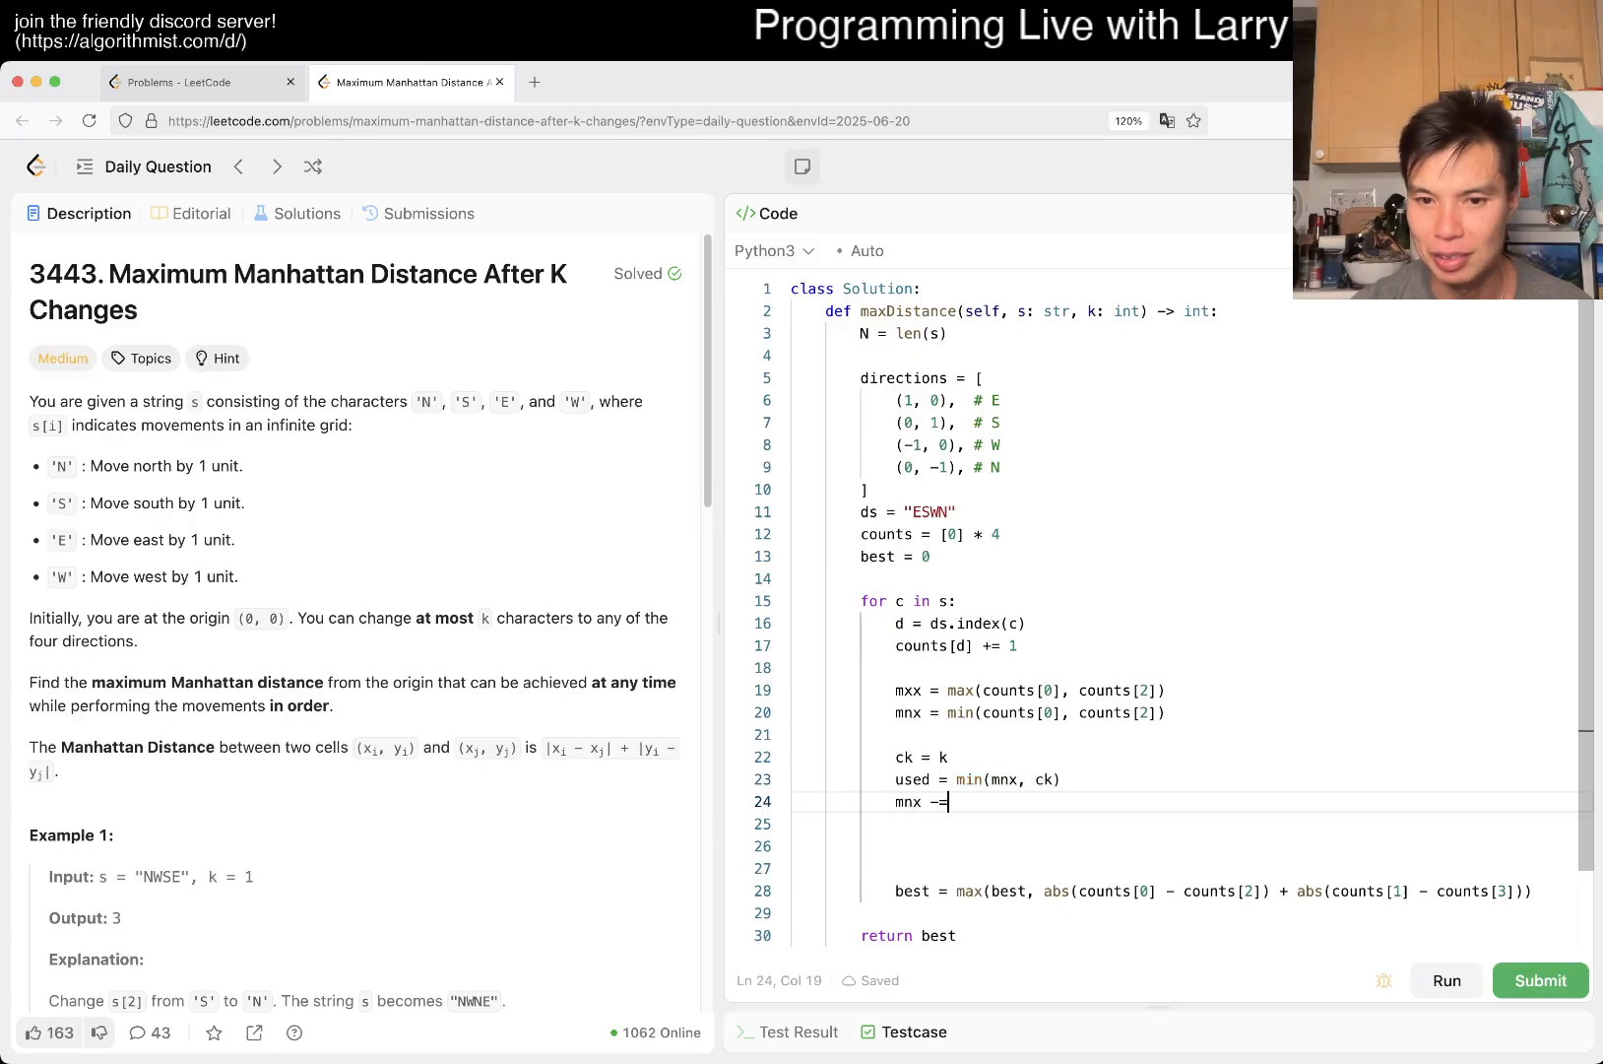
text(used)
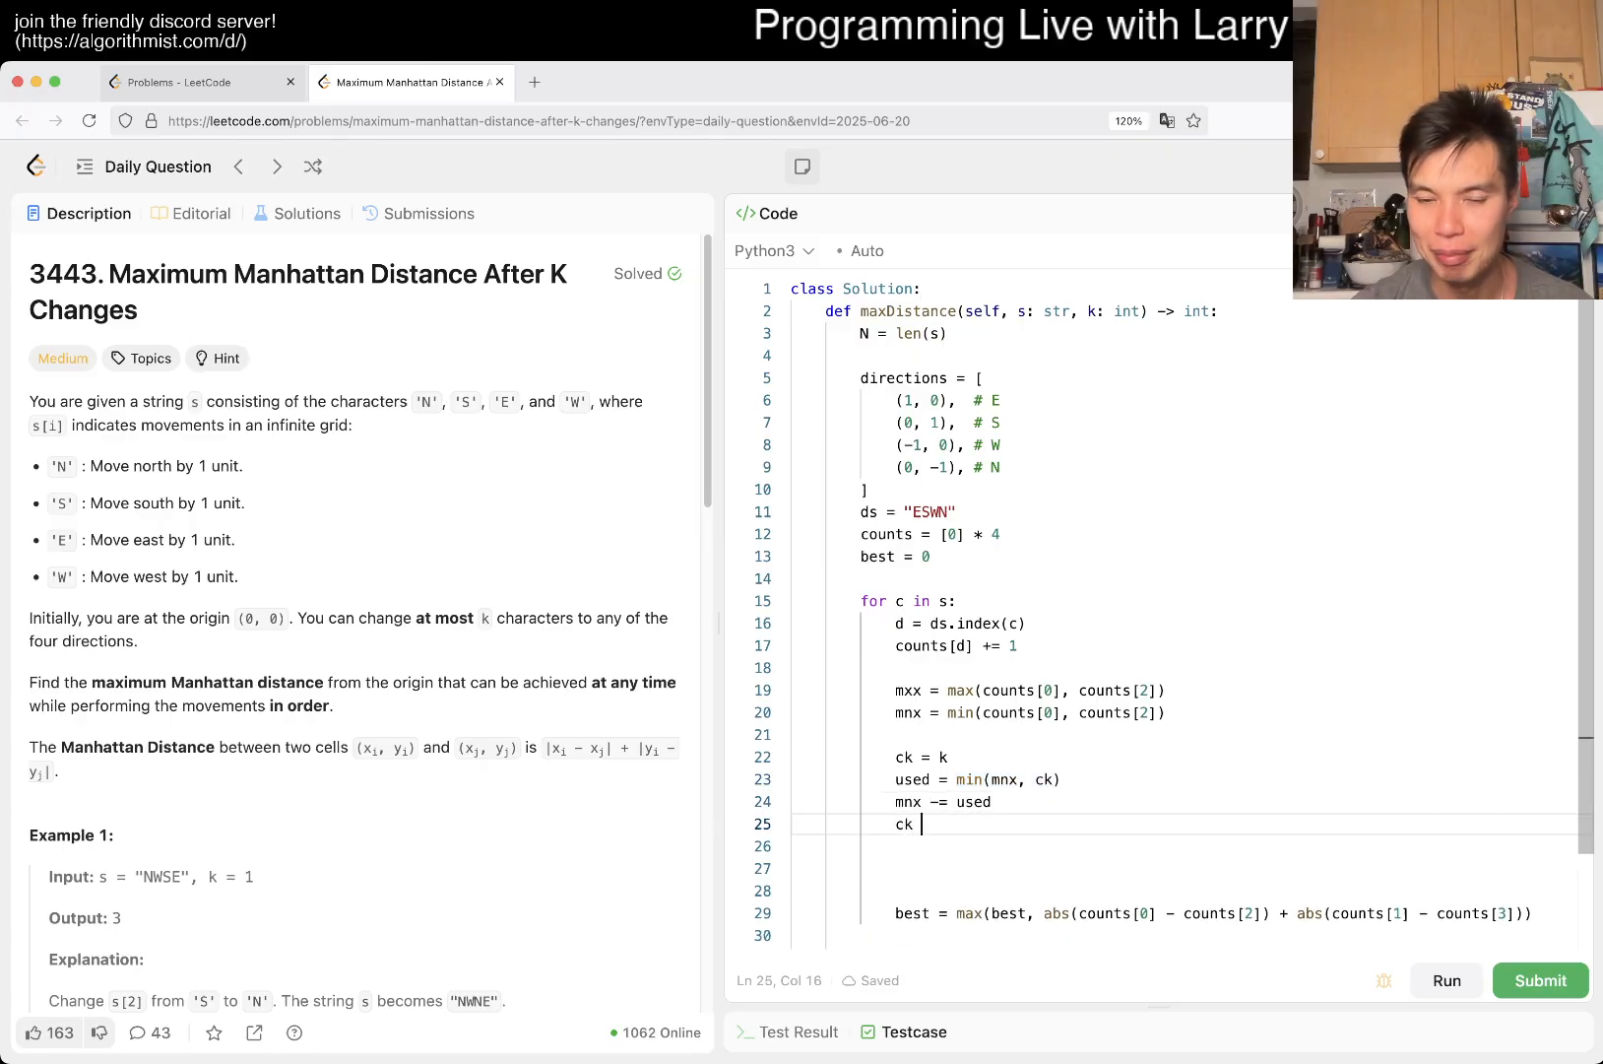
text(-= used)
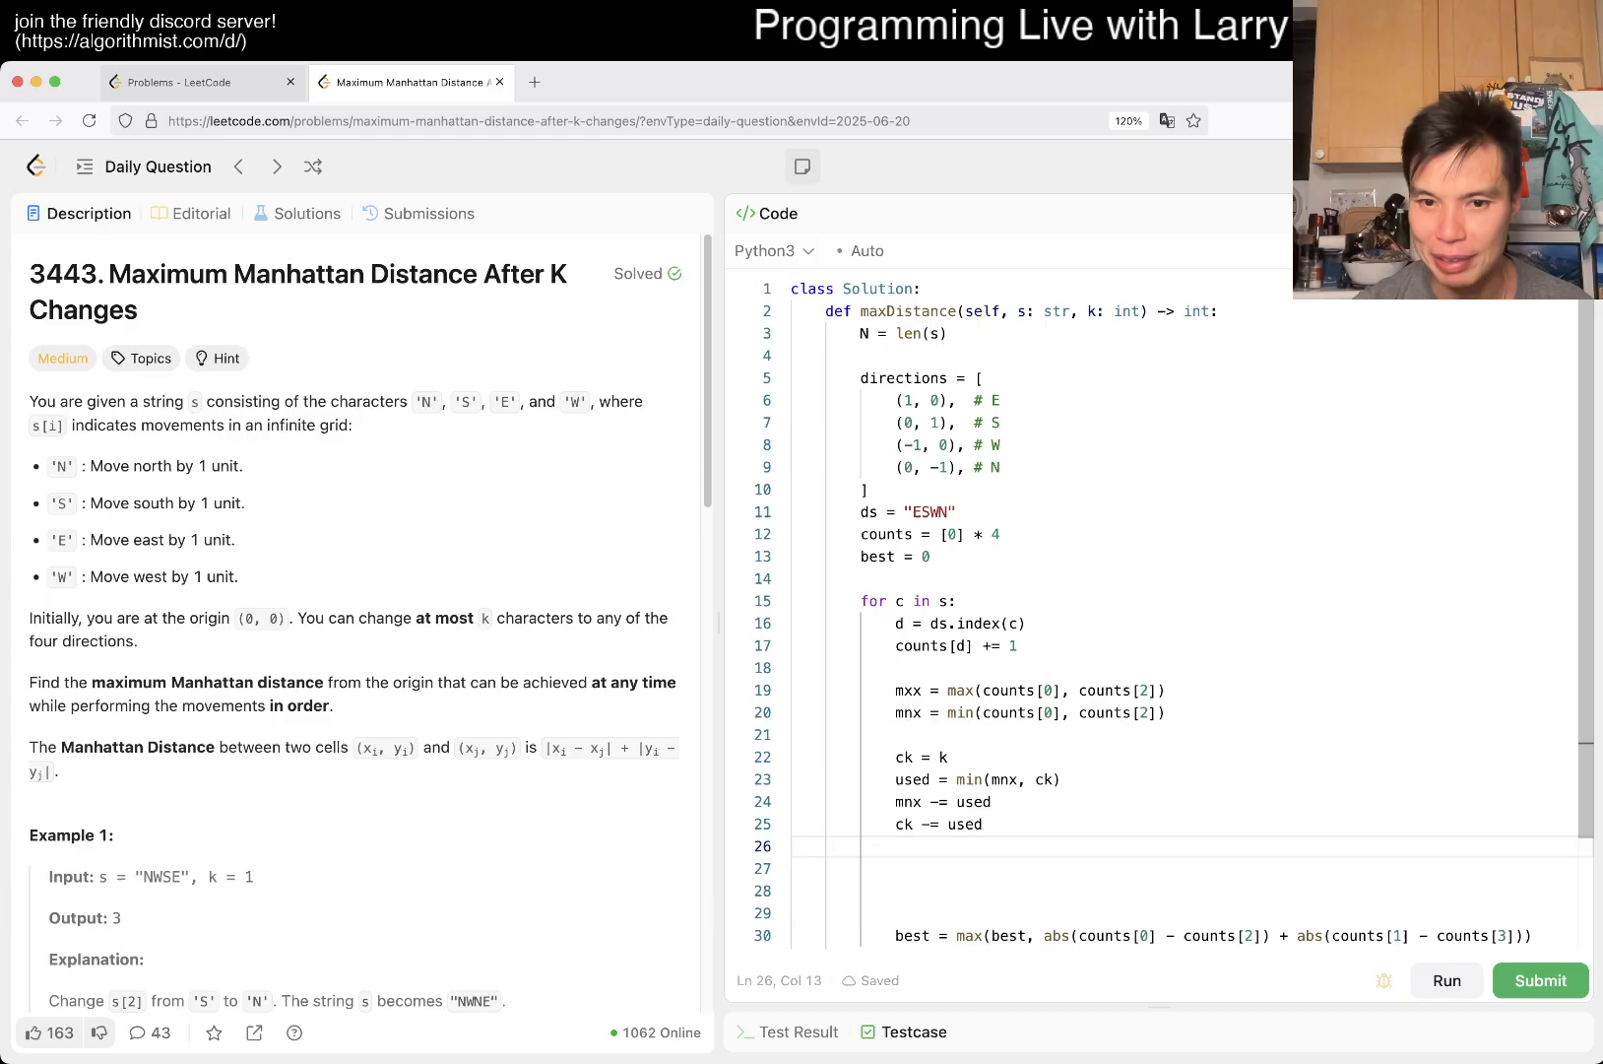
text(mxx +=)
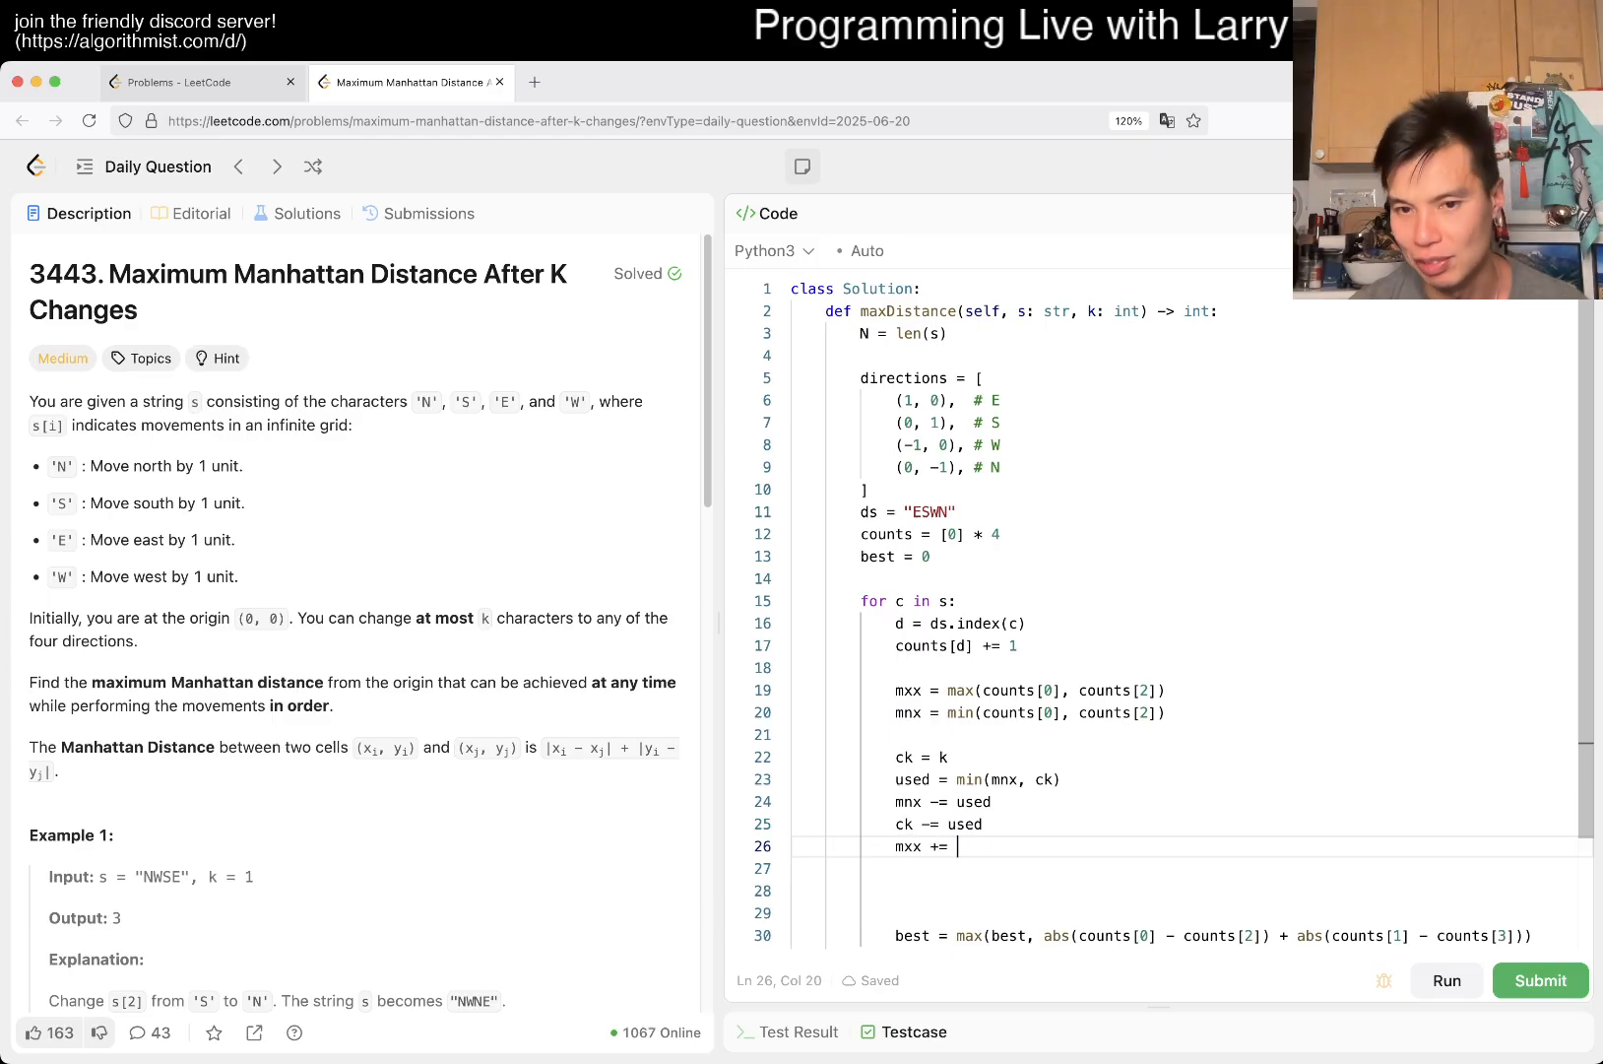
text(used)
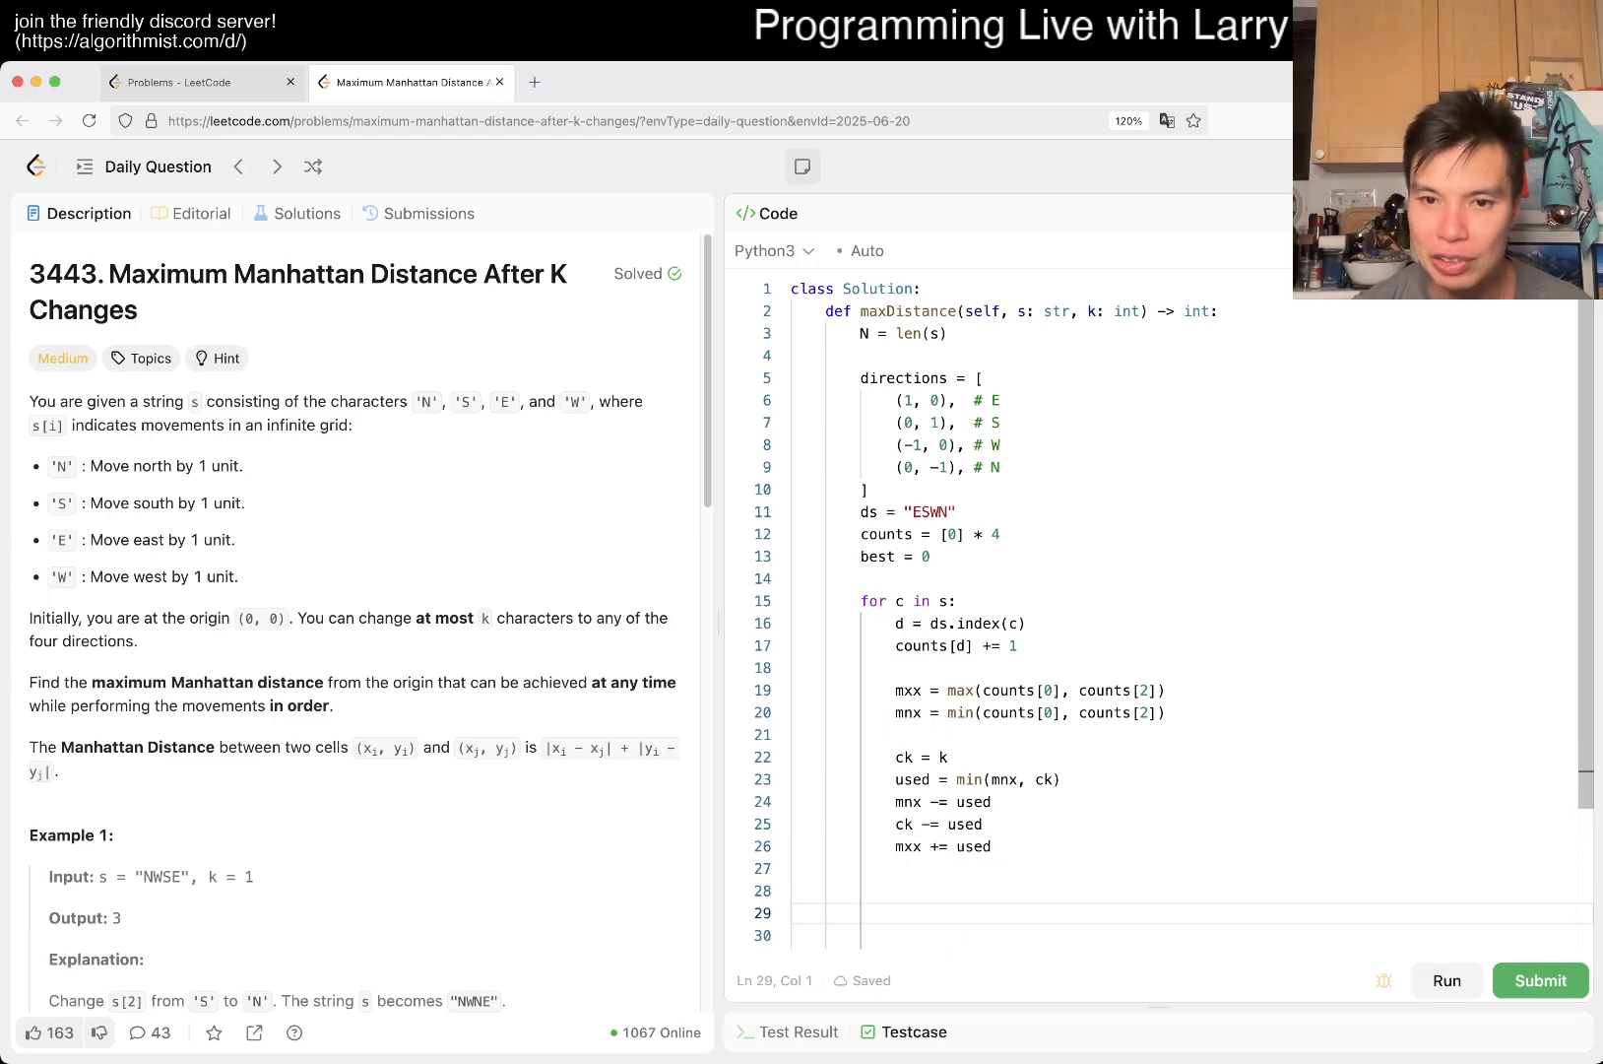
scroll(down, 3)
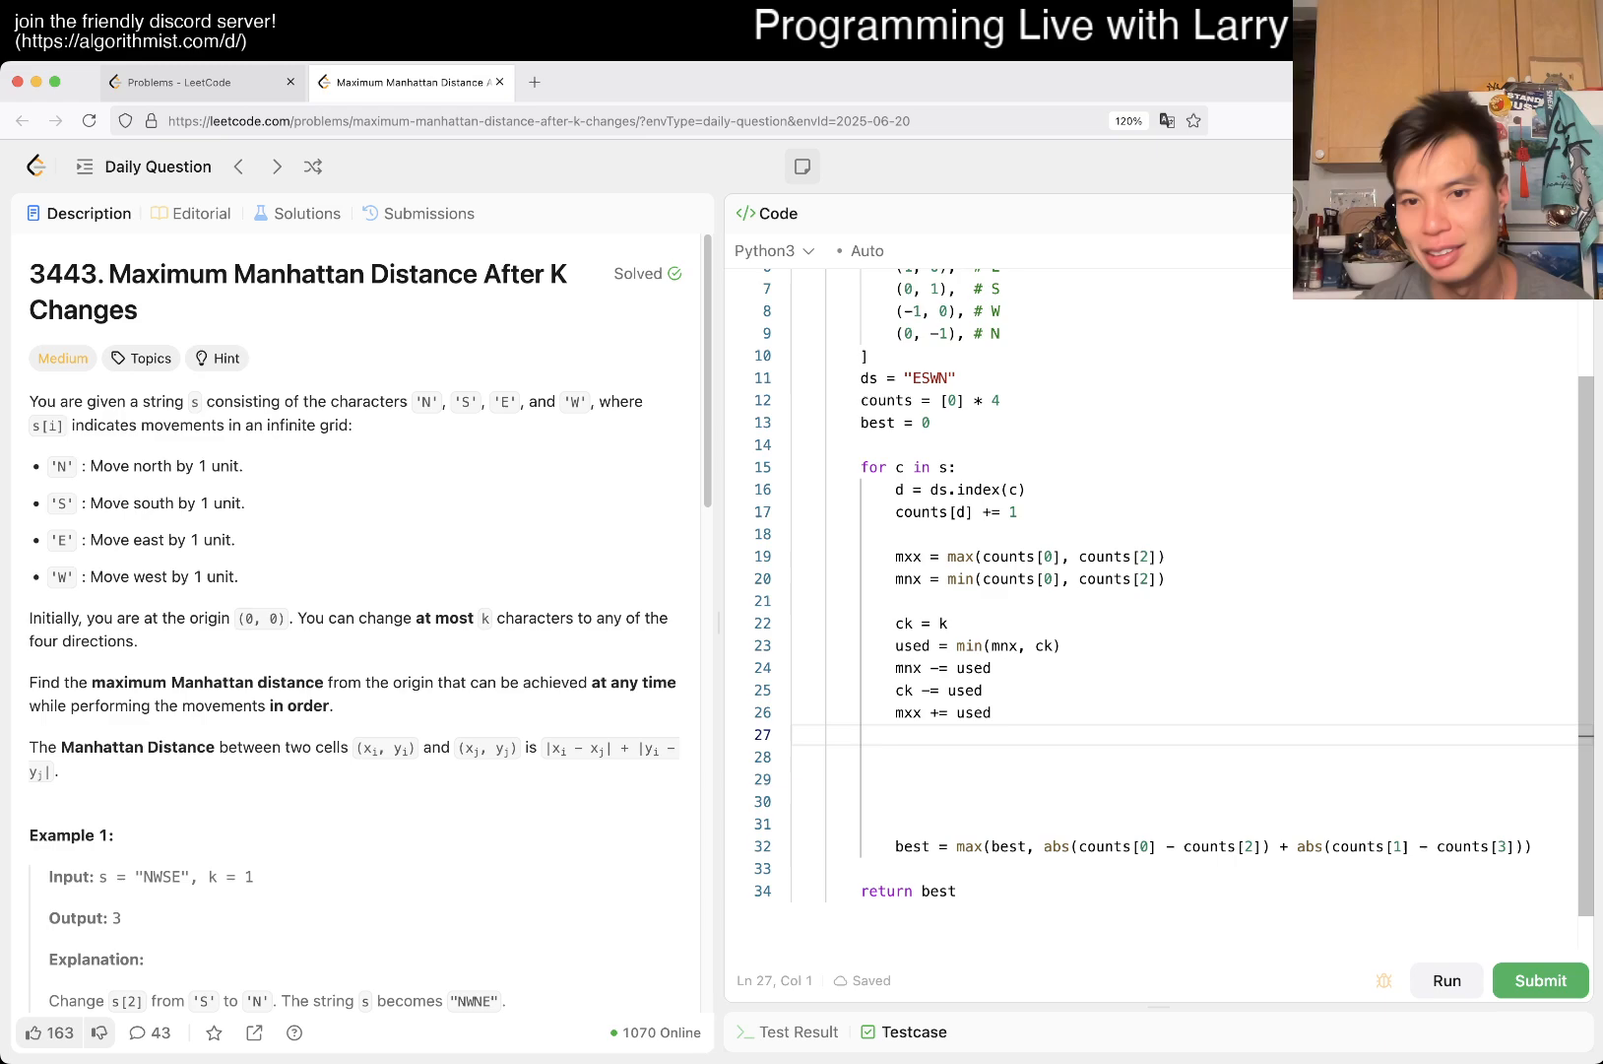
- Add mxy and mny as the max and min of counts[1] and counts[3]
key(Enter)
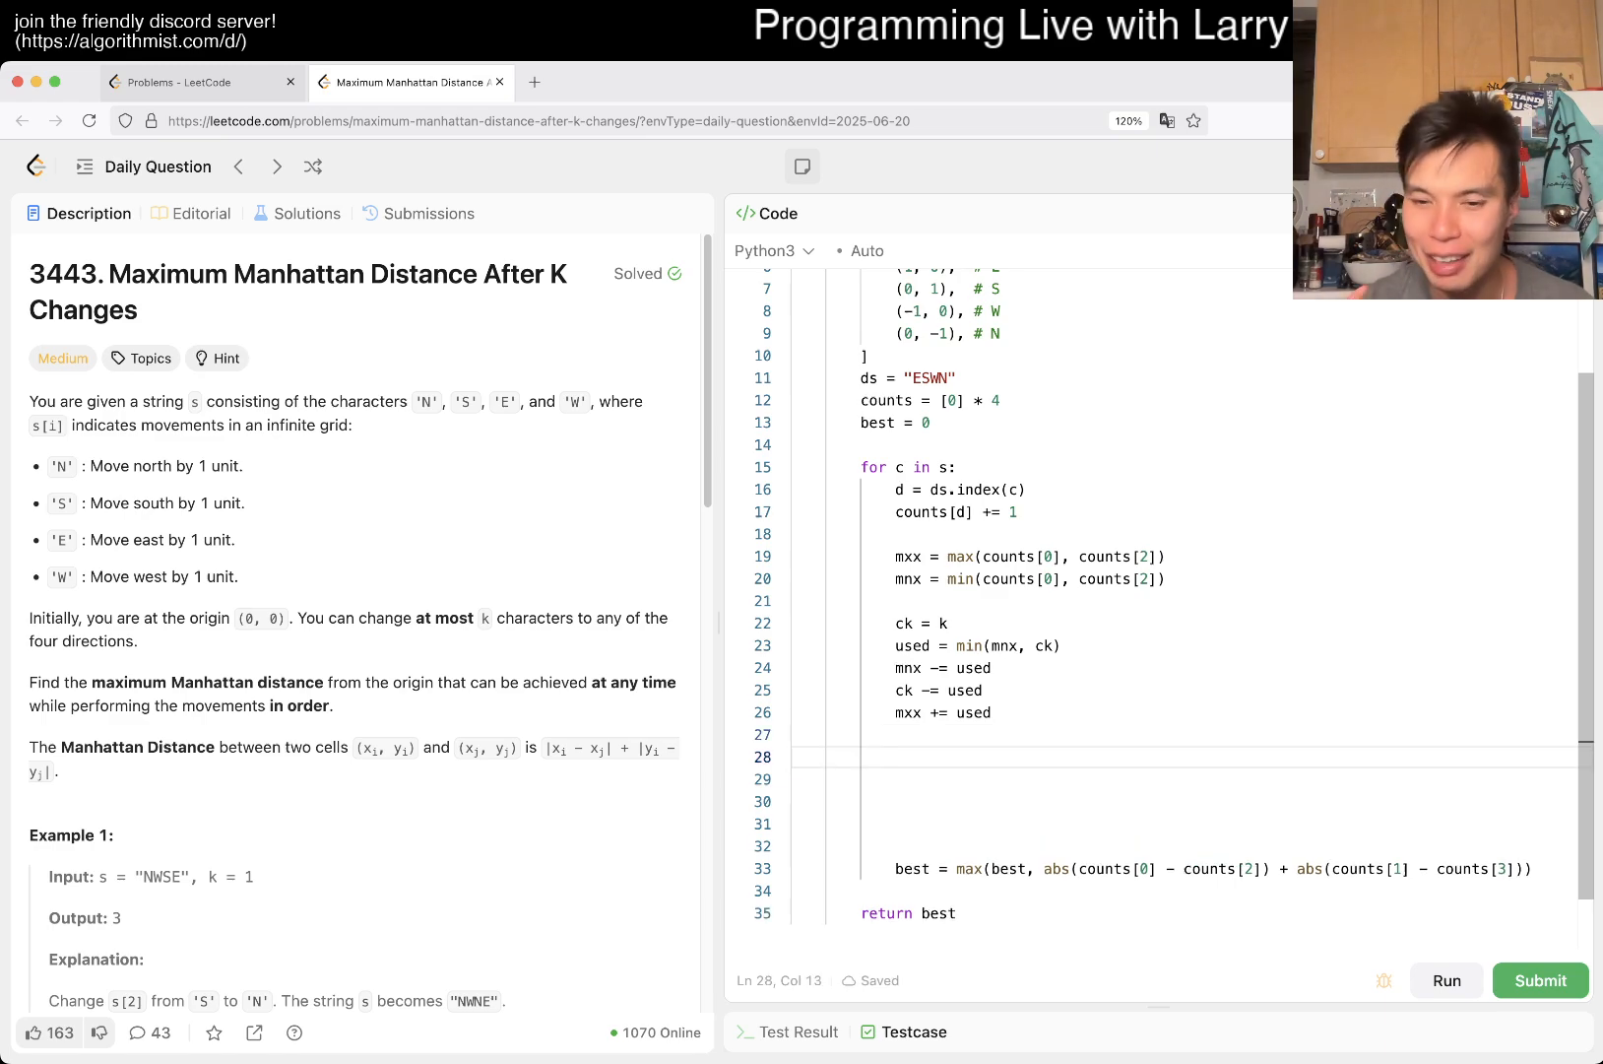
text(mxy = max(c)
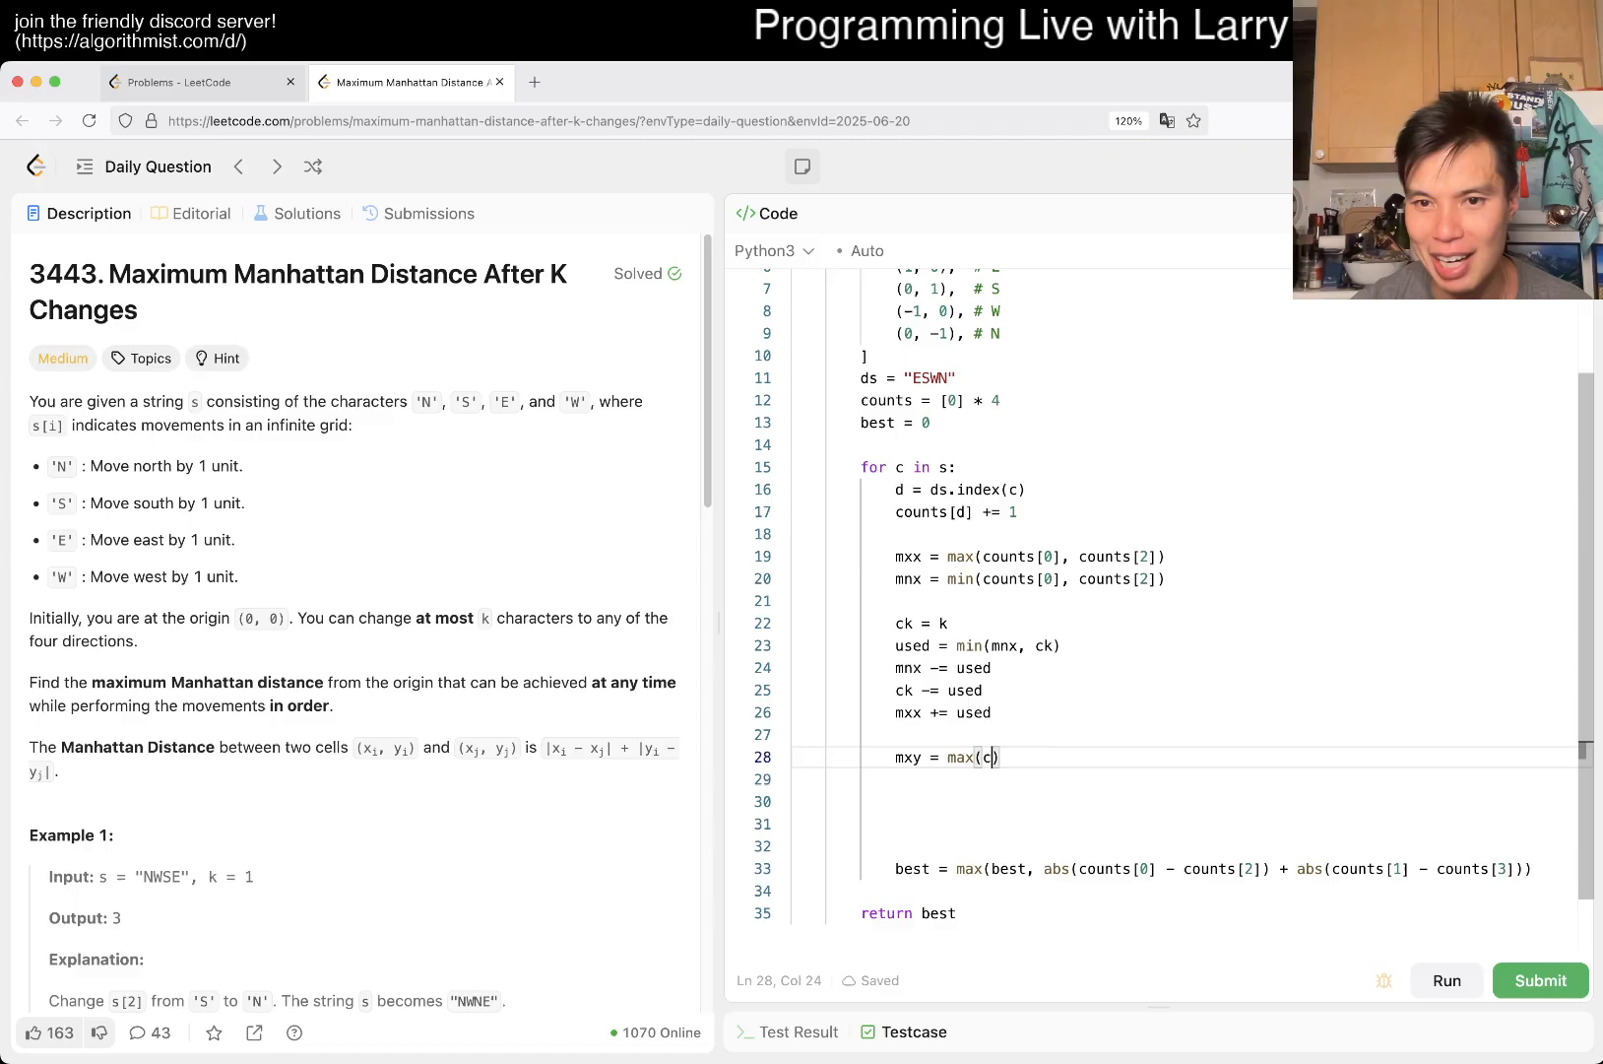
text(ounts[1], counts[2])
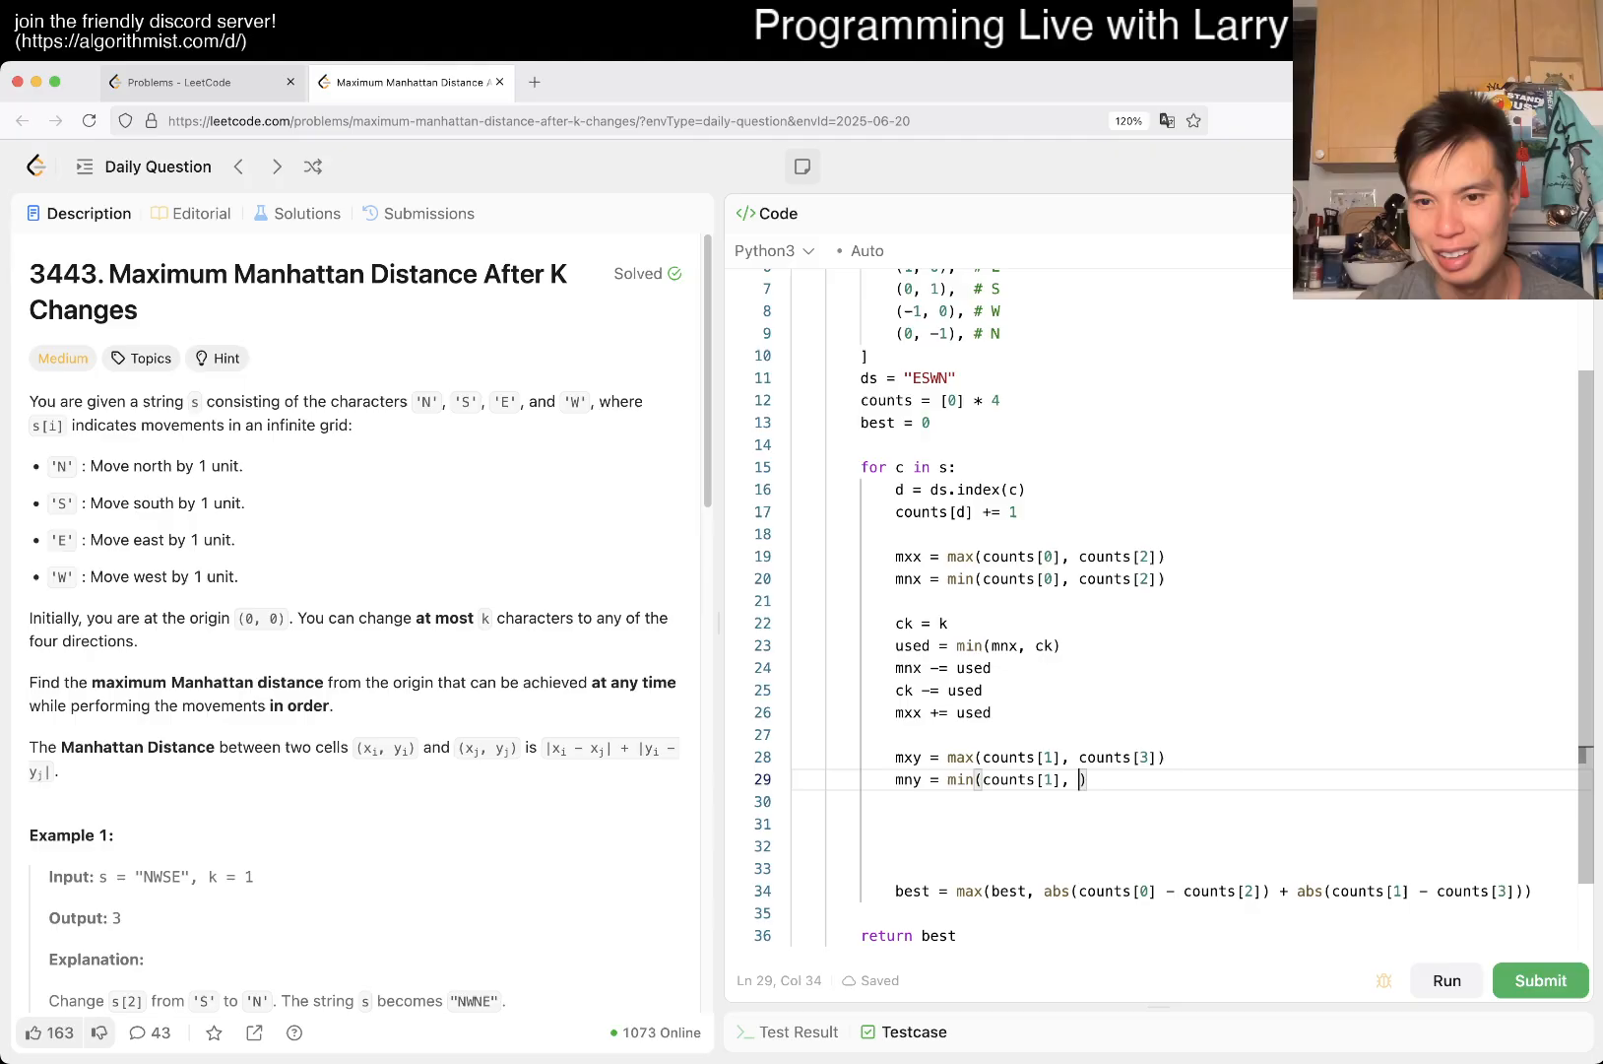
text(counts[3]))
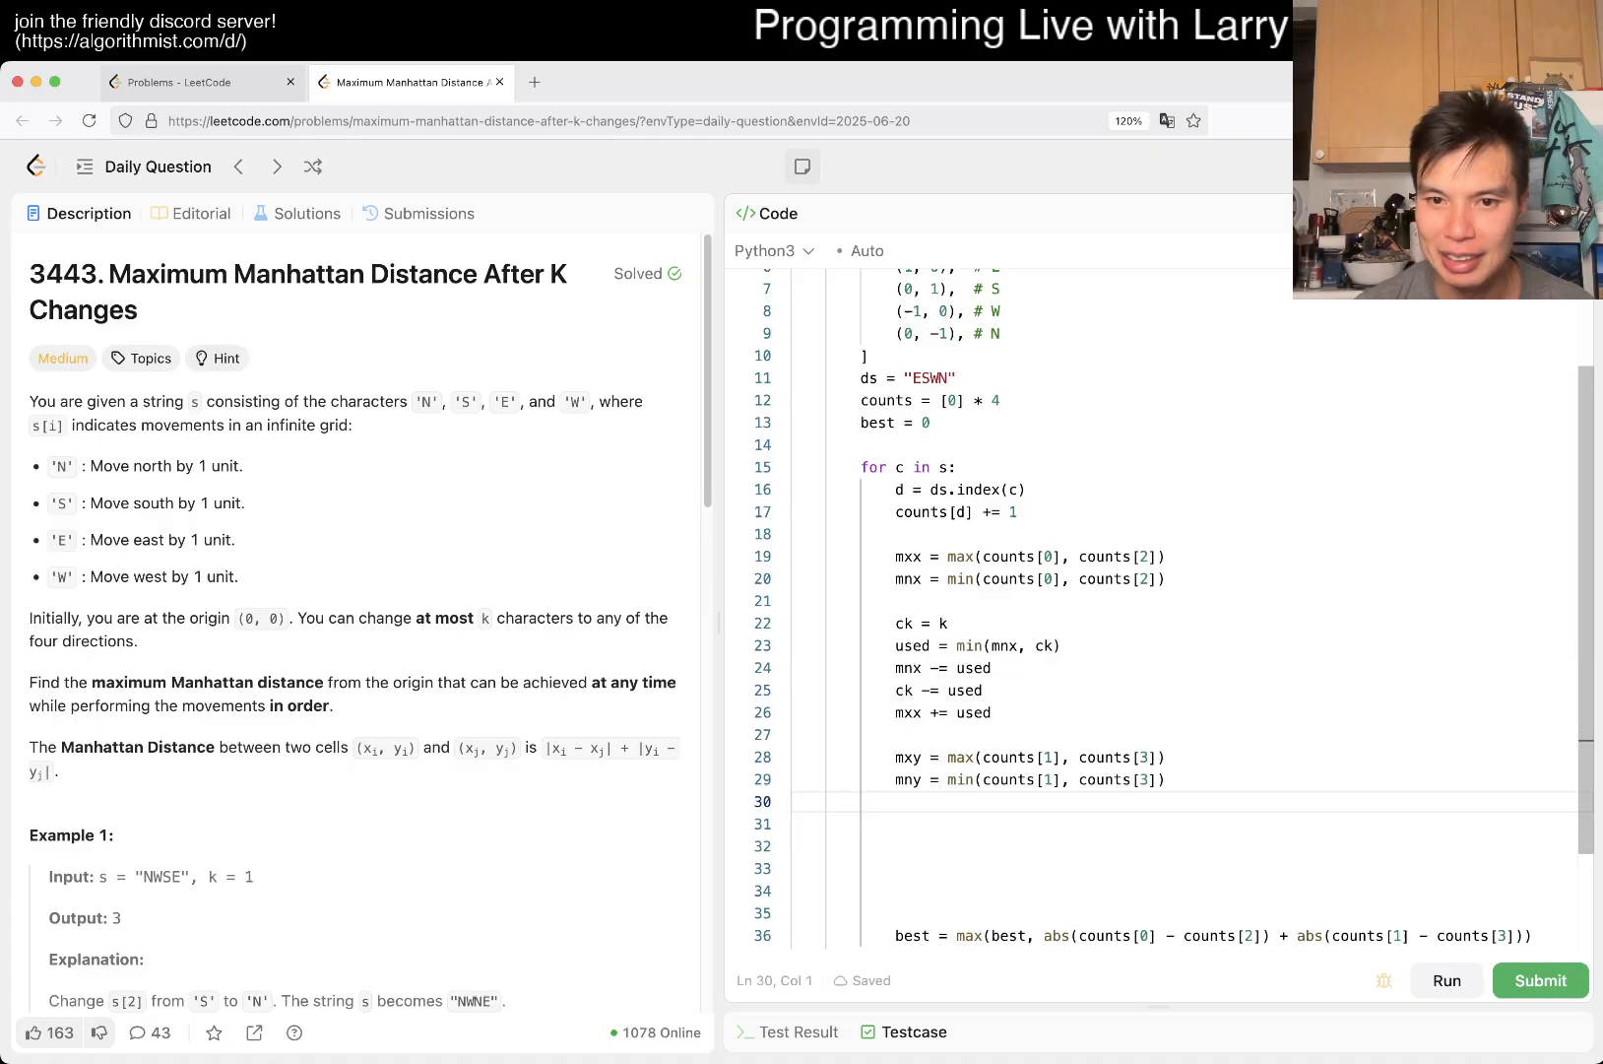
- Spend remaining changes on the y-axis: used = min(..., ck), mny -= used, ck -= used
click(798, 691)
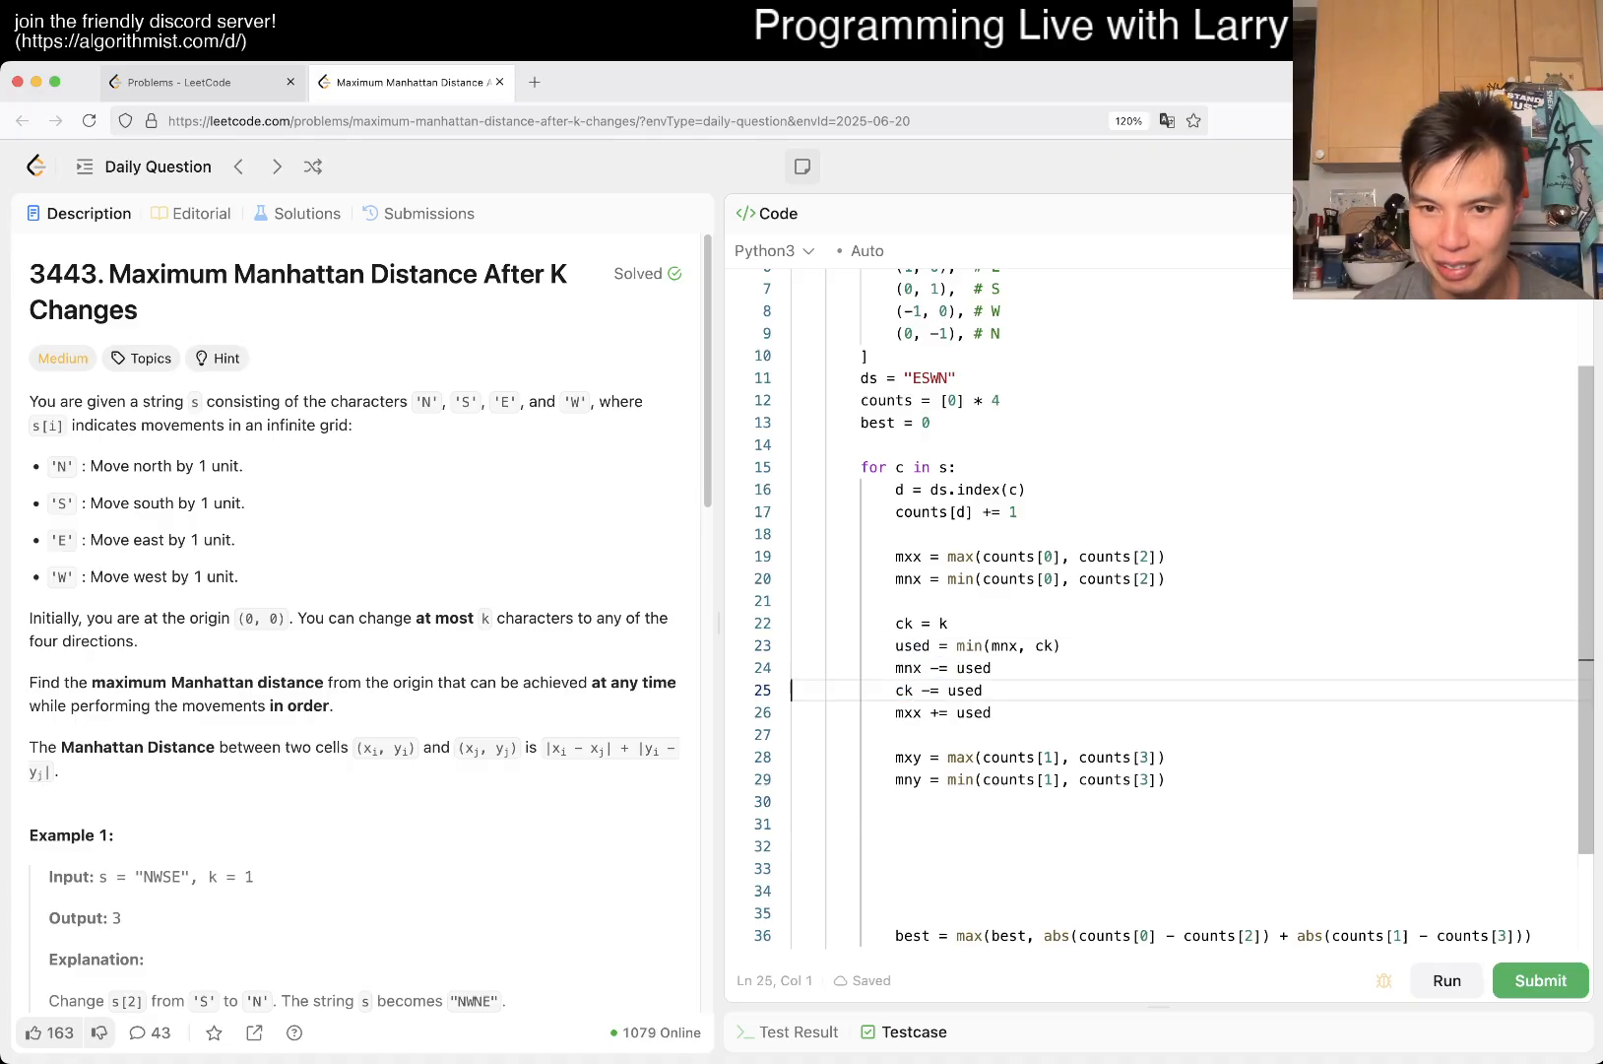
text(used = min(mnx, ck))
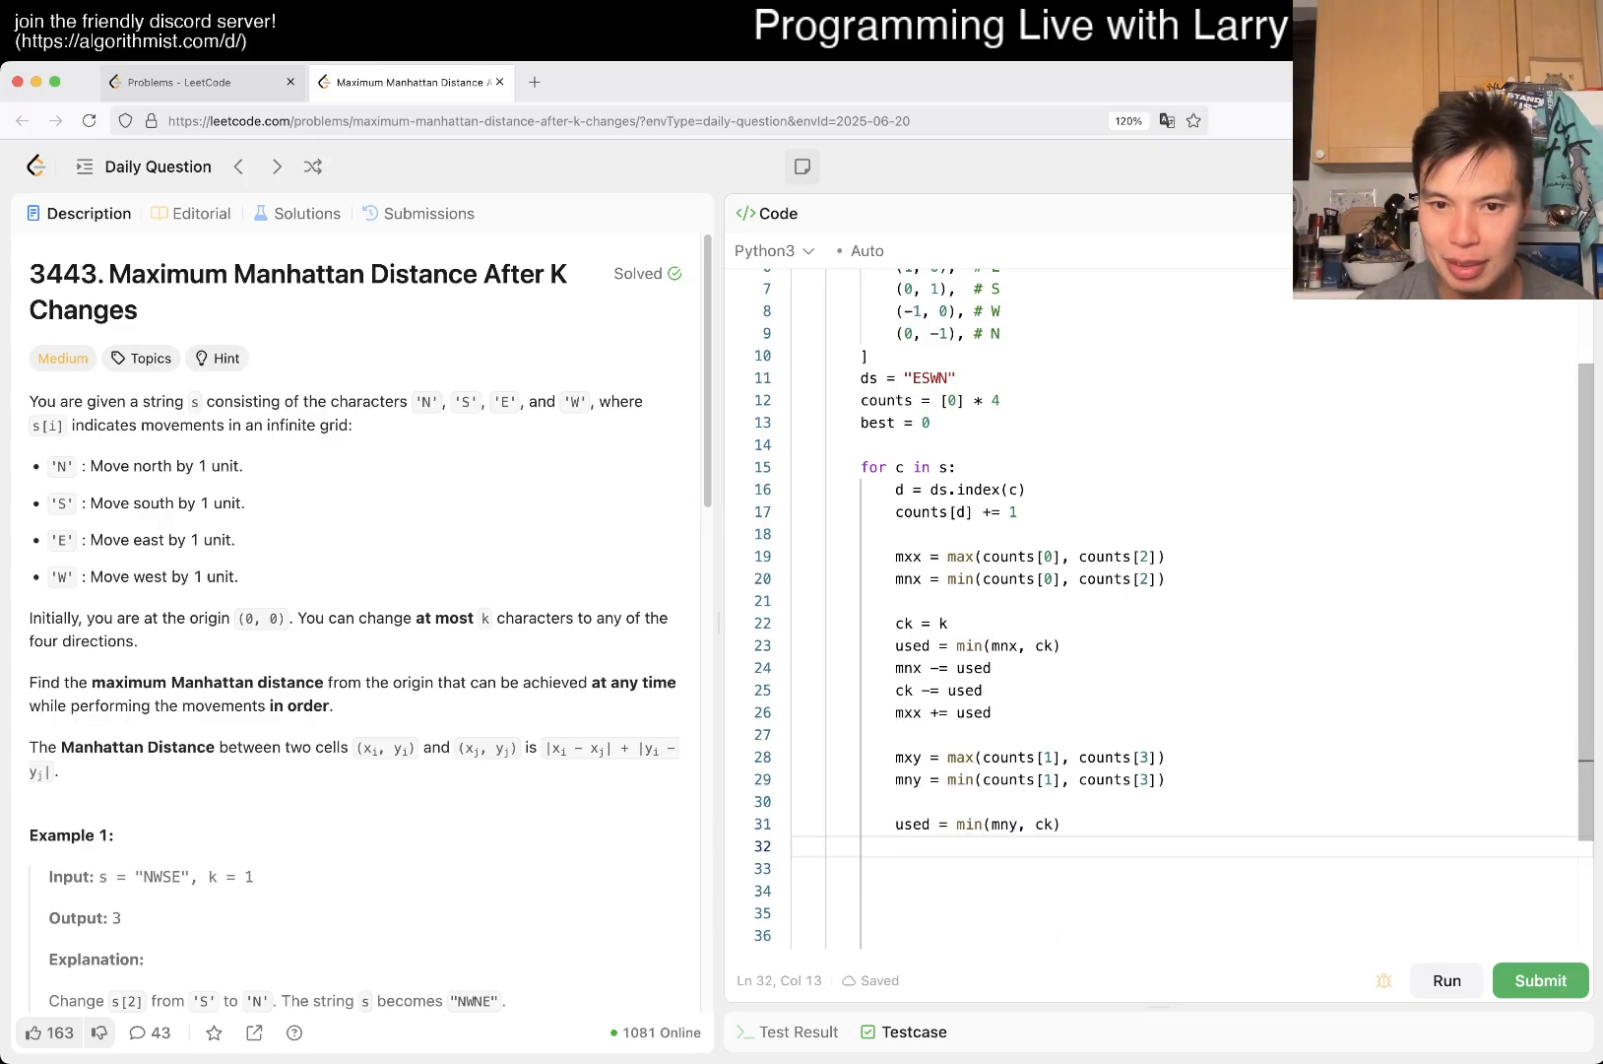
text(mny -= used)
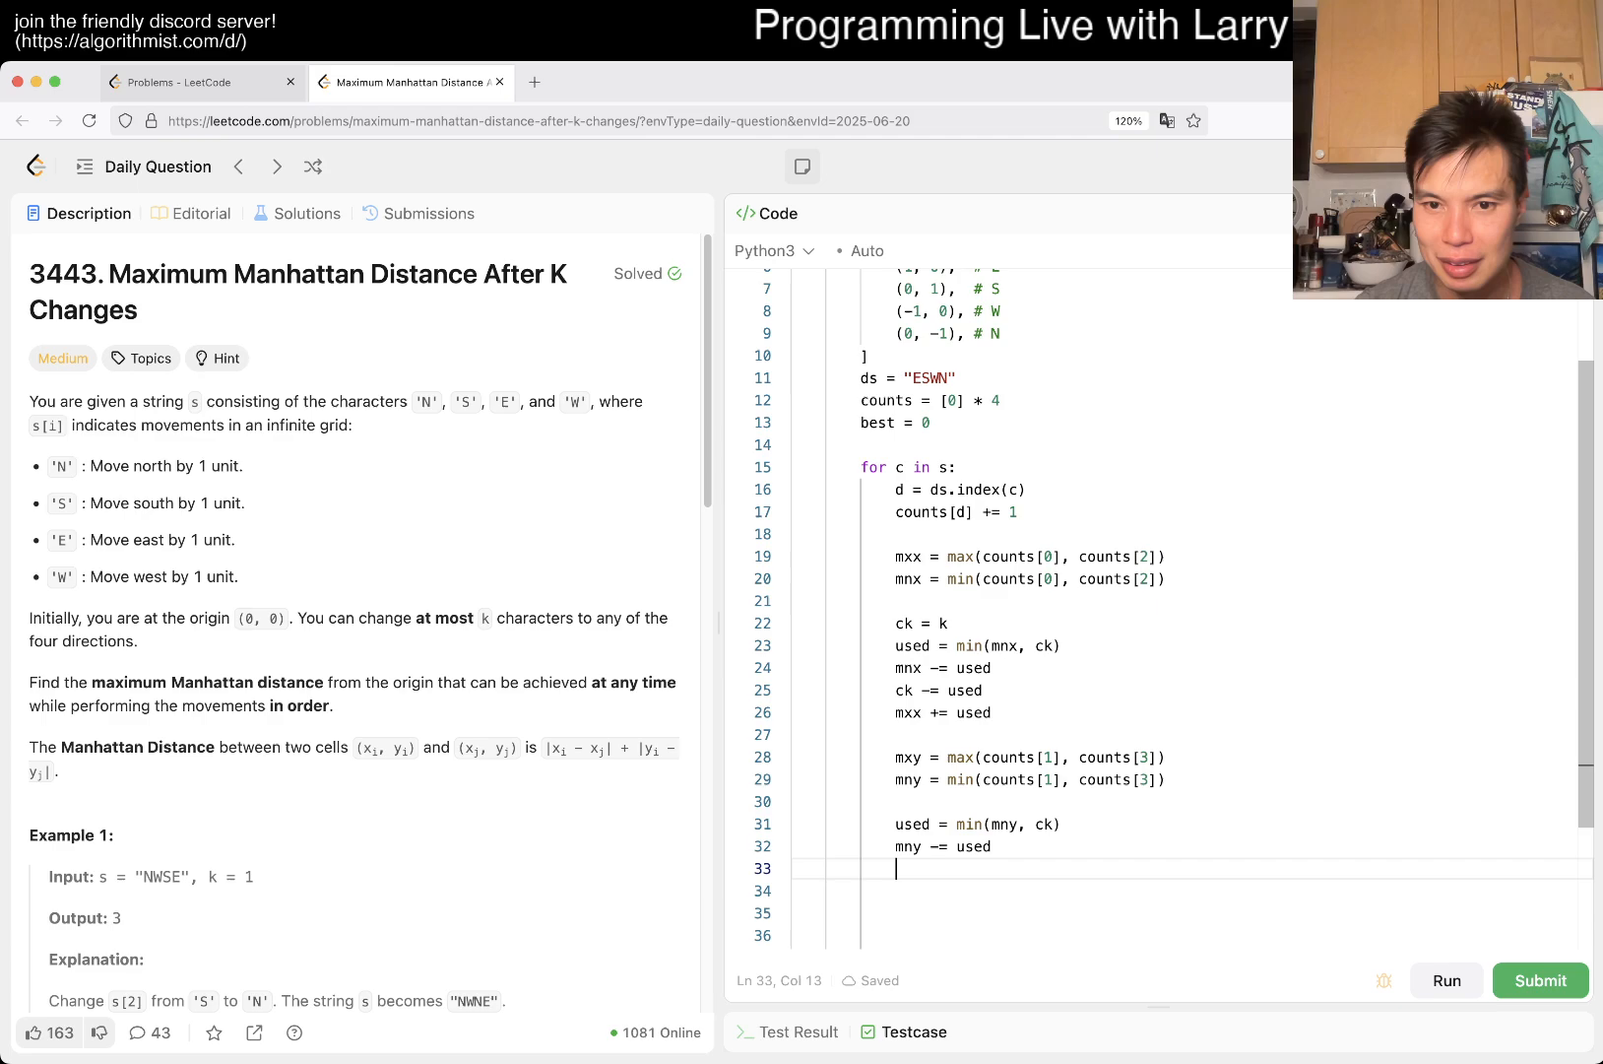
text(ck -= used)
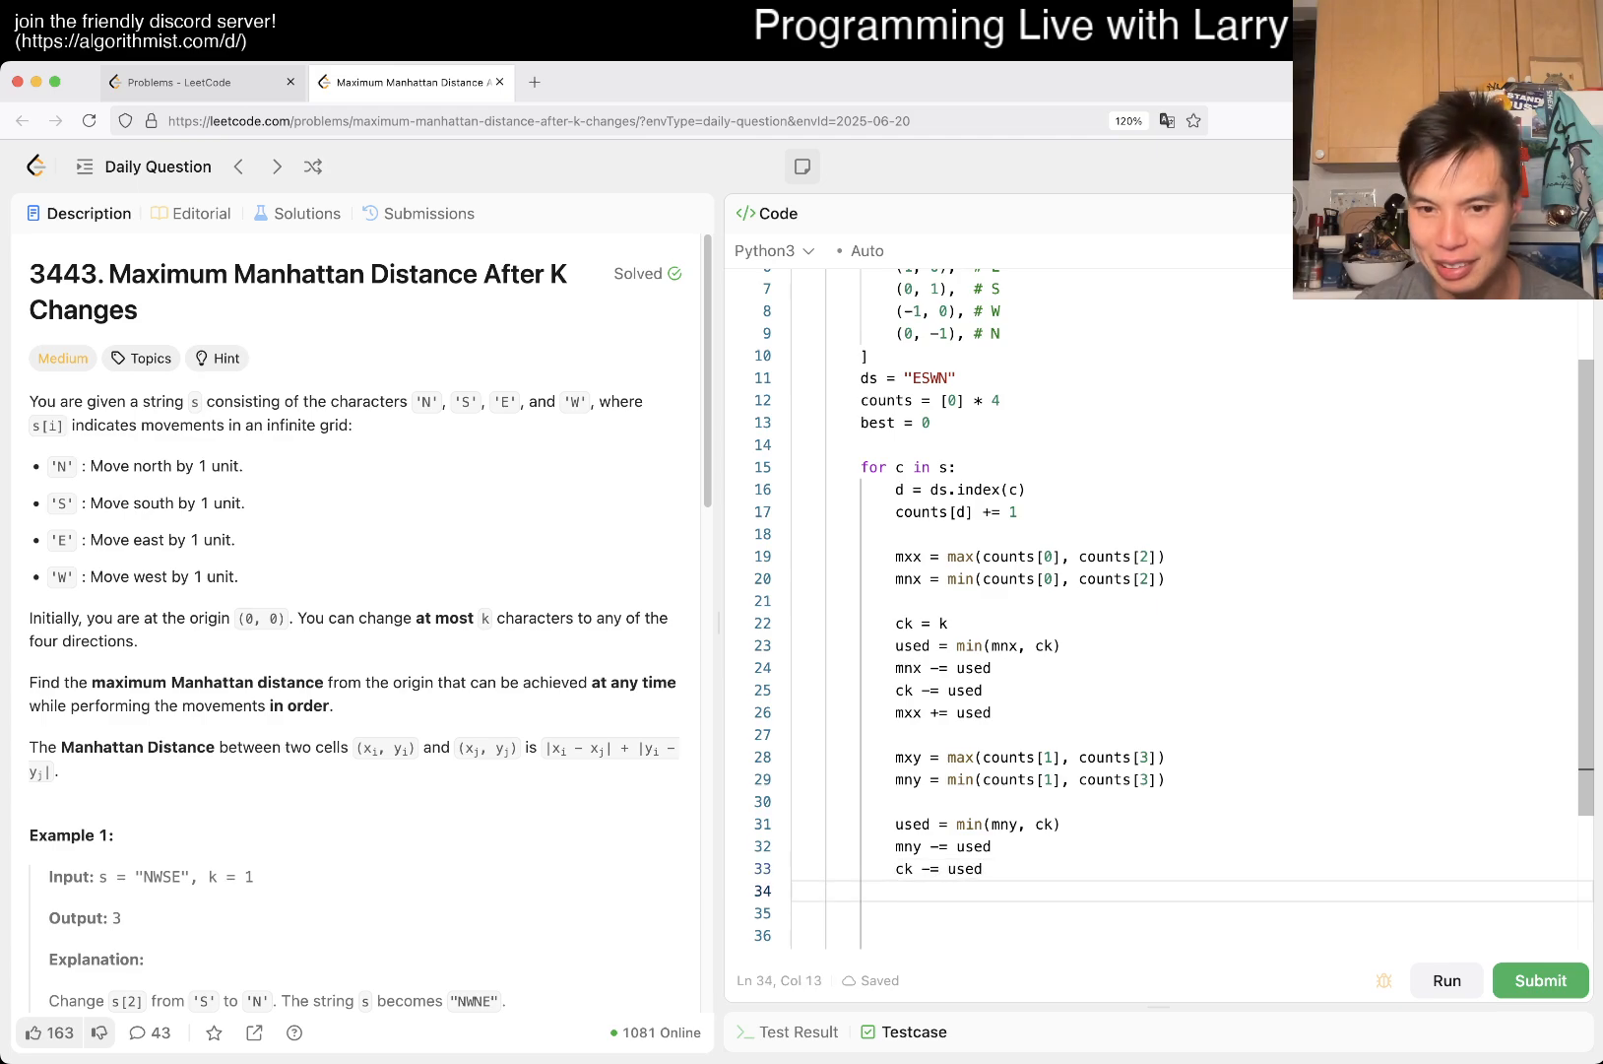
text(mxy += used)
click(1184, 935)
text(best = max(best, abs) + abs(counts[1] - counts[3])))
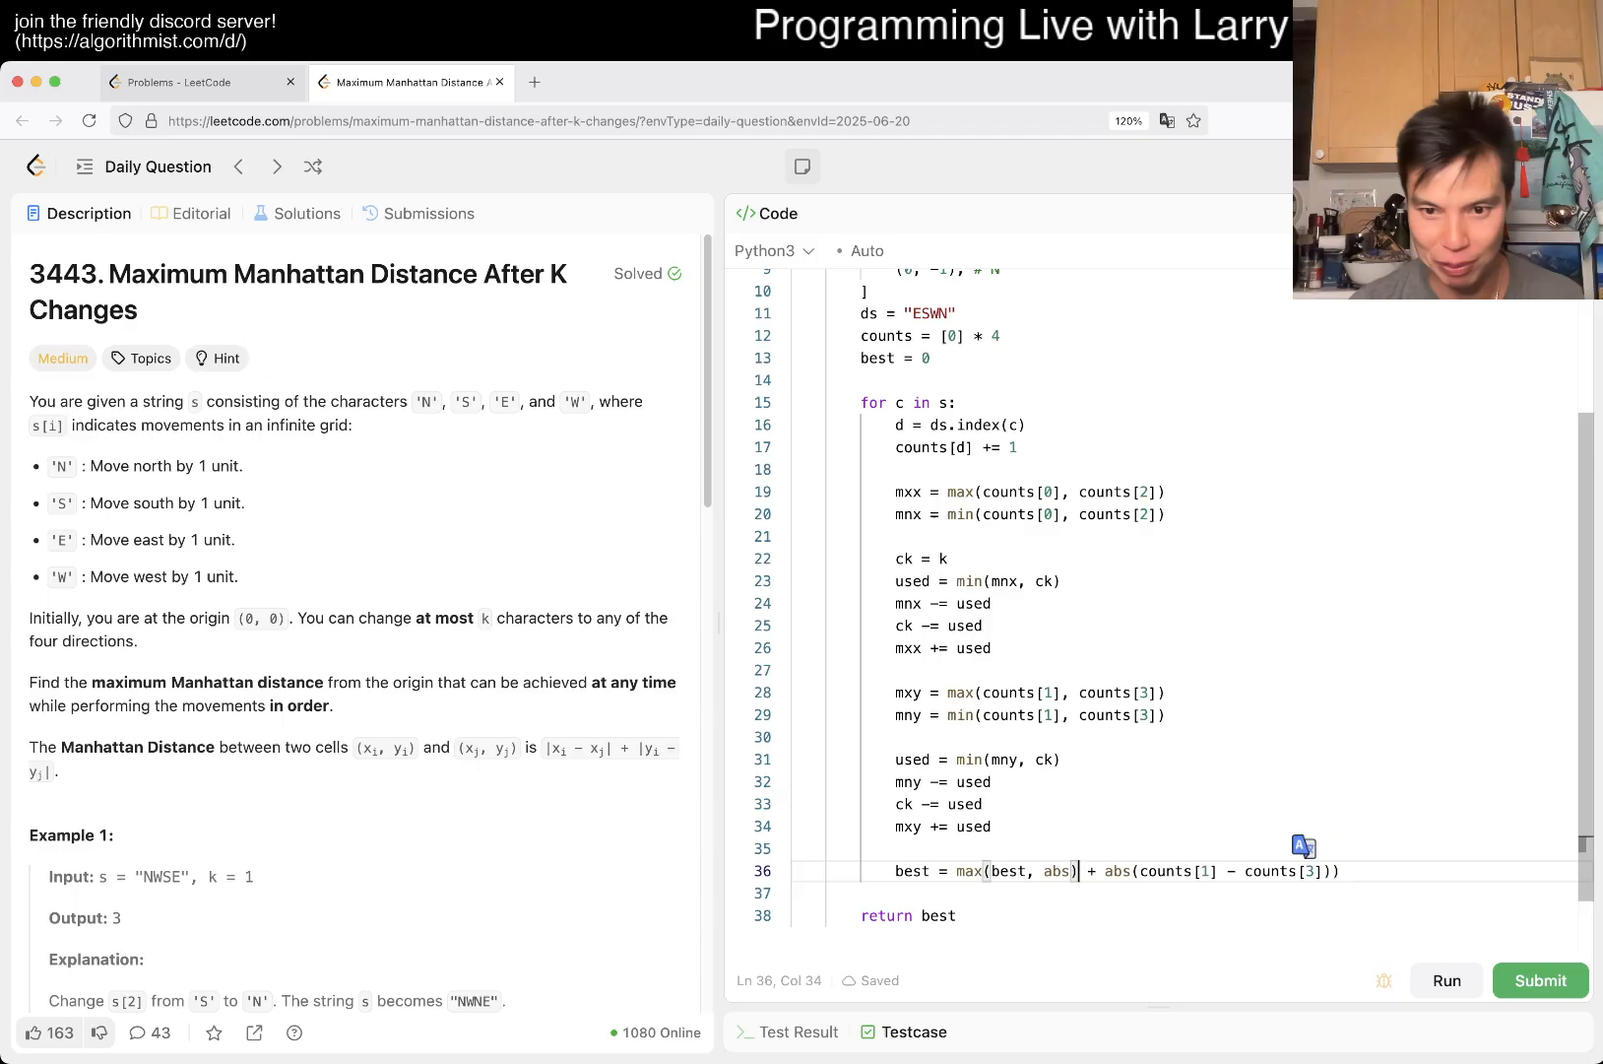
- Replace the abs terms so best = max(best, mxx - mnx + mxy - mny)
key(backspace)
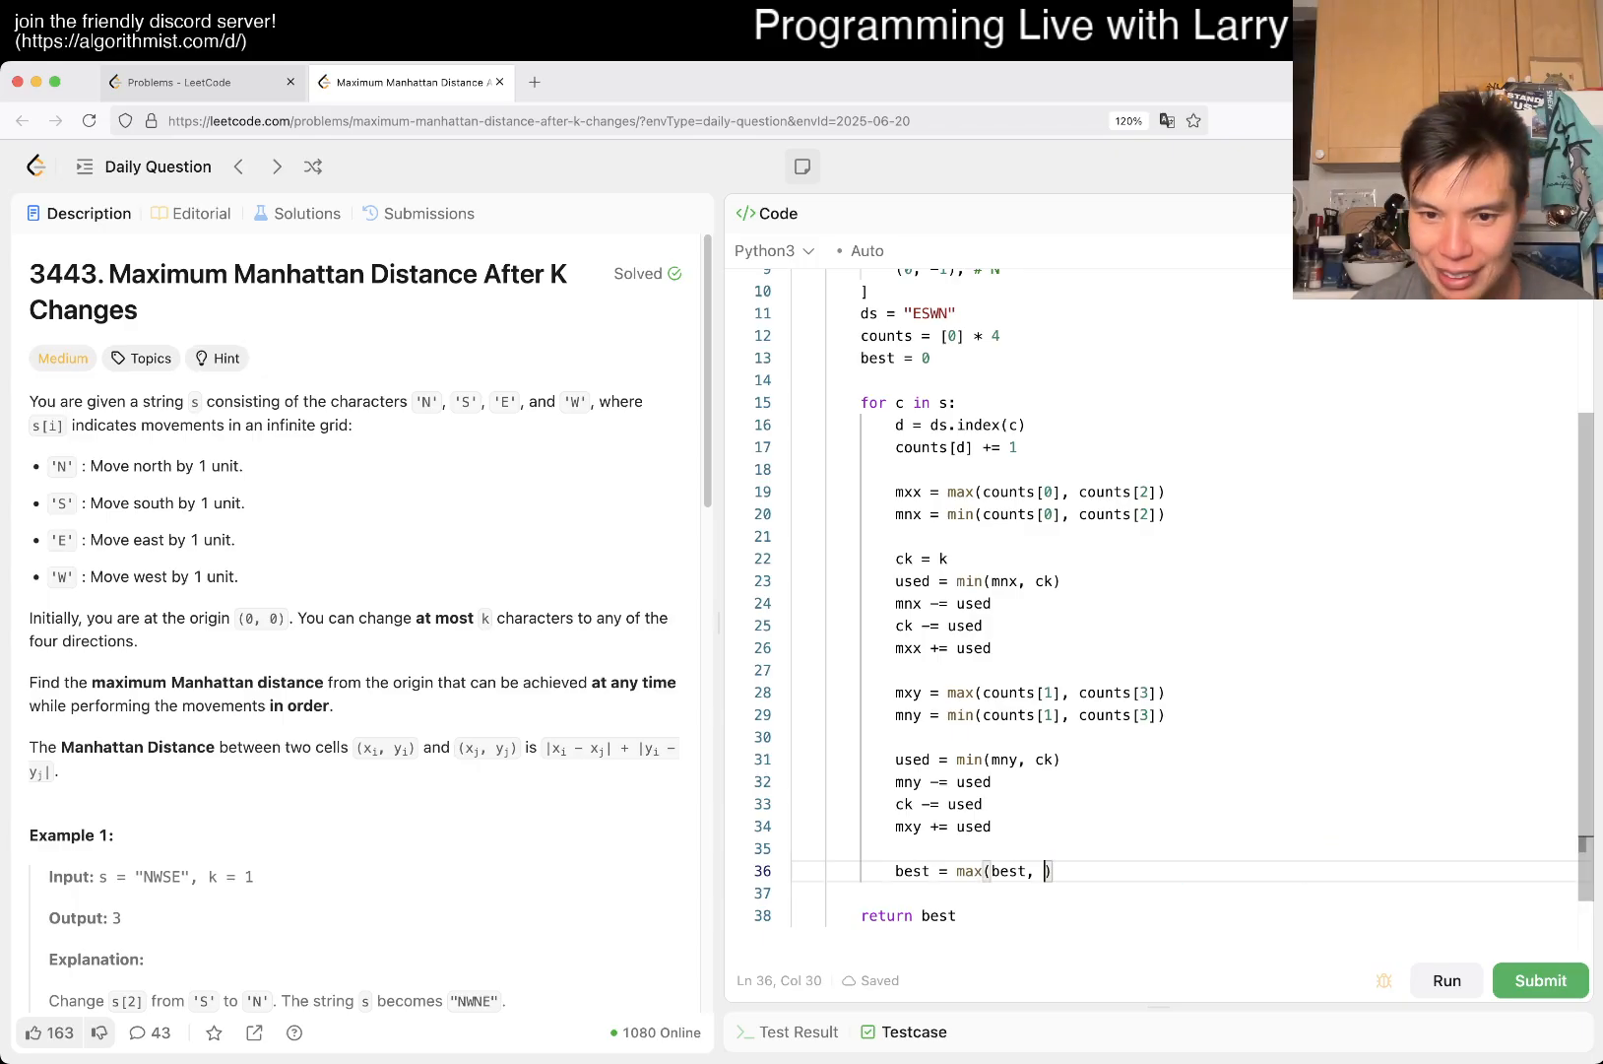
text(mxx)
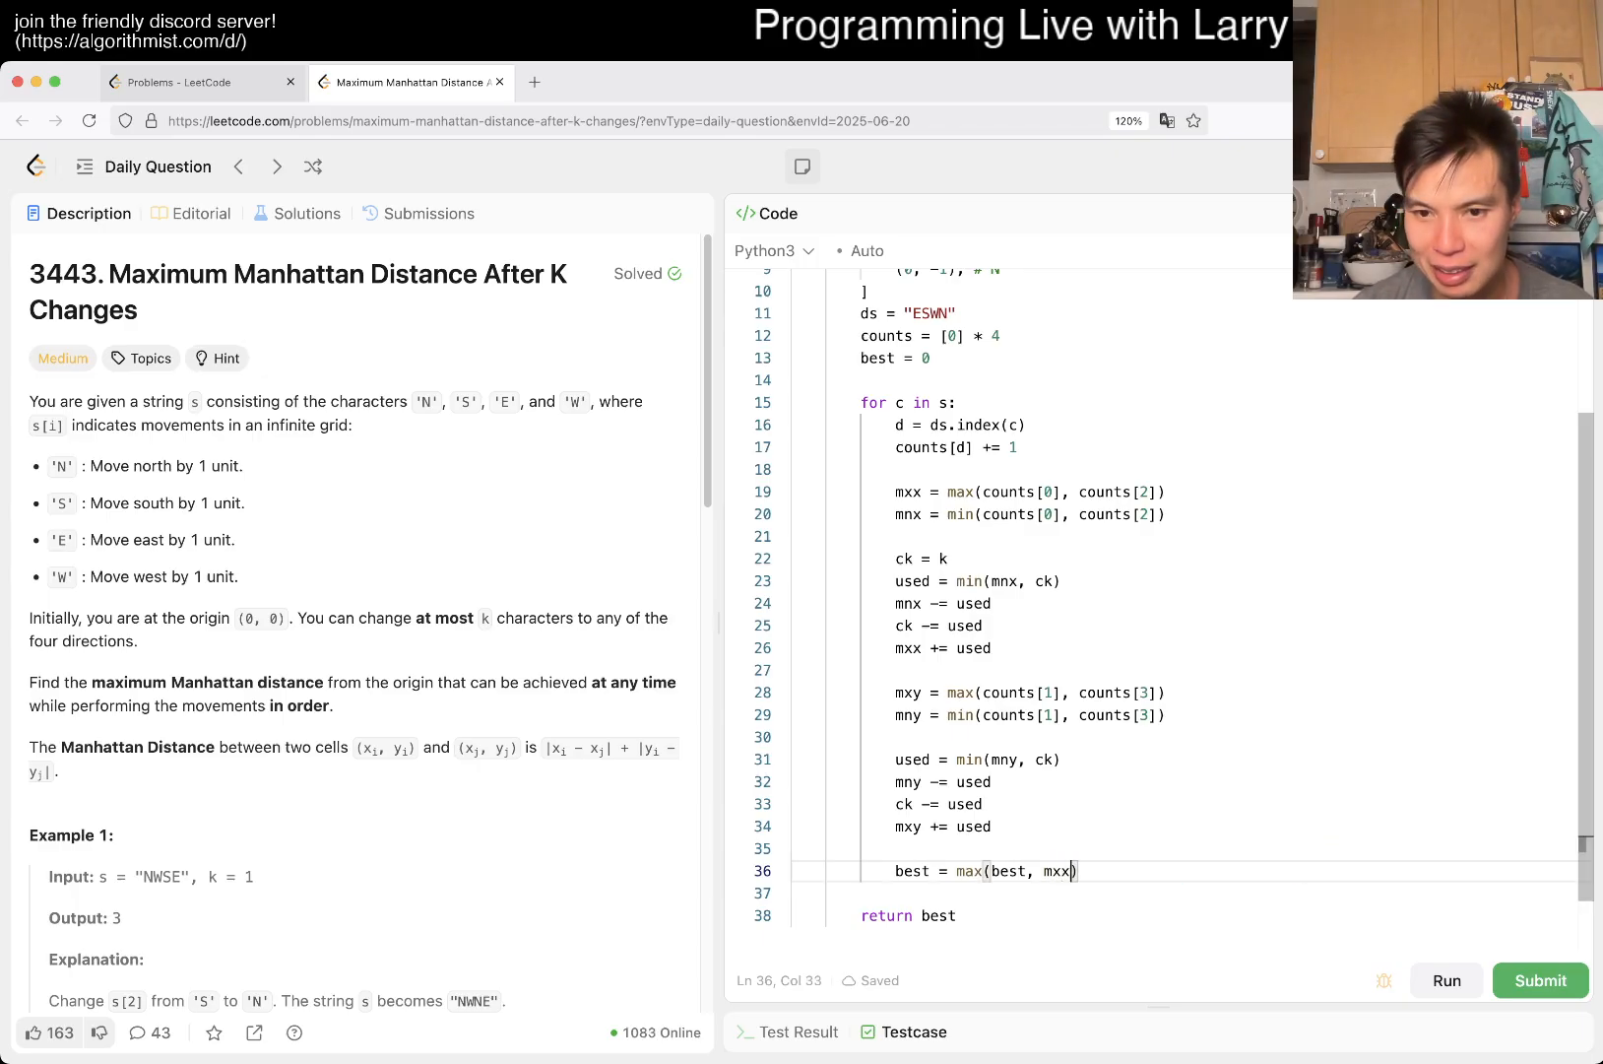
text(- mnx +)
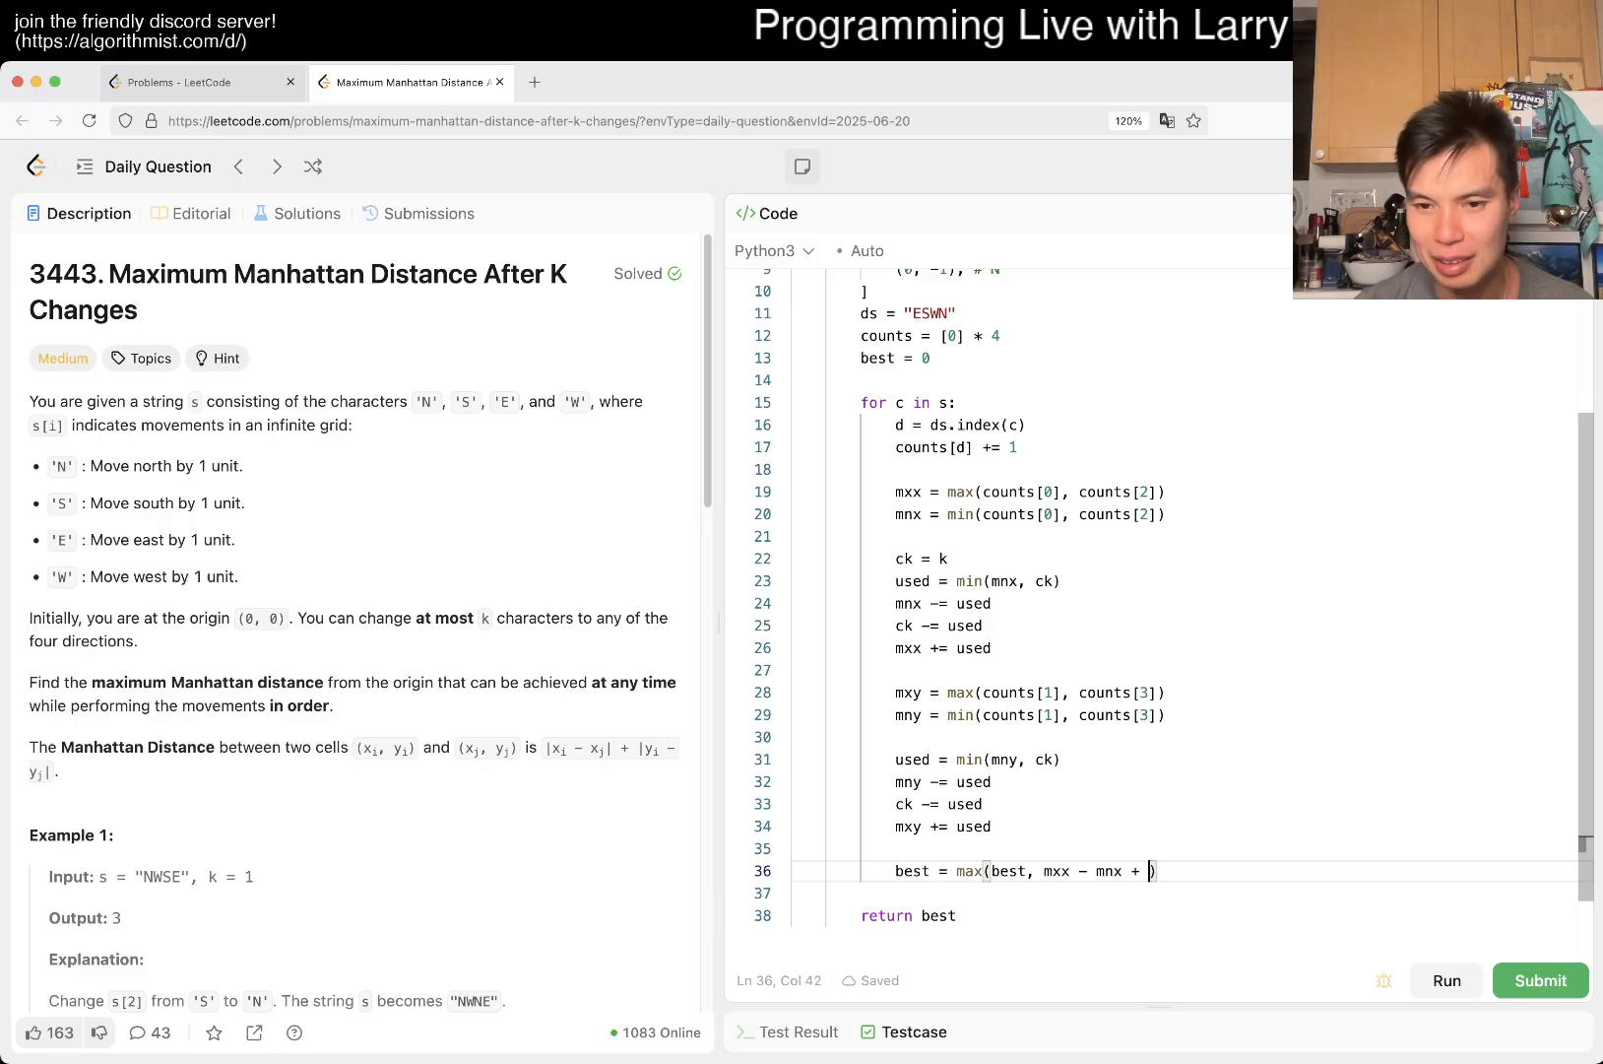
text(mxy - m)
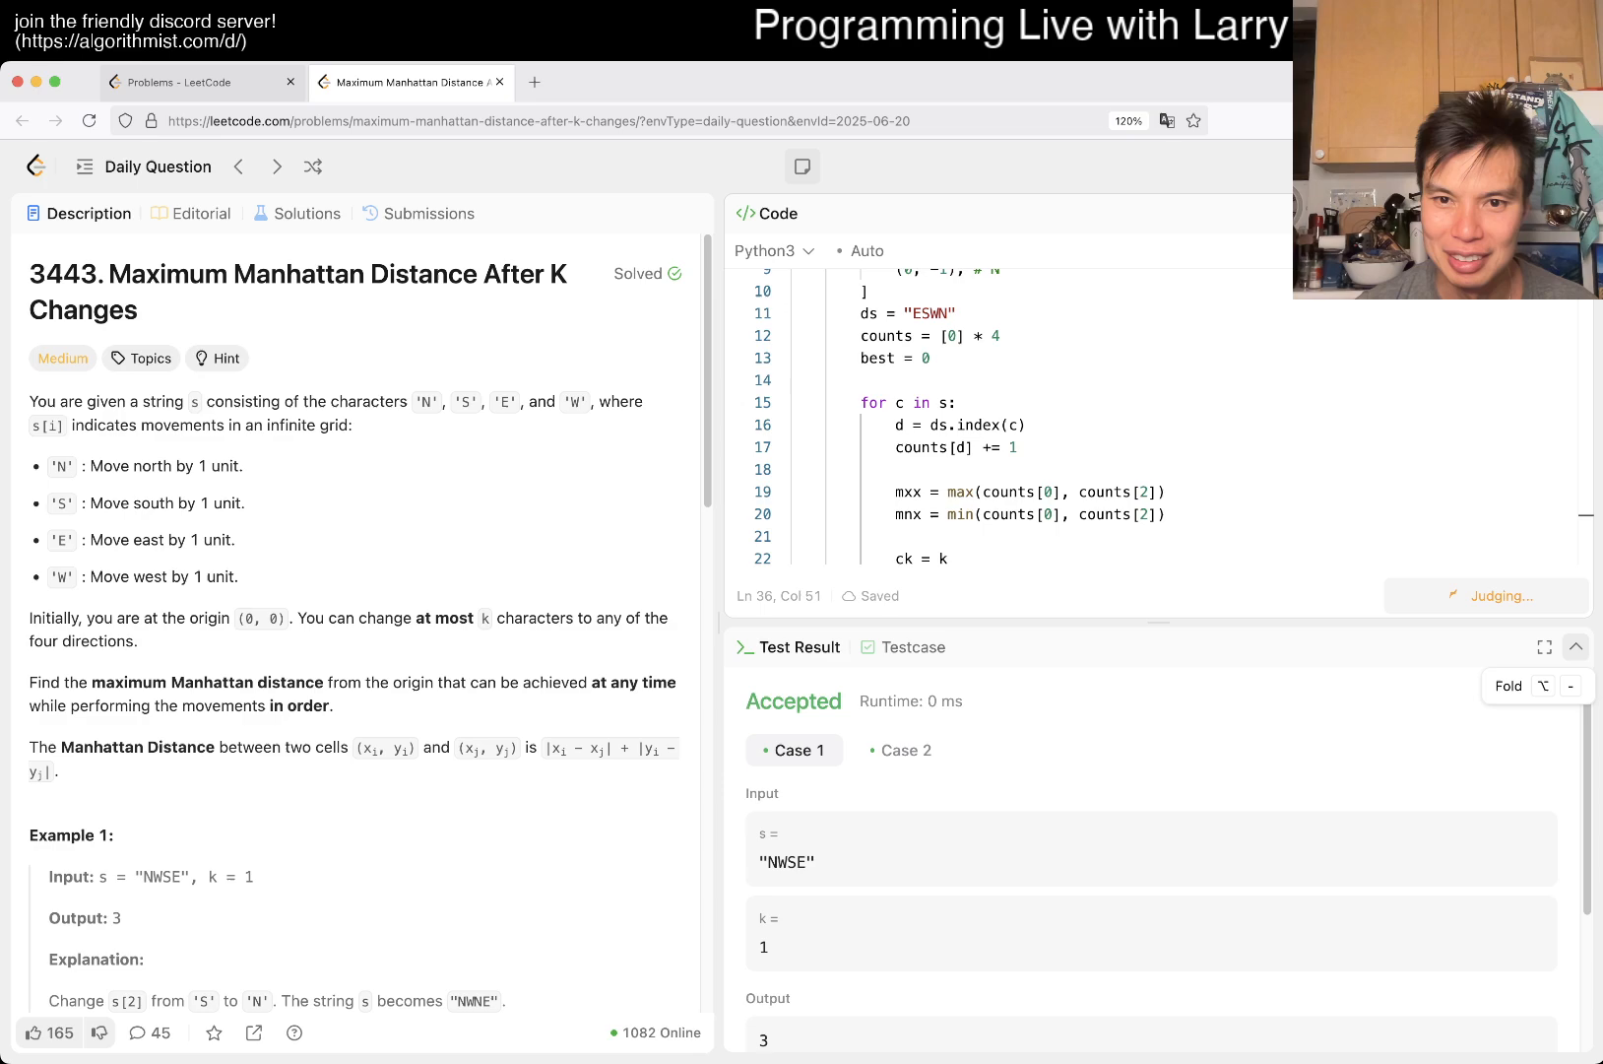
- Submit and review the Accepted result: 828 tests, 4287 ms, 18.02 MB
click(1540, 595)
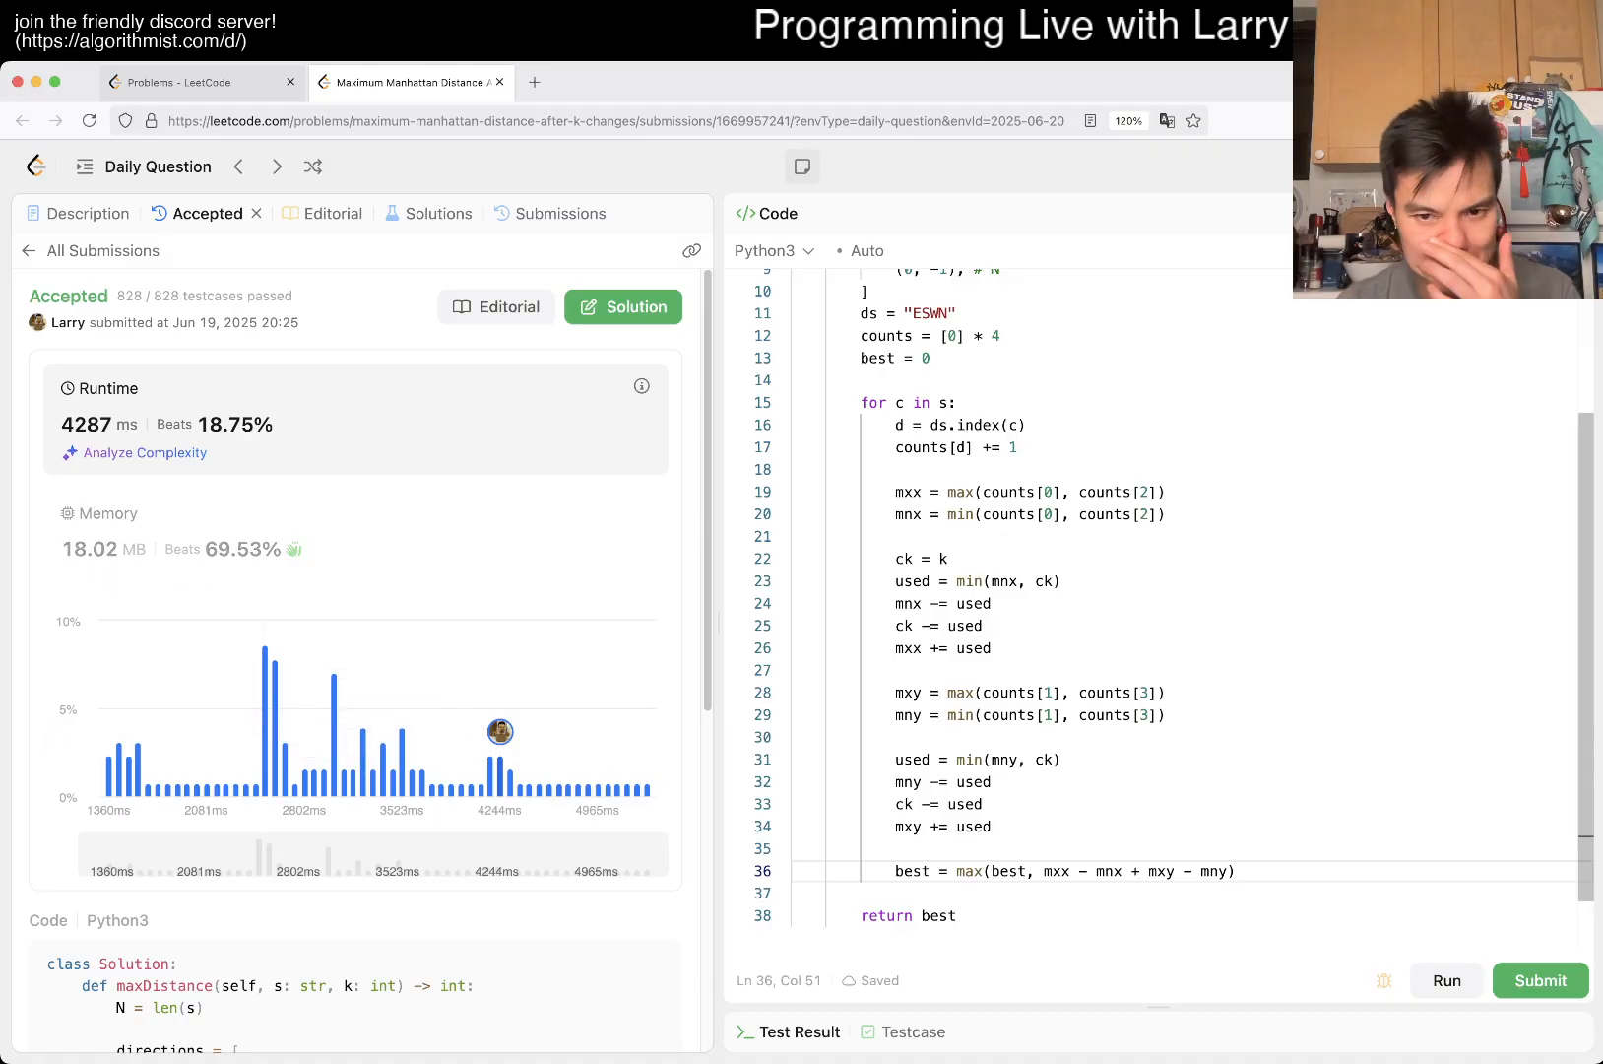
scroll(up, 3)
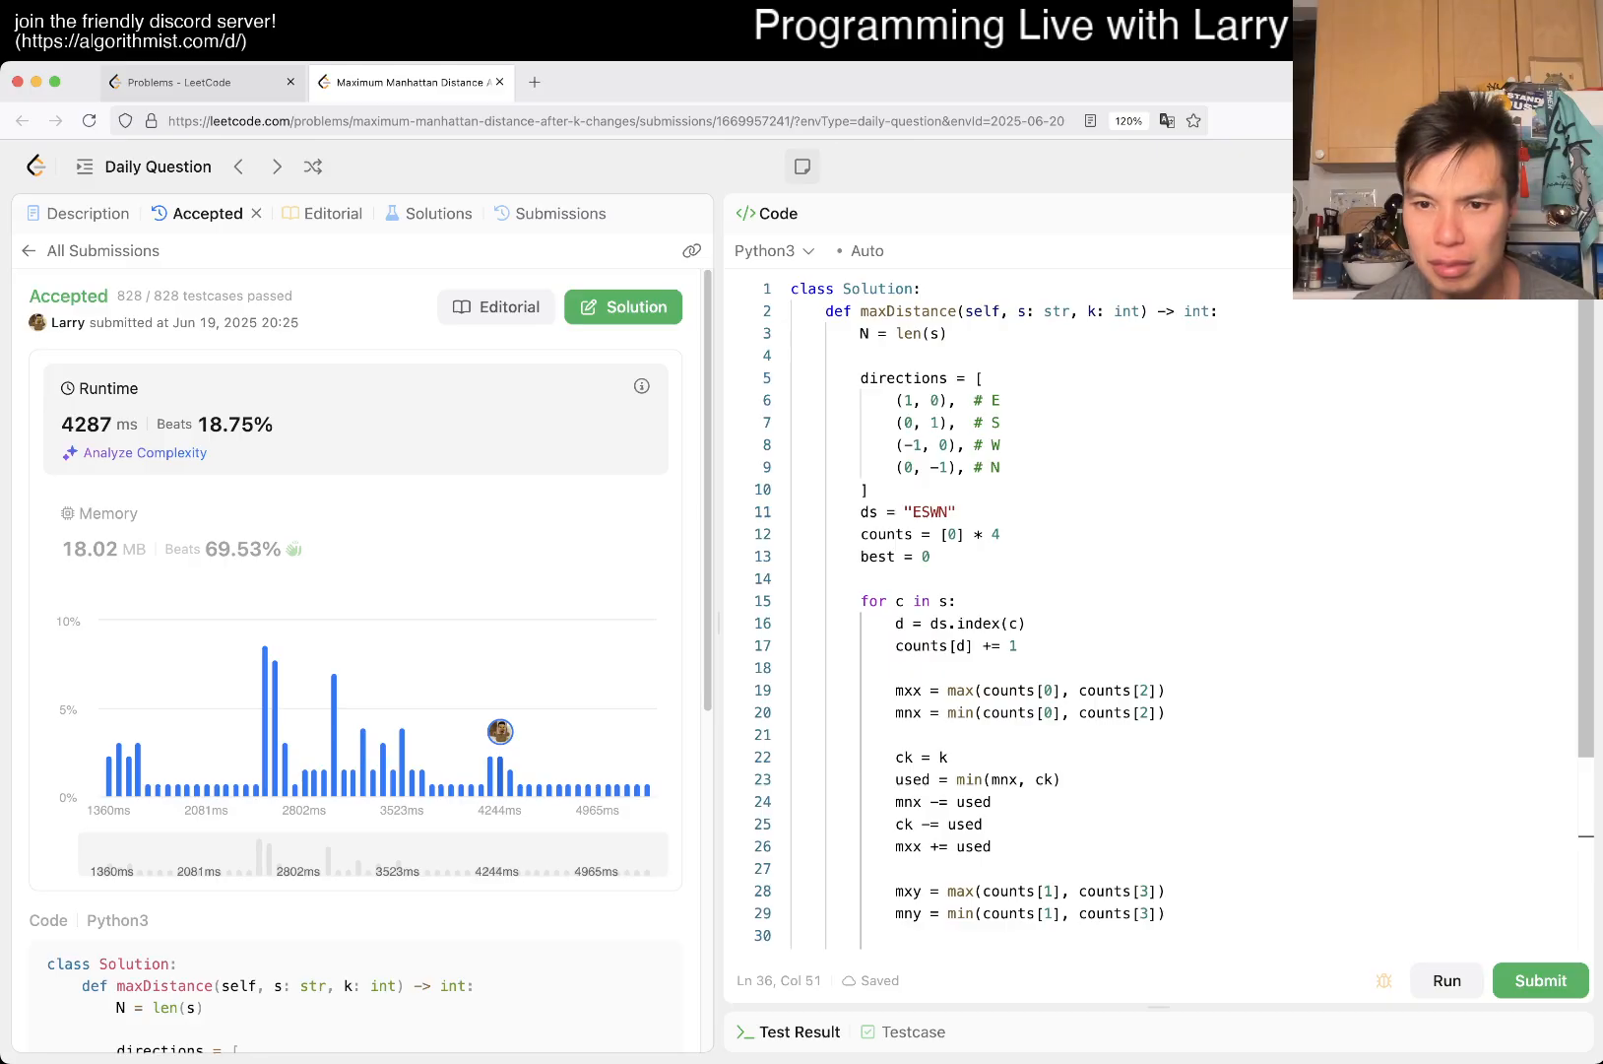
scroll(down, 3)
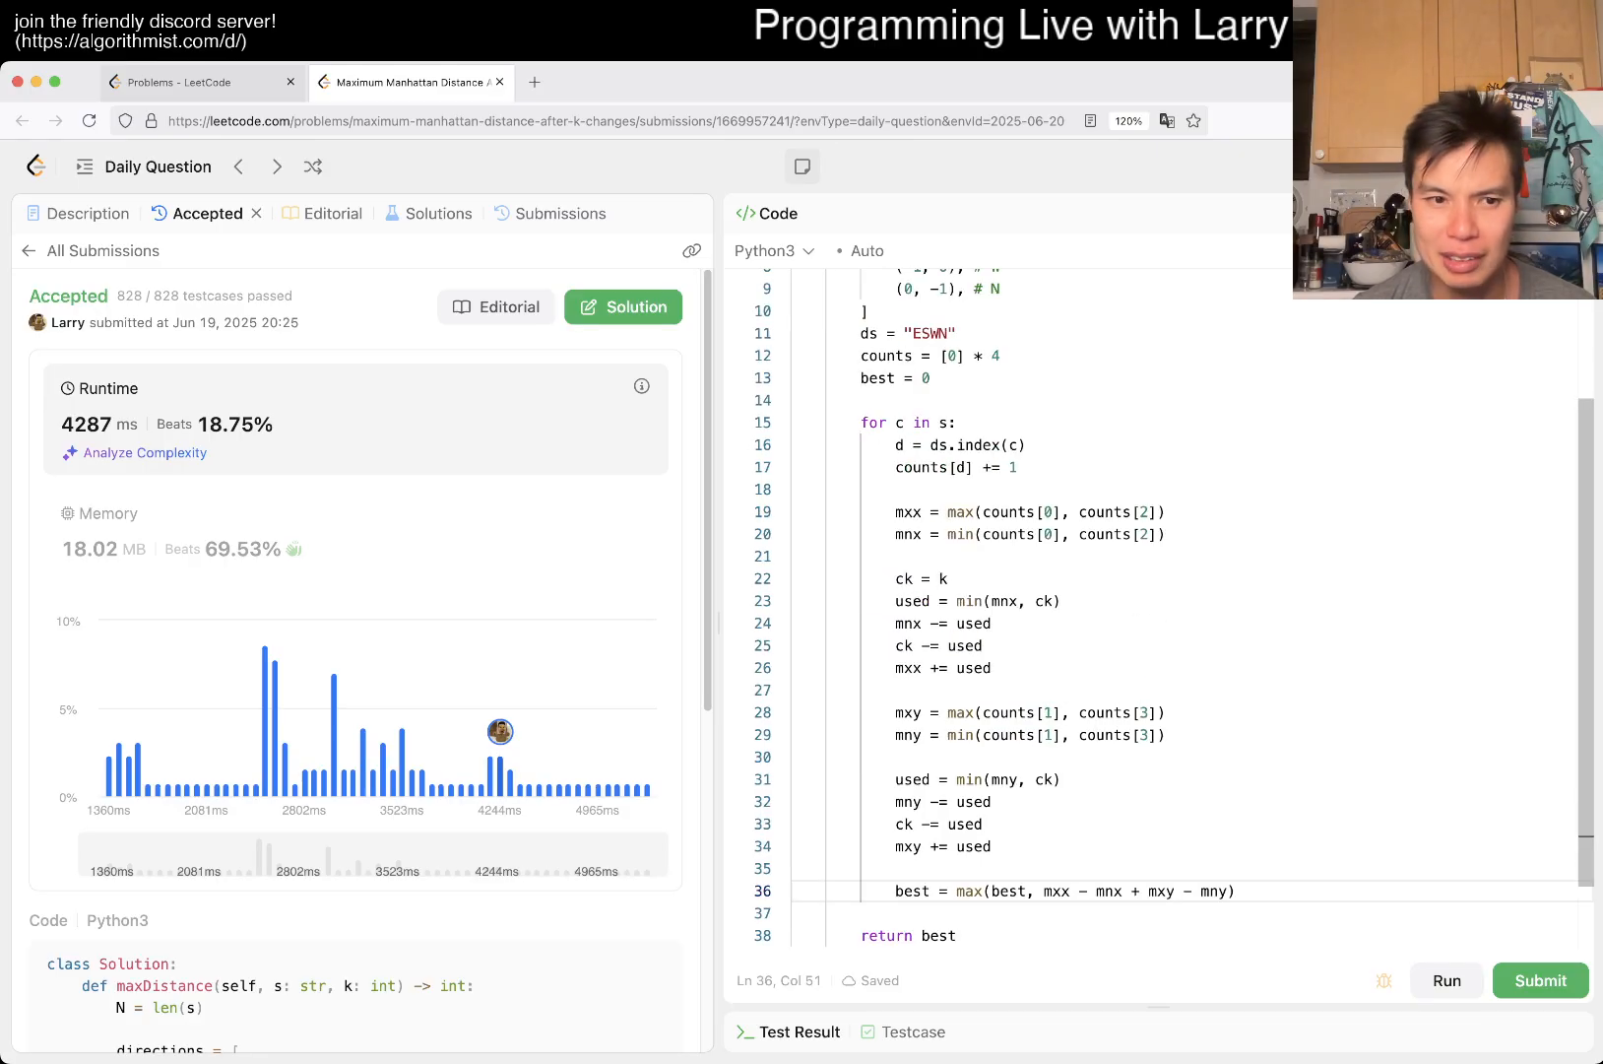
click(965, 511)
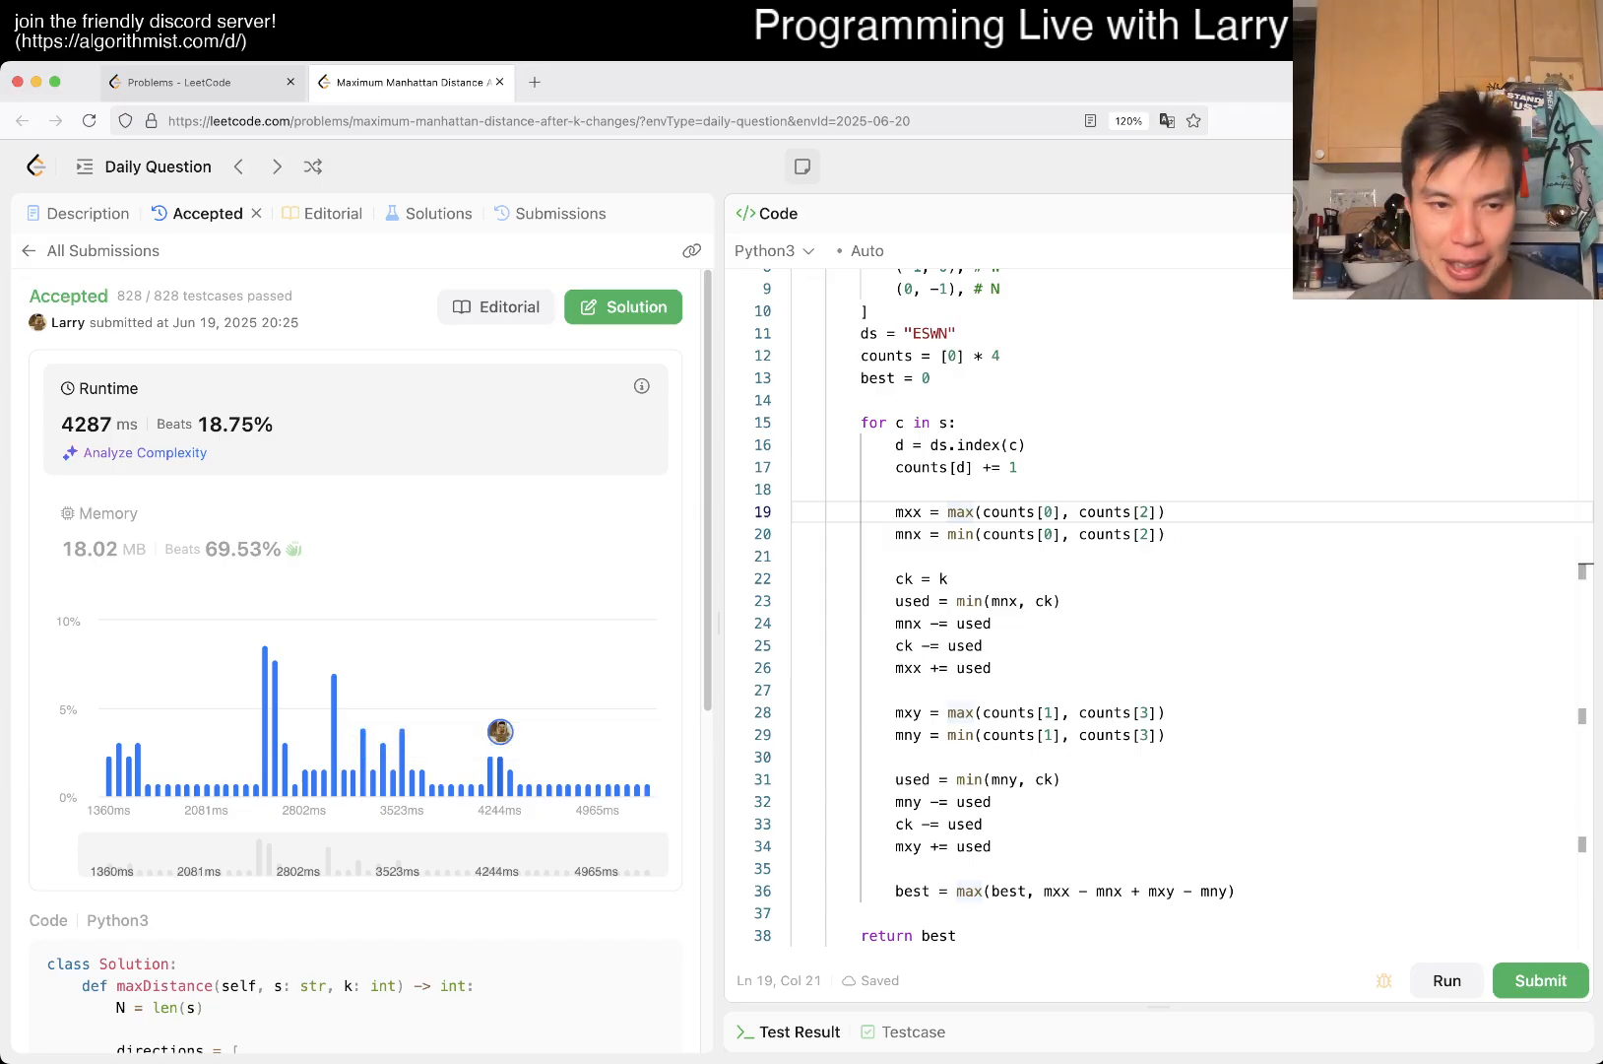
click(88, 214)
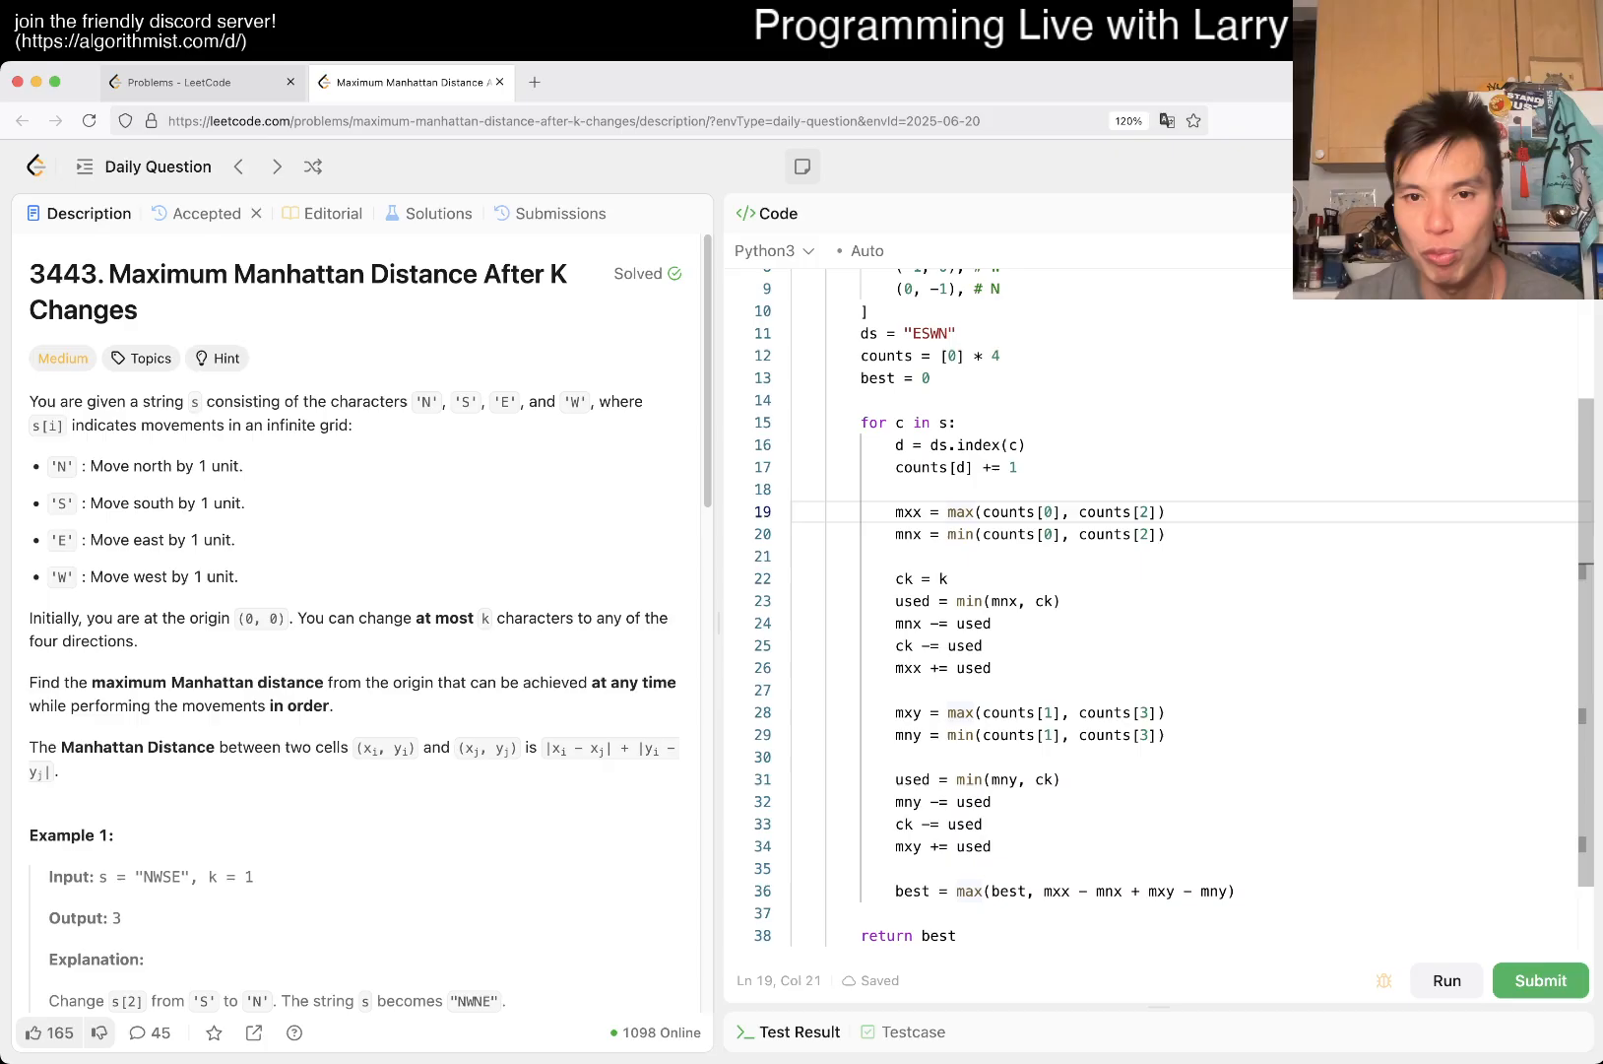
click(951, 512)
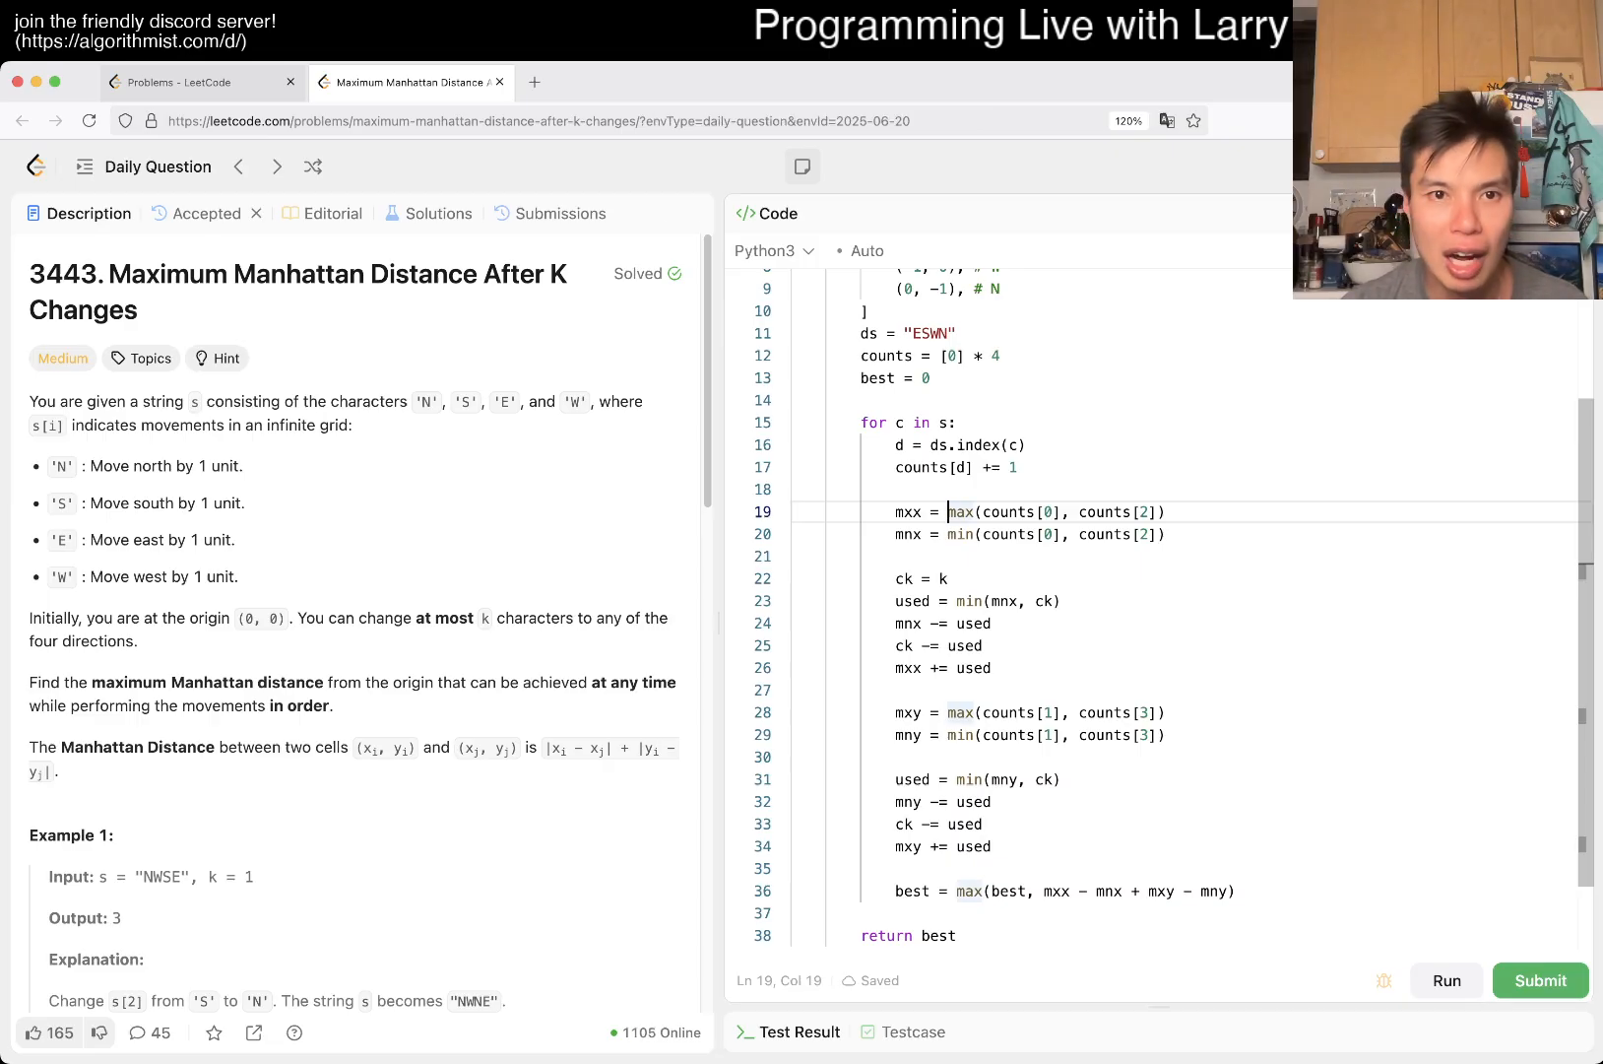
click(559, 214)
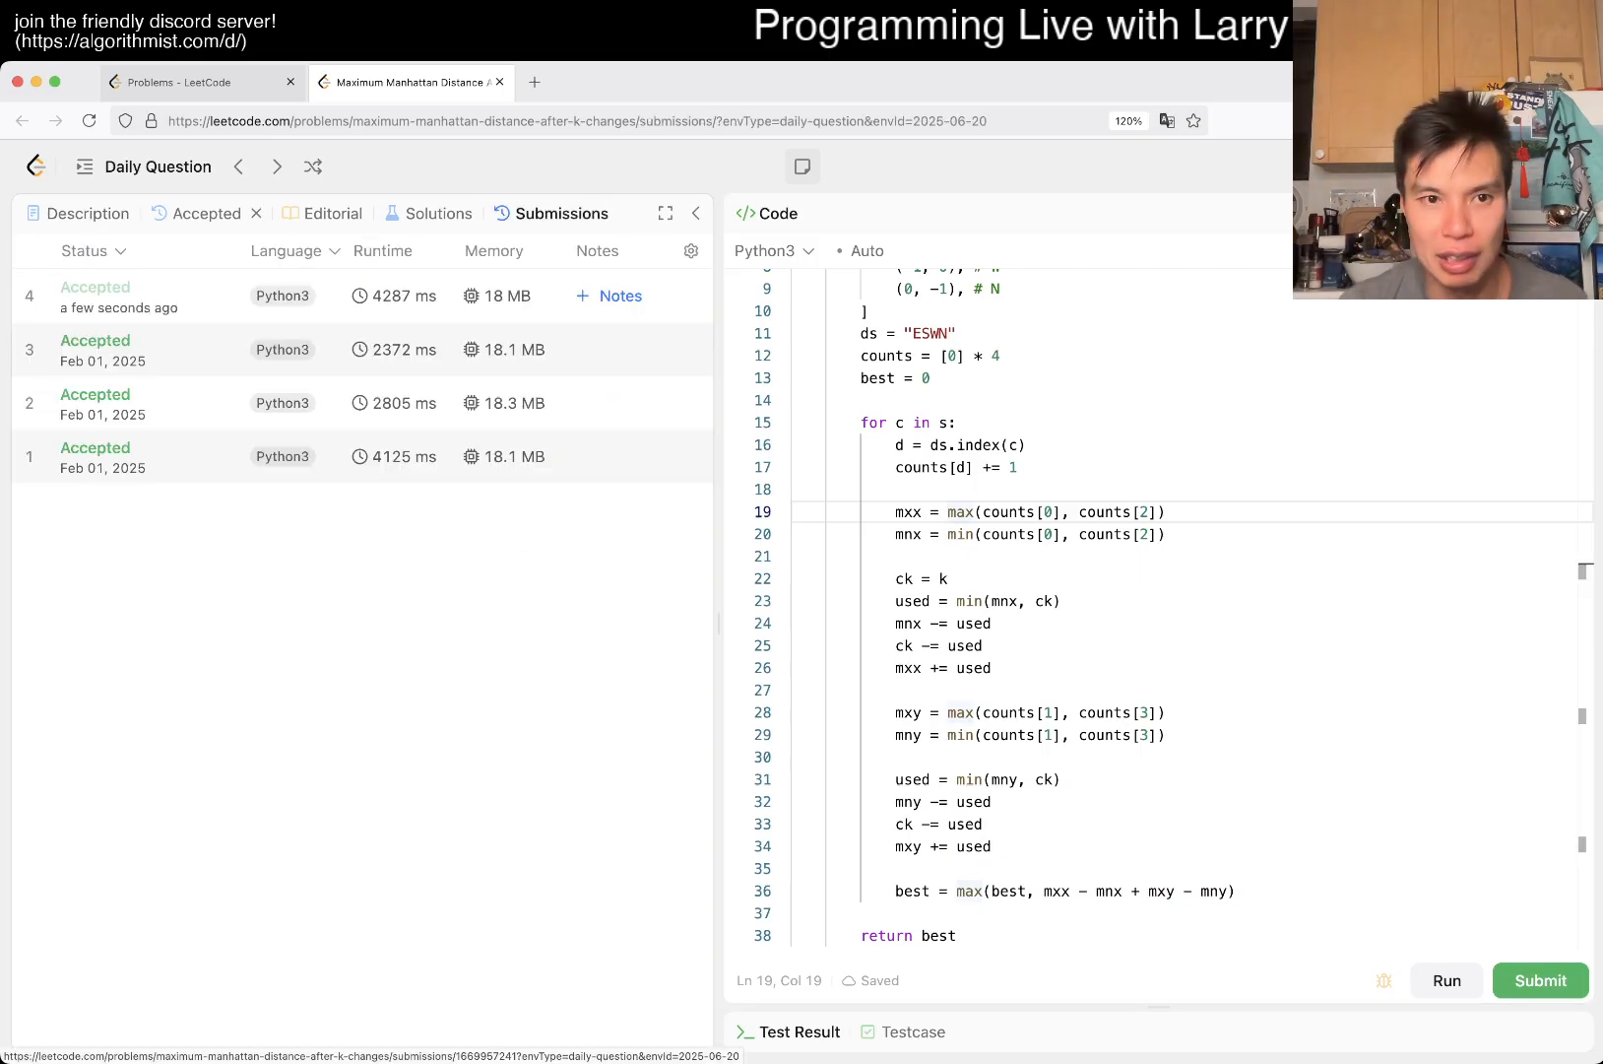
click(118, 296)
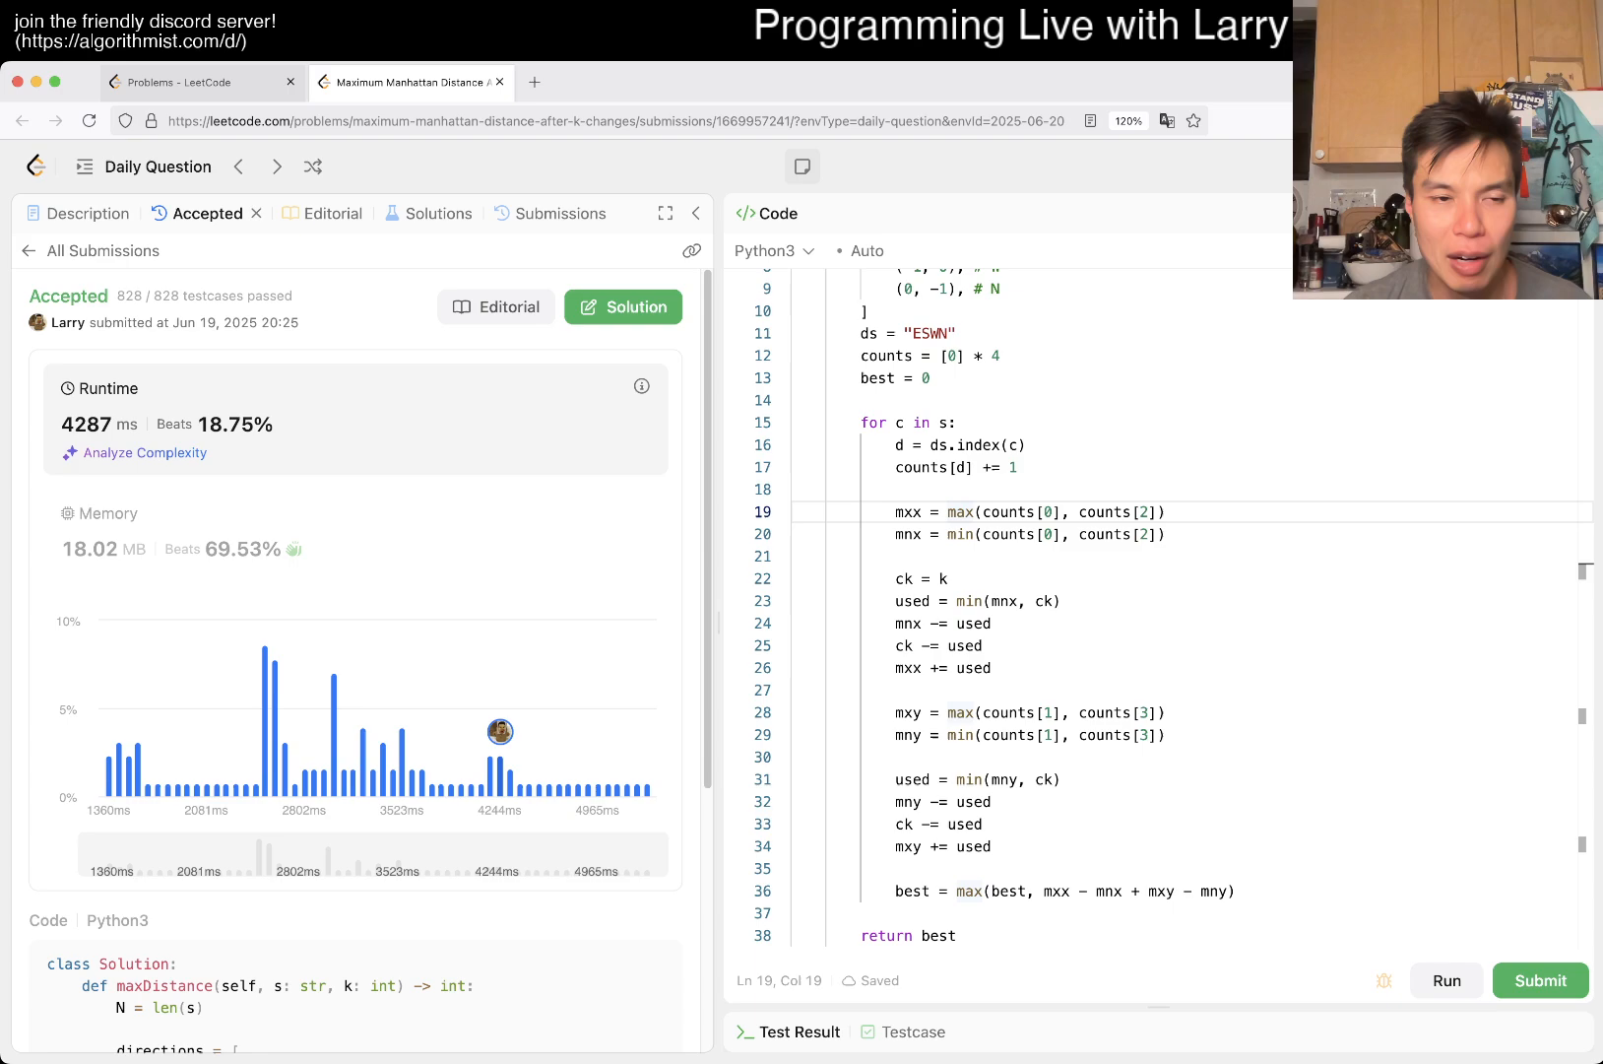
click(798, 756)
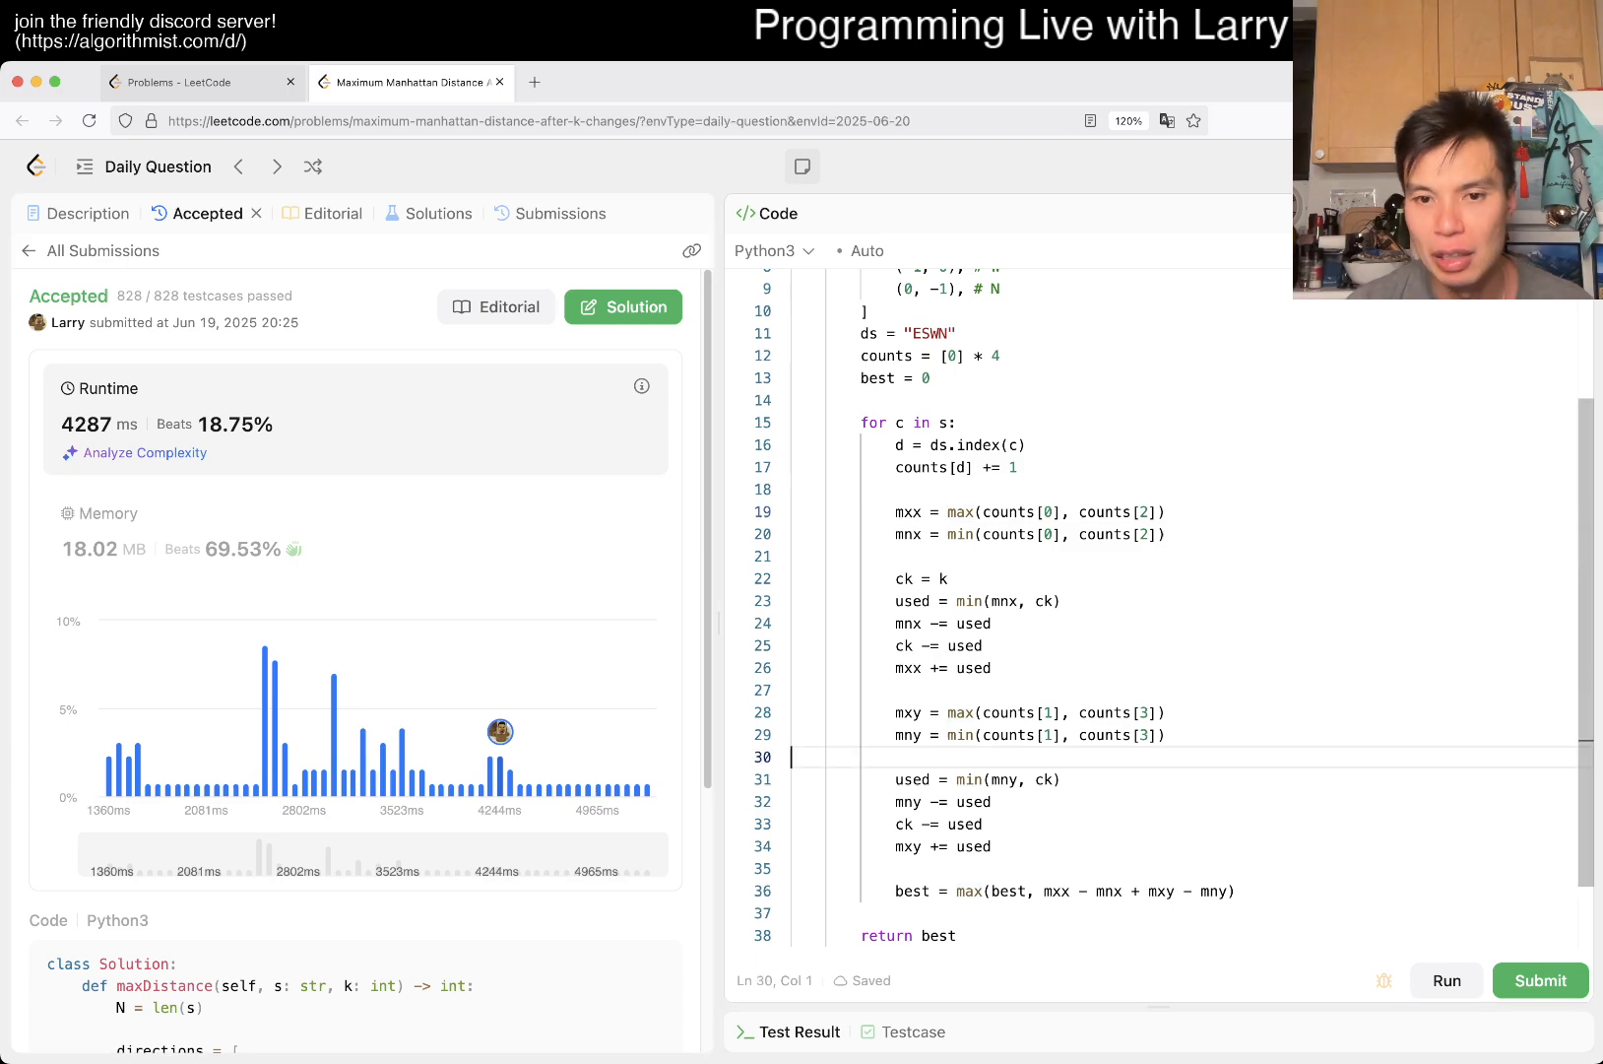
- Define the lambda 'fmax = lambda x, y: x if ... else y' on line 1
text(f)
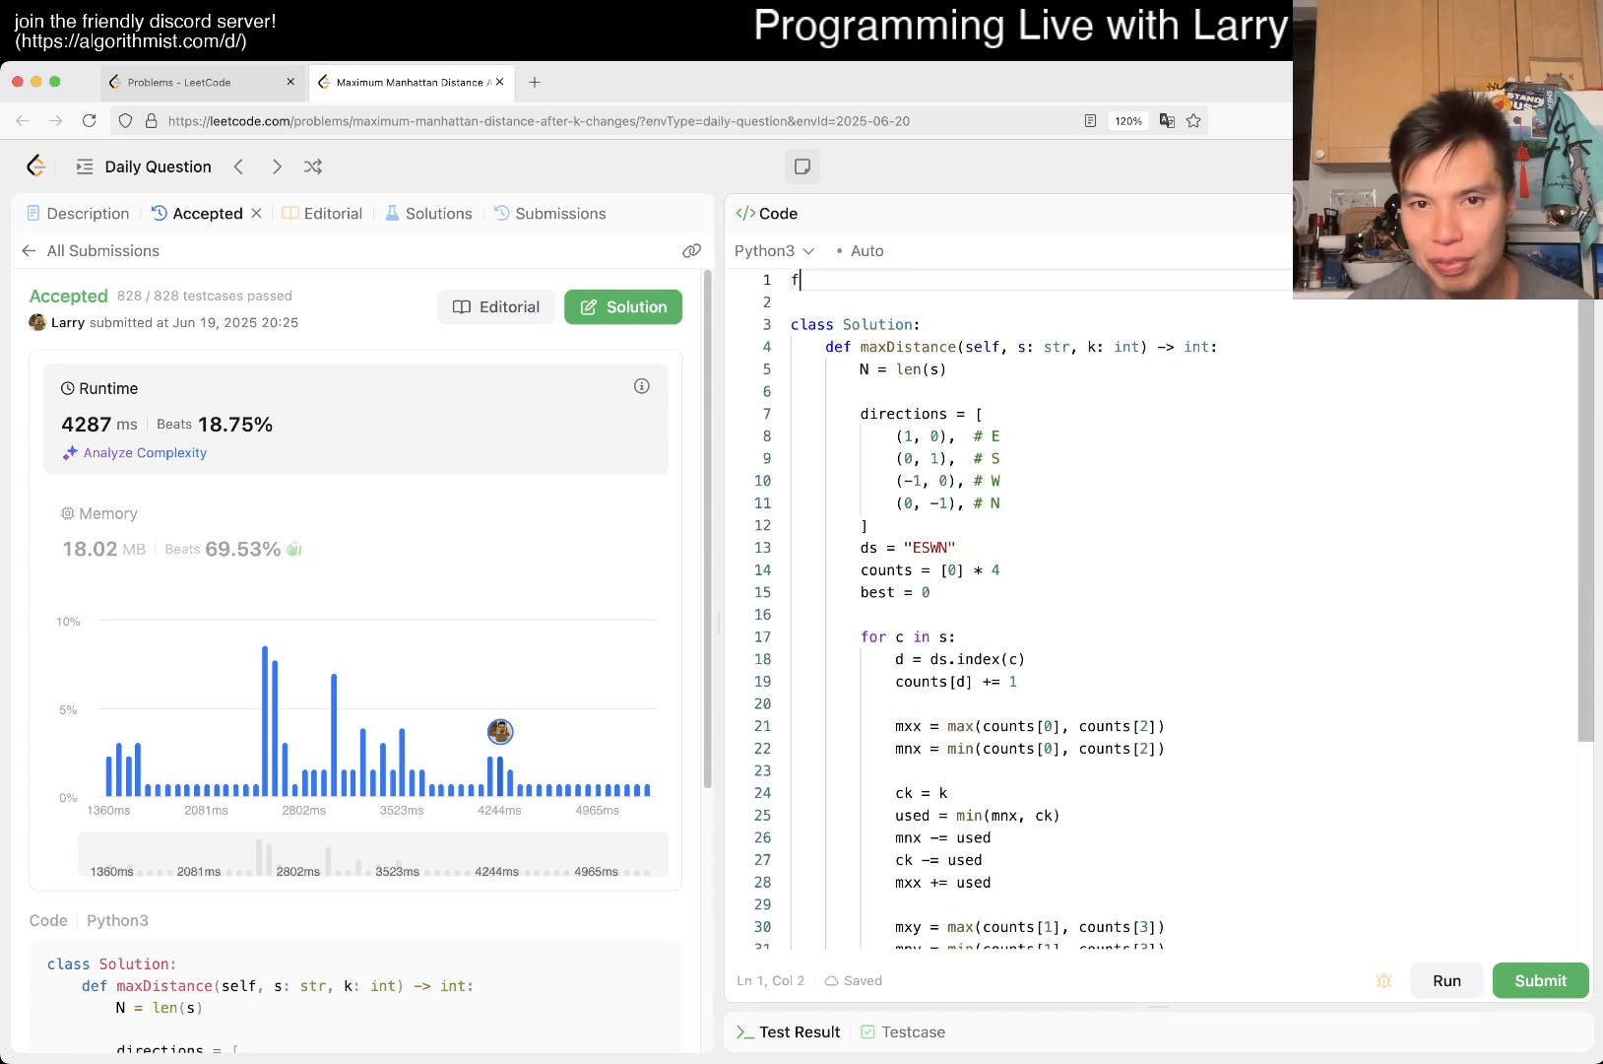
text(max = lamb)
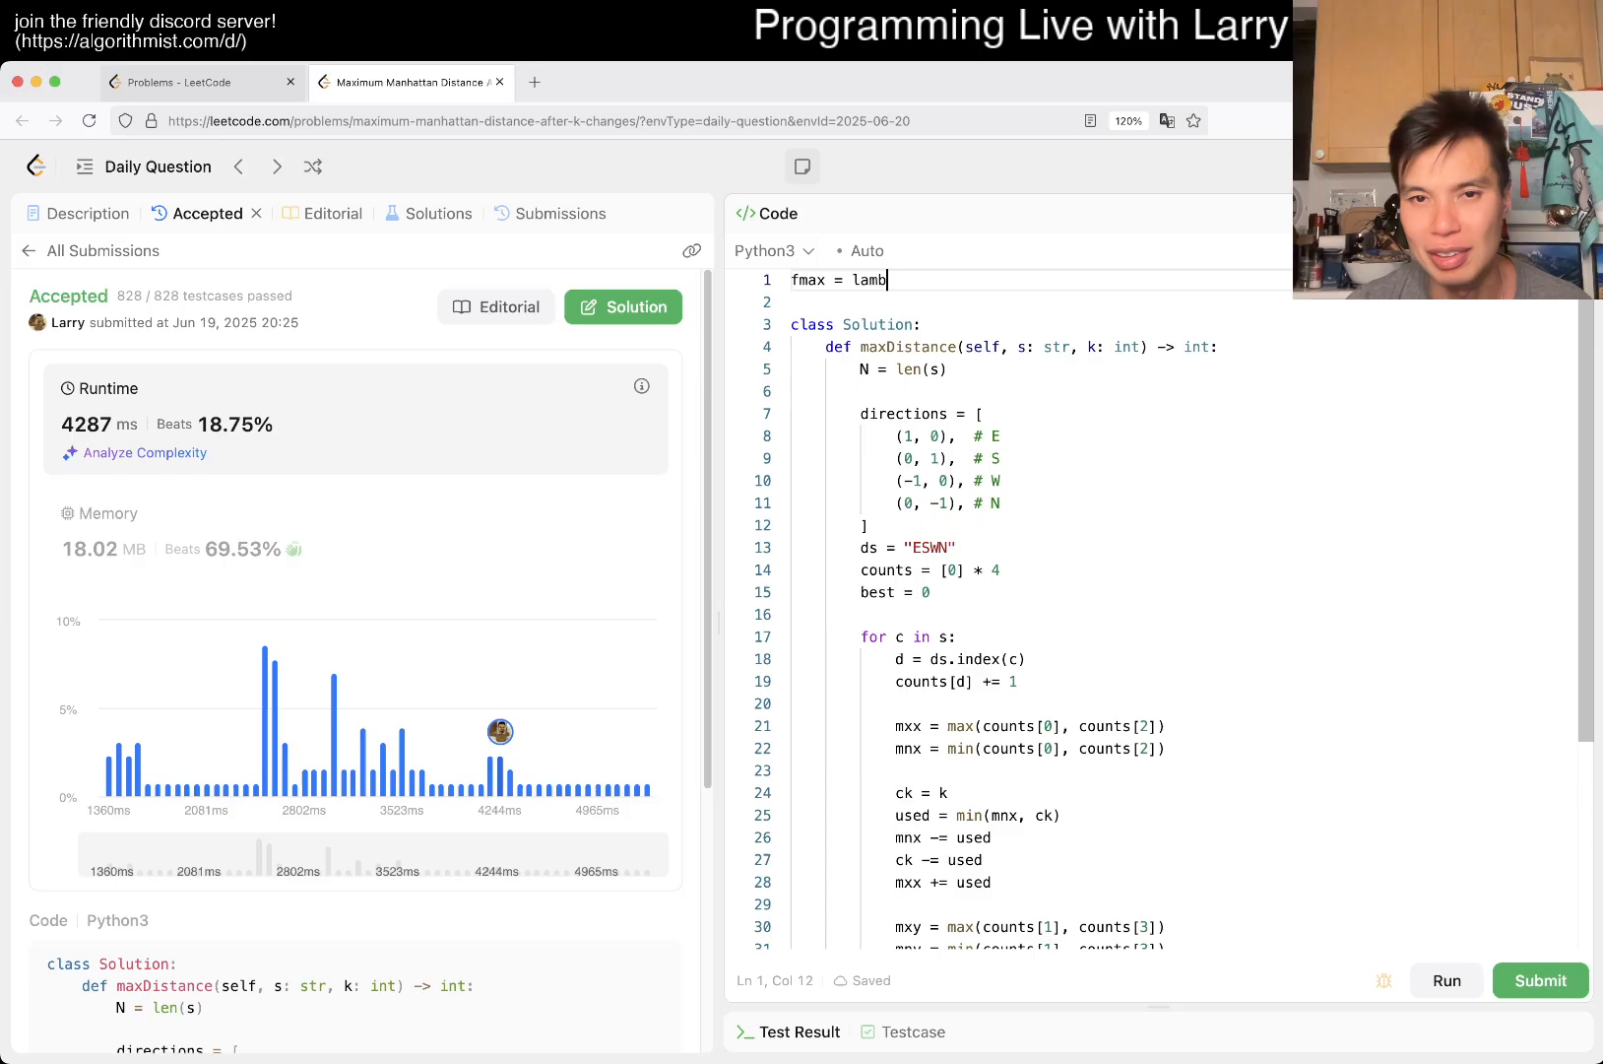
text(da x, y:)
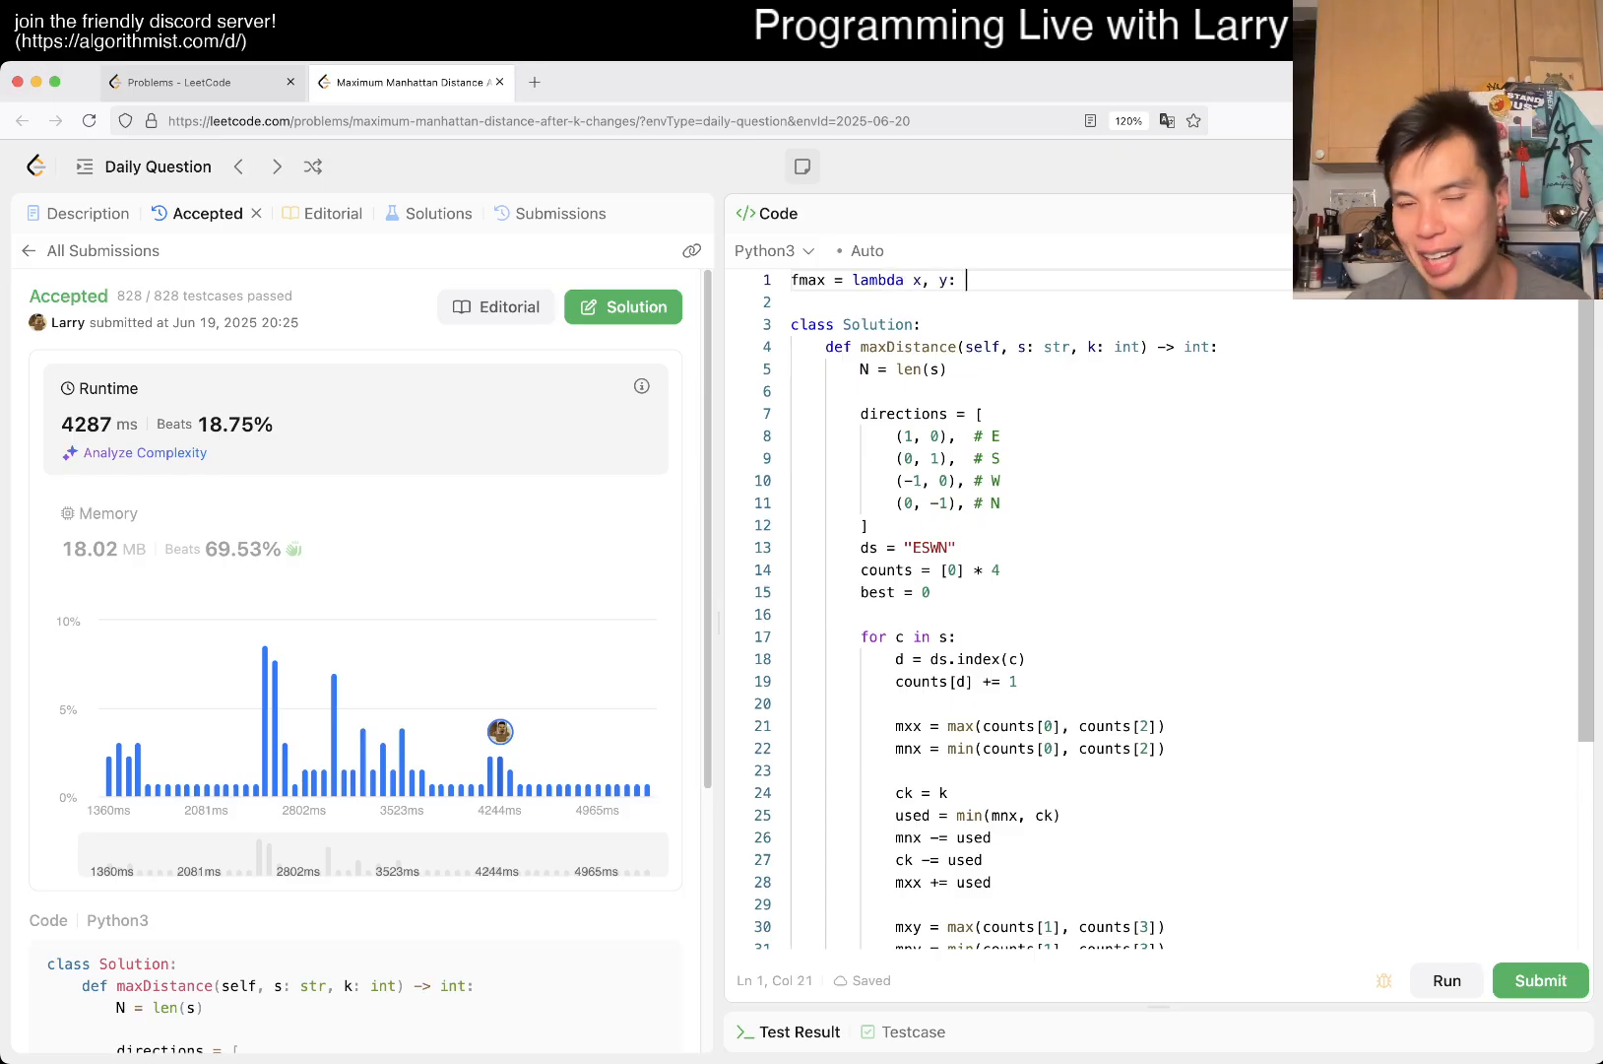
text(x if x > y)
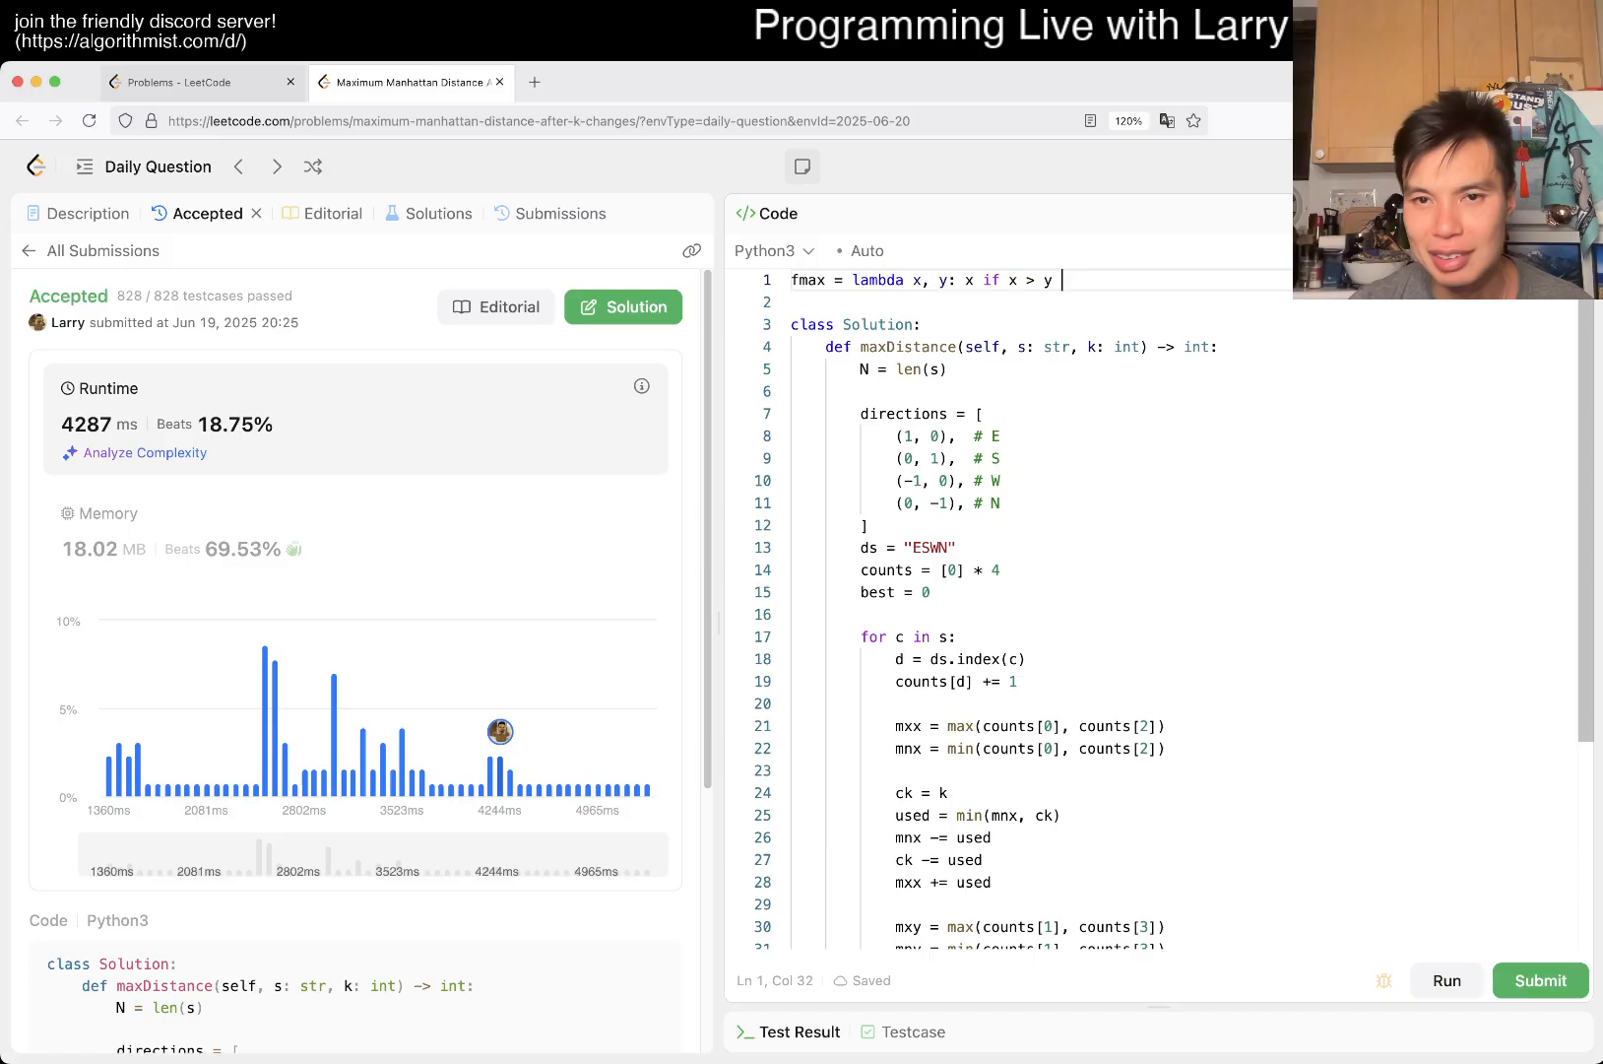
text(else y)
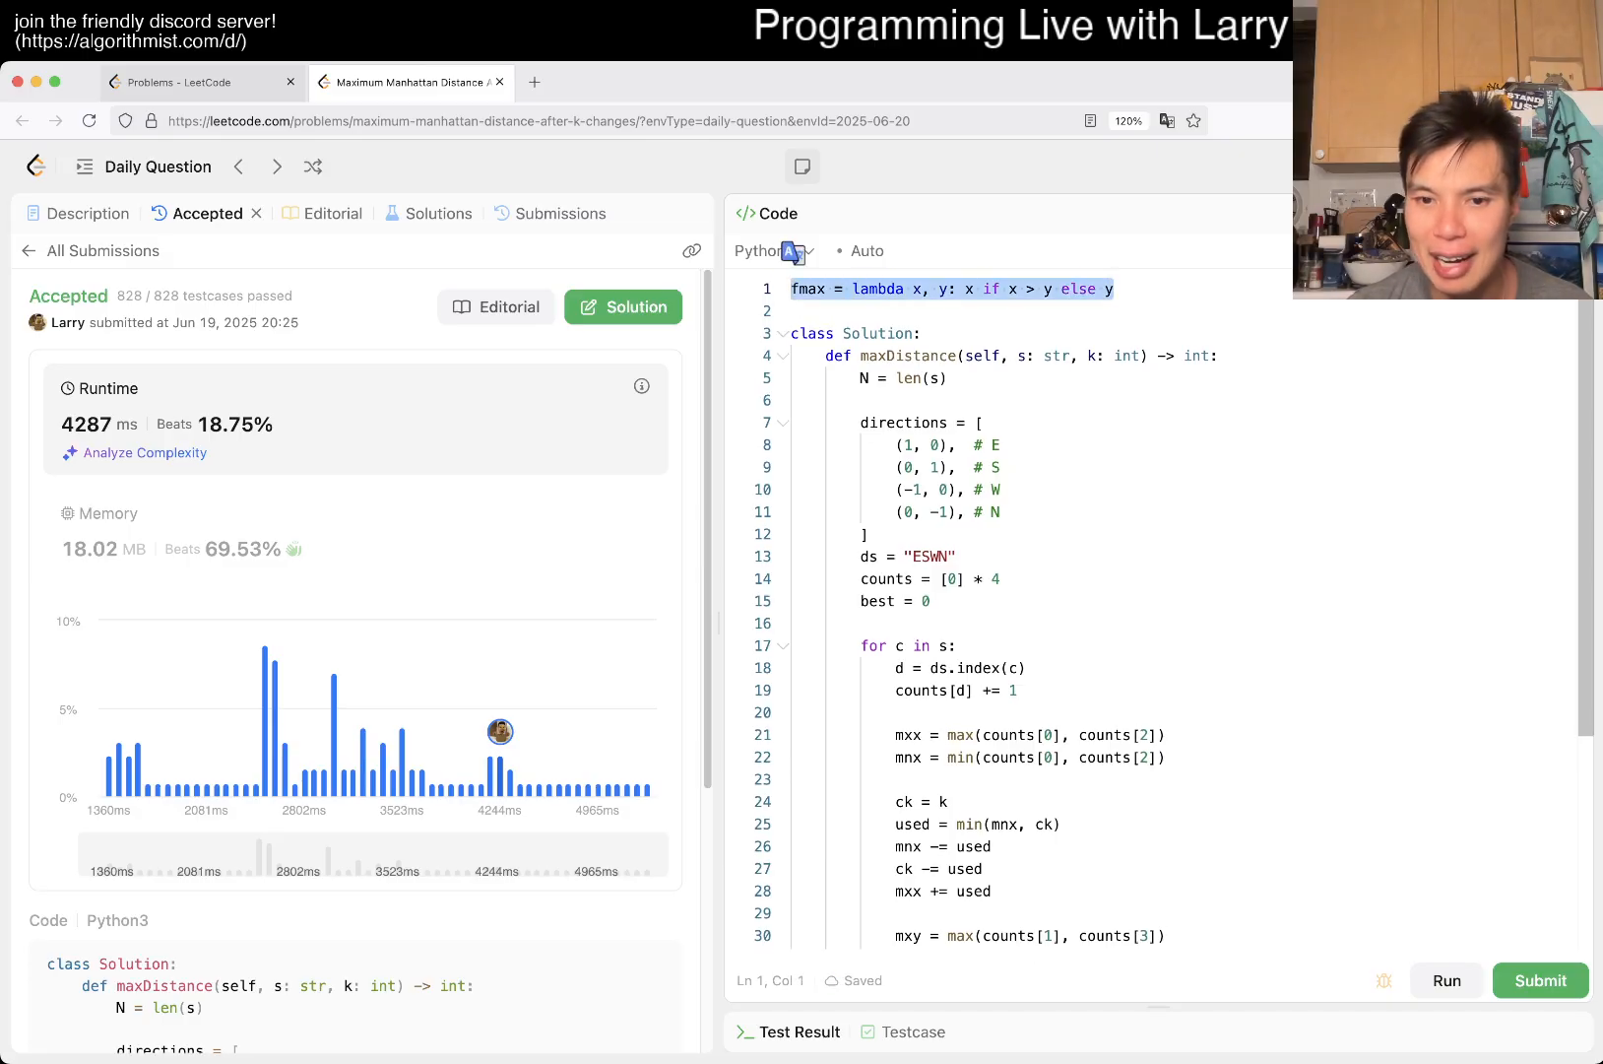
- Use fmax for the mxx and mxy maxima and run the sample cases
click(951, 735)
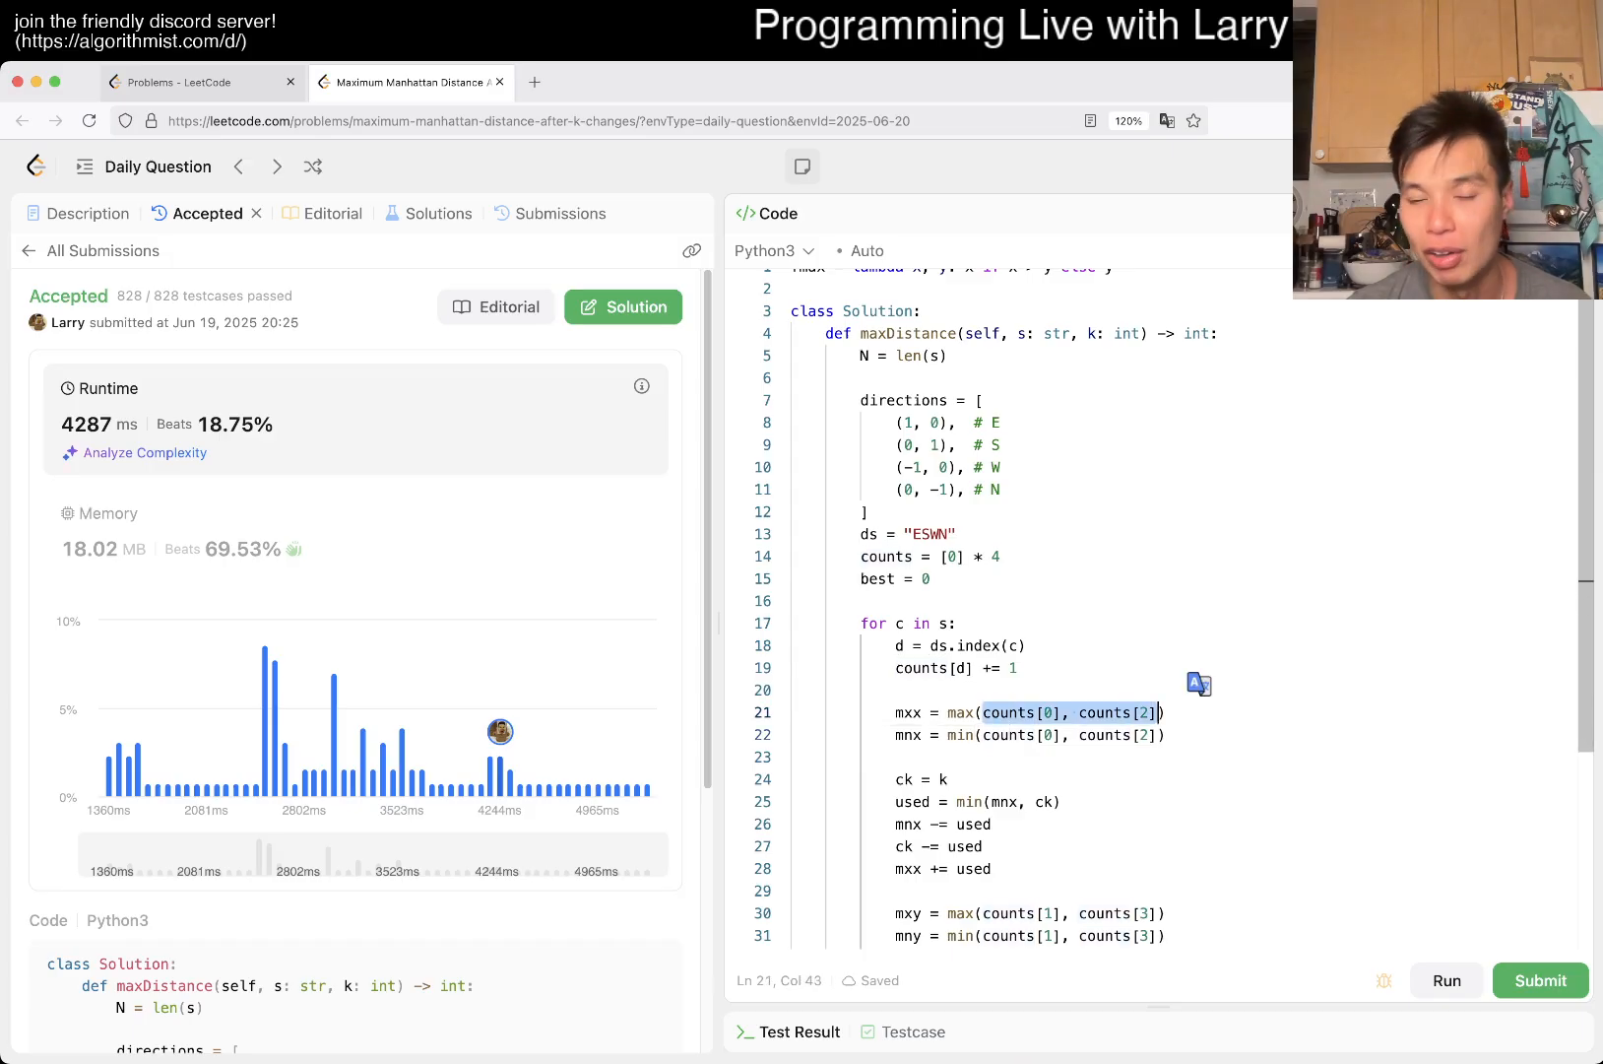
scroll(up, 3)
text(f)
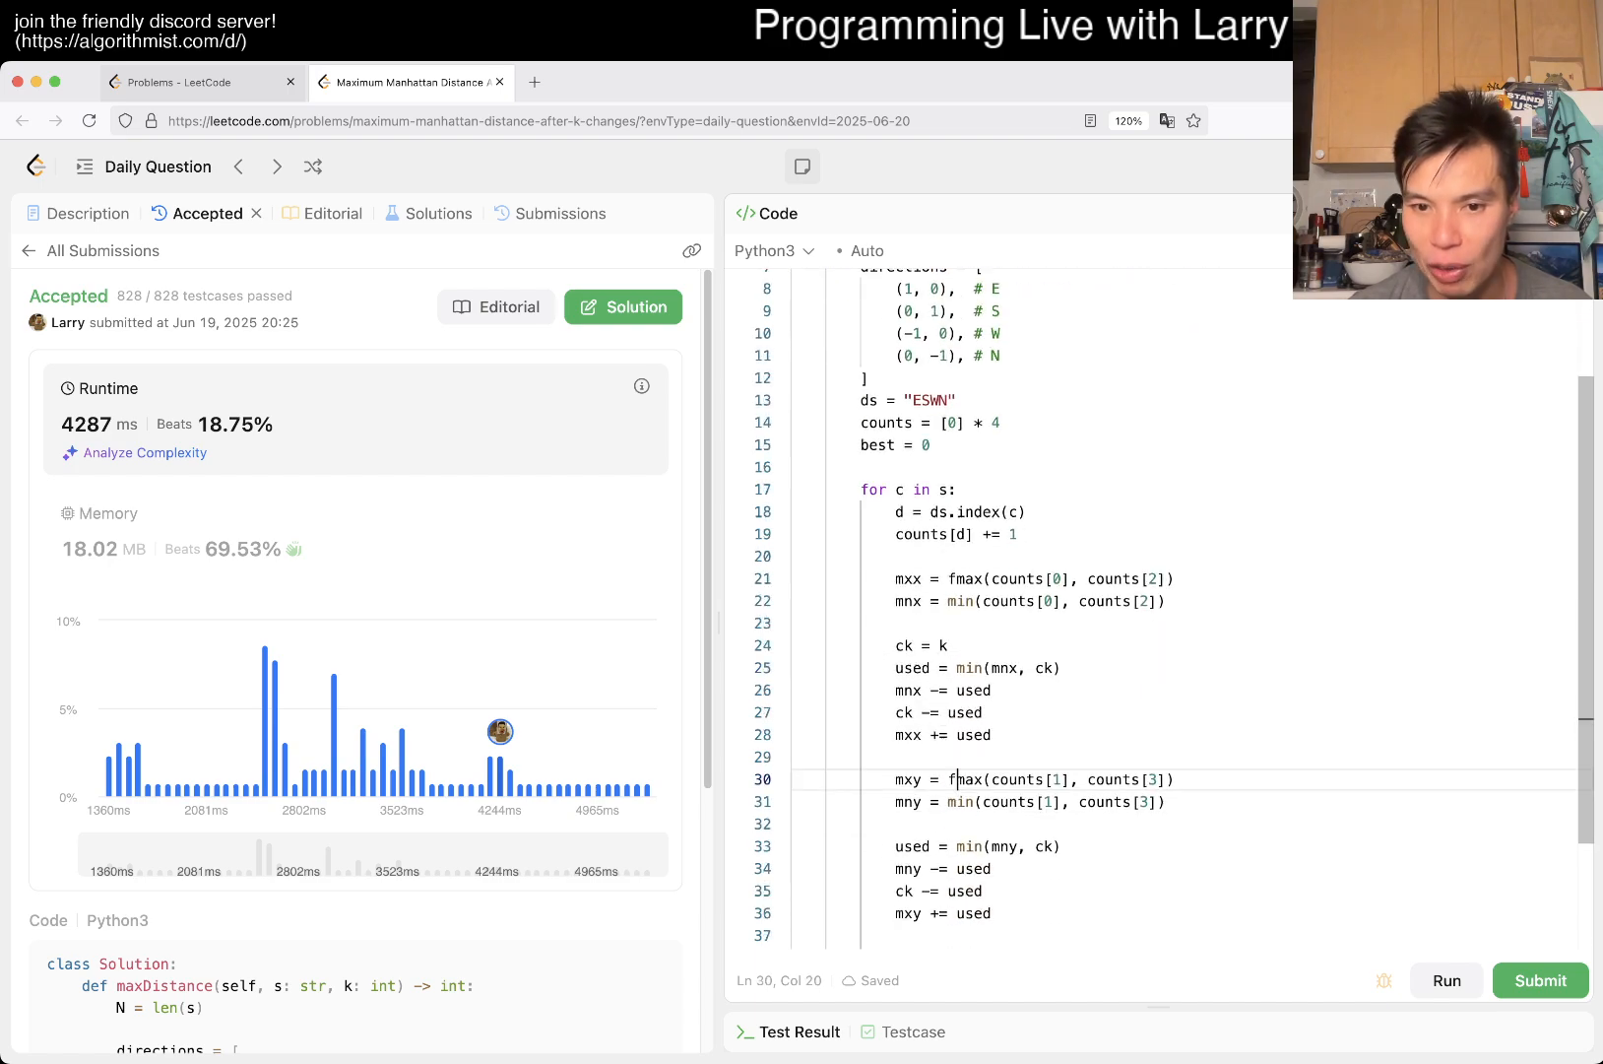
scroll(down, 3)
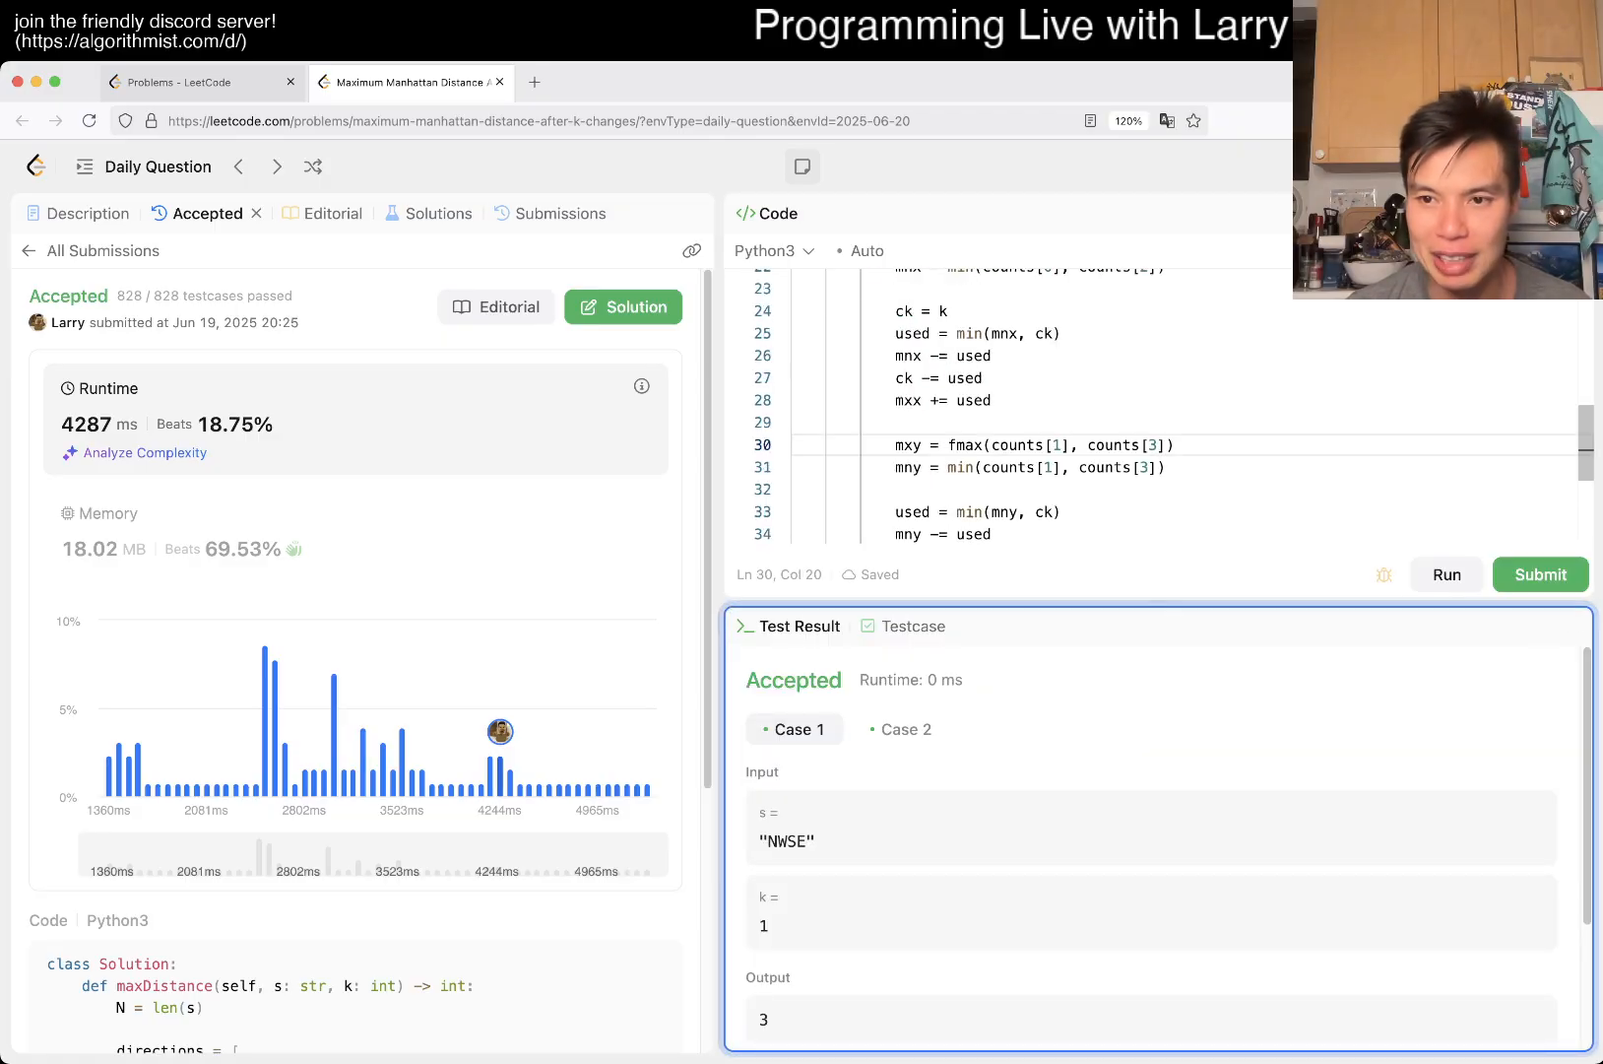
click(1540, 574)
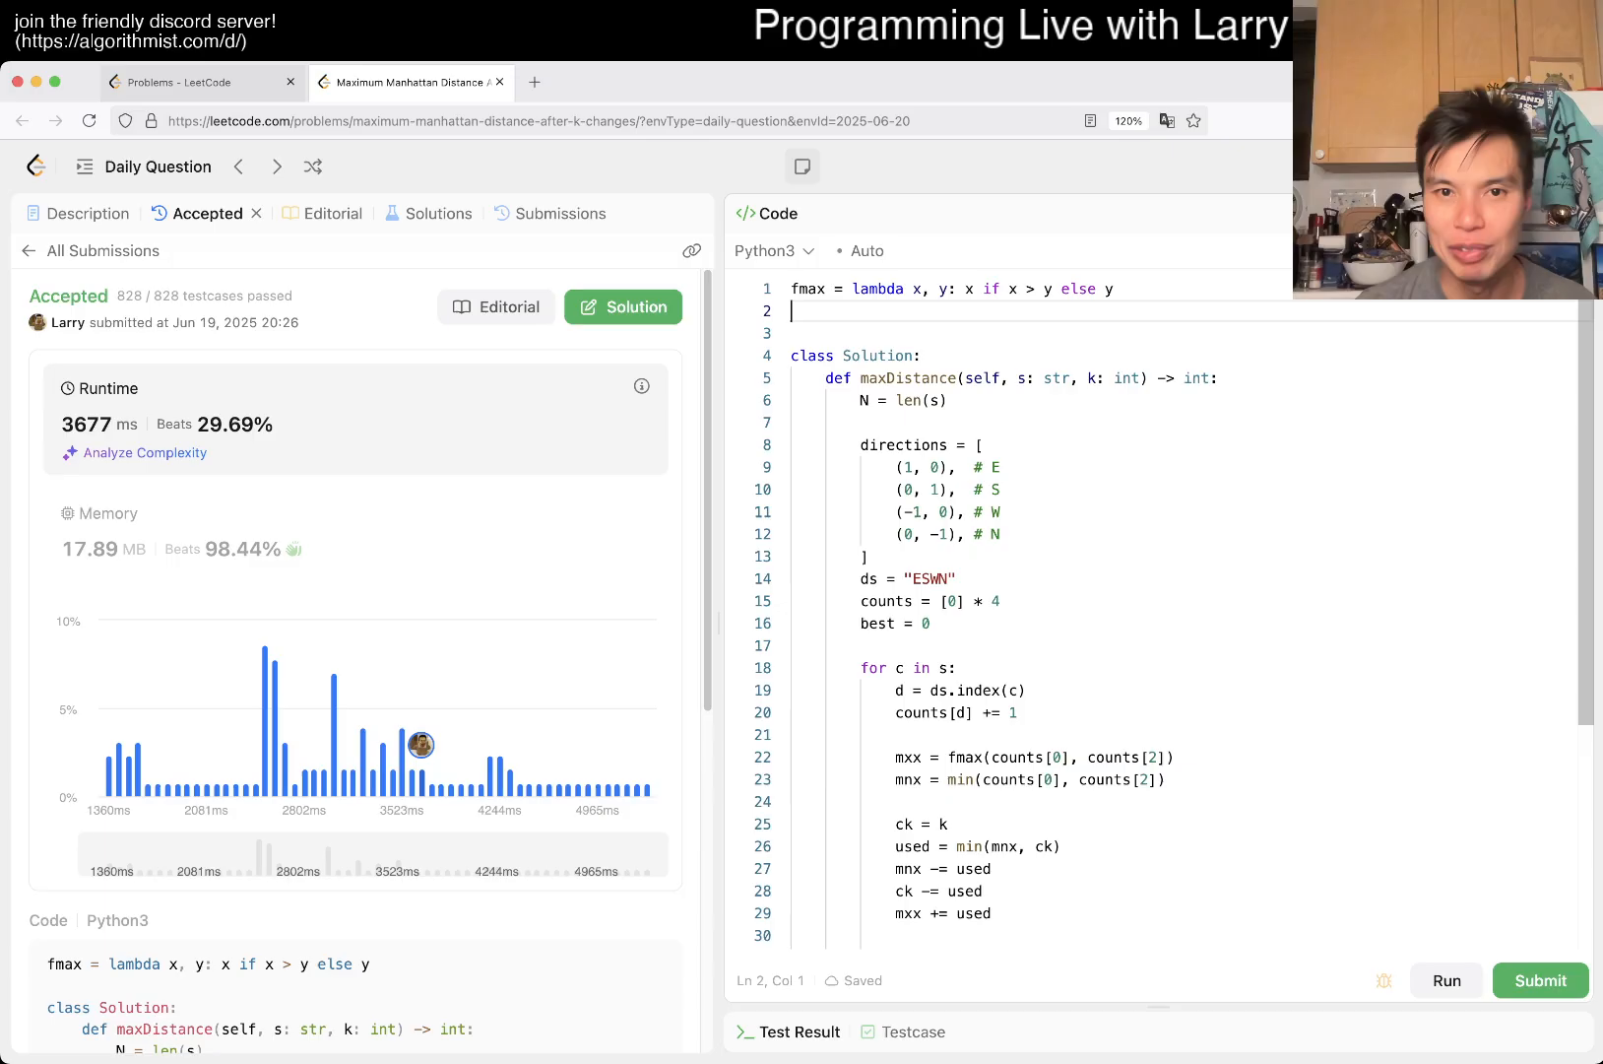
- Add an fmin lambda, swap mny and line 26 minima to fmin, then run and submit
text(fmin = lambda x,)
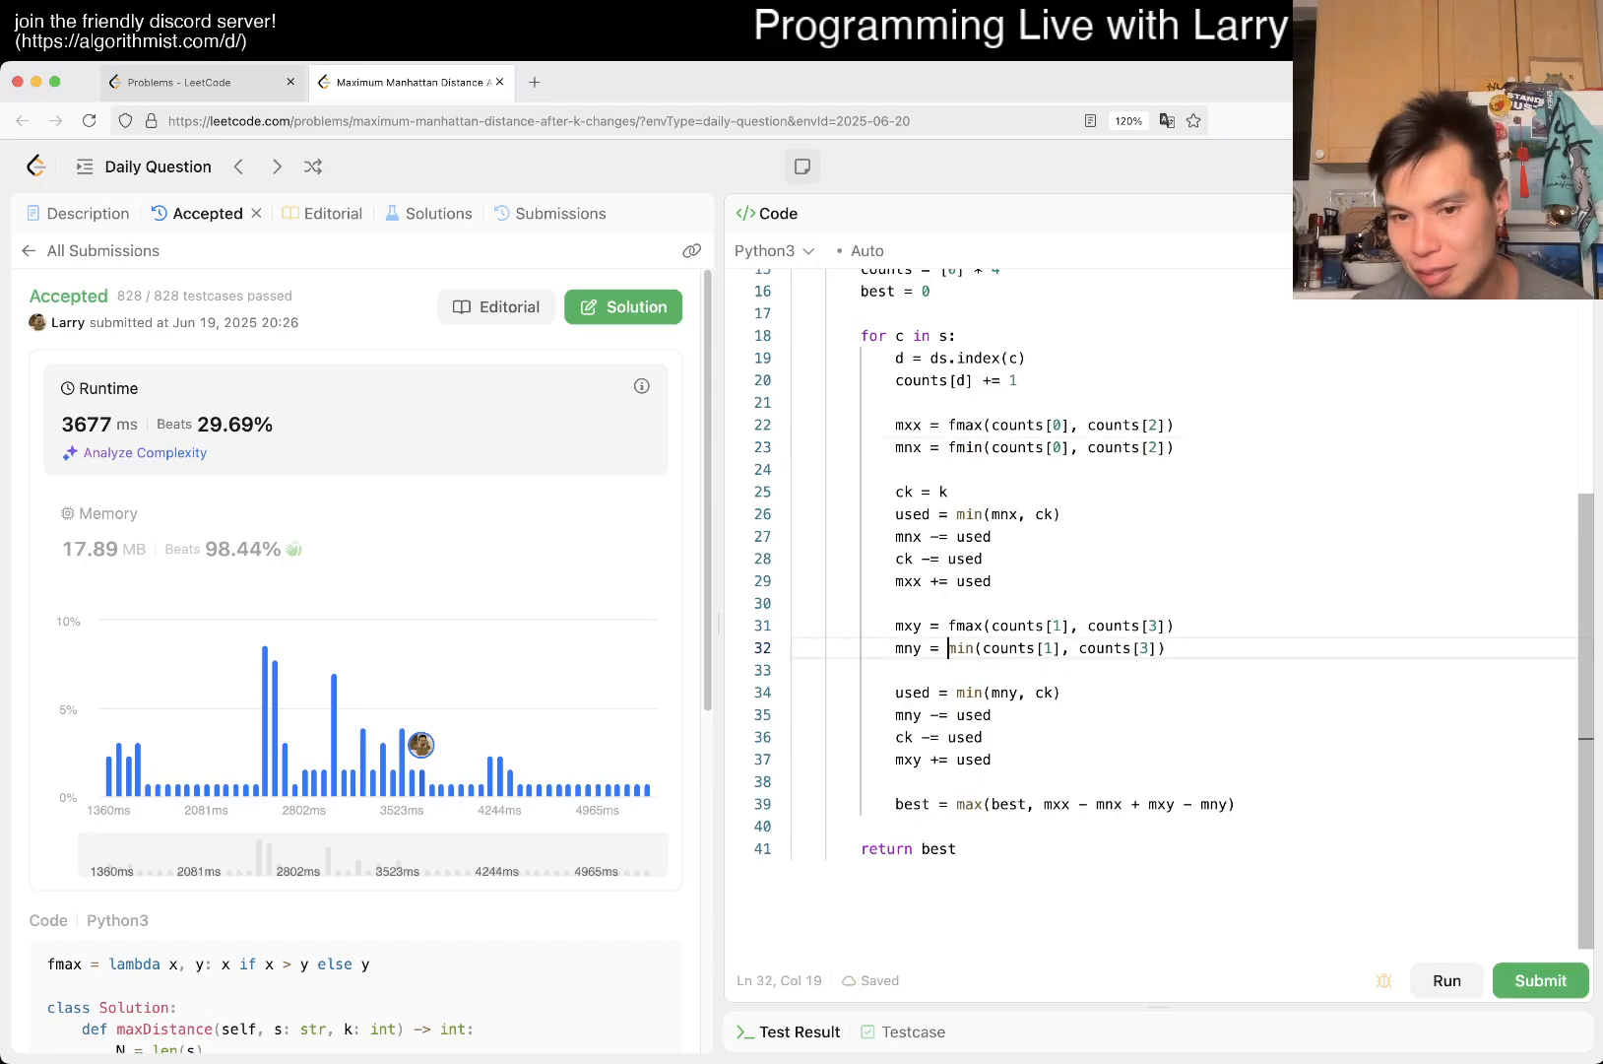
click(961, 803)
text(f)
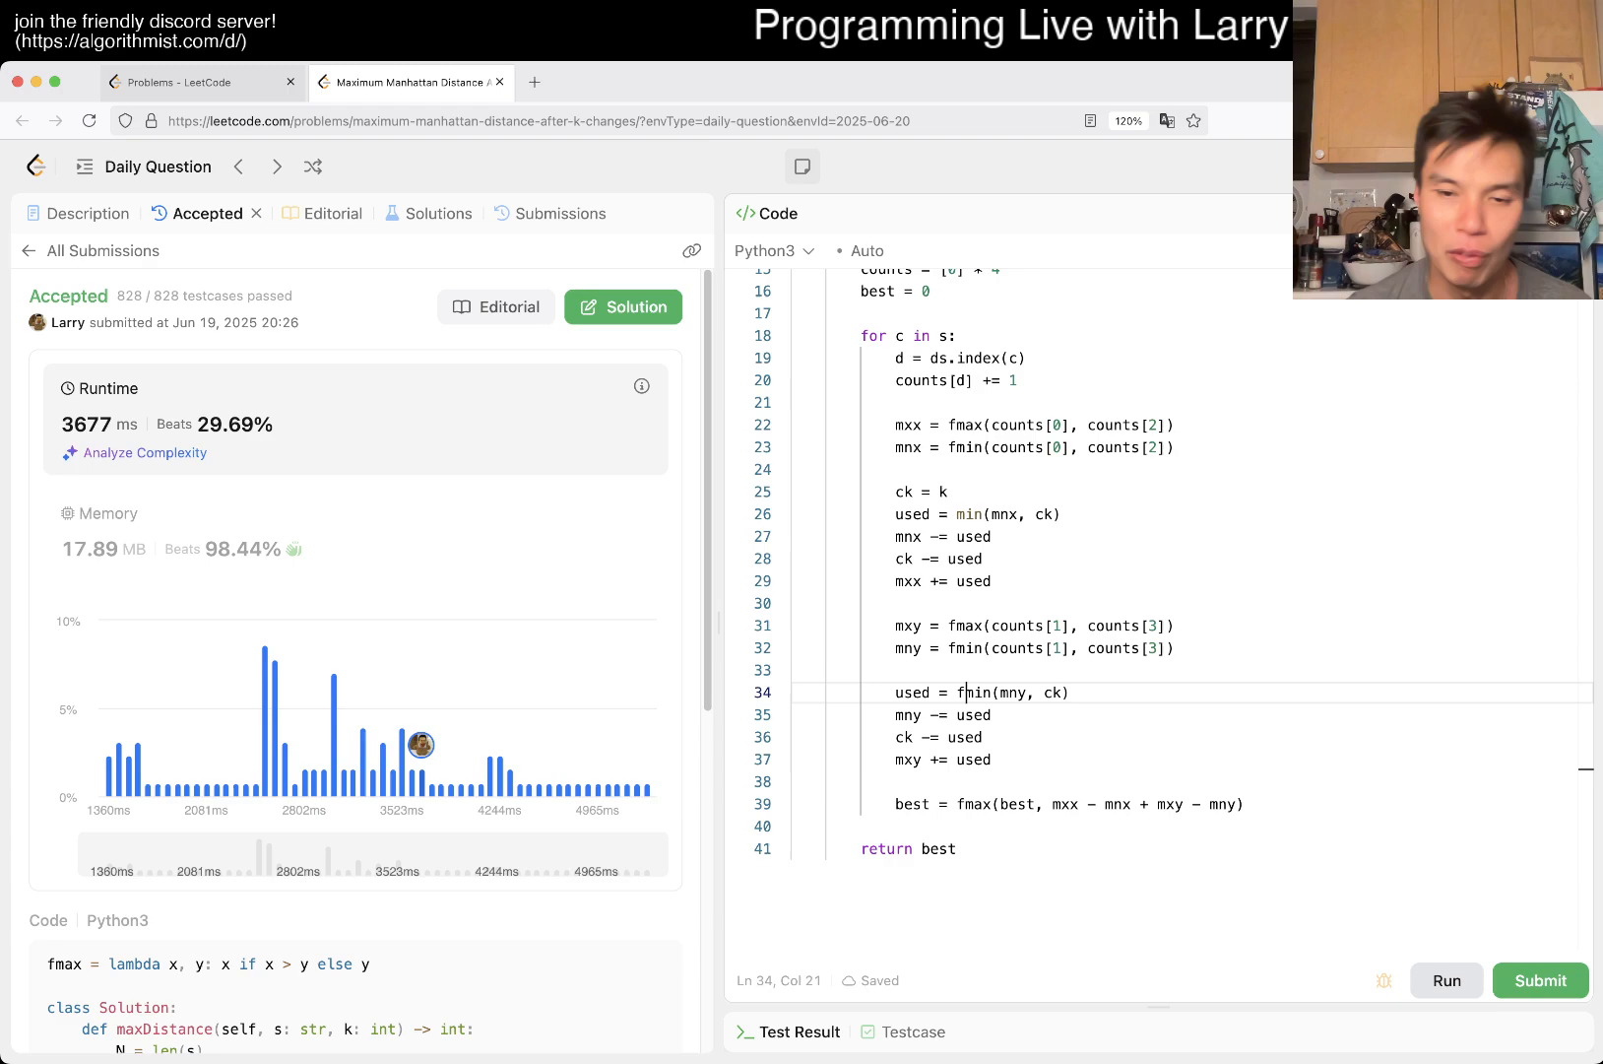
click(1445, 980)
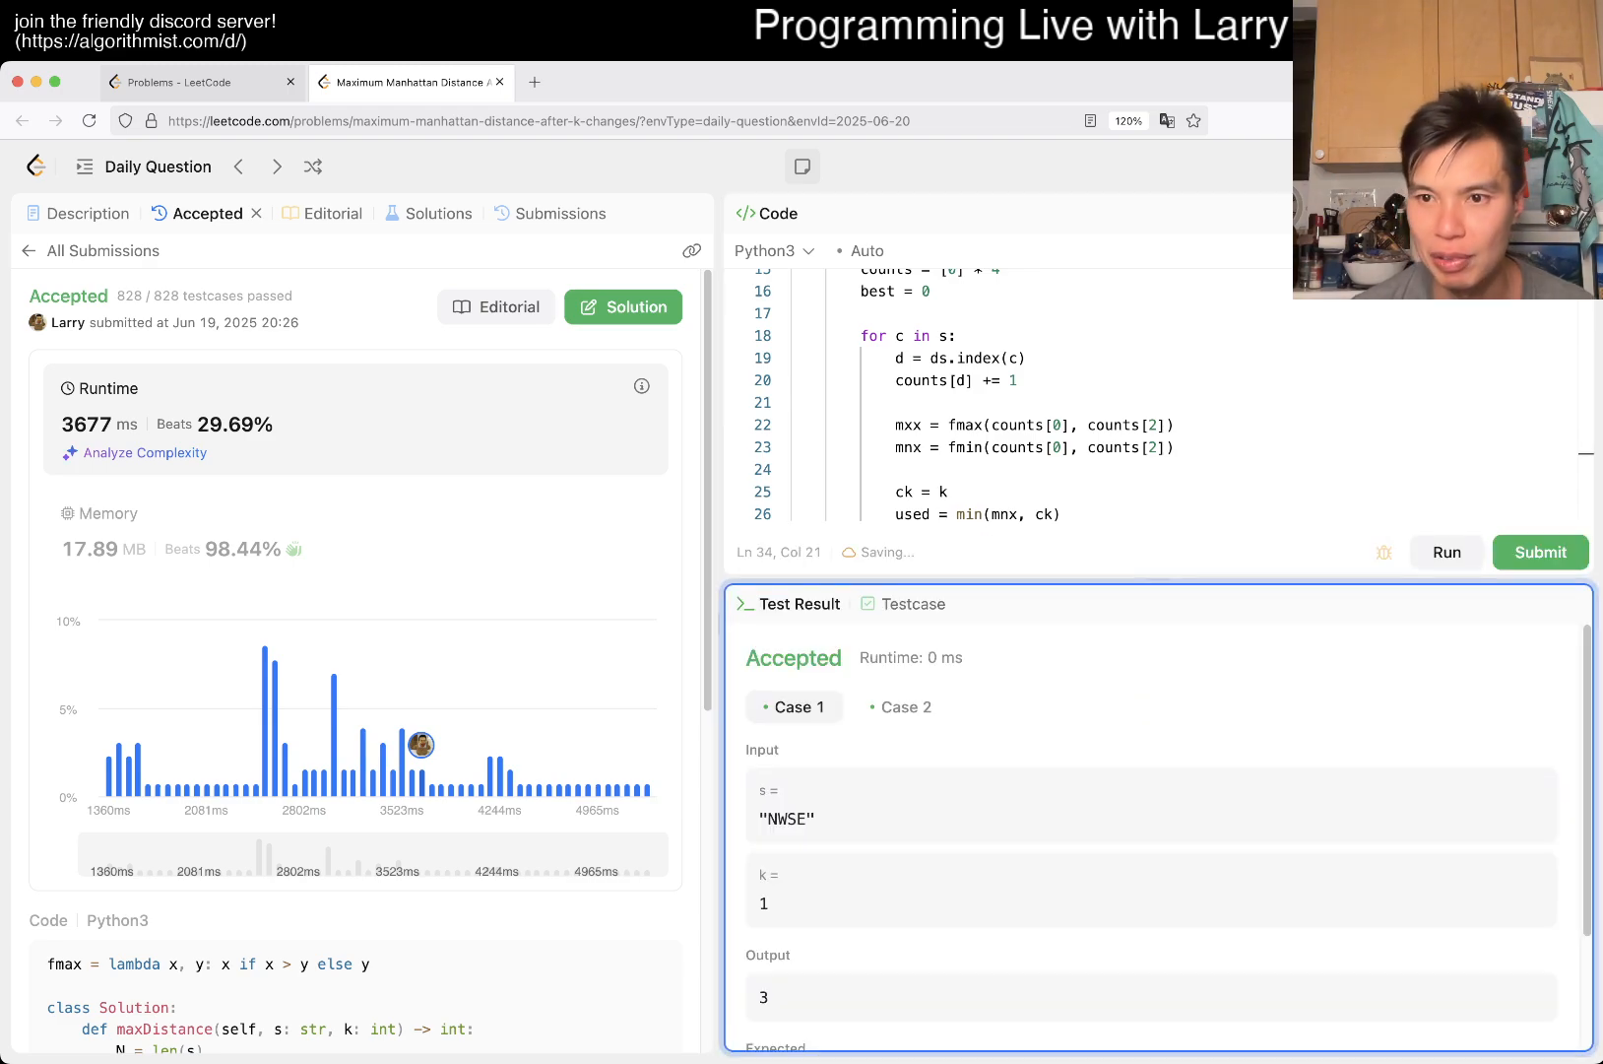
click(1540, 553)
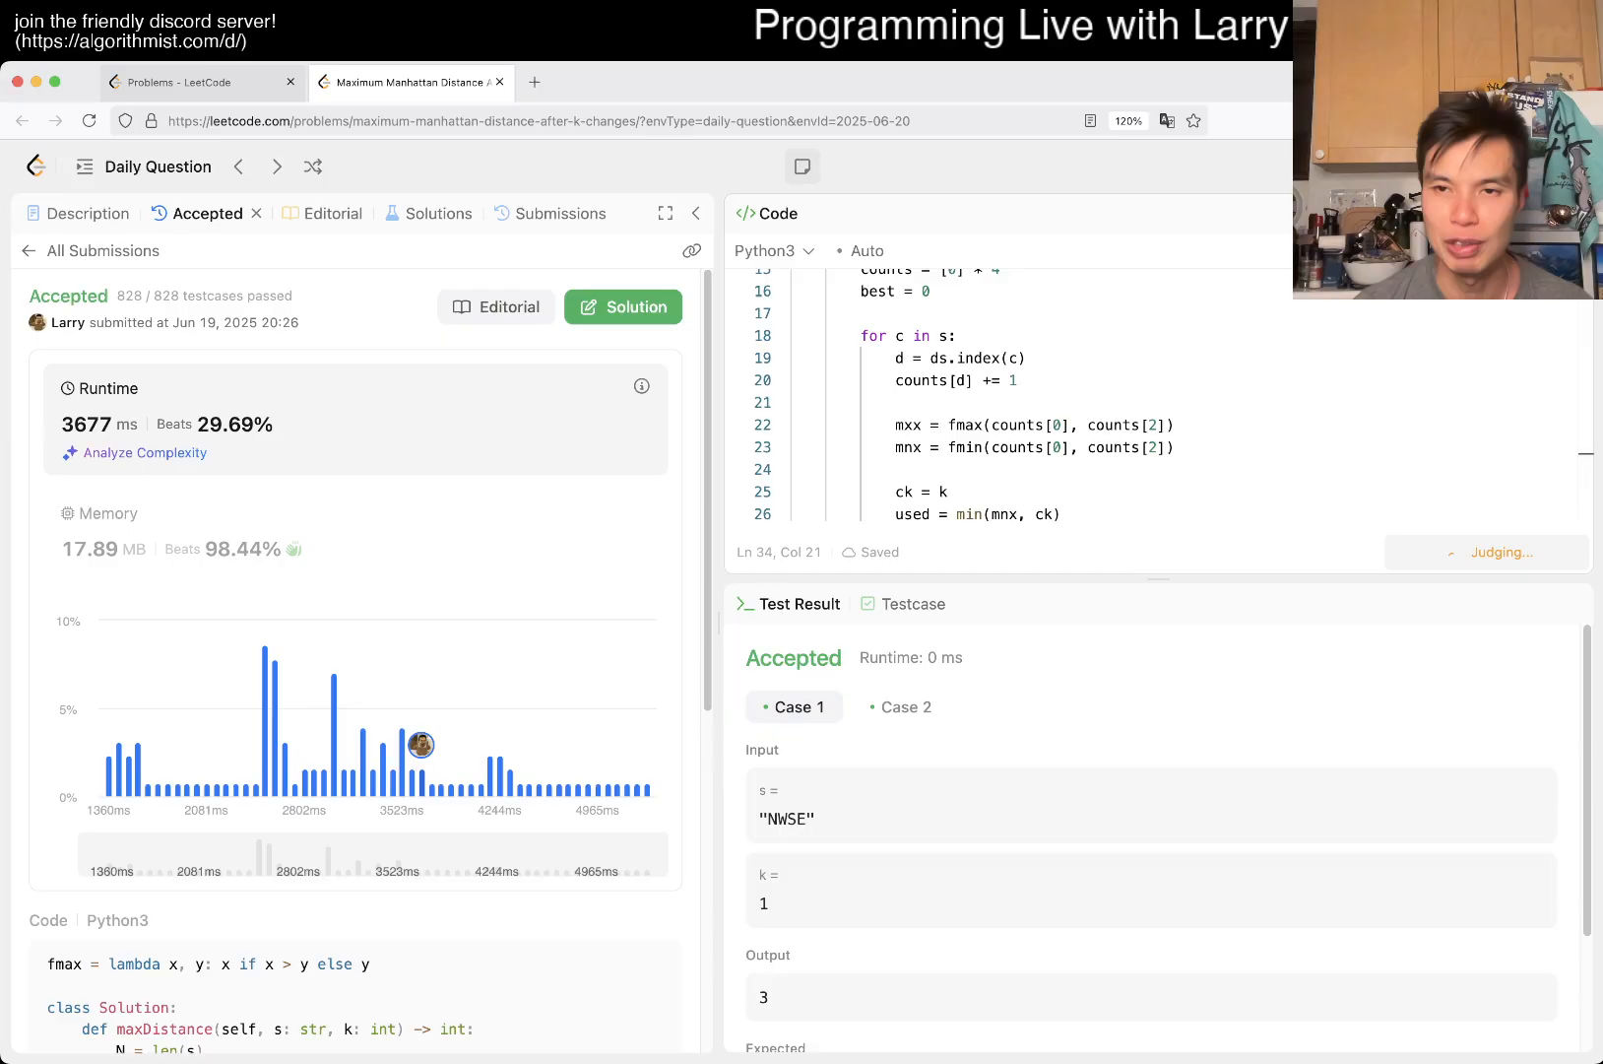
click(1539, 553)
text(f)
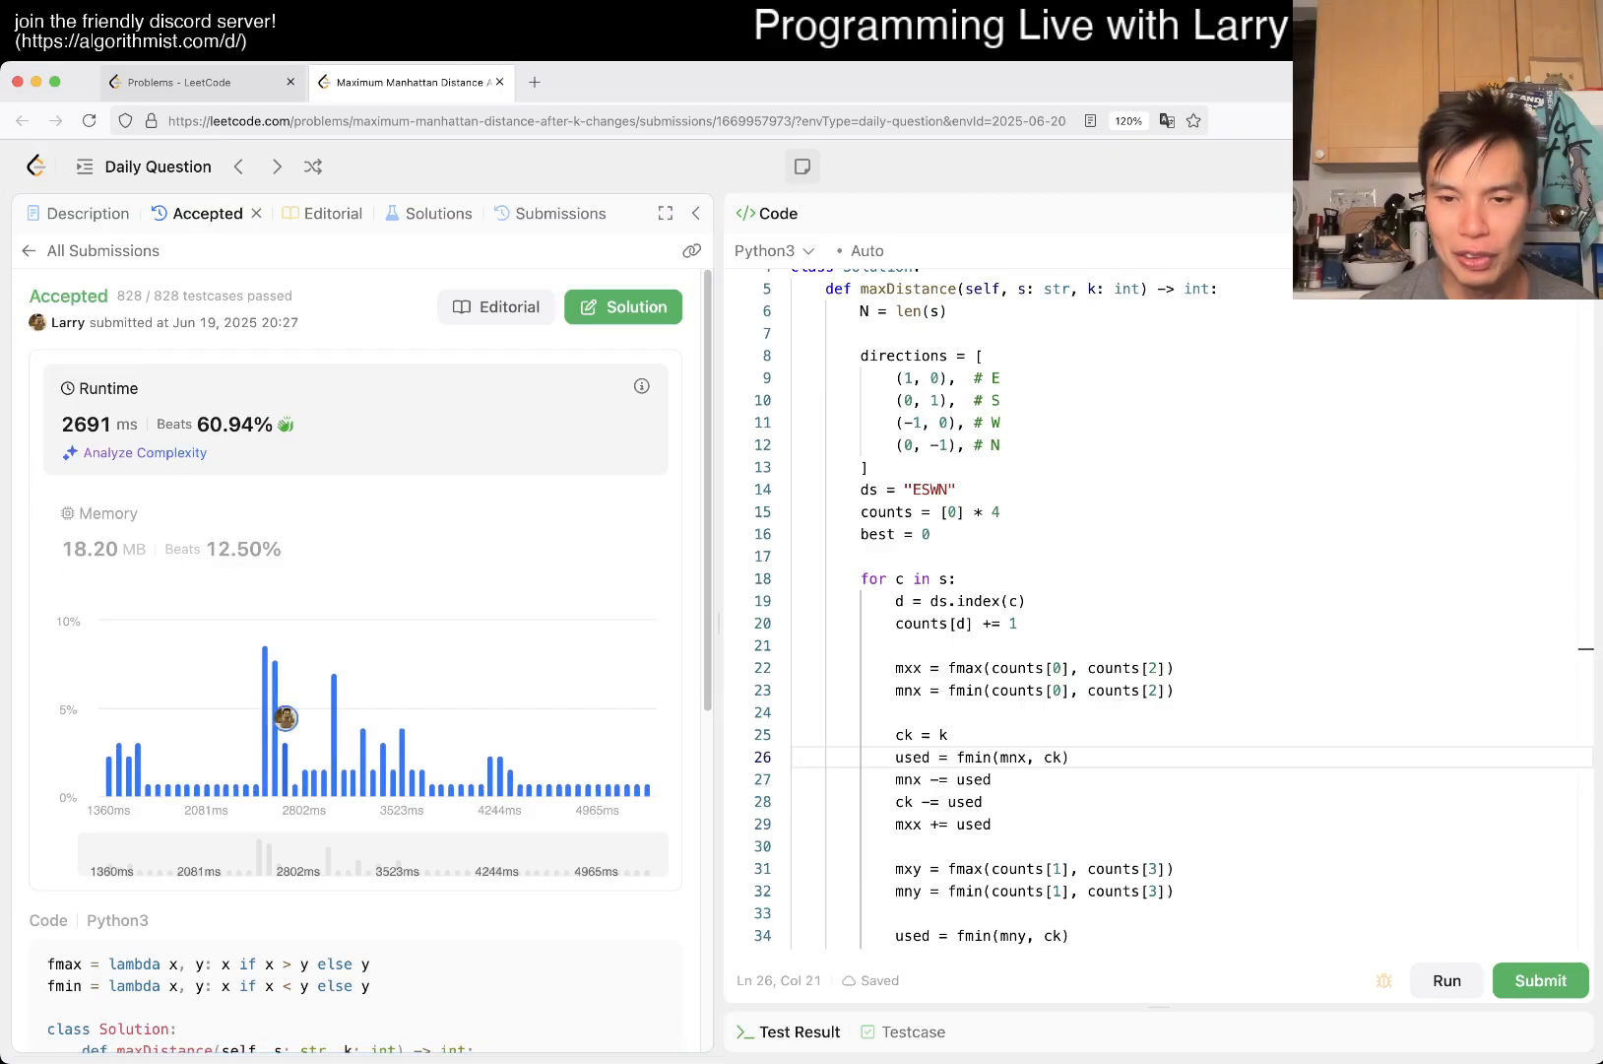
scroll(down, 3)
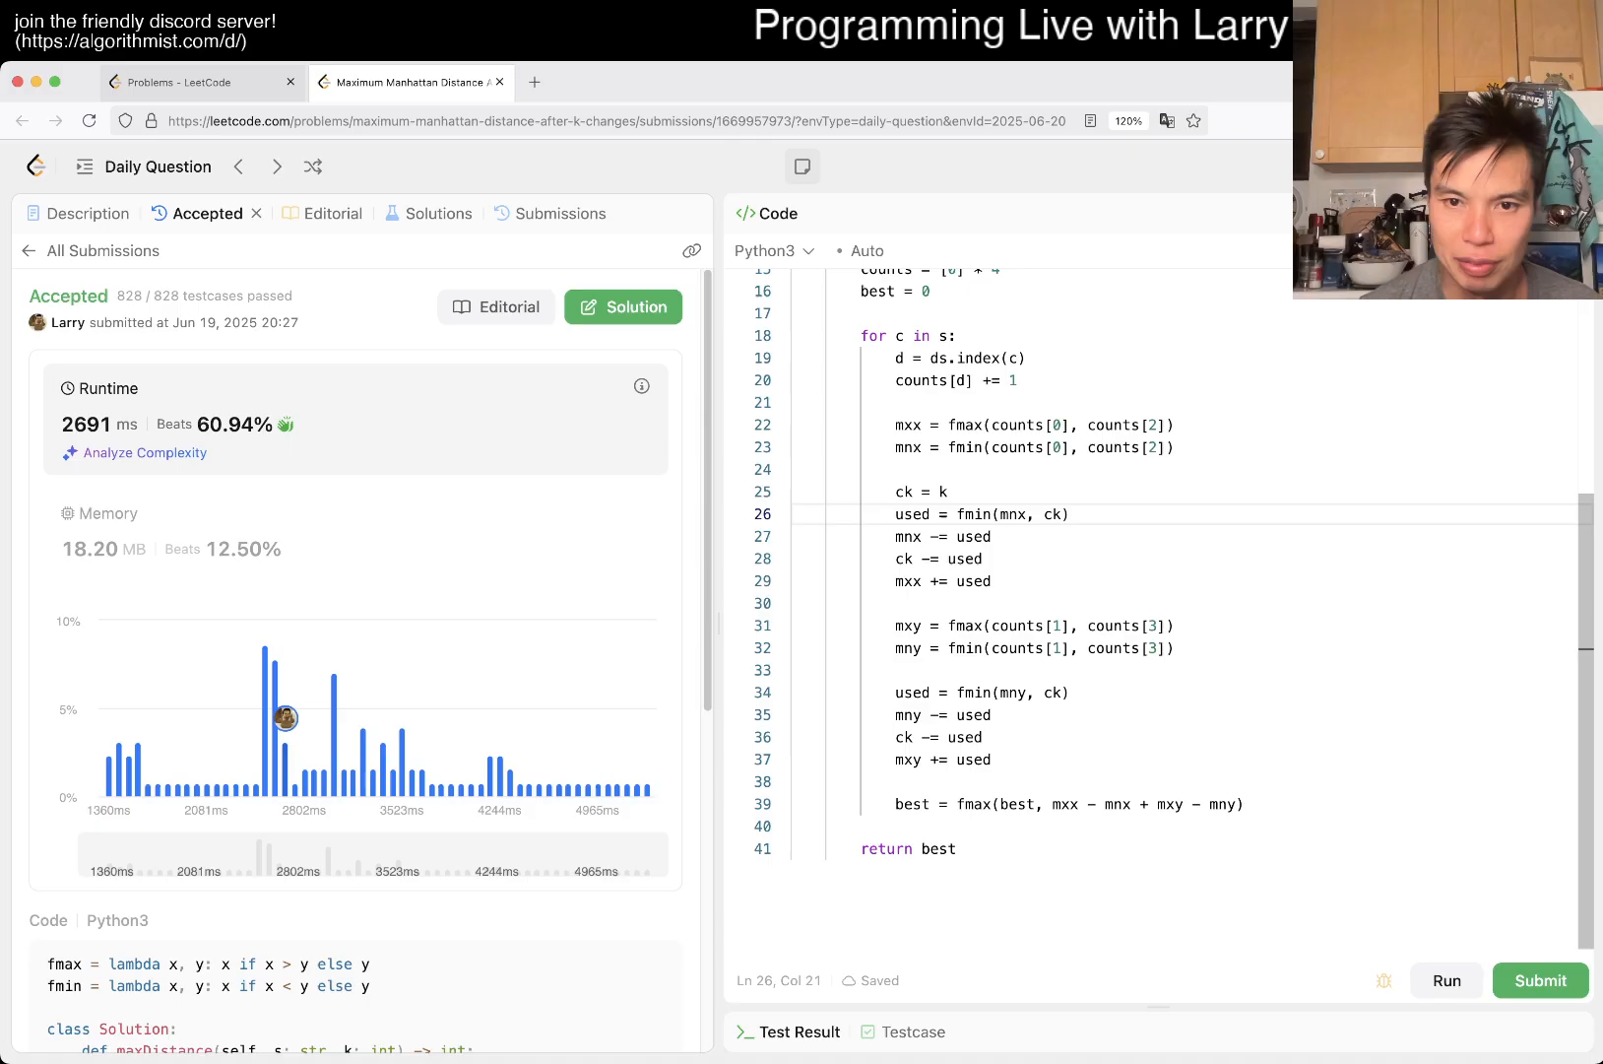
- Open the Submissions list showing seven Accepted runs, newest 2691 ms
scroll(up, 3)
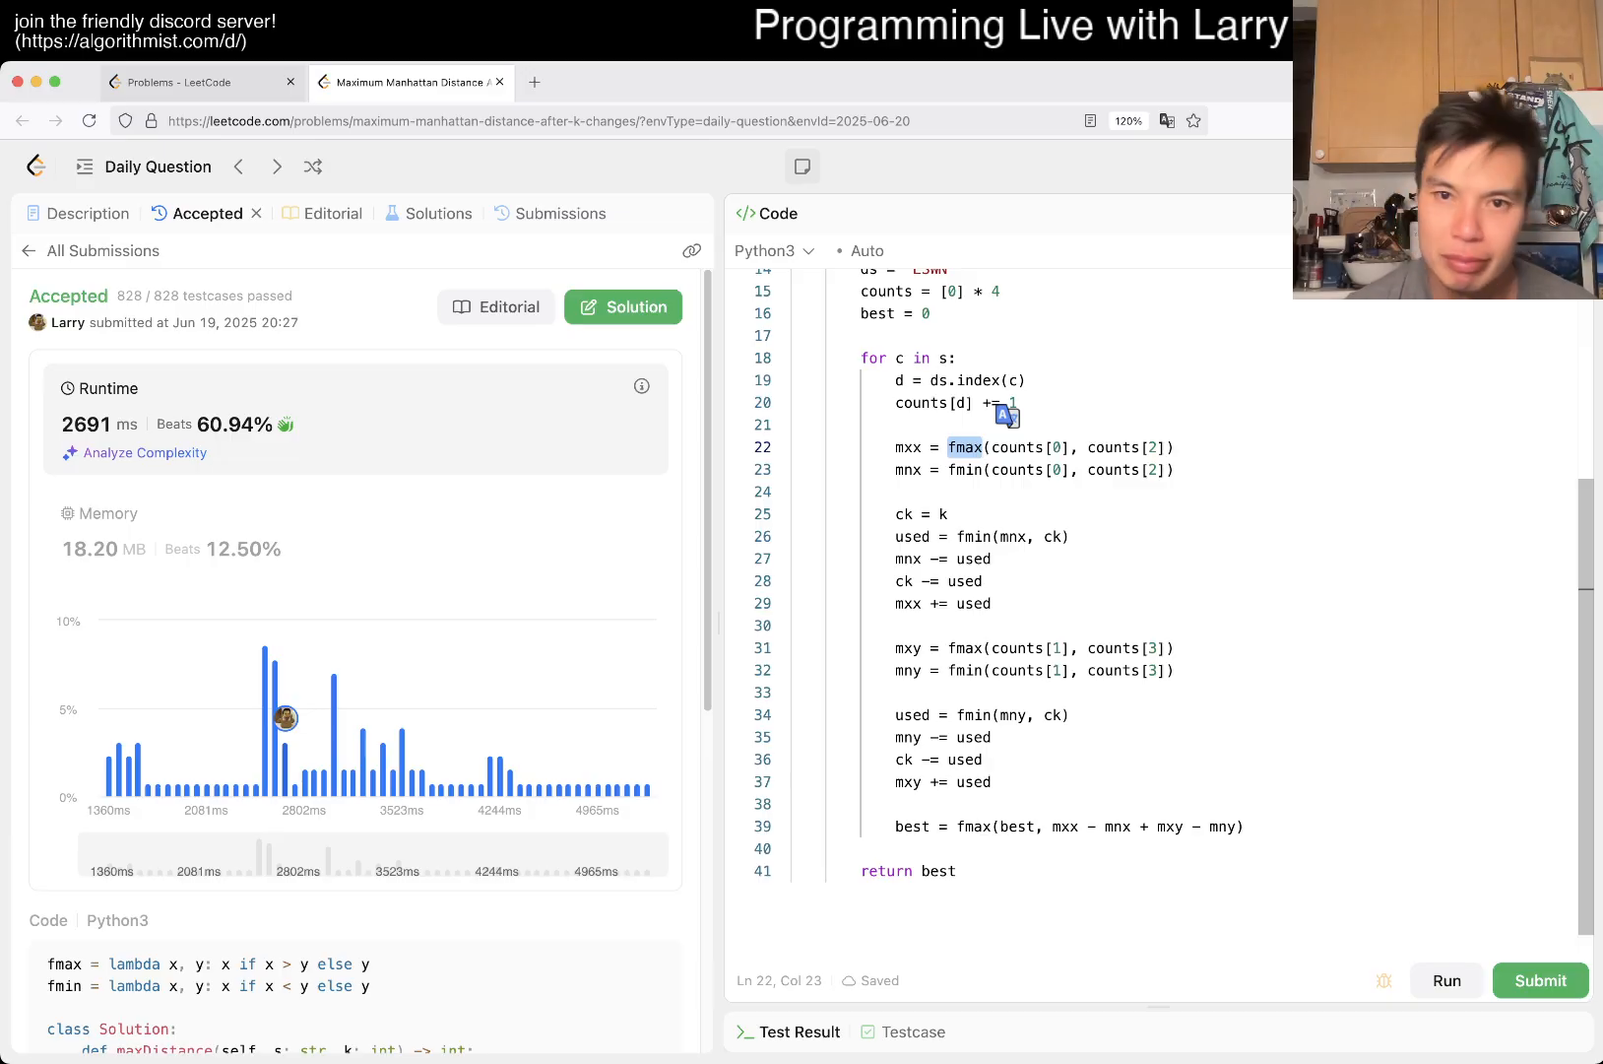
scroll(up, 3)
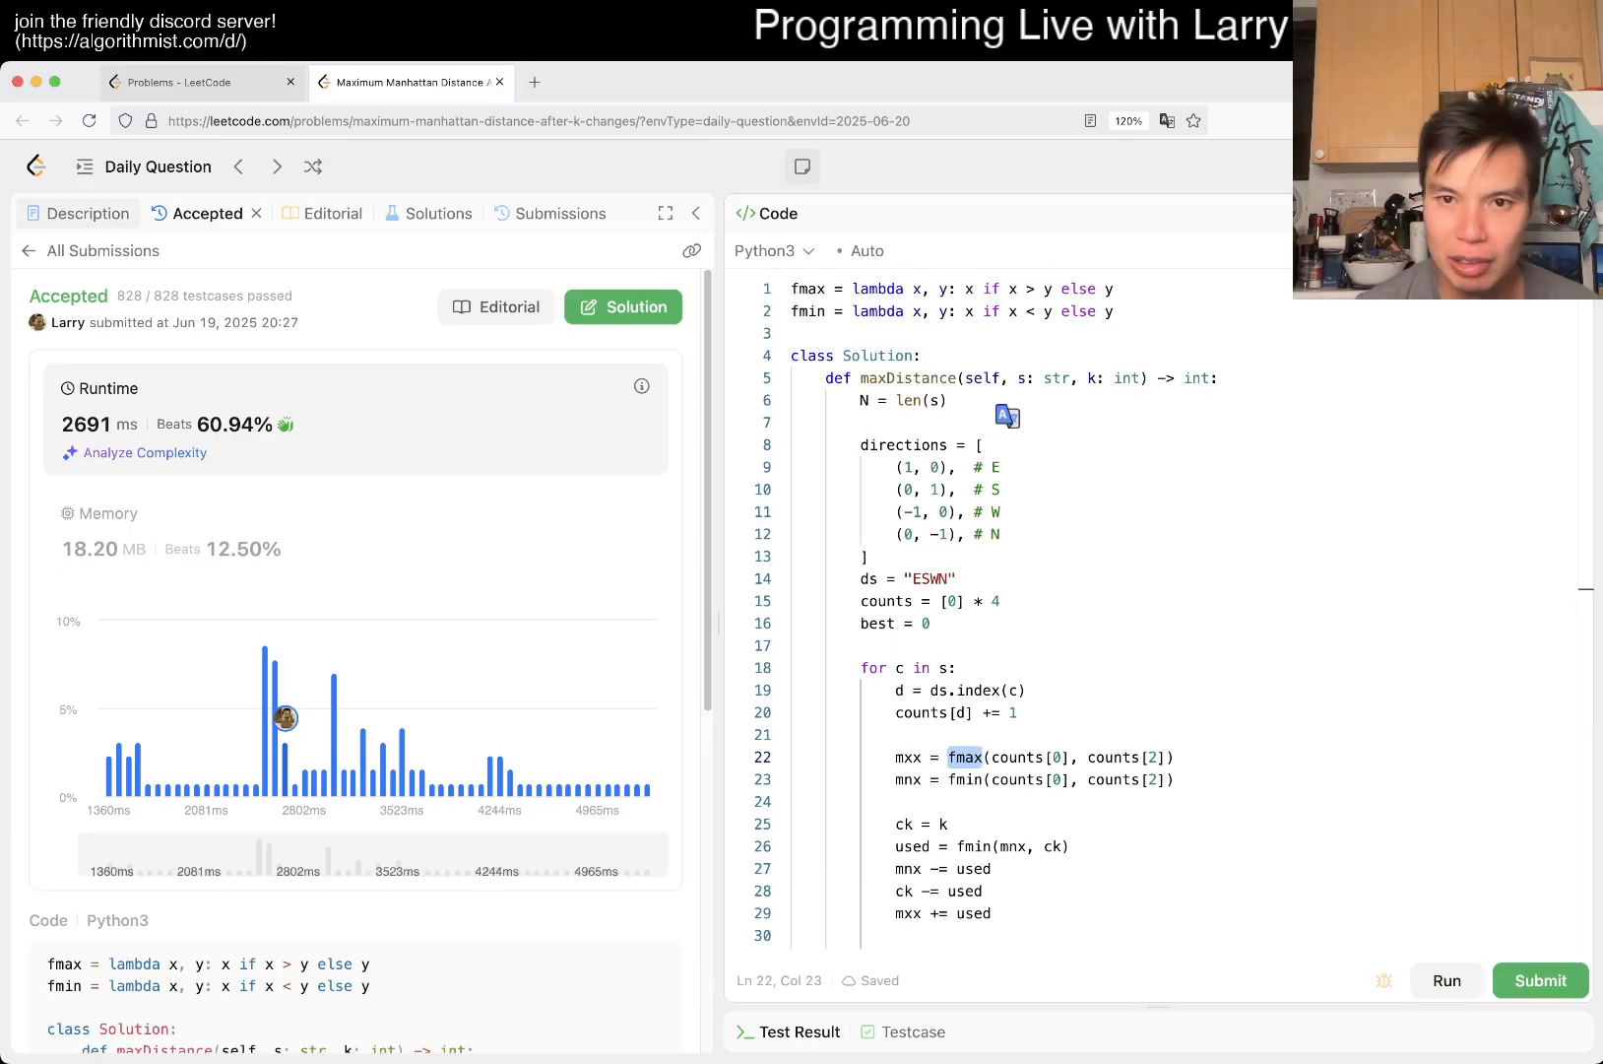
click(89, 213)
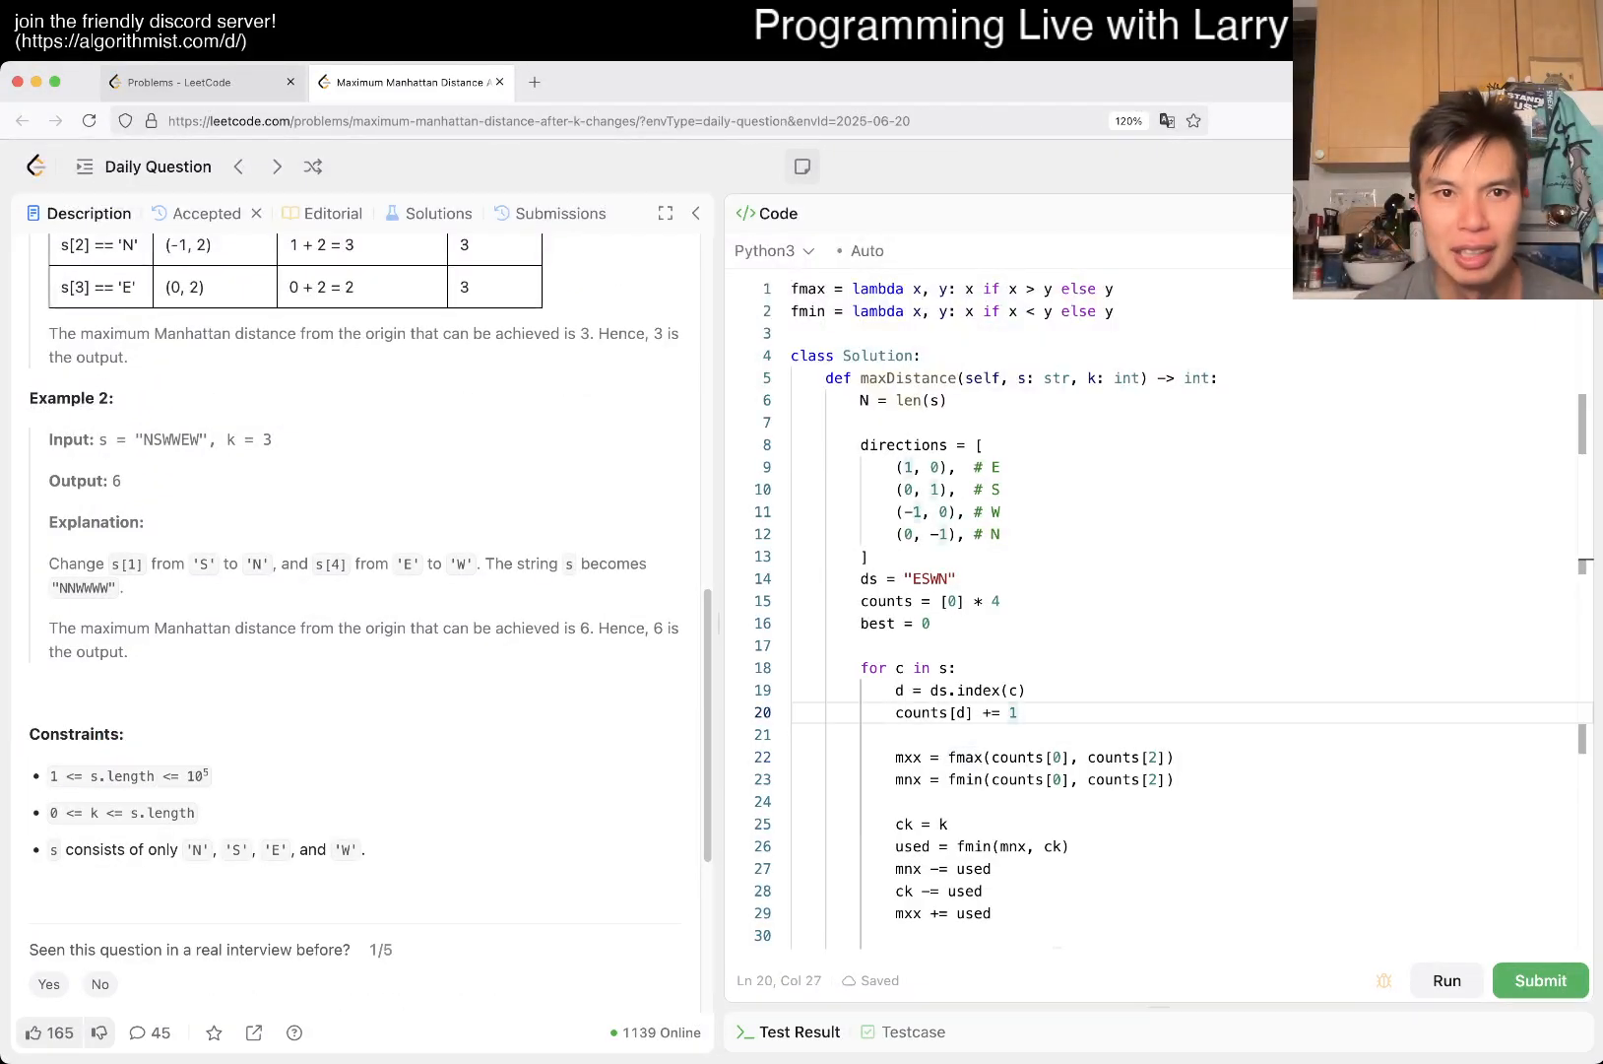
click(560, 212)
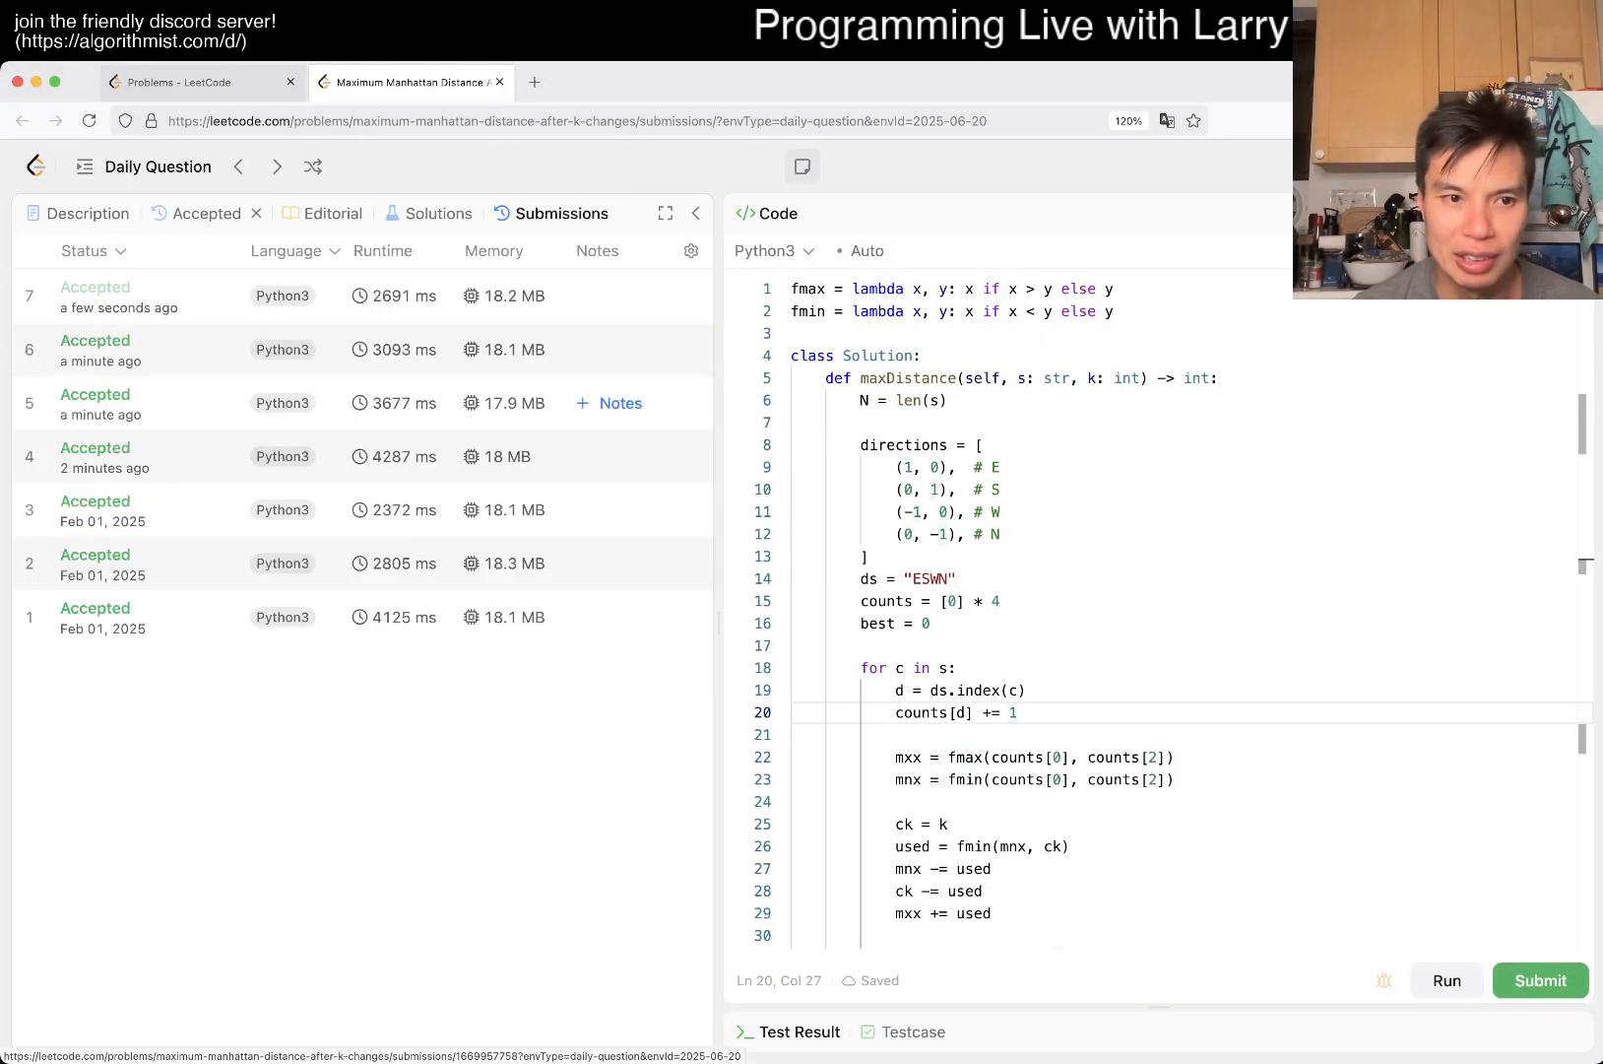
click(95, 616)
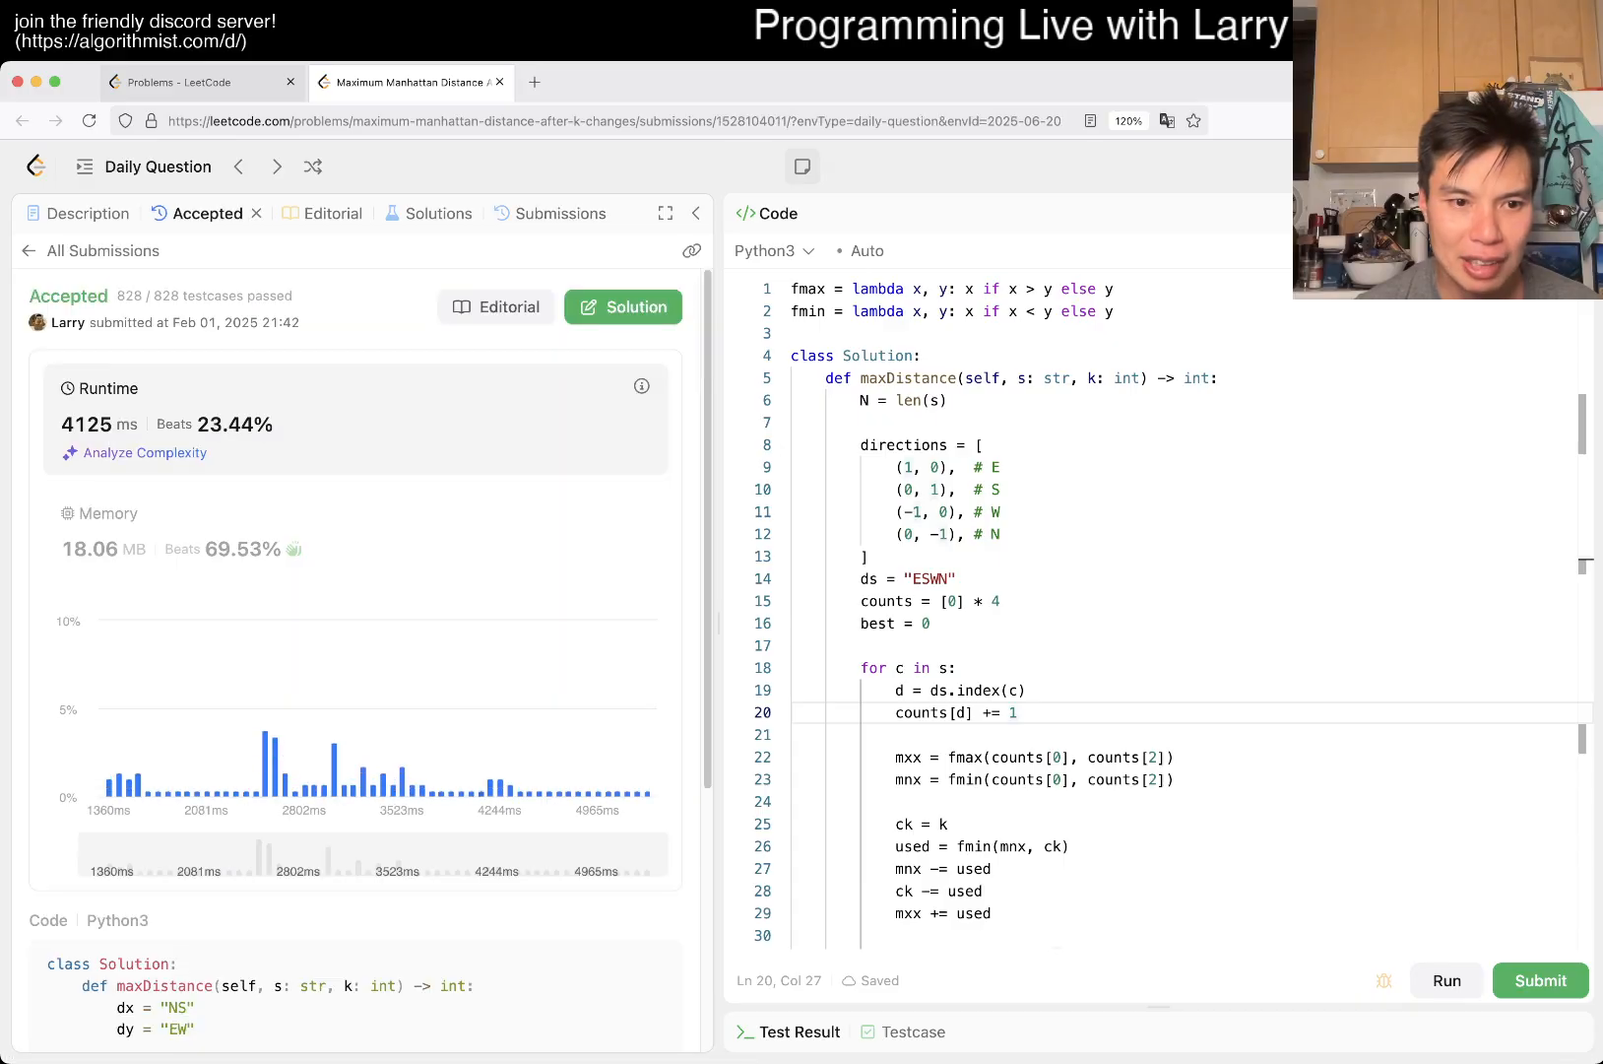
scroll(down, 3)
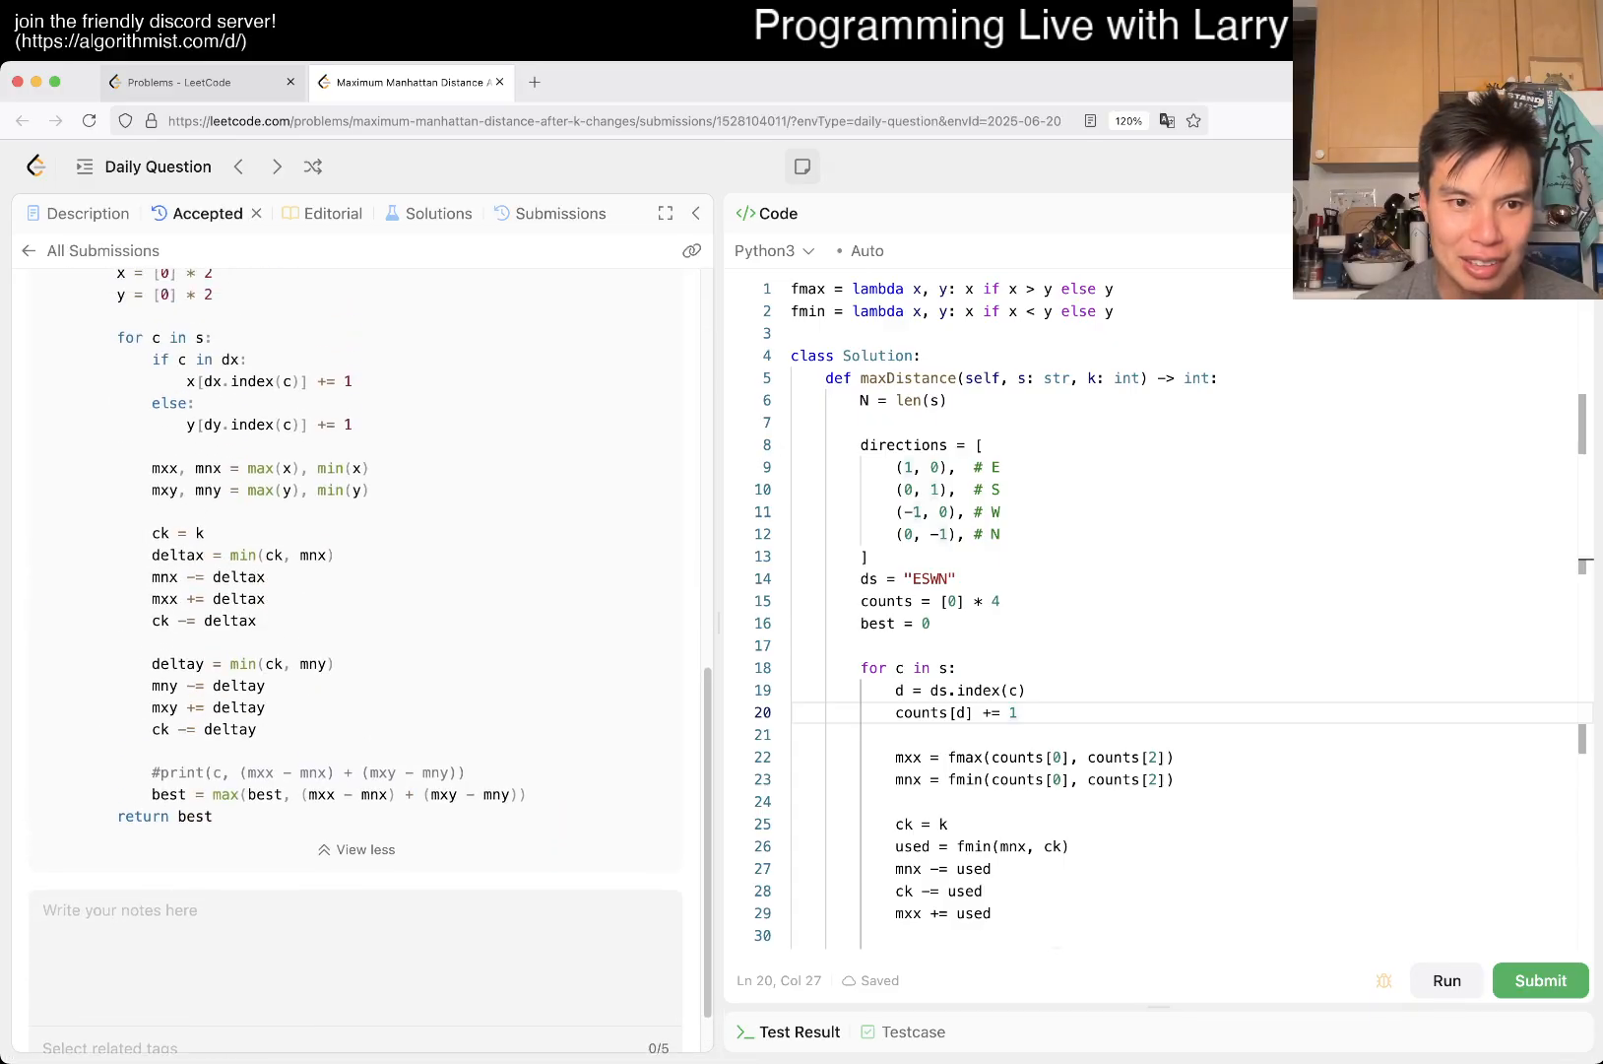
scroll(up, 3)
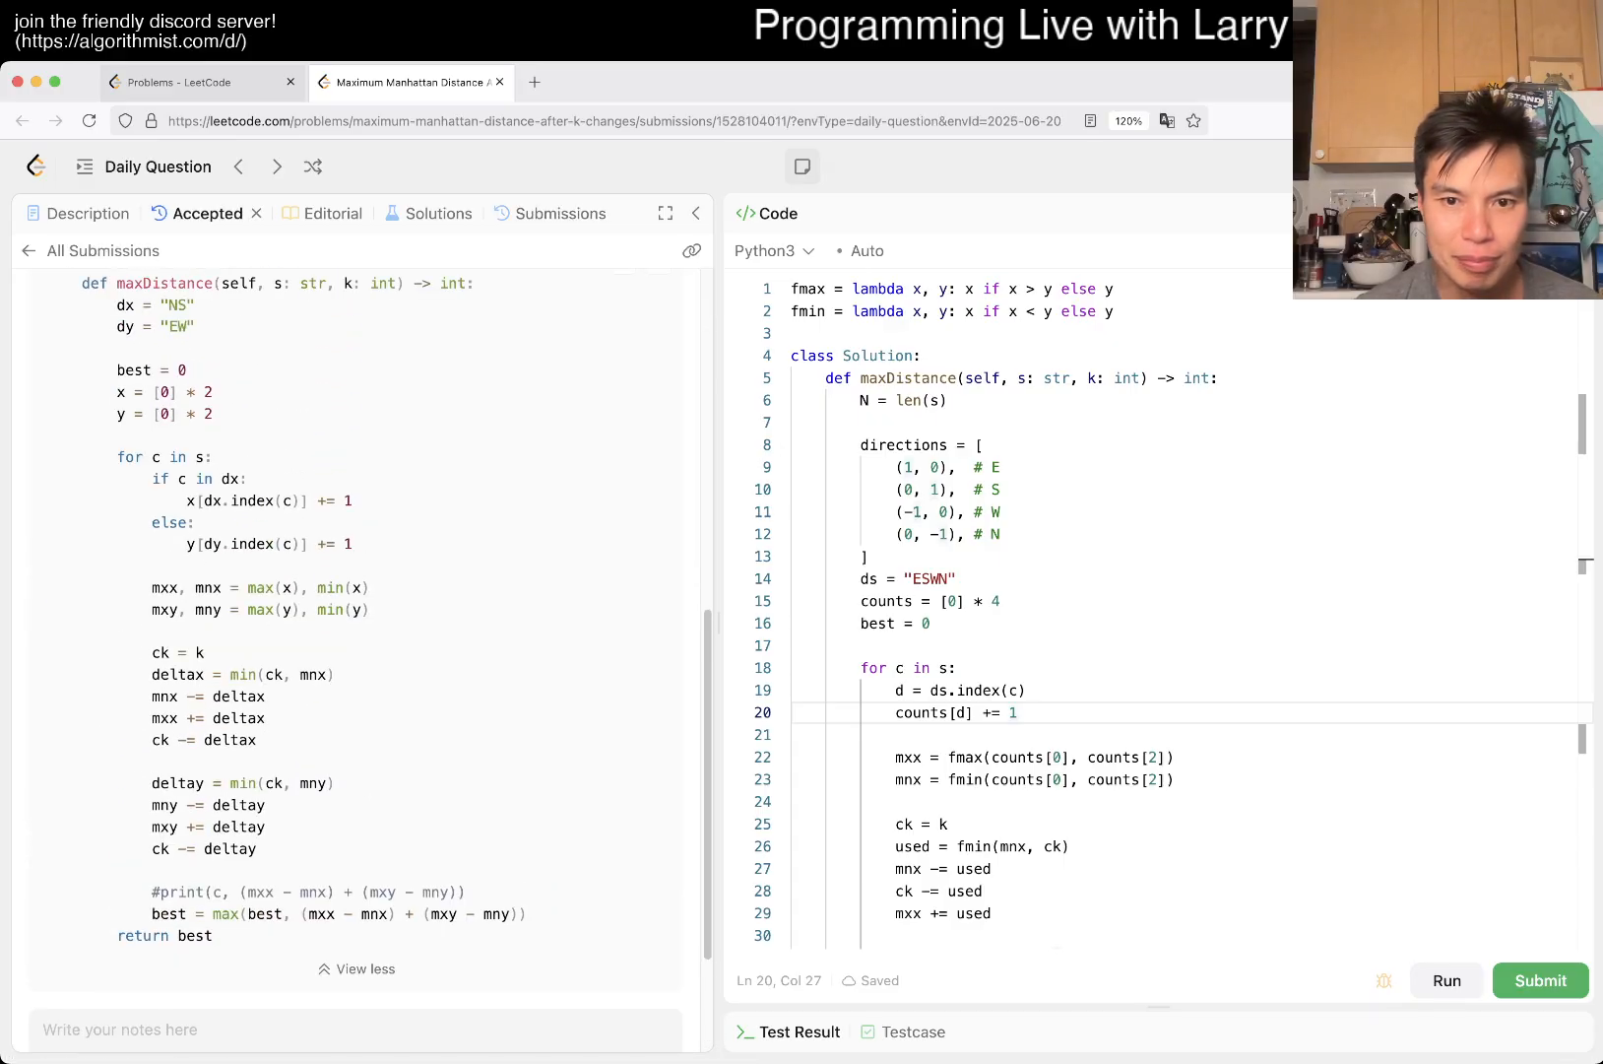
scroll(up, 3)
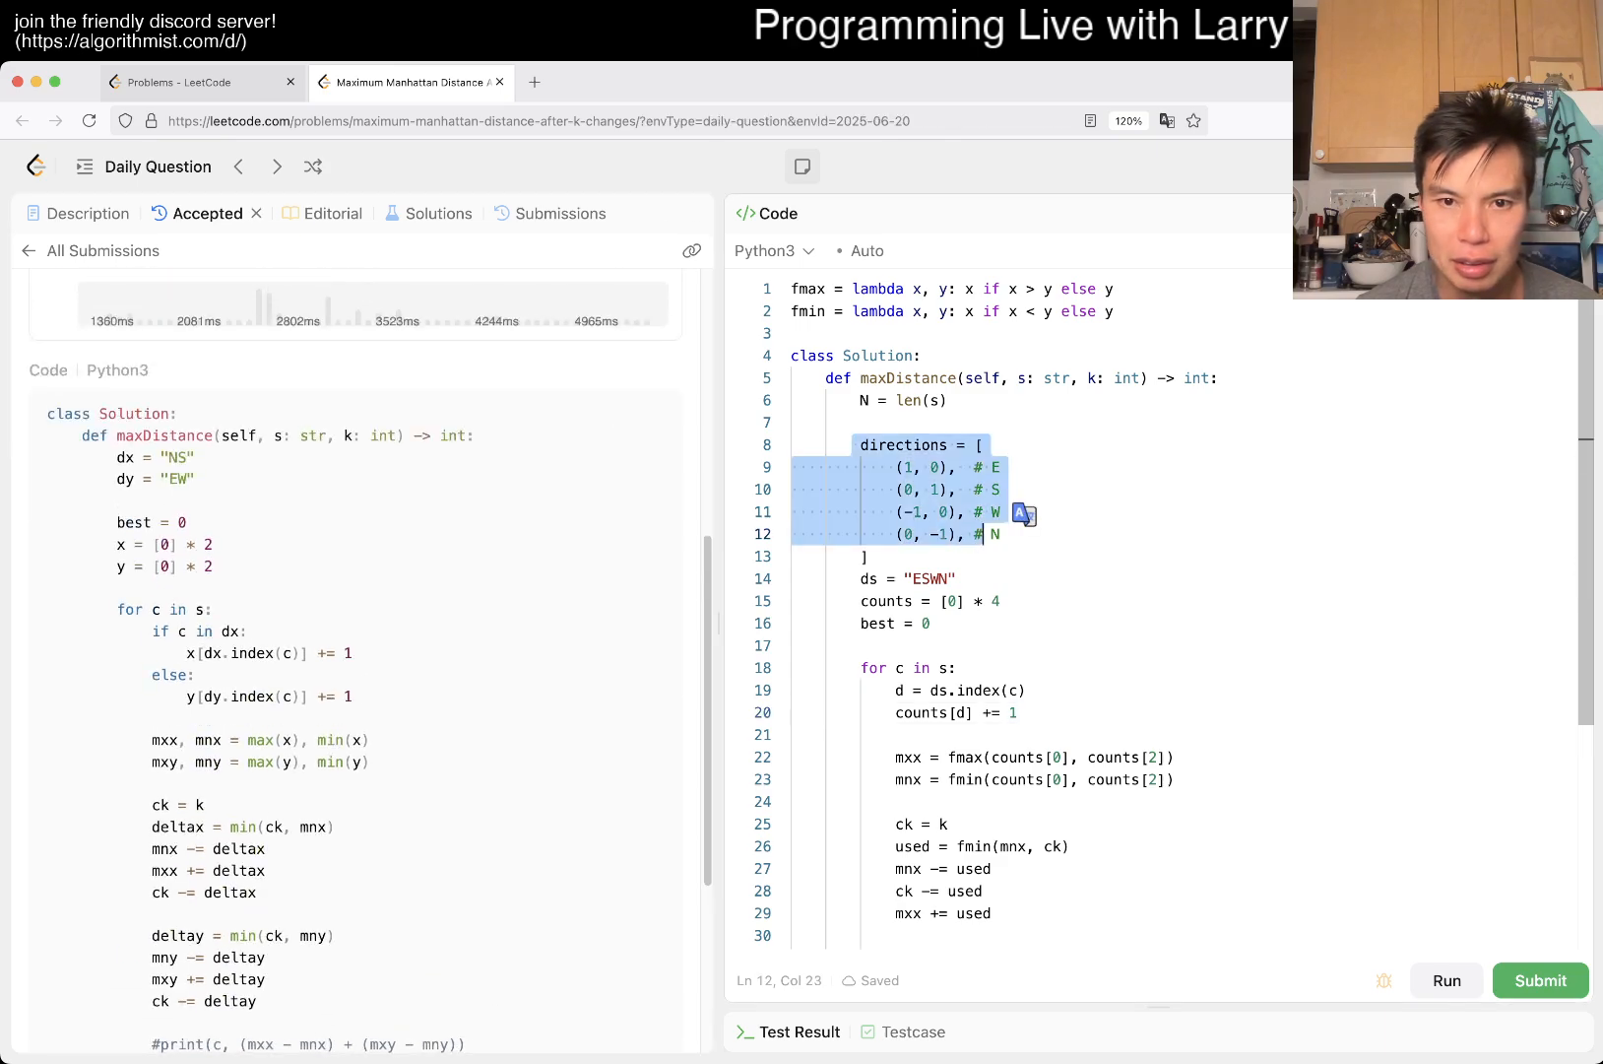
scroll(down, 3)
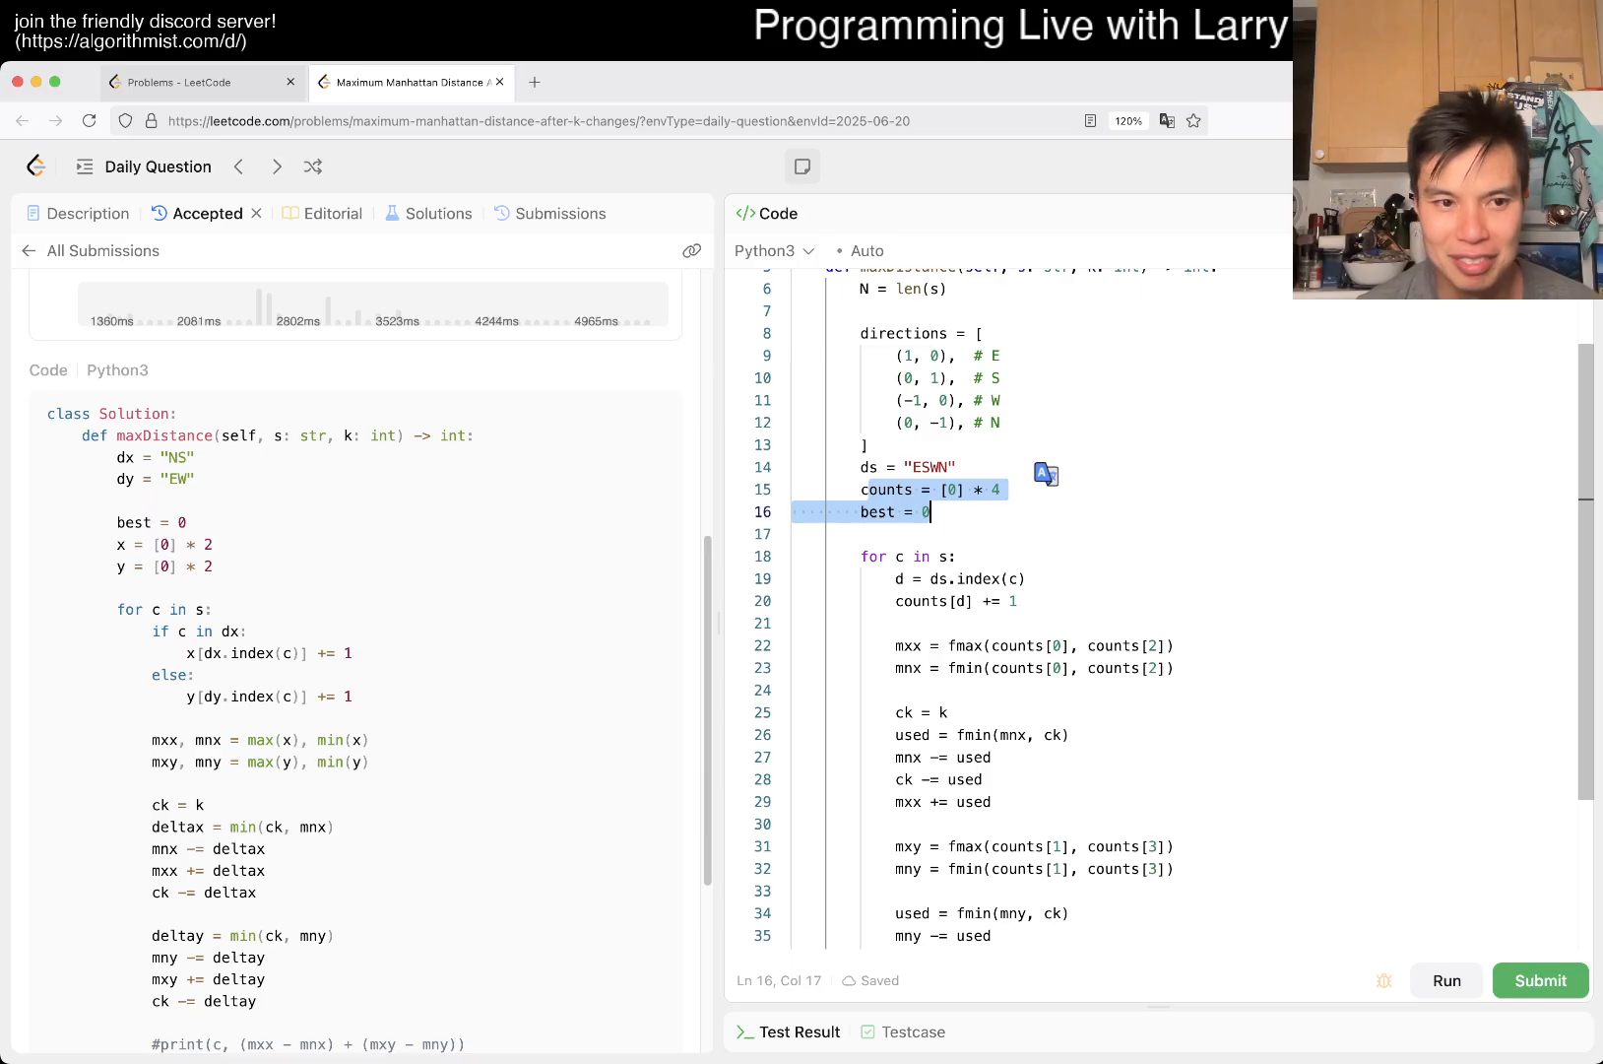
scroll(down, 3)
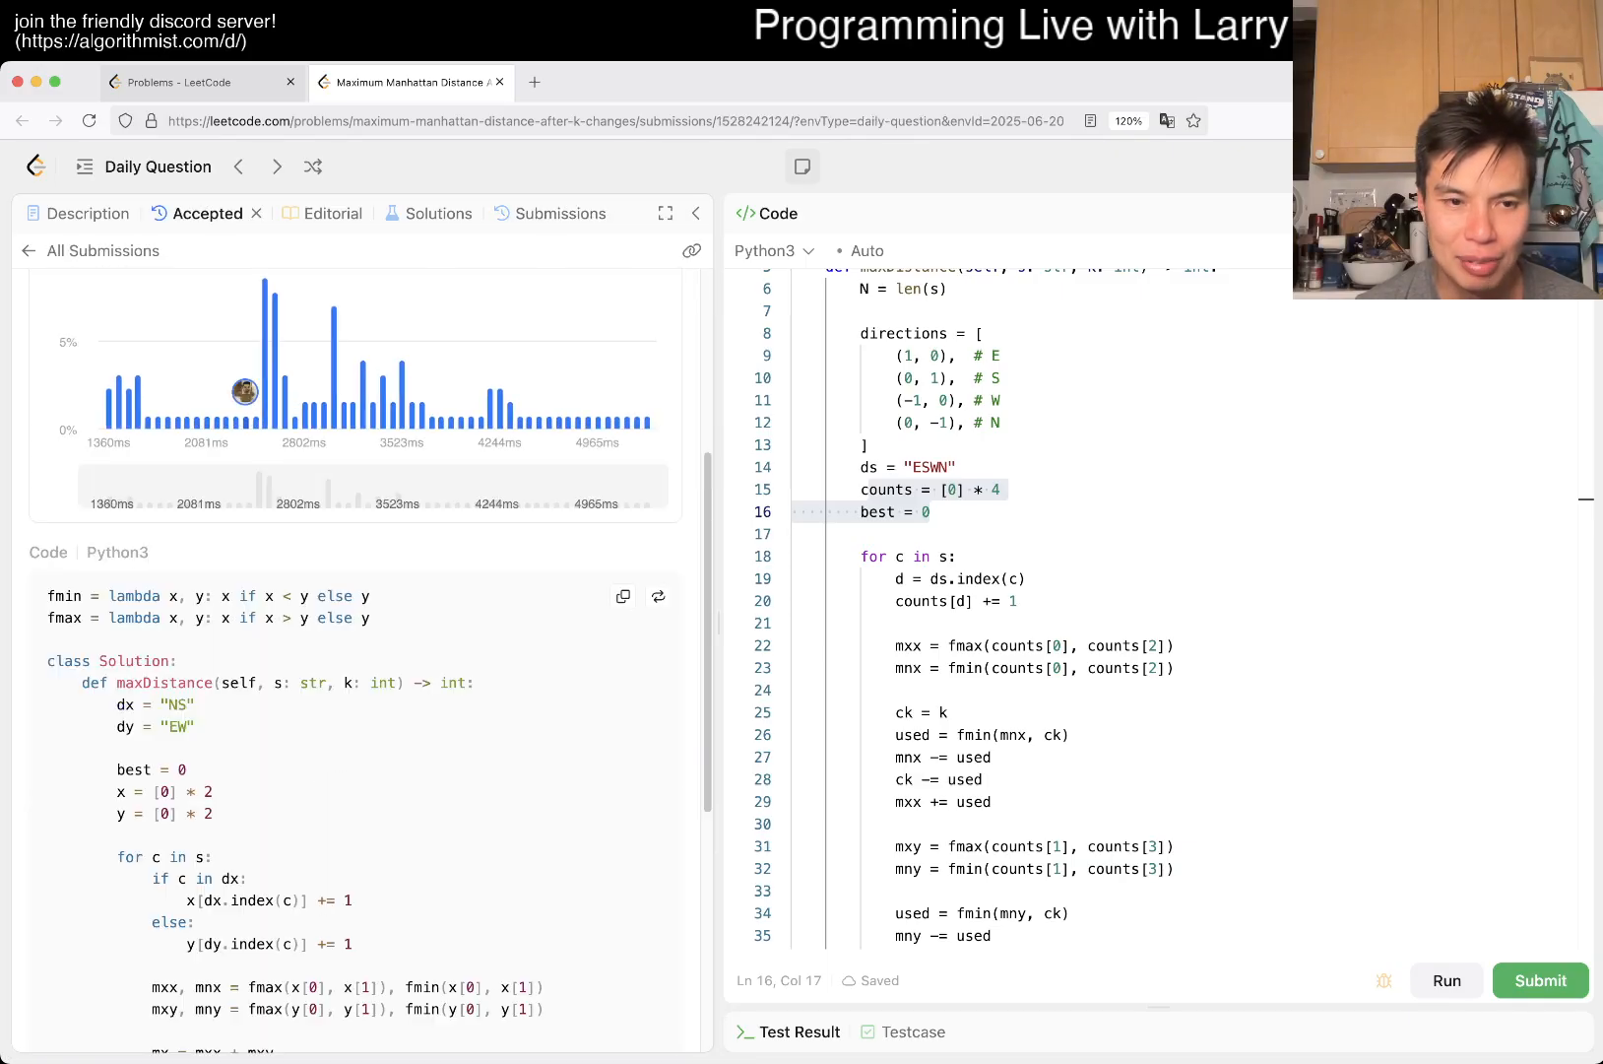
scroll(down, 3)
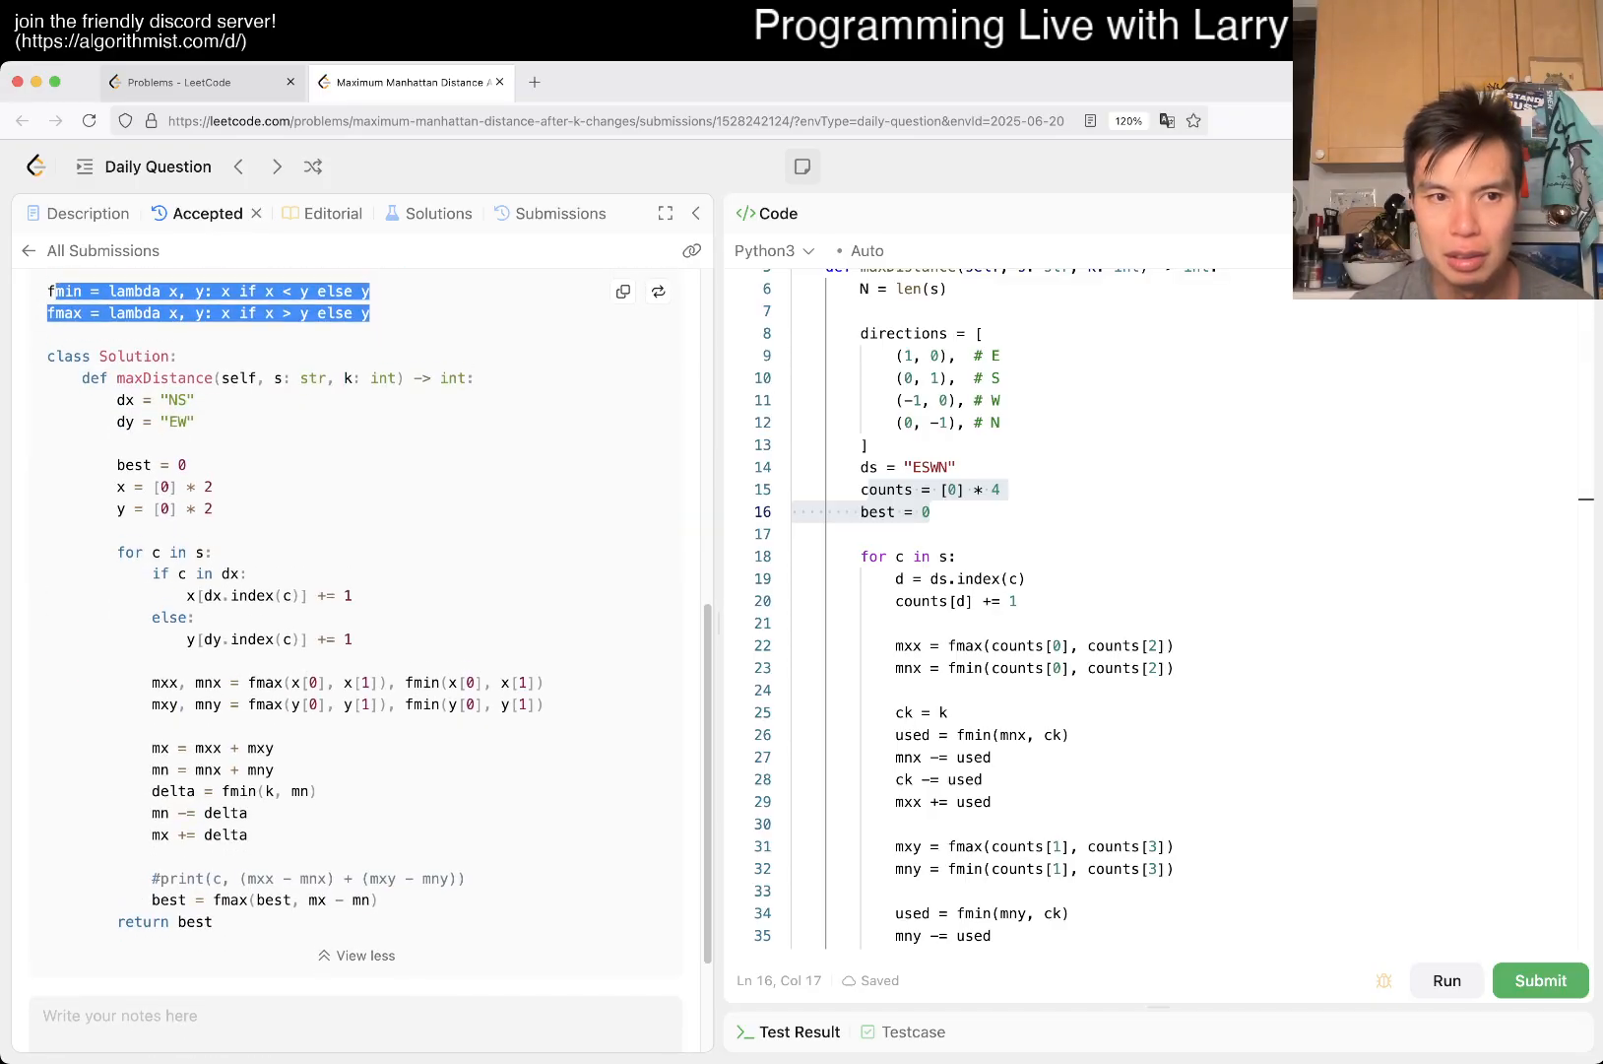
scroll(up, 3)
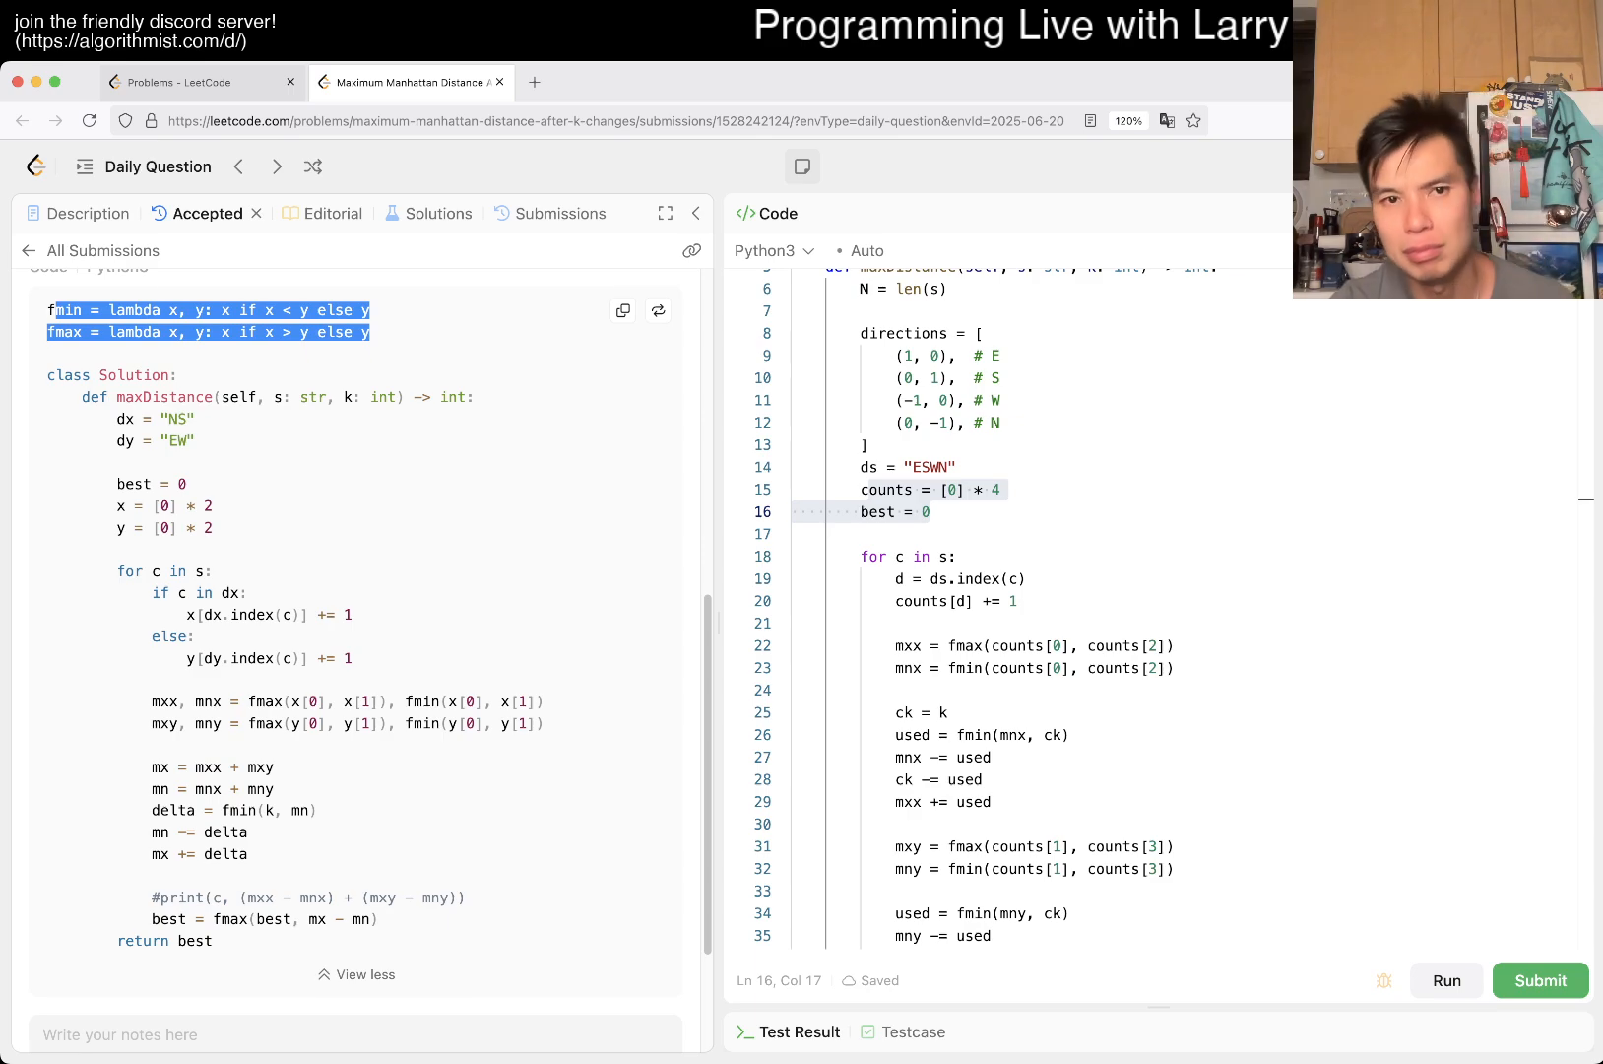
click(561, 212)
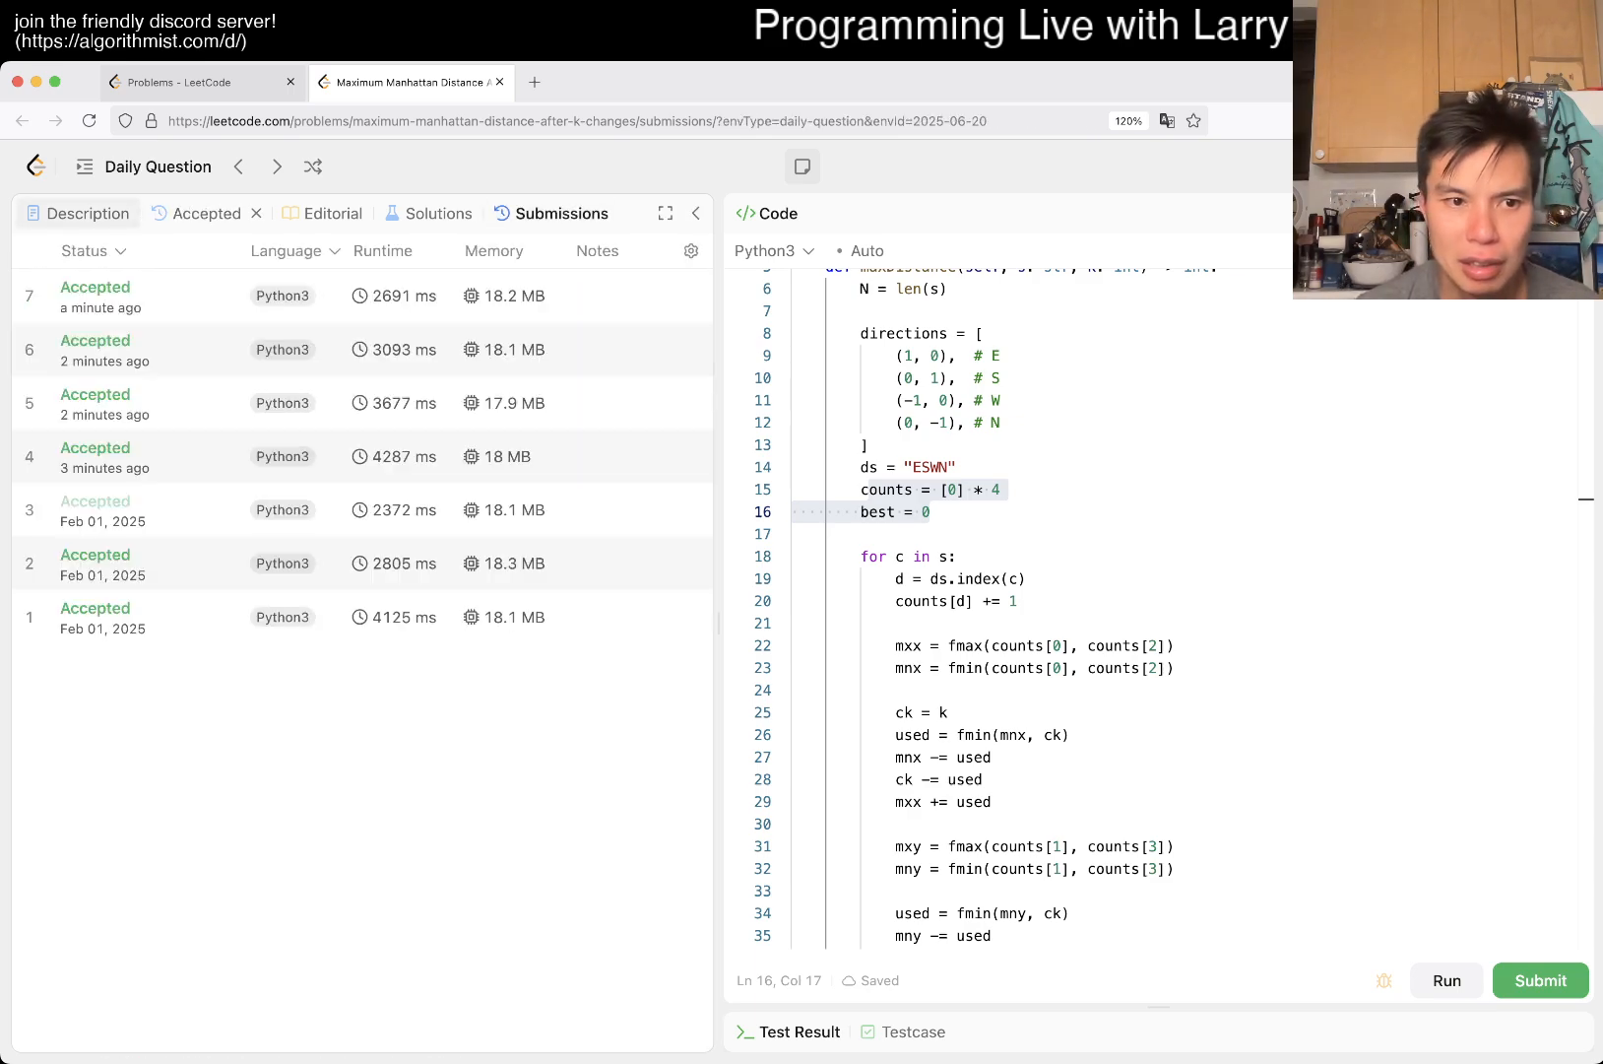
- Show the problem description and scroll the solution code to its end
click(89, 214)
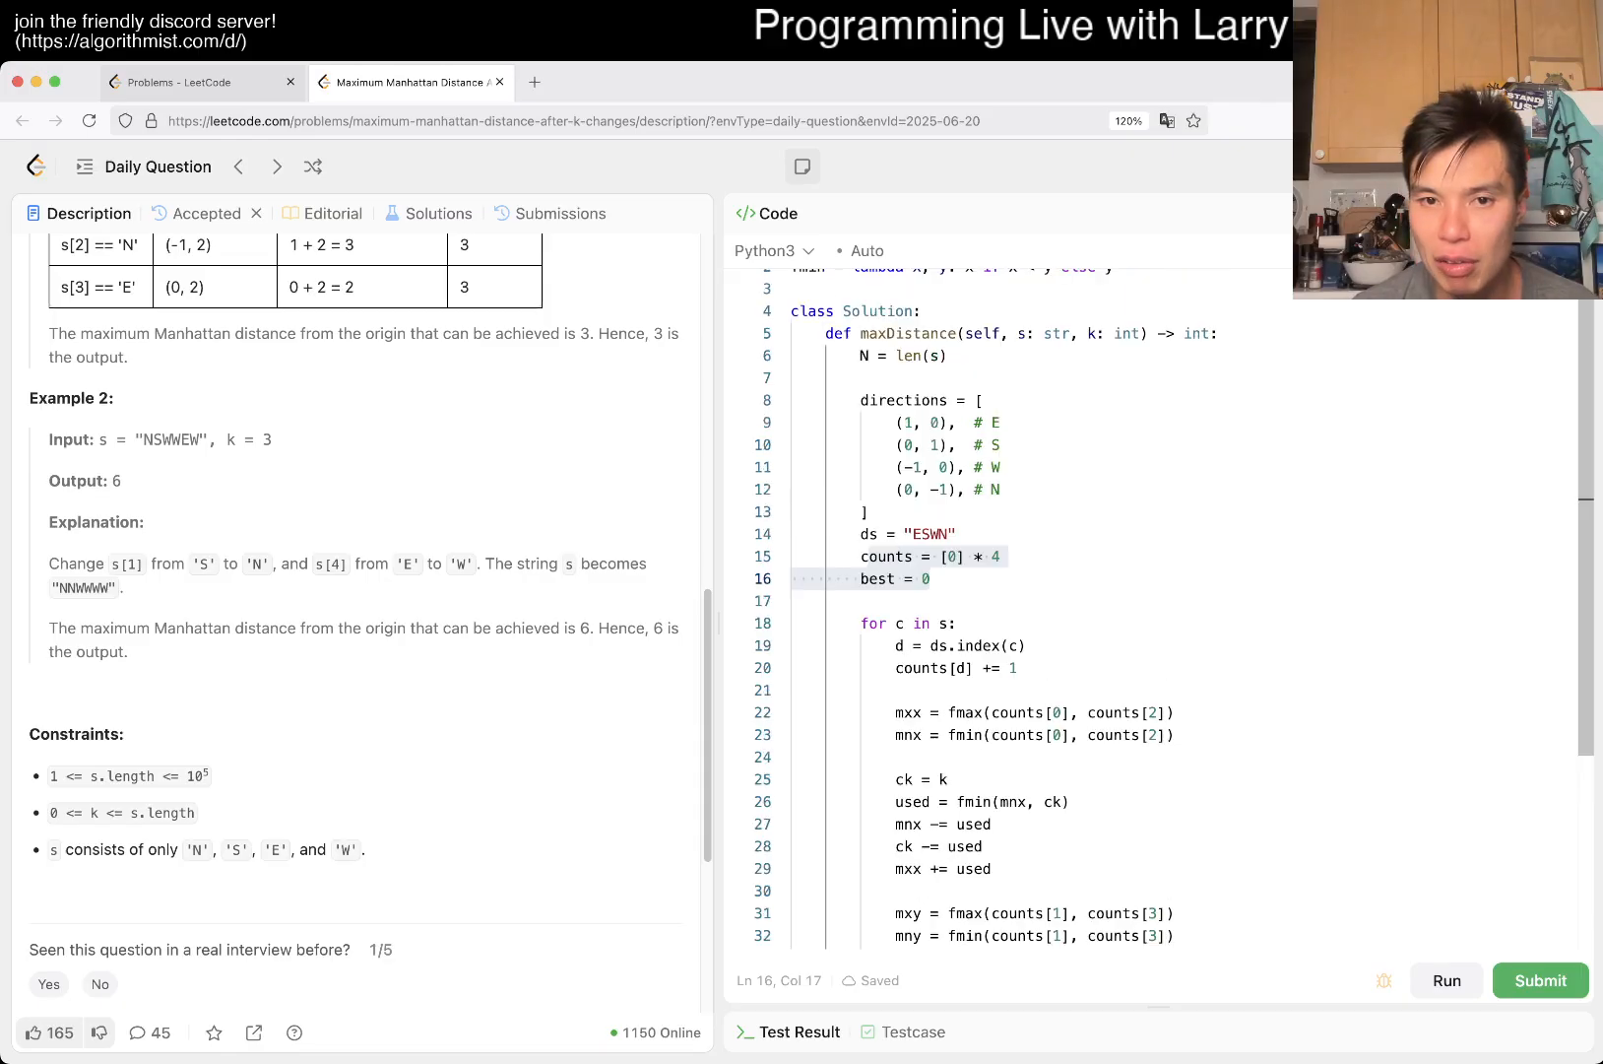
scroll(down, 3)
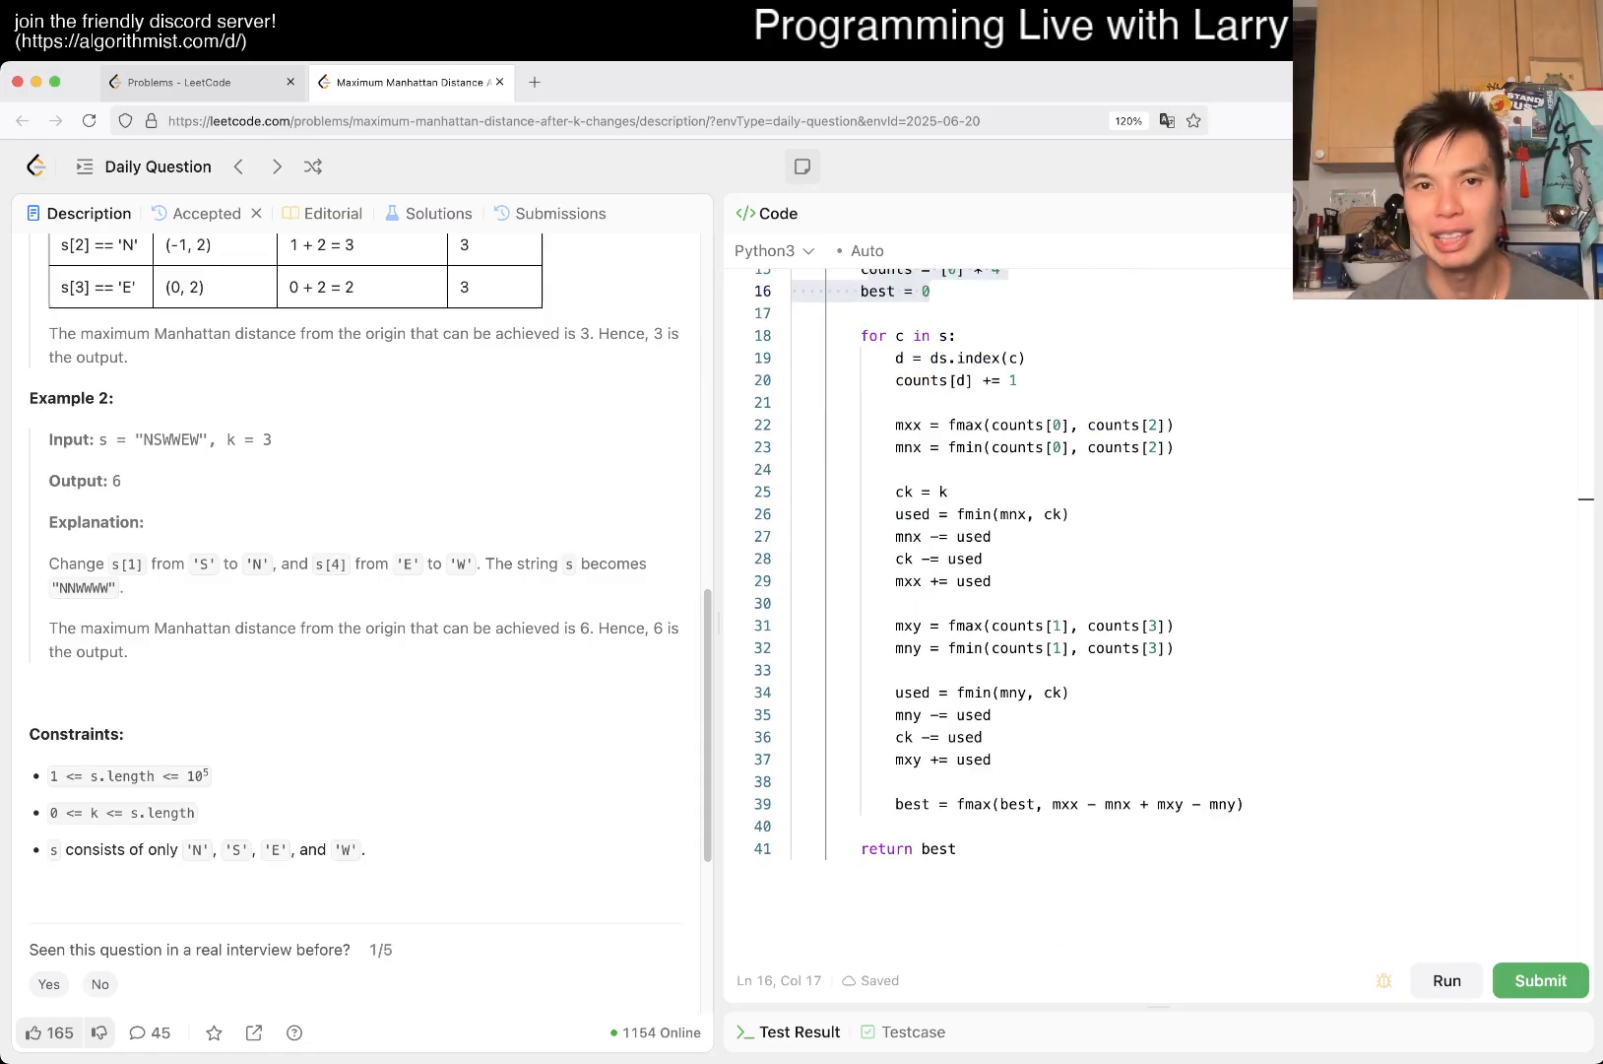